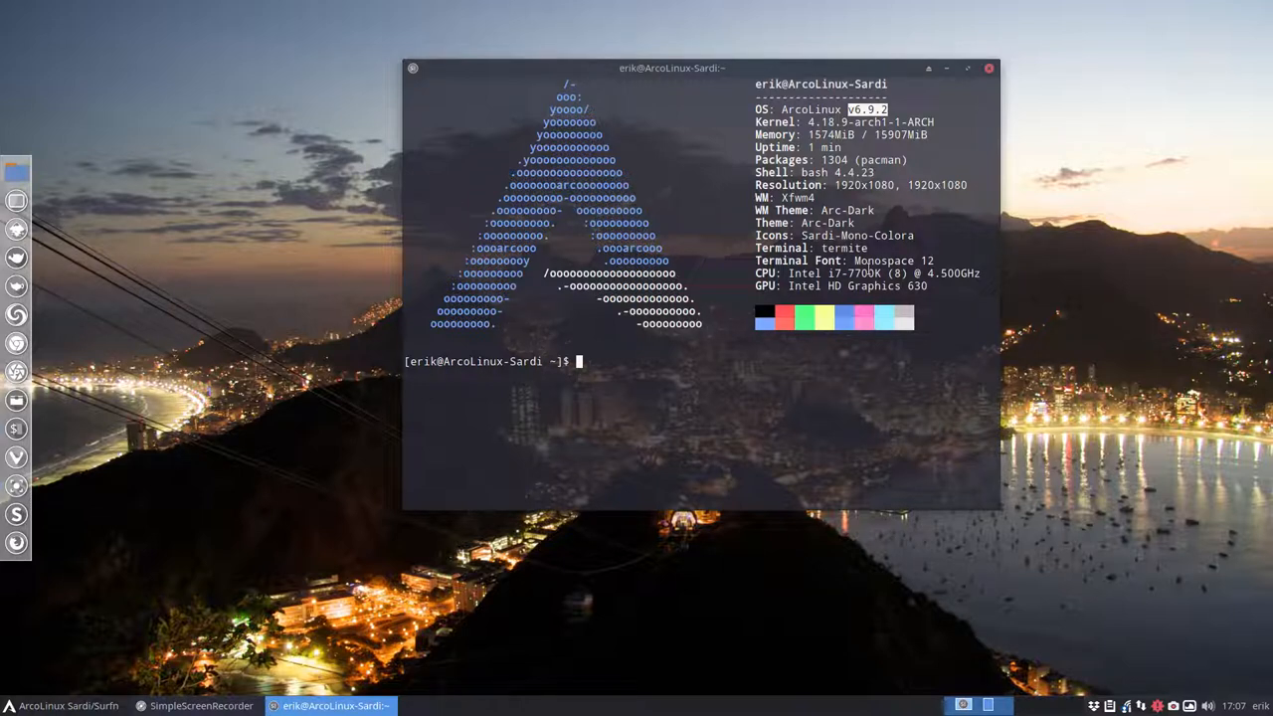
mouse_move(1037, 99)
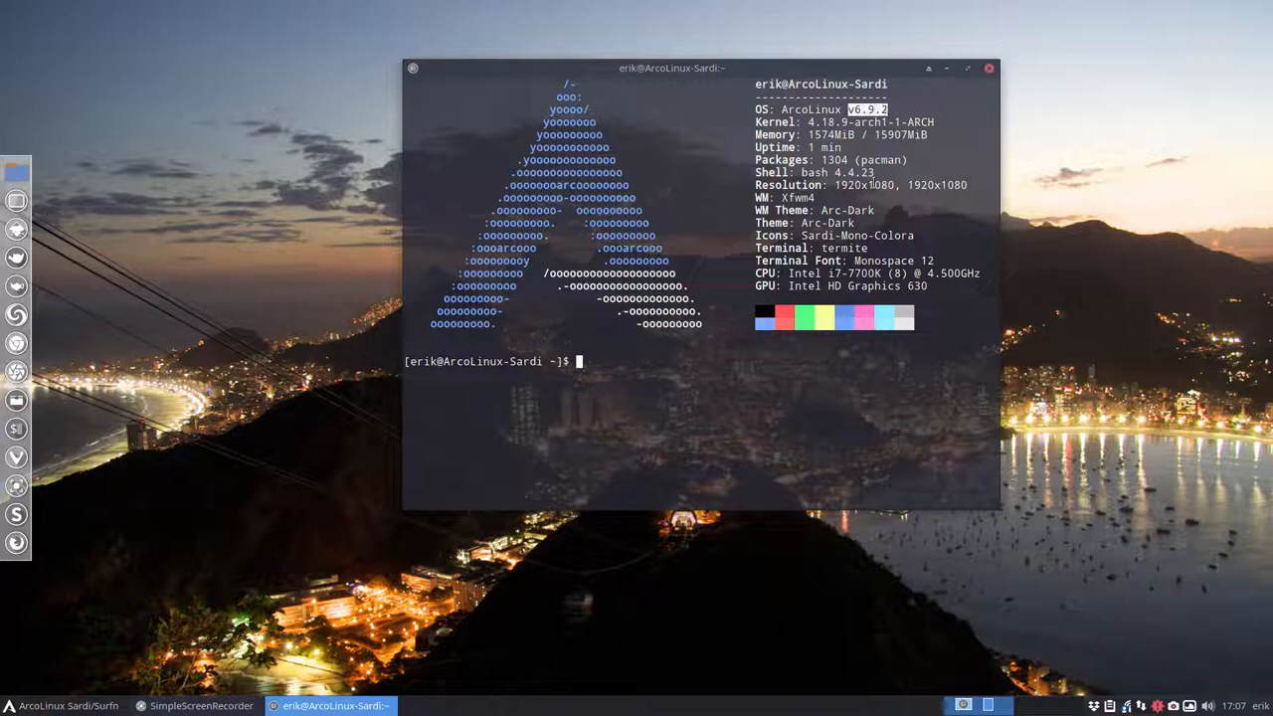
mouse_move(1002, 276)
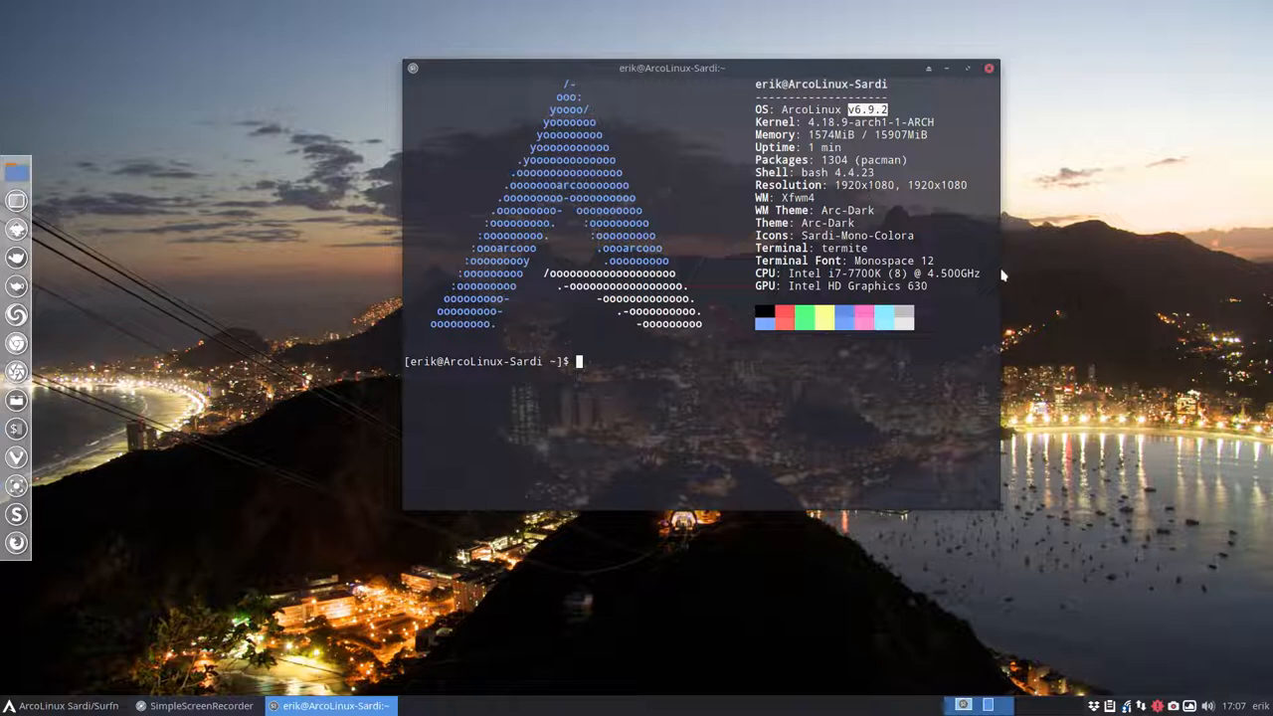
Step: Run the update command to list upgradable packages, 681.66 MiB to download
text(upa)
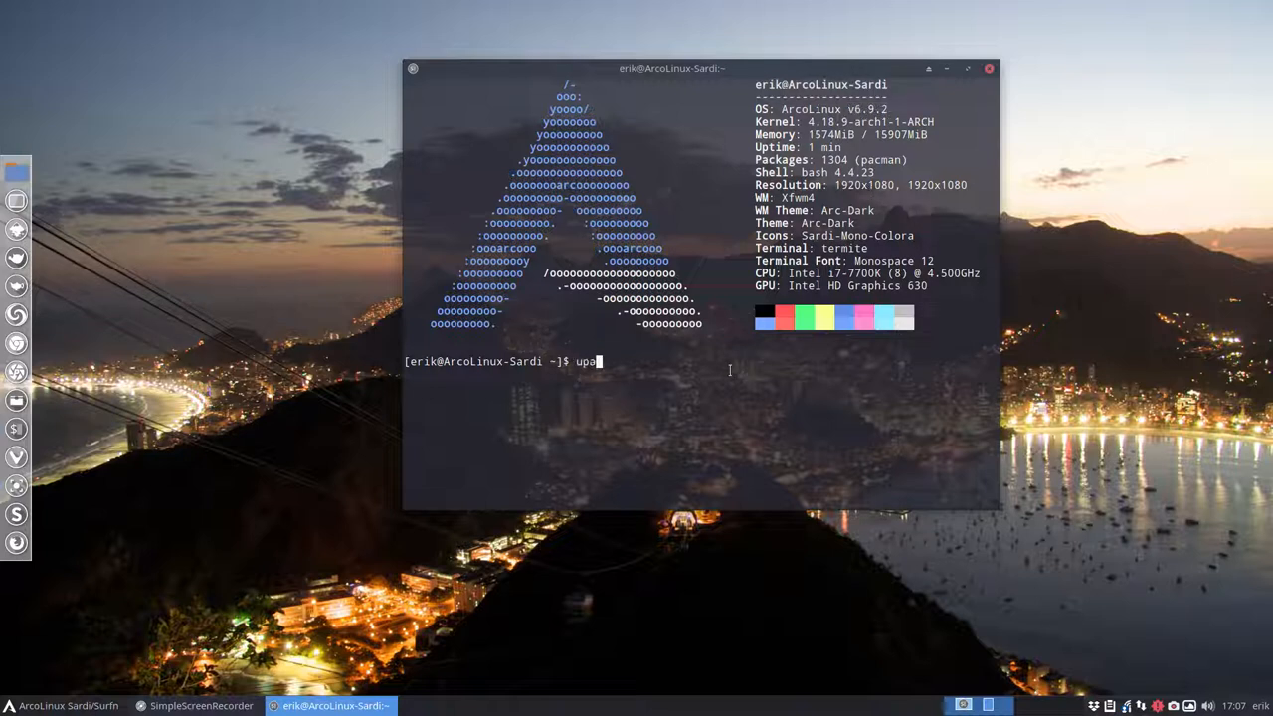
text(date)
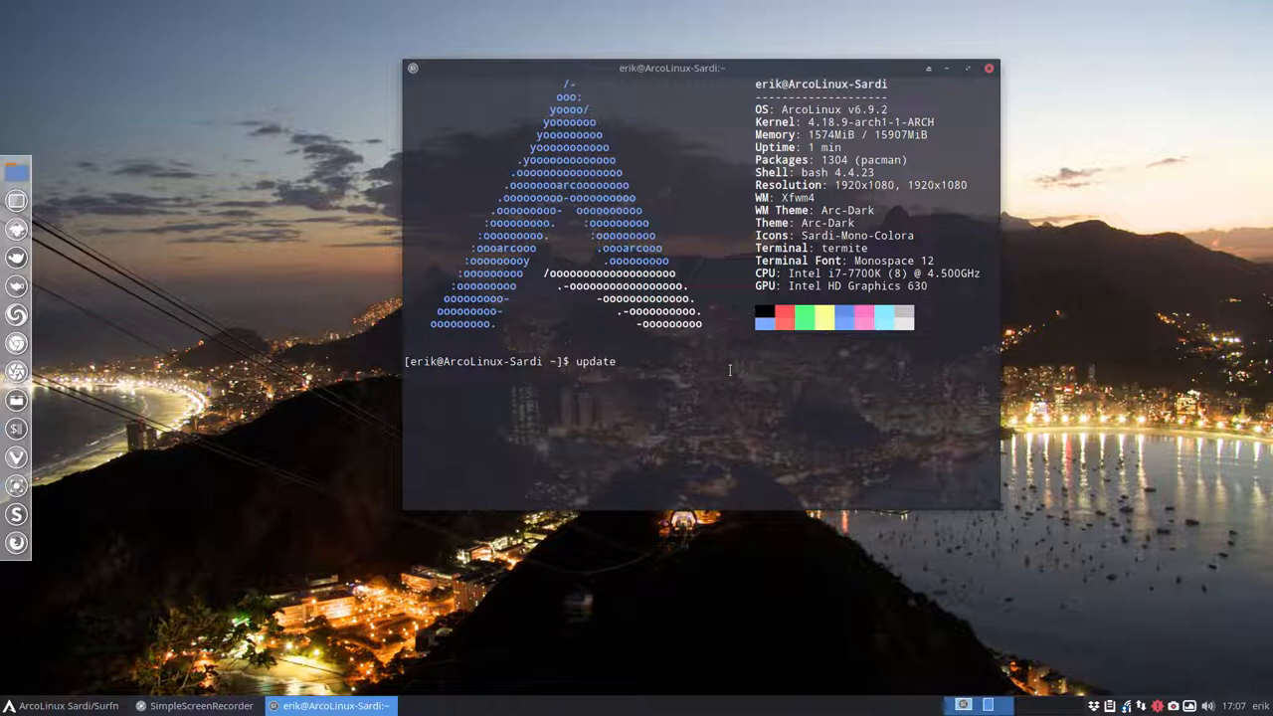
key(Return)
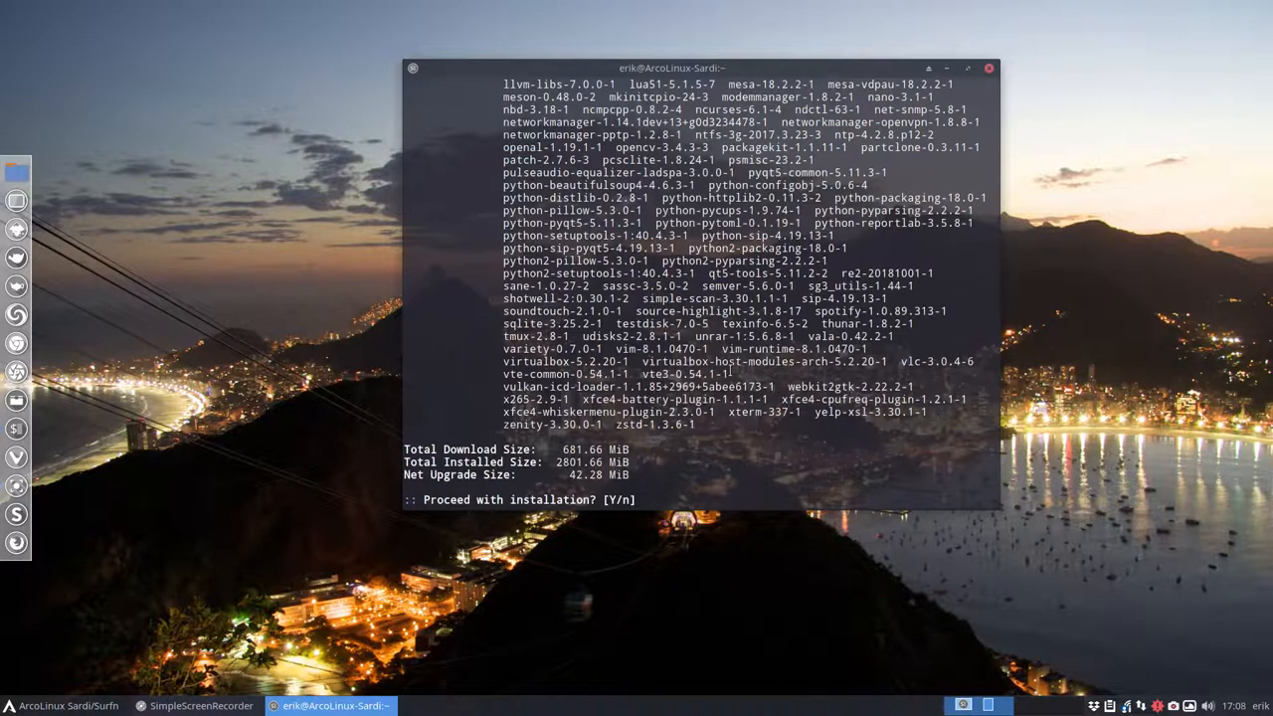
Step: Answer y to proceed with installation and let the packages download
text(y)
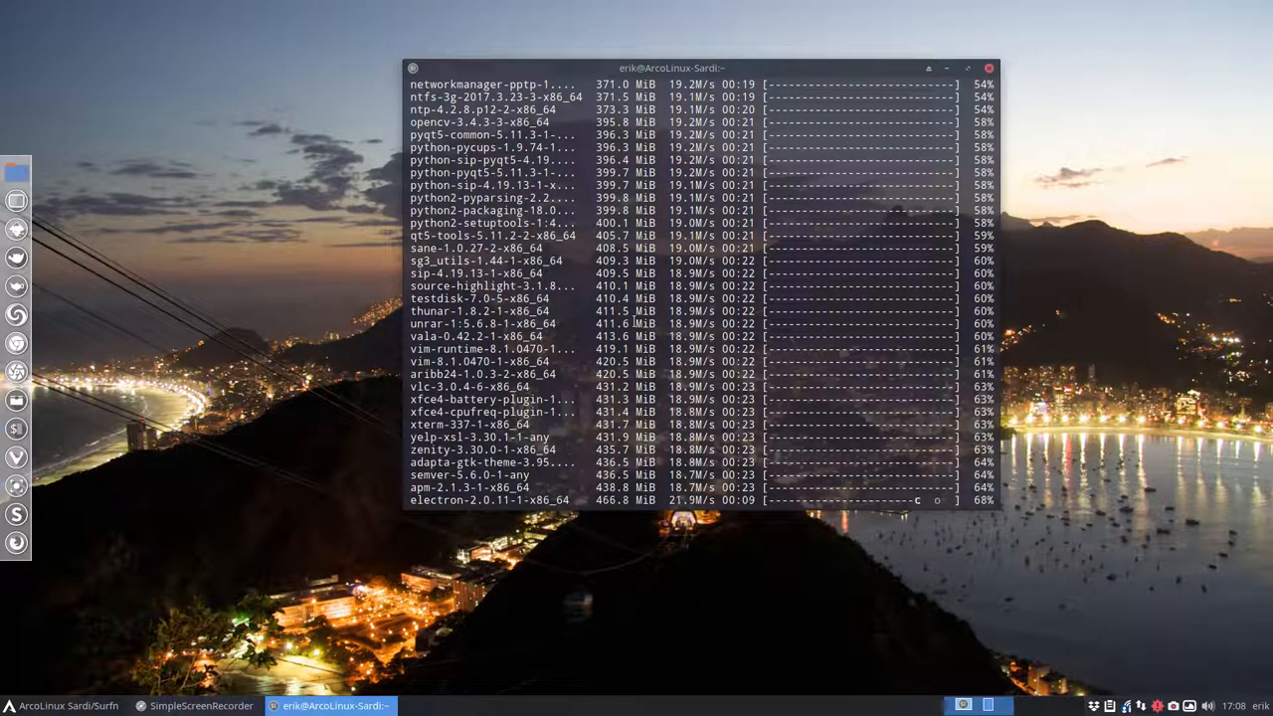
scroll(down, 3)
text(n)
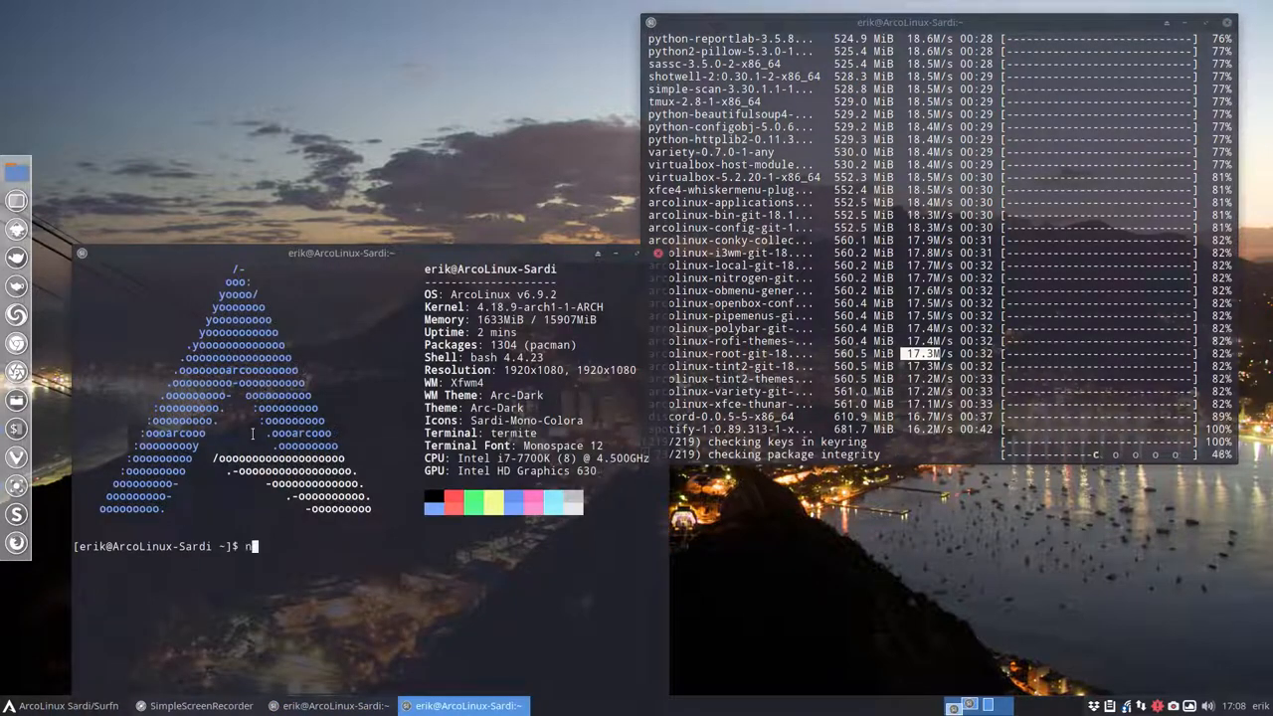
Step: Run speedtest in a second terminal, getting 128.03 Mbit/s down and 23.98 up
text(et)
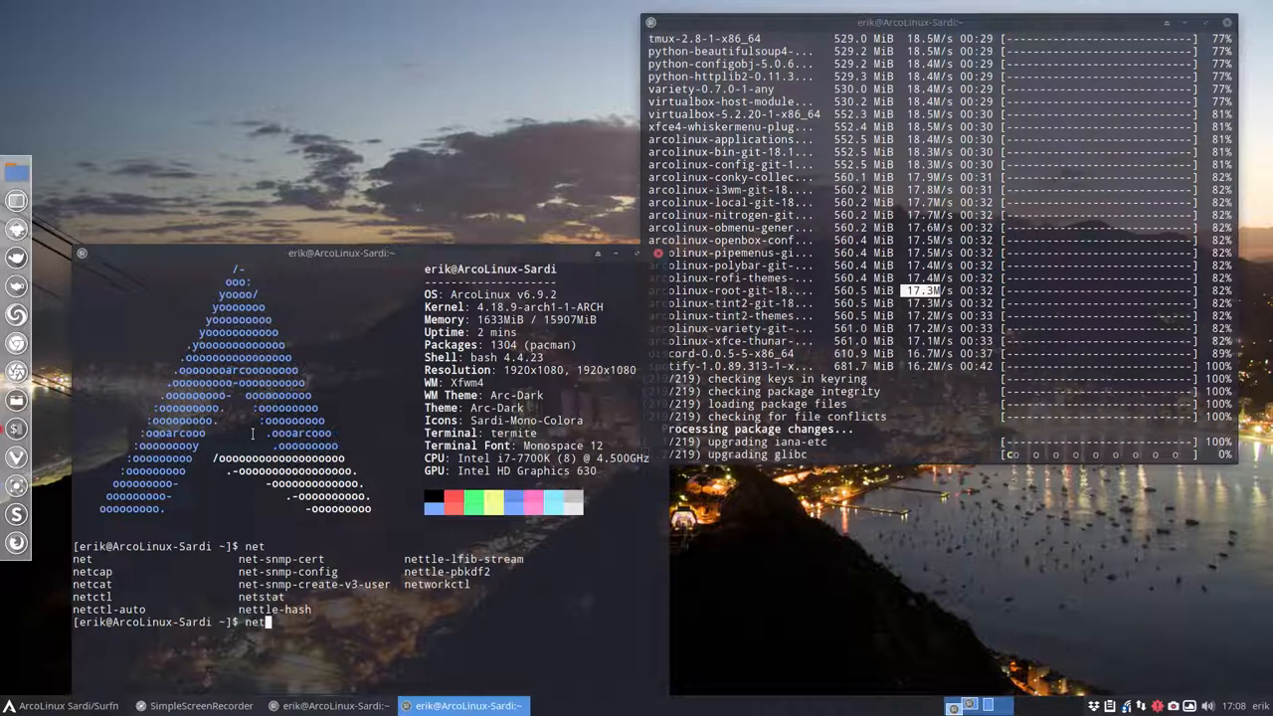
text(speedte)
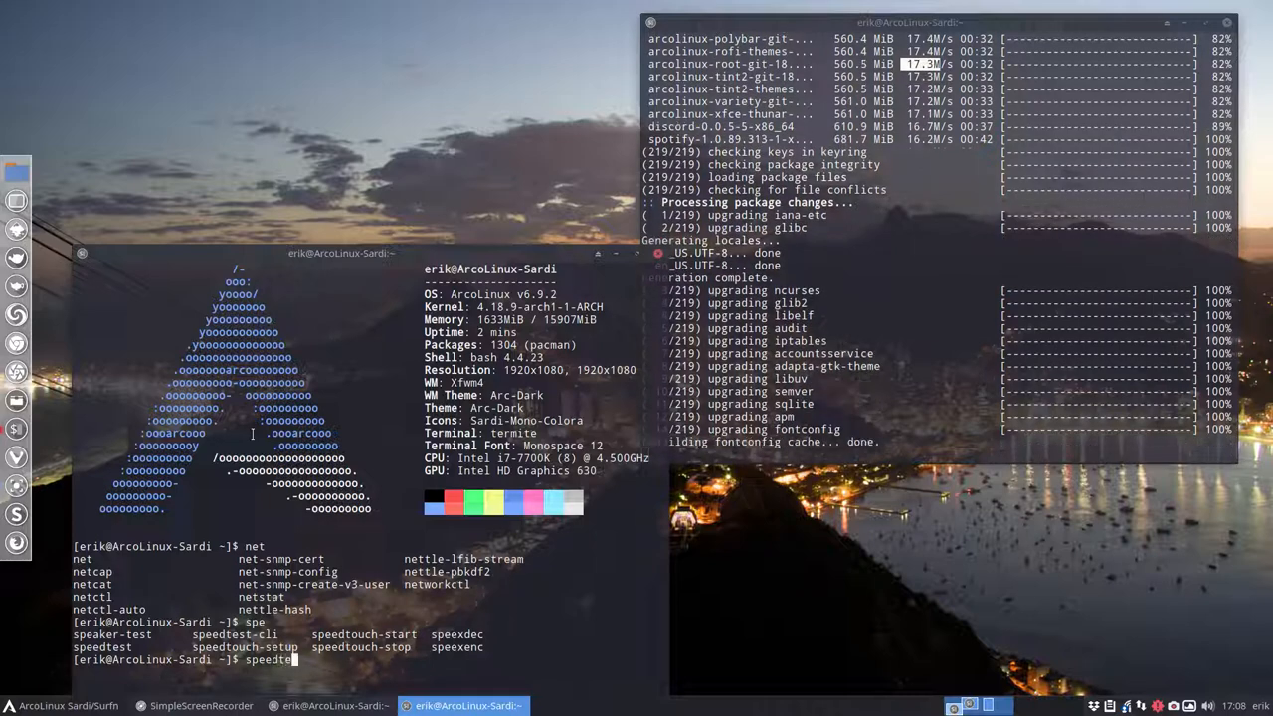
key(Return)
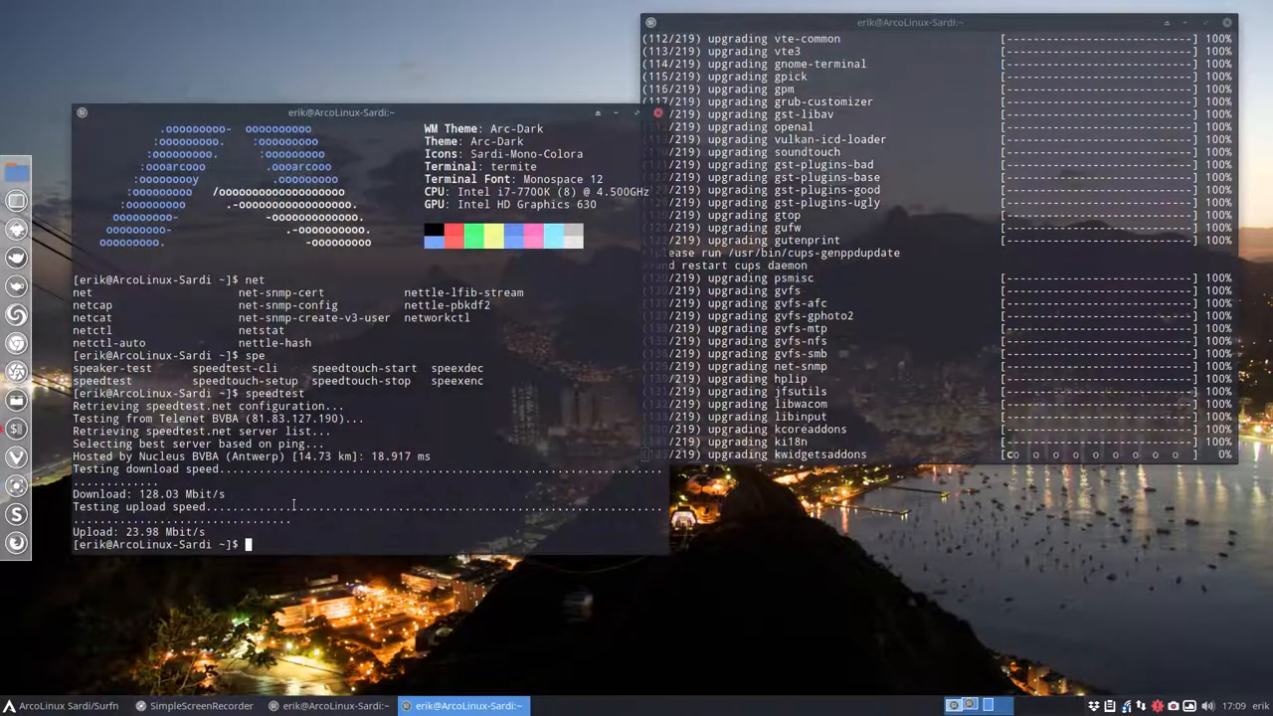
text(spee)
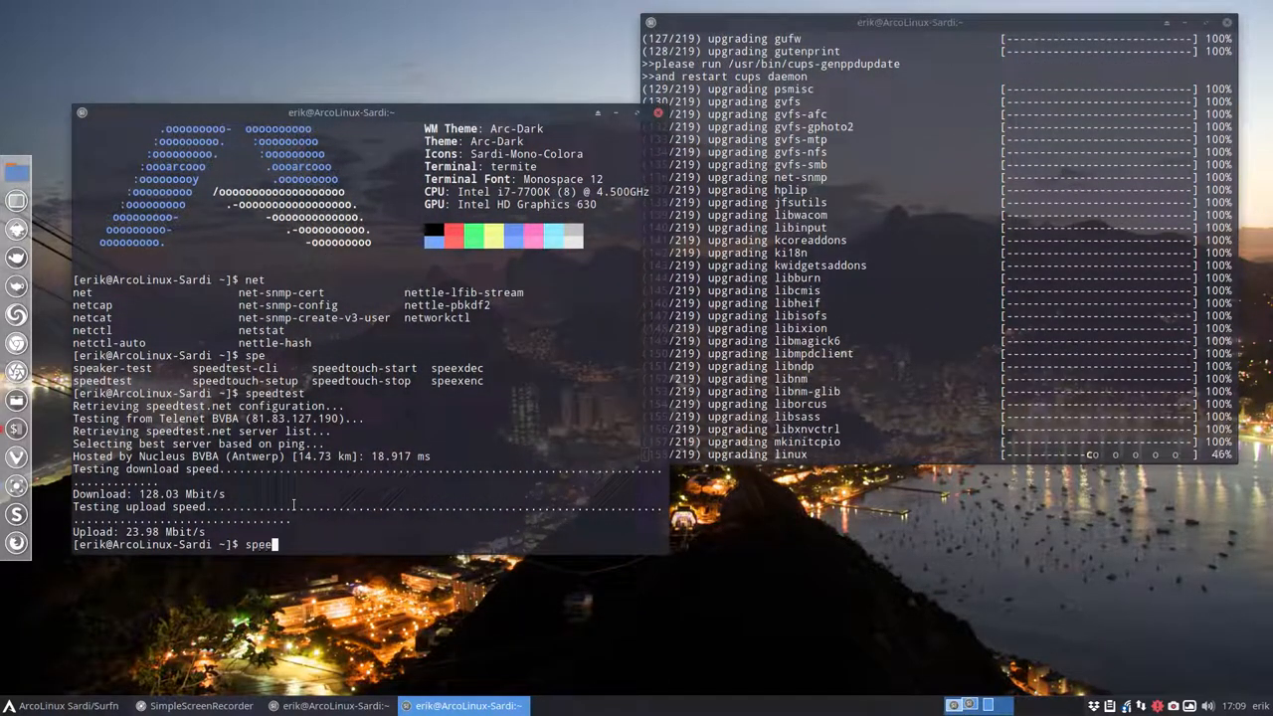
text(dtes)
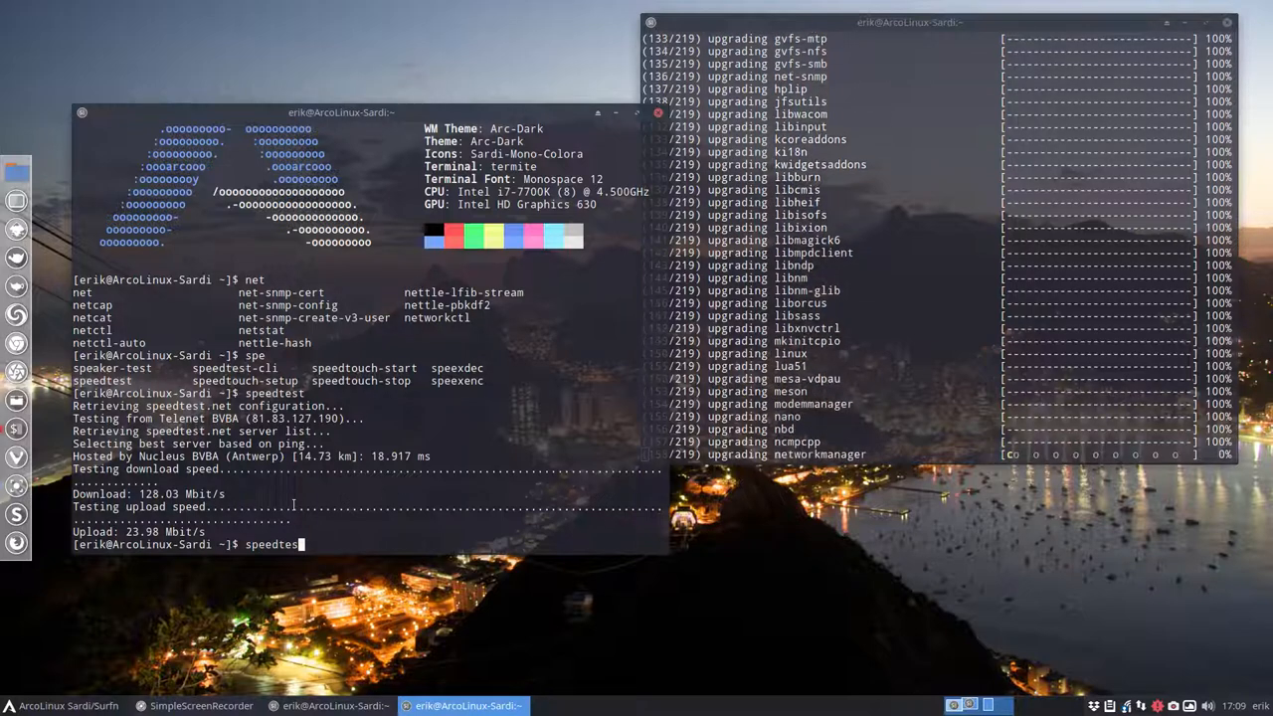
text(speedtest-c)
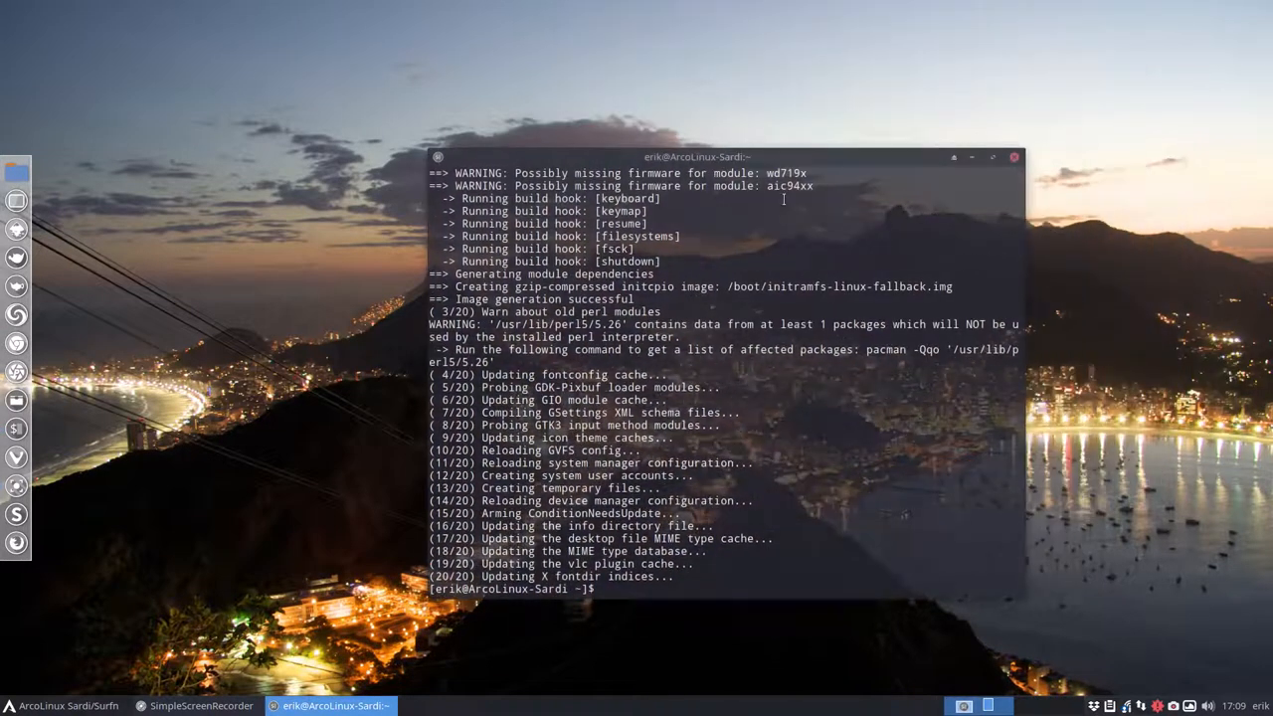
Step: Rerun update (nothing to do), cancel the pksyua AUR upgrade, and try skel
key(Return)
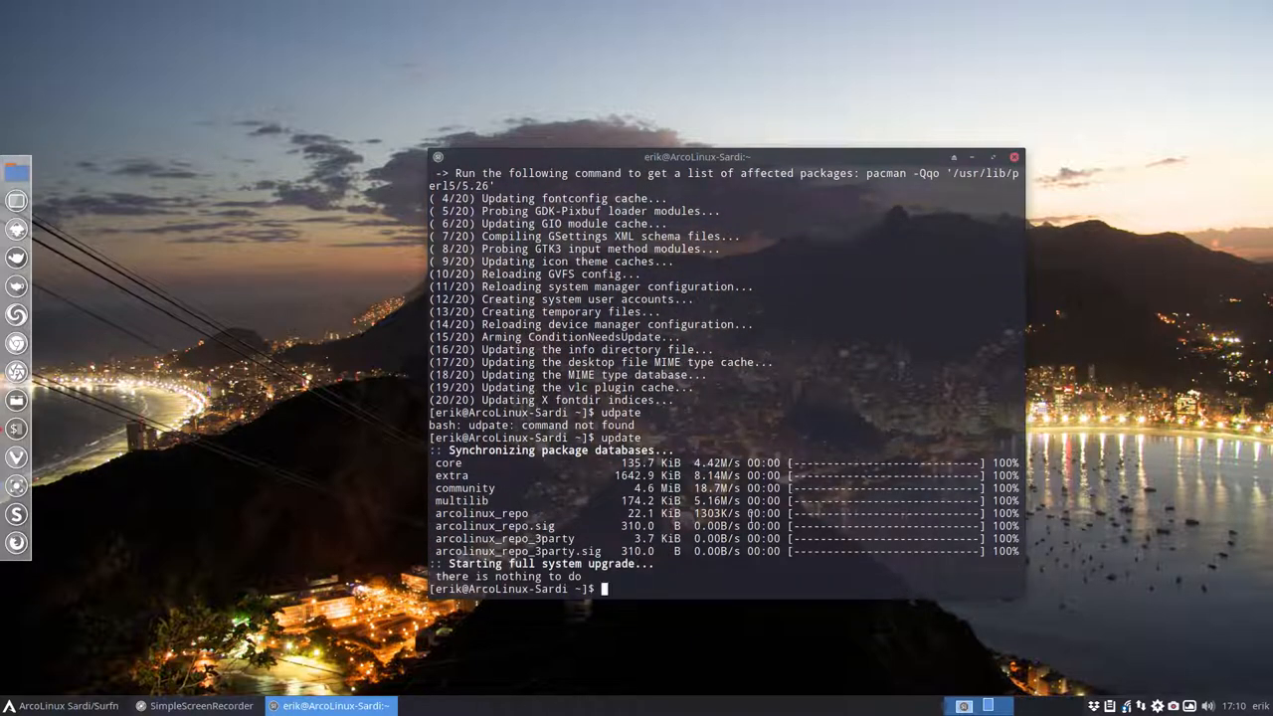
text(pksyua)
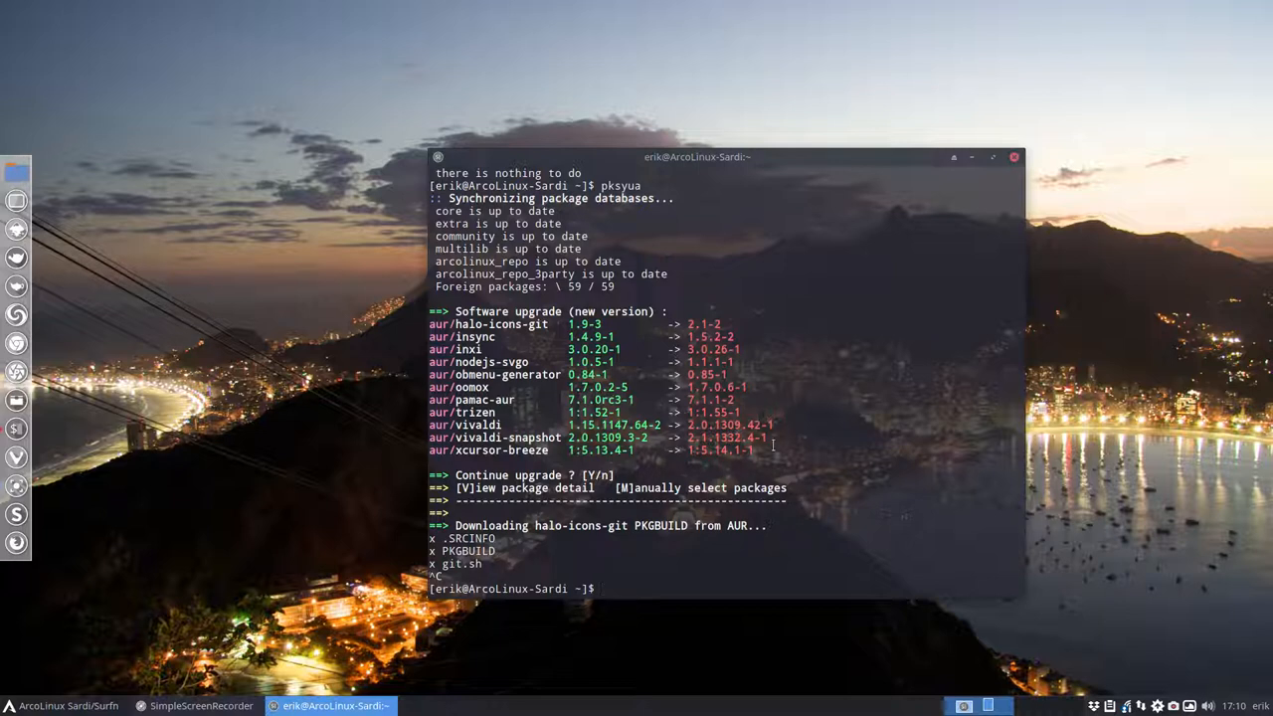
text(s)
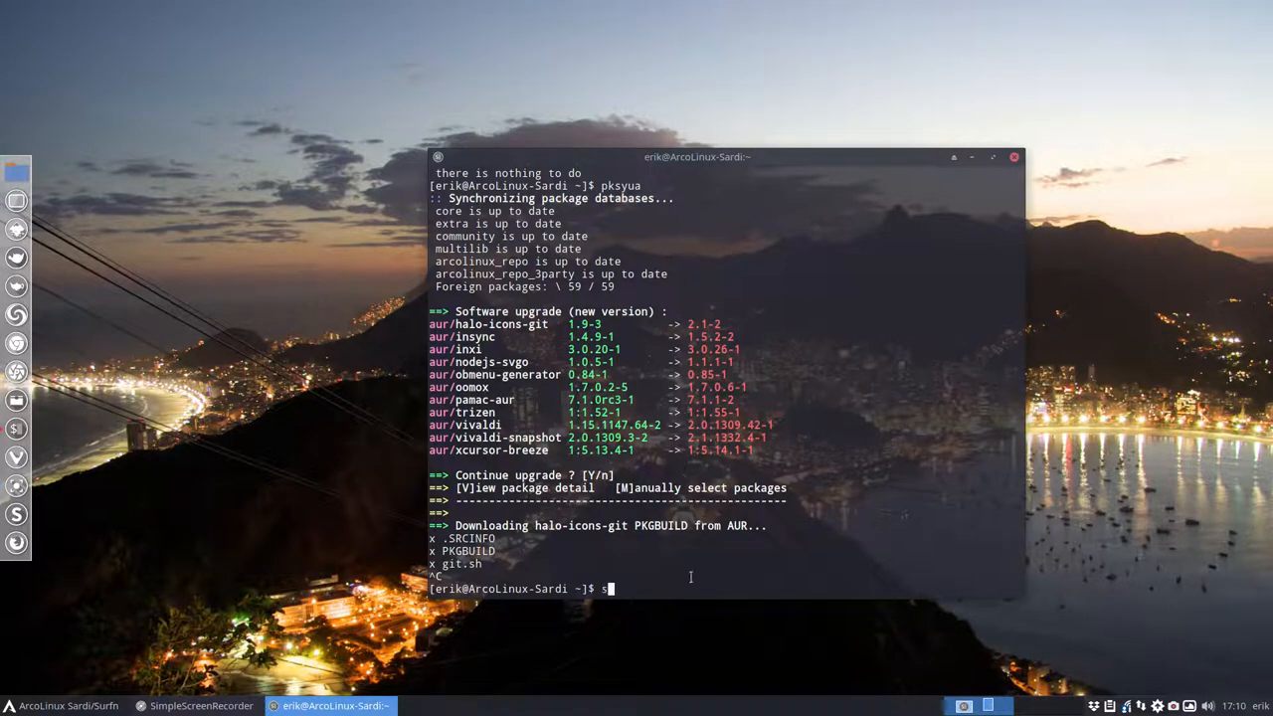
text(kel)
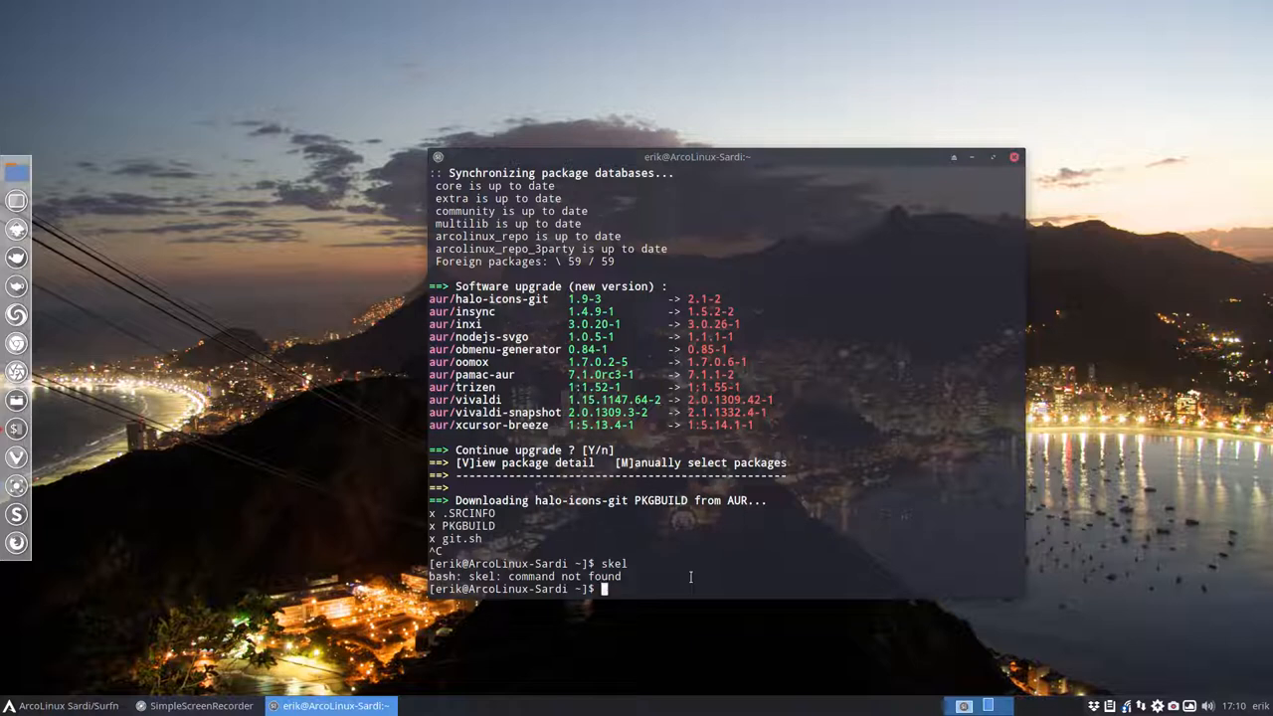
mouse_move(930, 185)
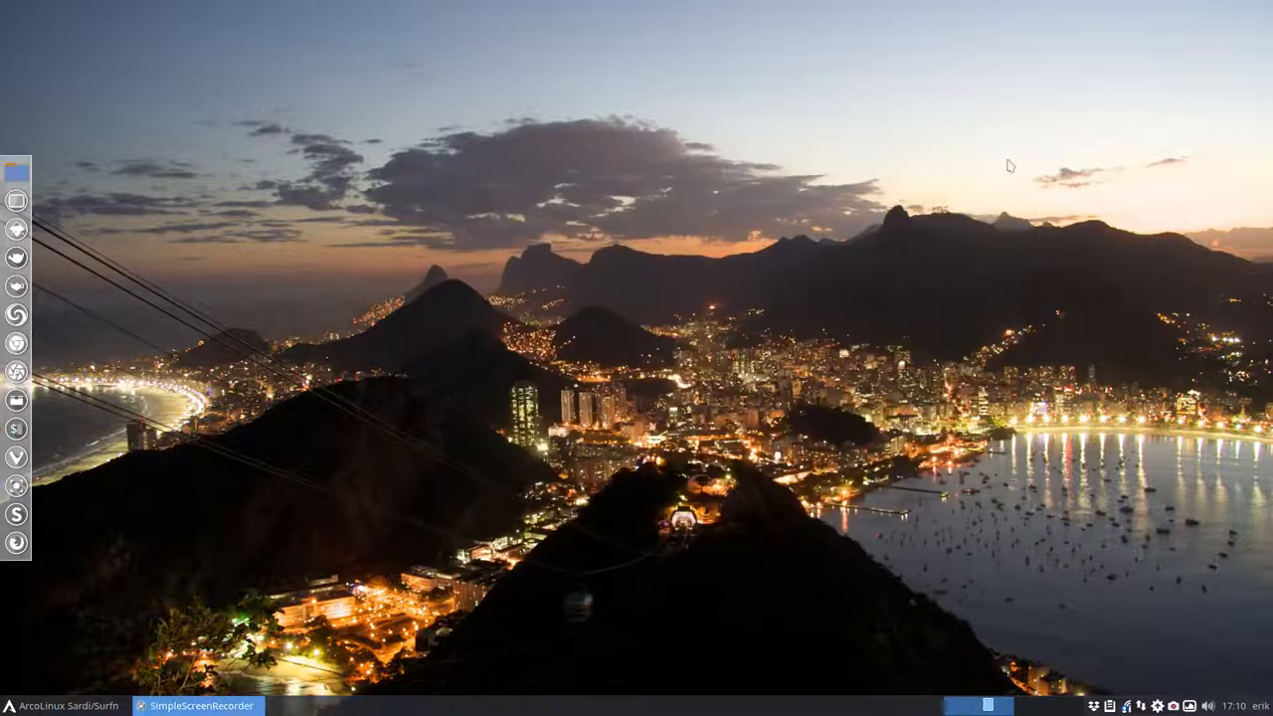
mouse_move(17, 398)
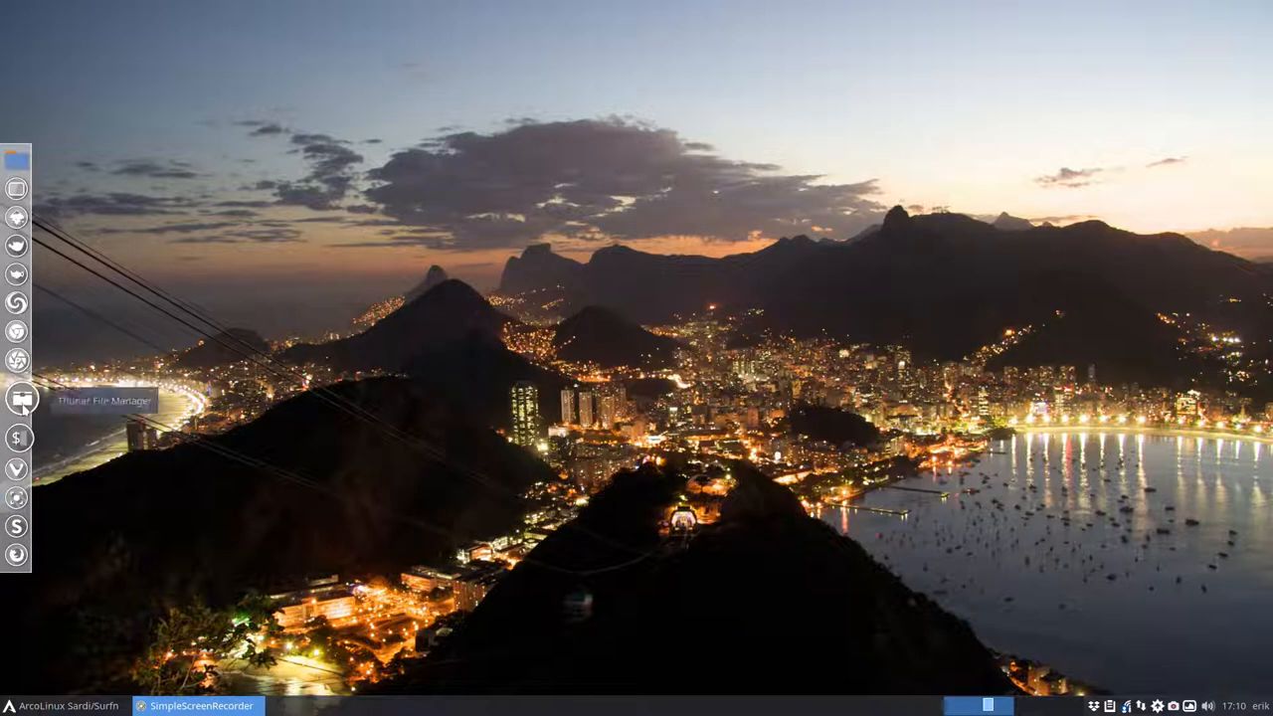
Step: Copy all files from /etc/skel into the home folder, choosing Replace All
click(16, 399)
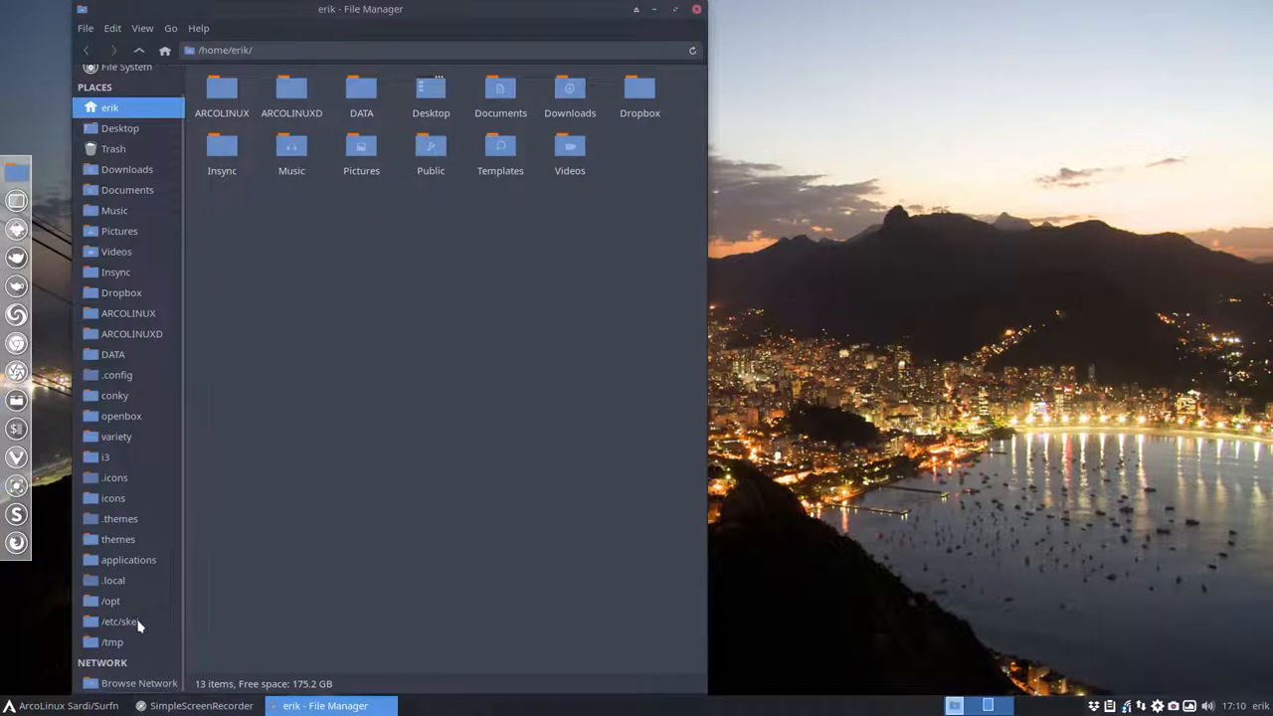
click(119, 620)
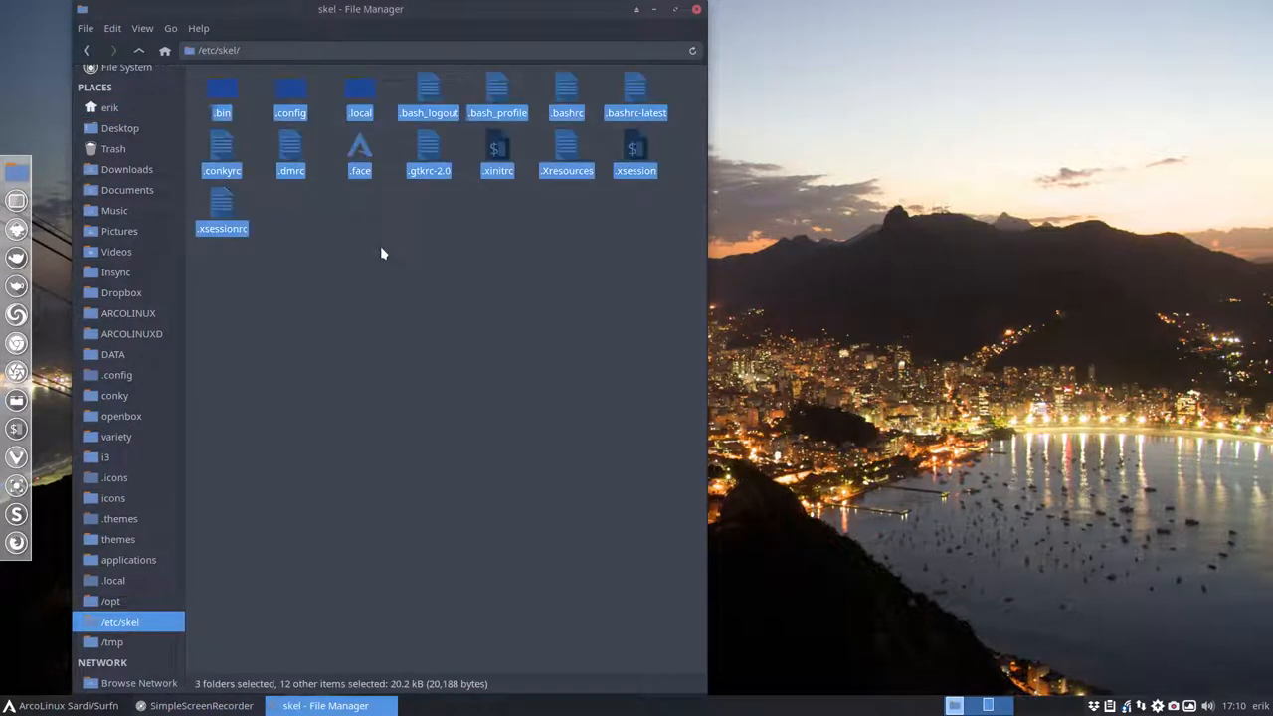
click(109, 107)
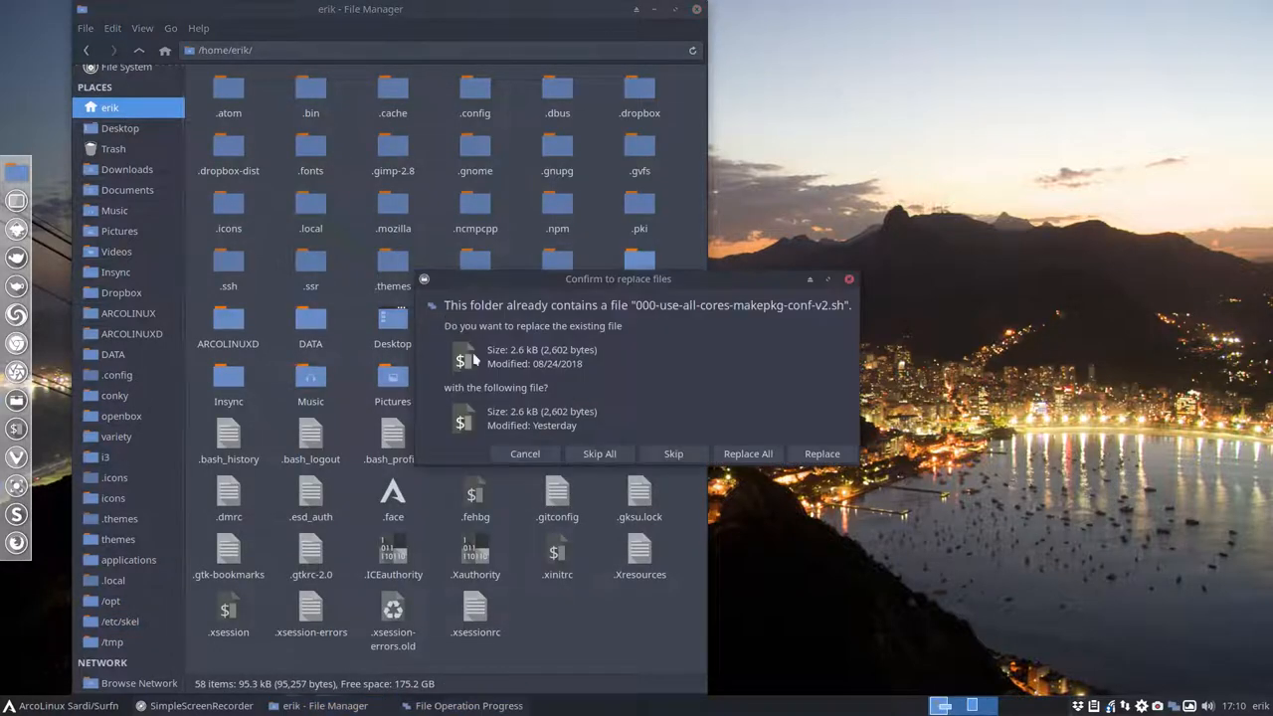
click(747, 453)
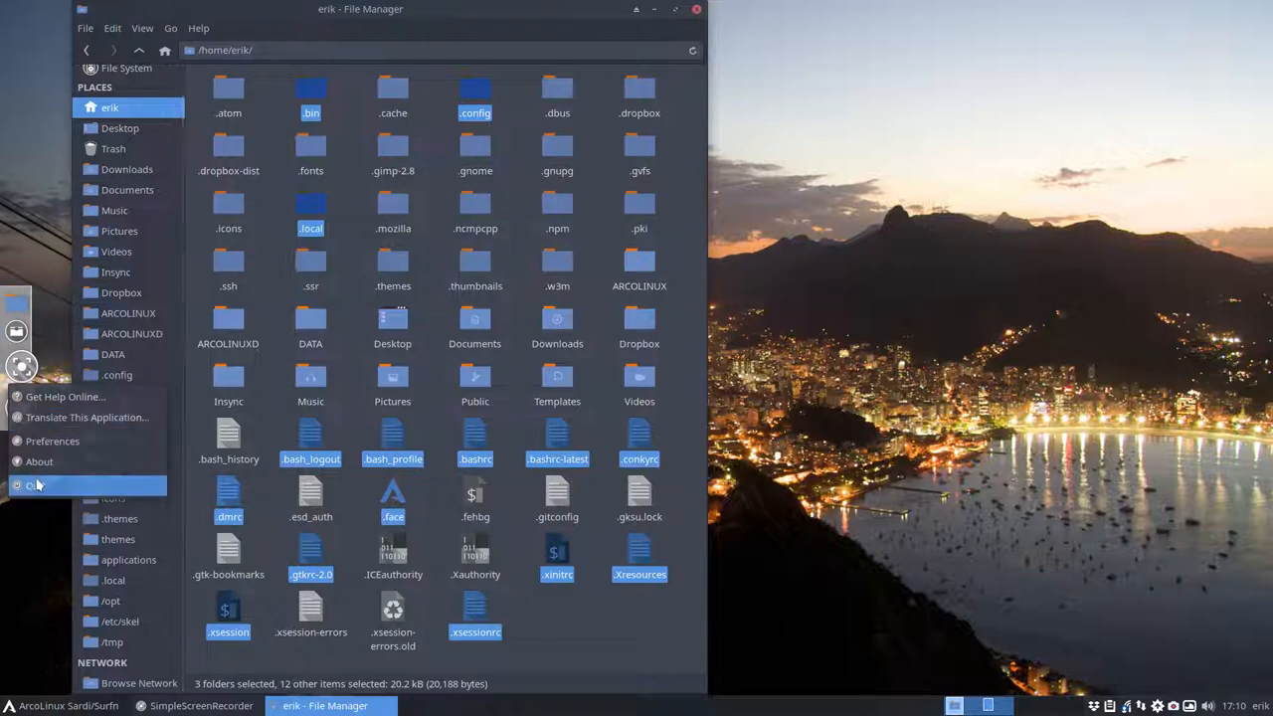
click(18, 705)
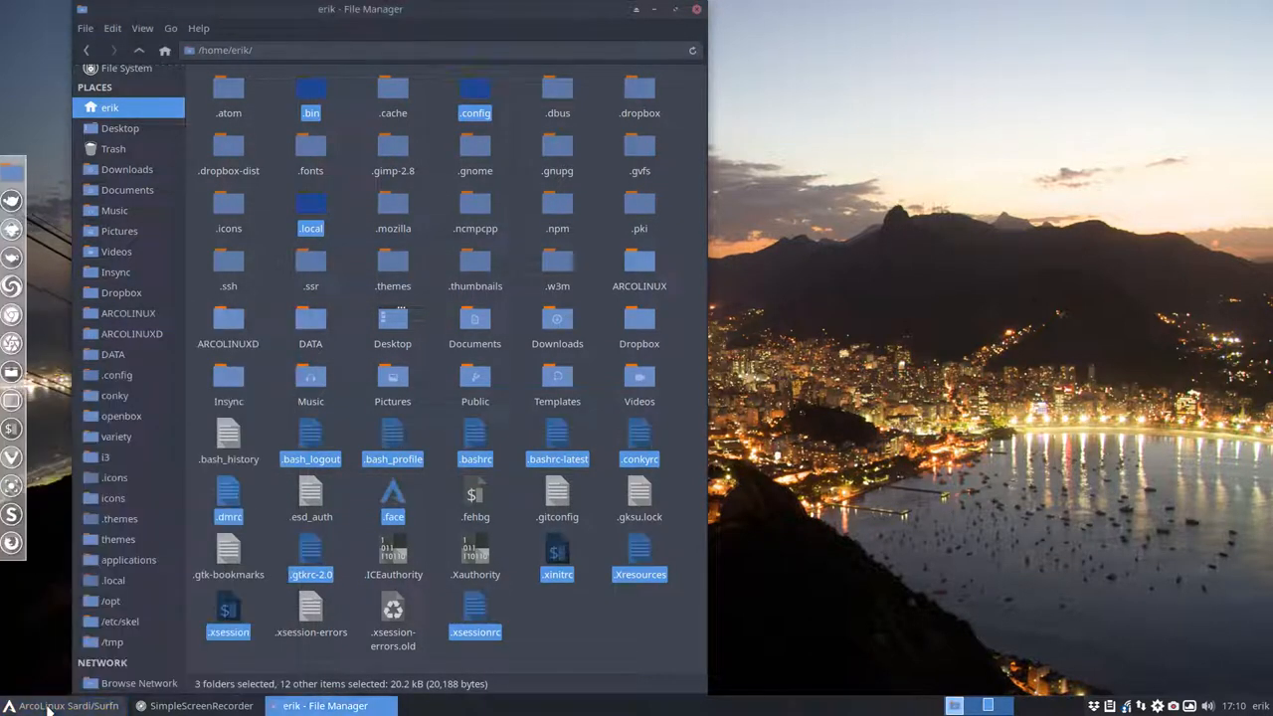
click(556, 626)
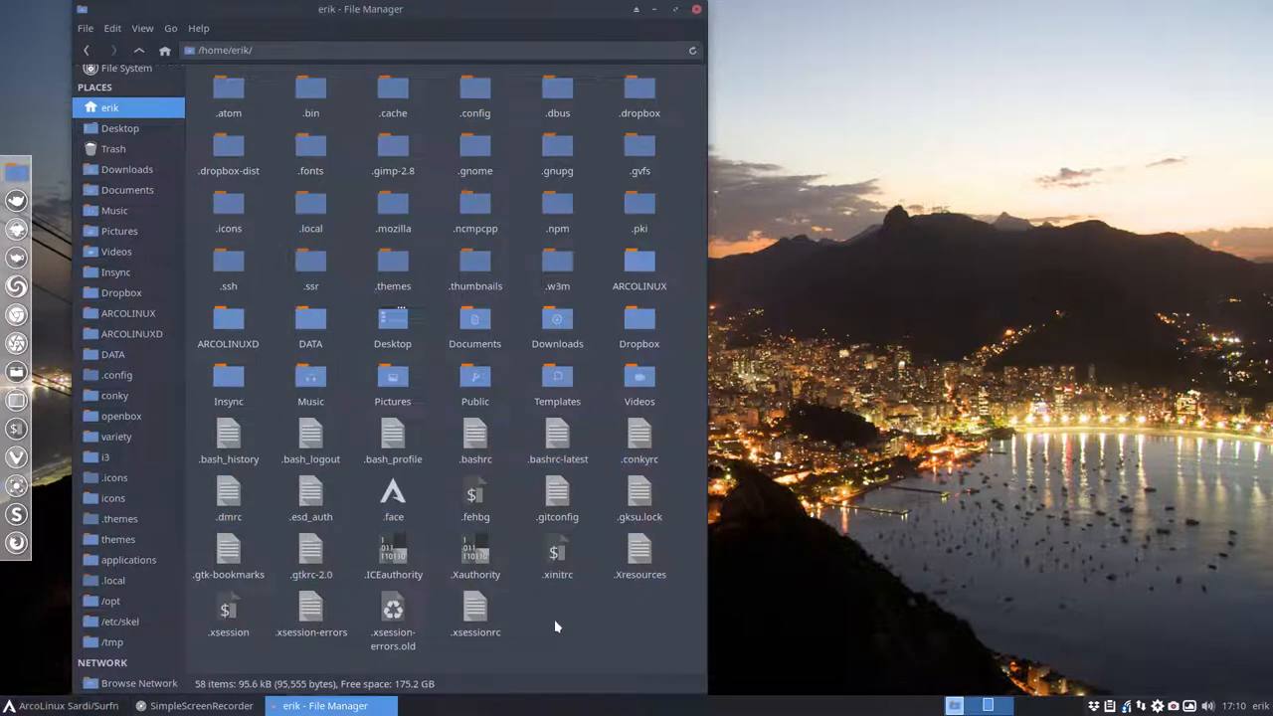
Step: Compare .bashrc with .bashrc-latest in Meld and merge in the newer aliases
right_click(557, 441)
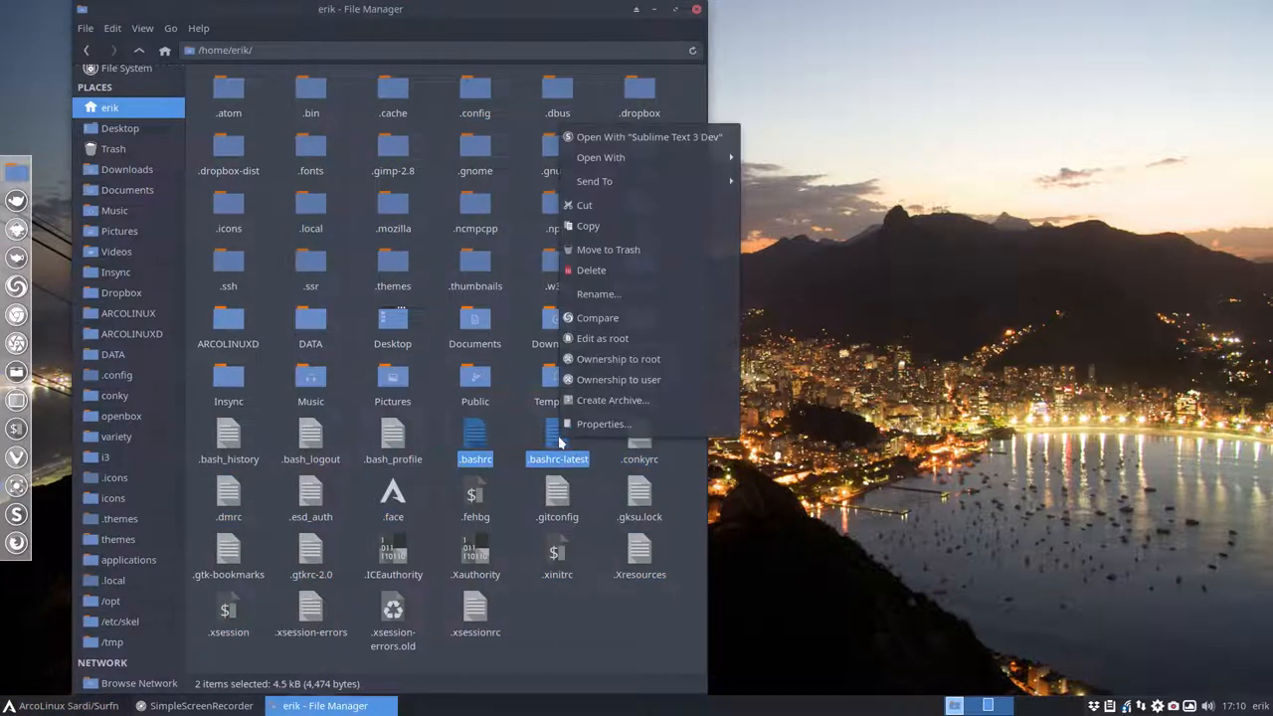
click(597, 317)
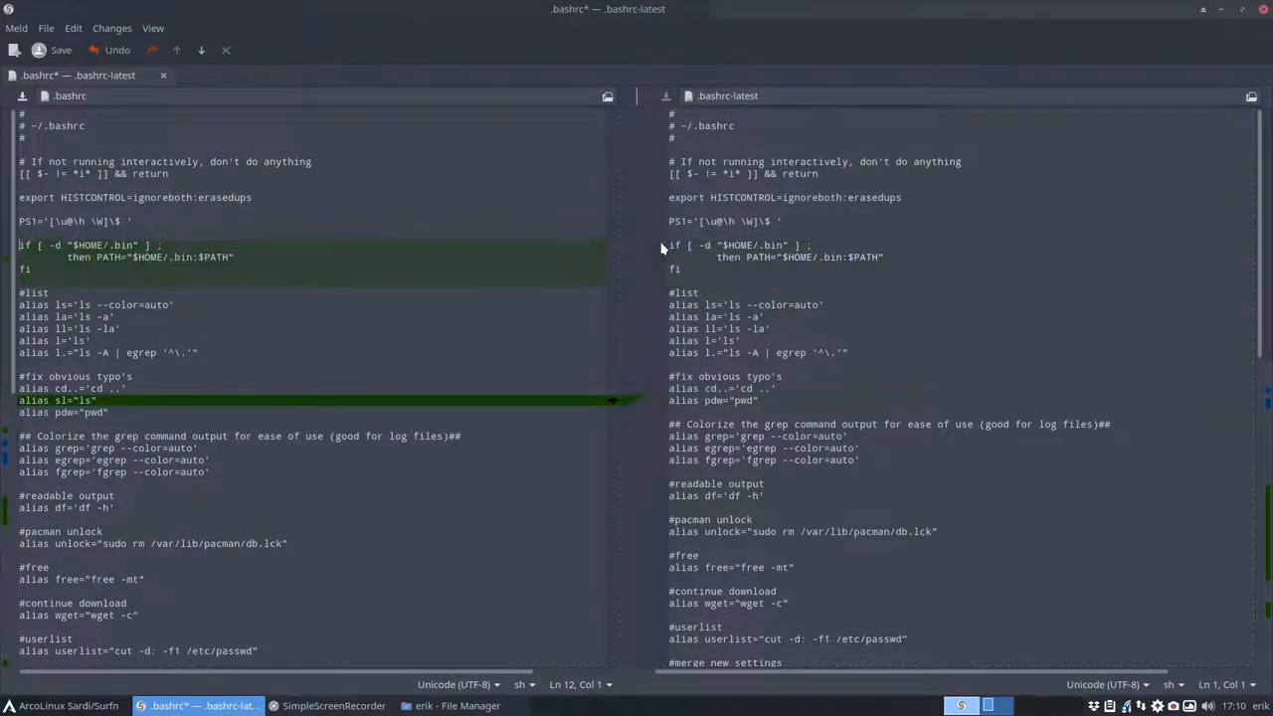
click(56, 399)
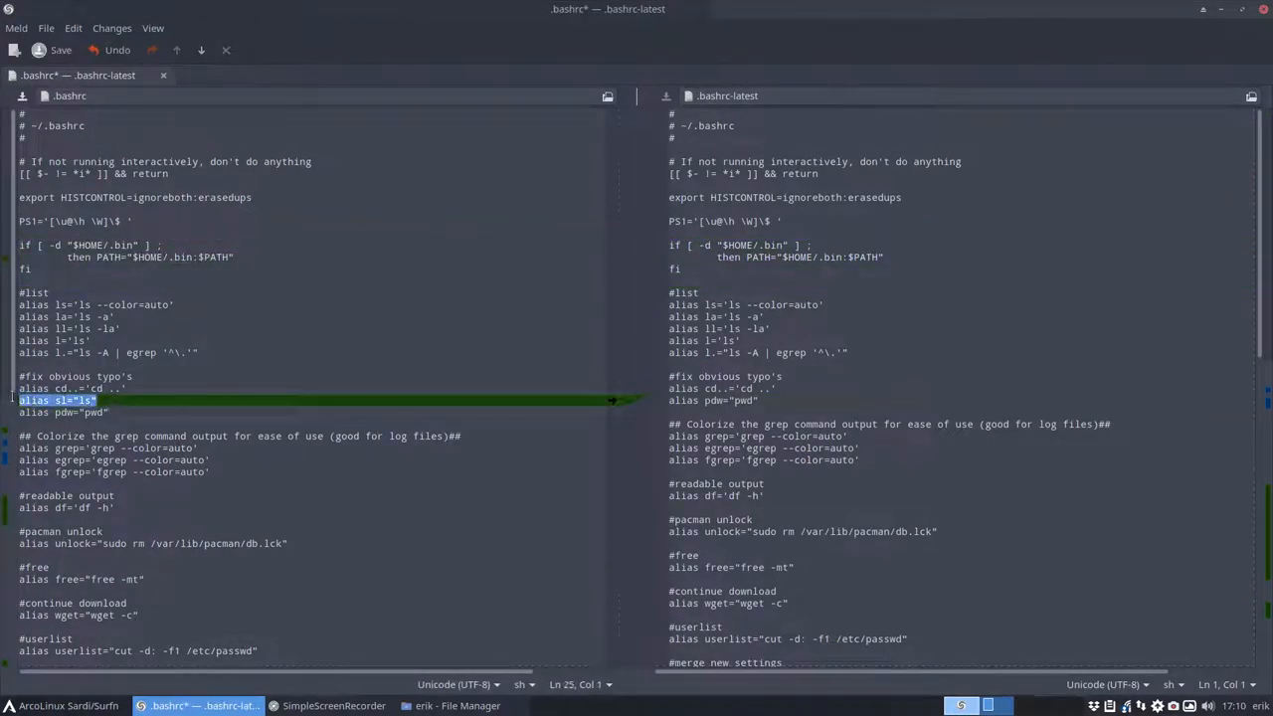
scroll(down, 3)
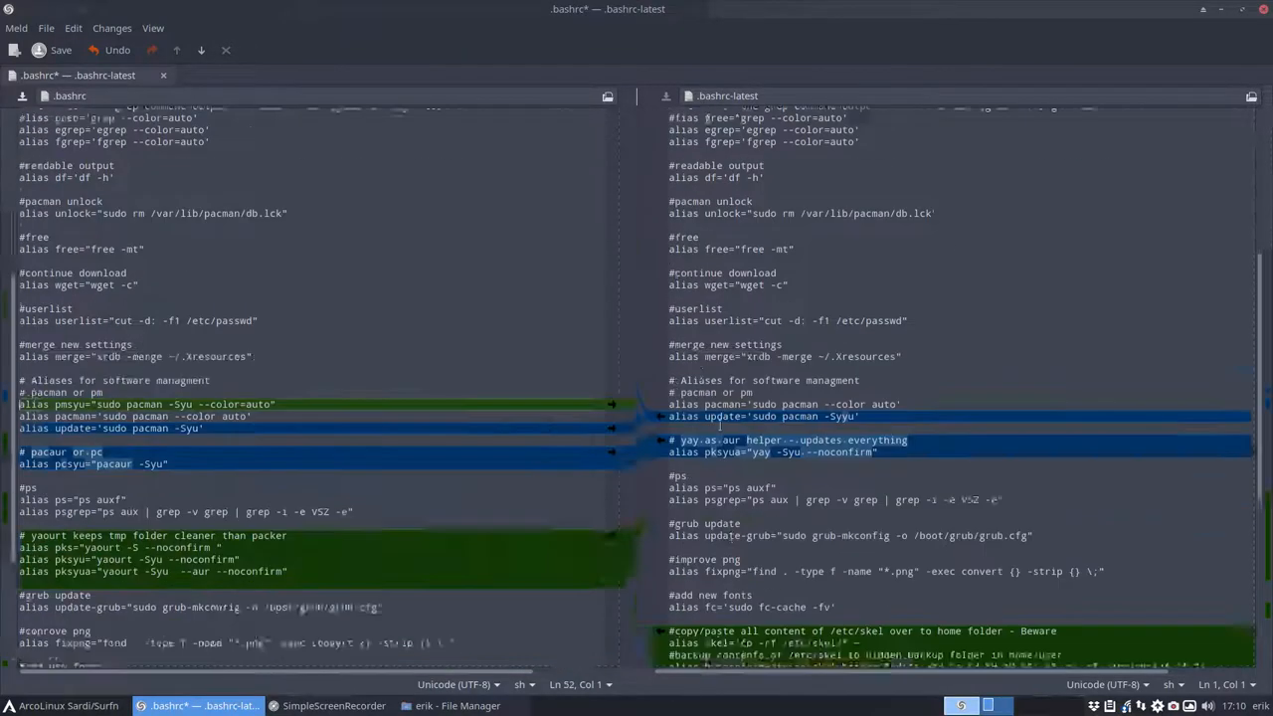
scroll(down, 3)
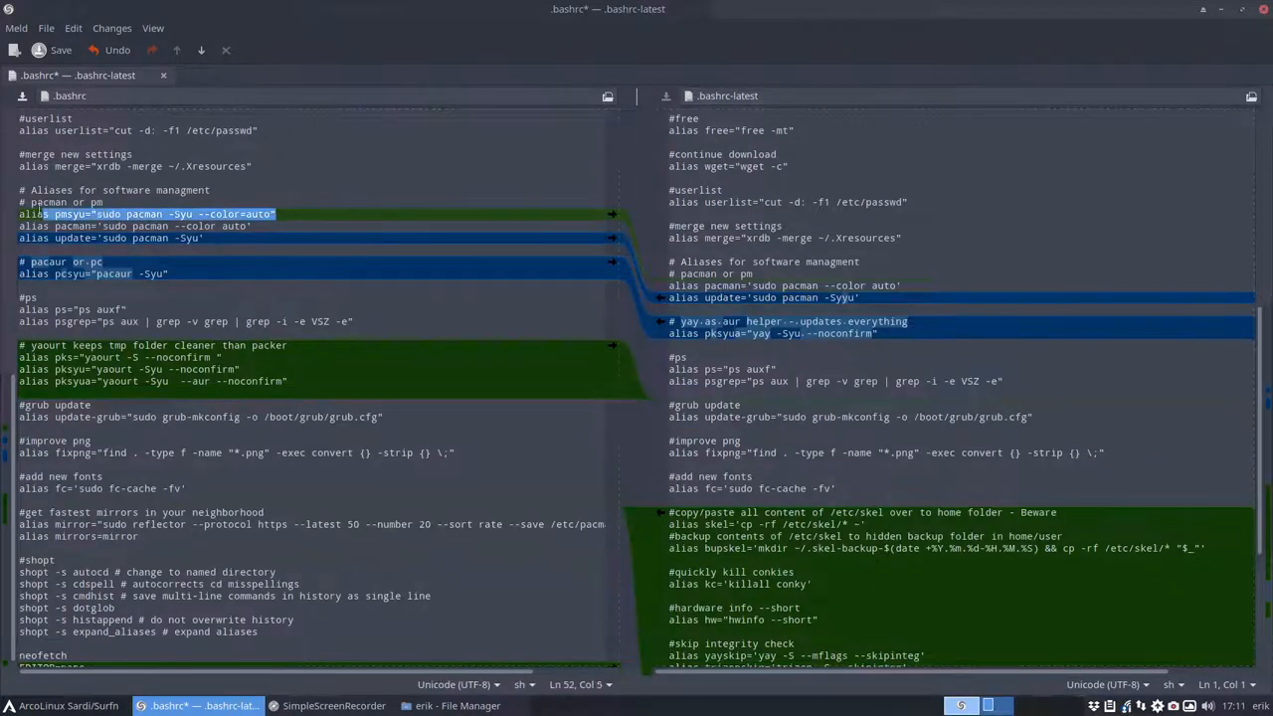
scroll(down, 3)
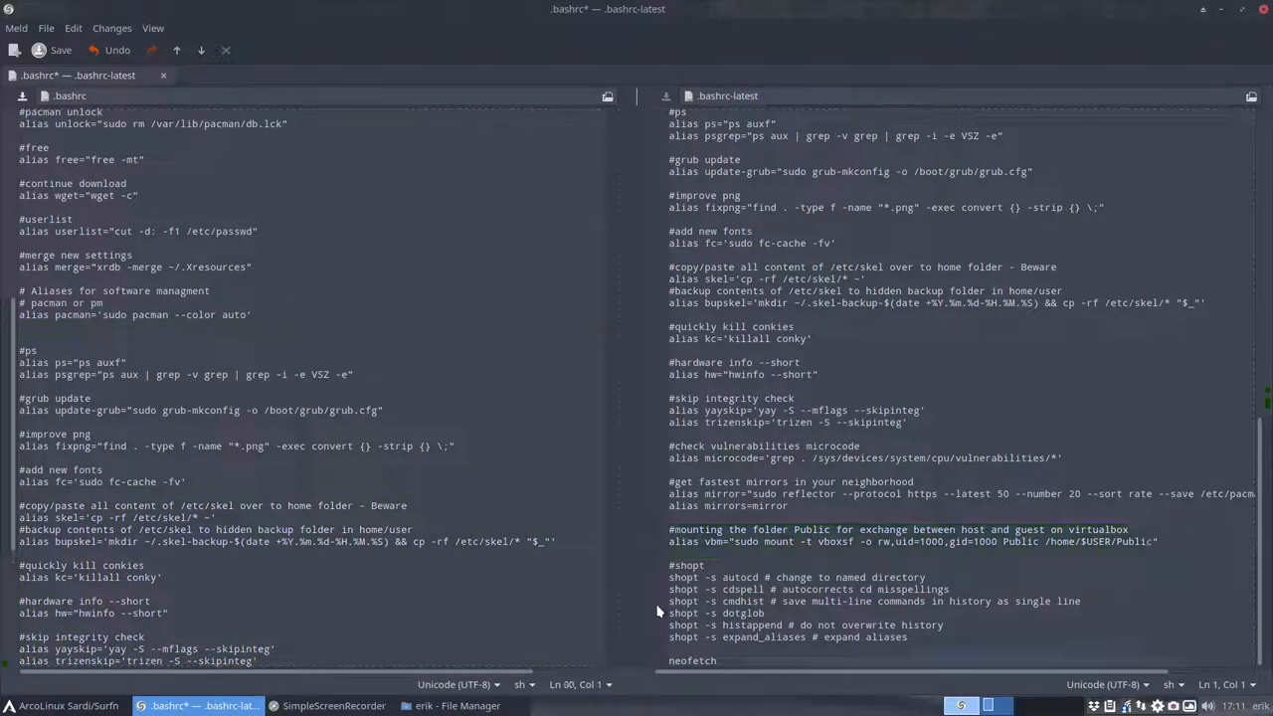
scroll(down, 3)
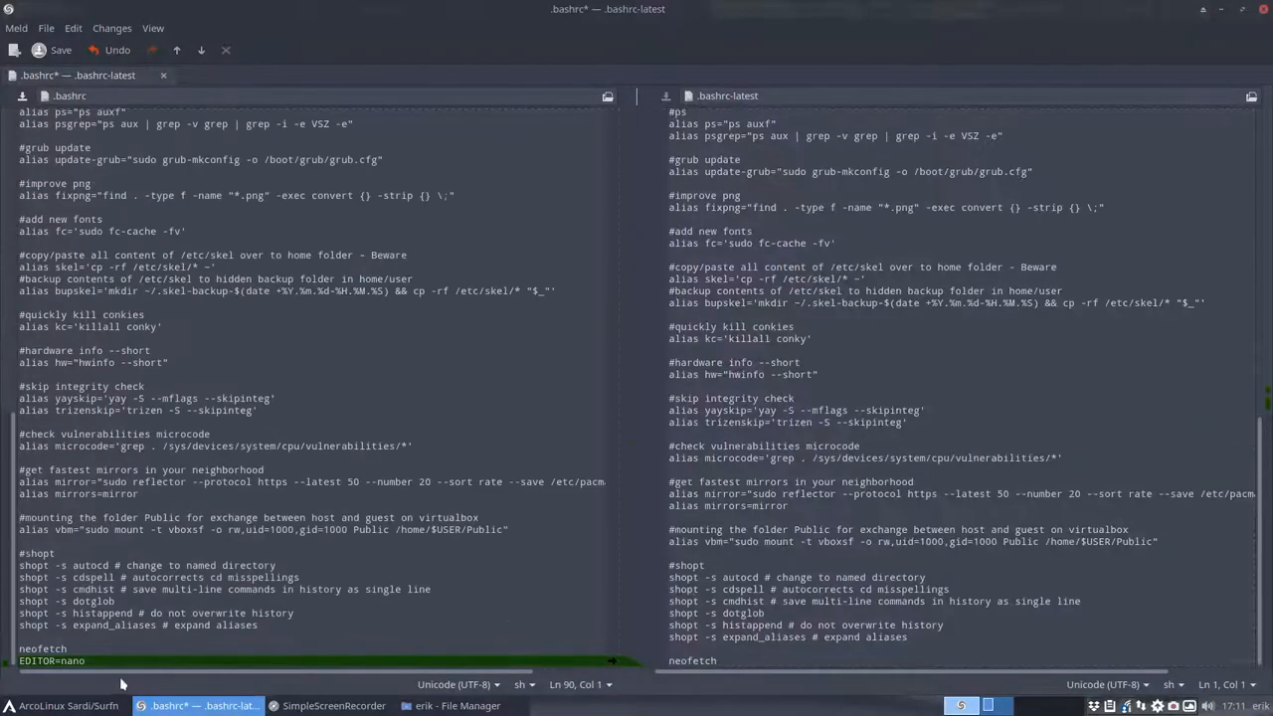
scroll(up, 3)
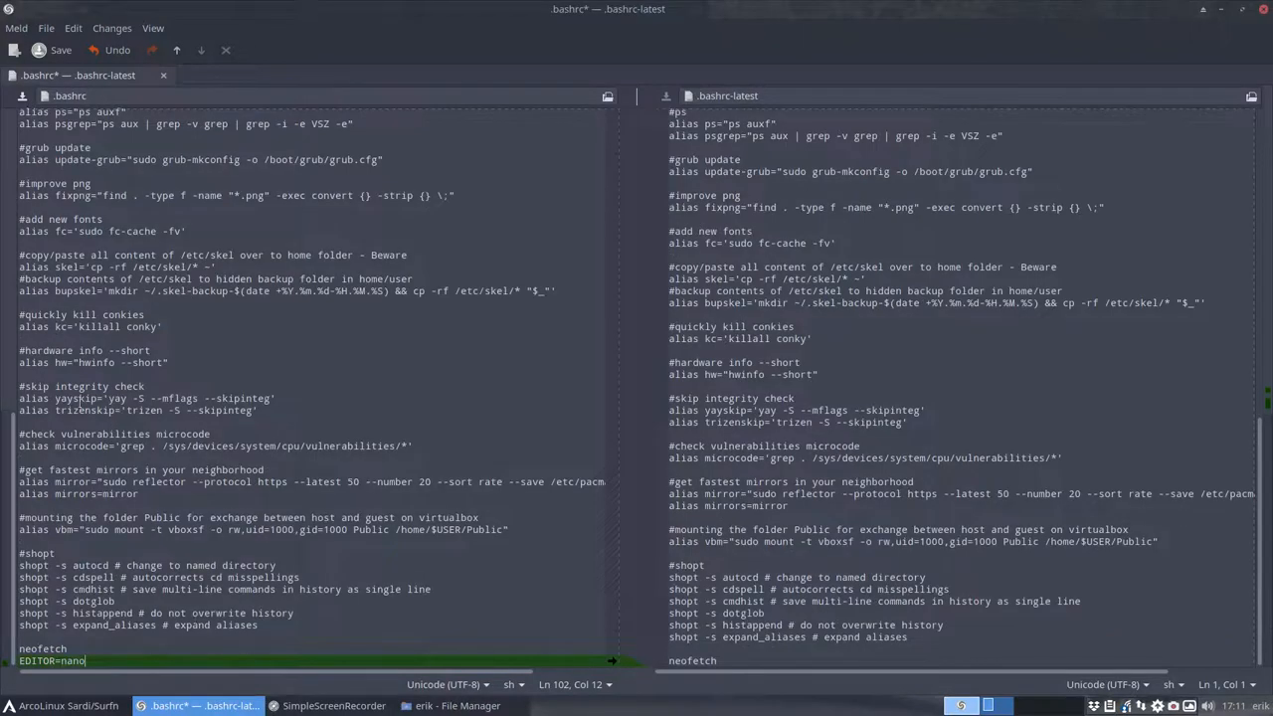
Step: Remove the pacaur and yaourt aliases and copy the updated .bashrc contents
click(107, 361)
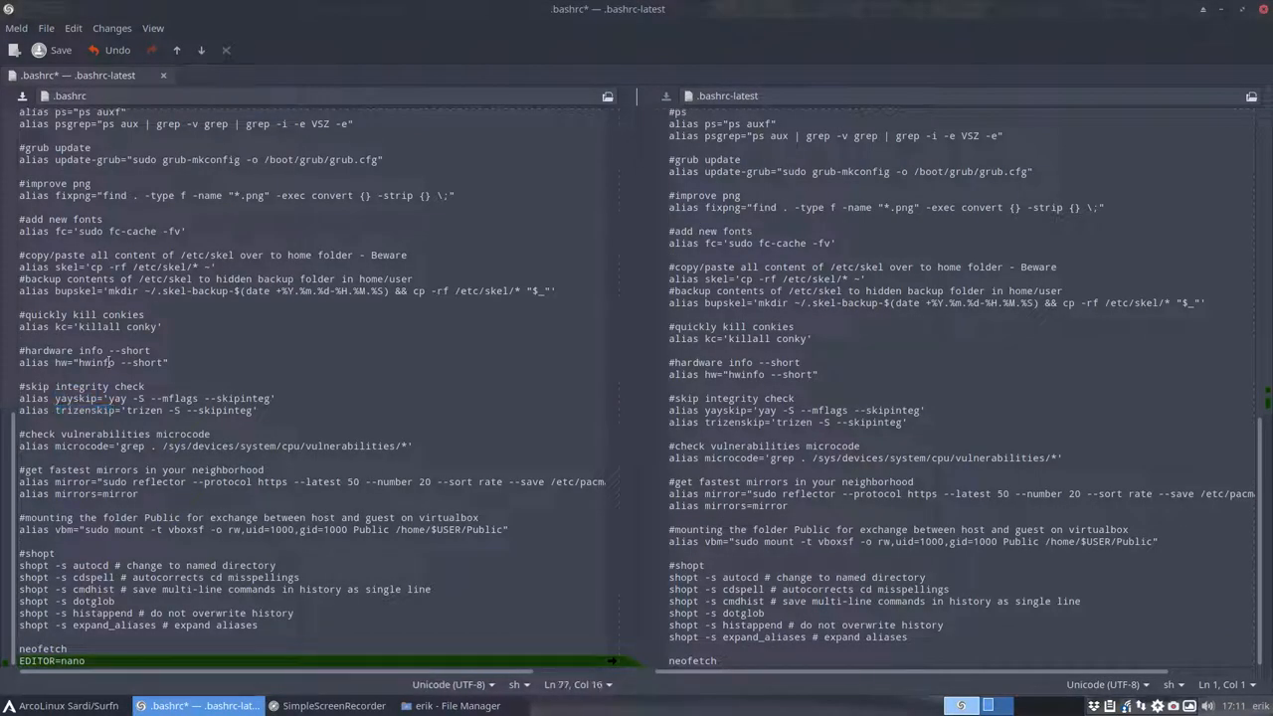
double_click(81, 445)
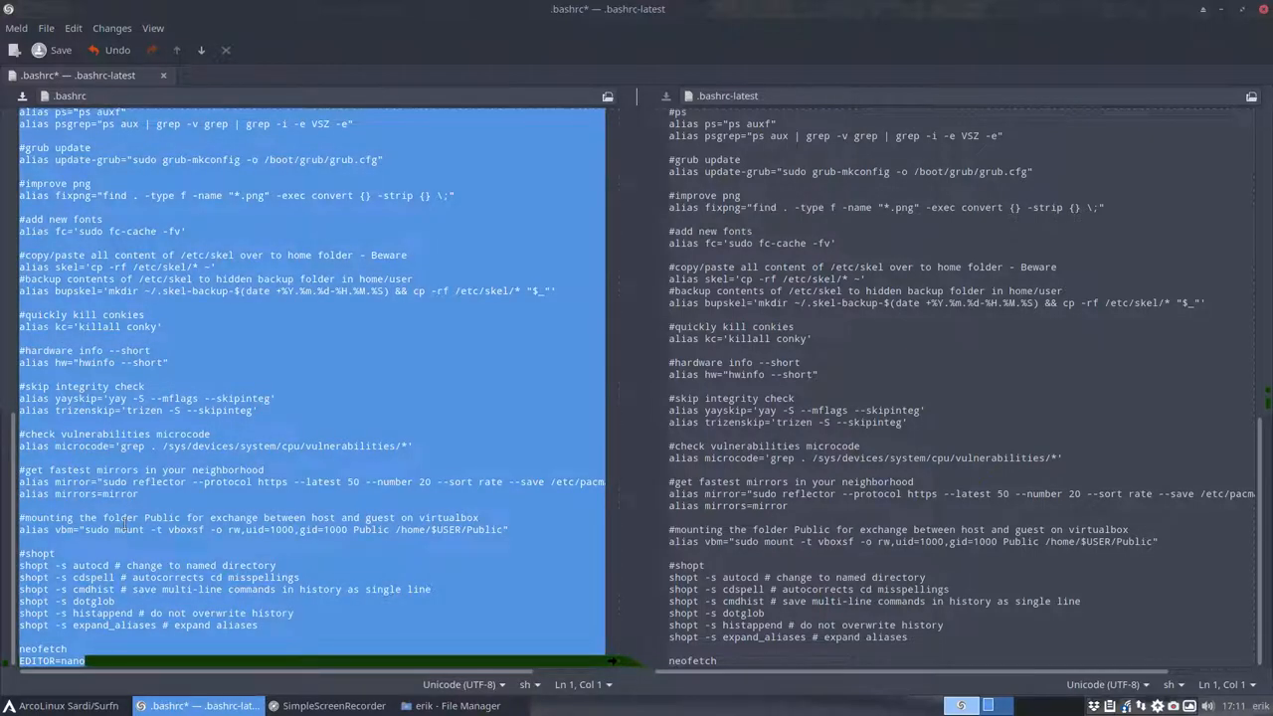
click(52, 49)
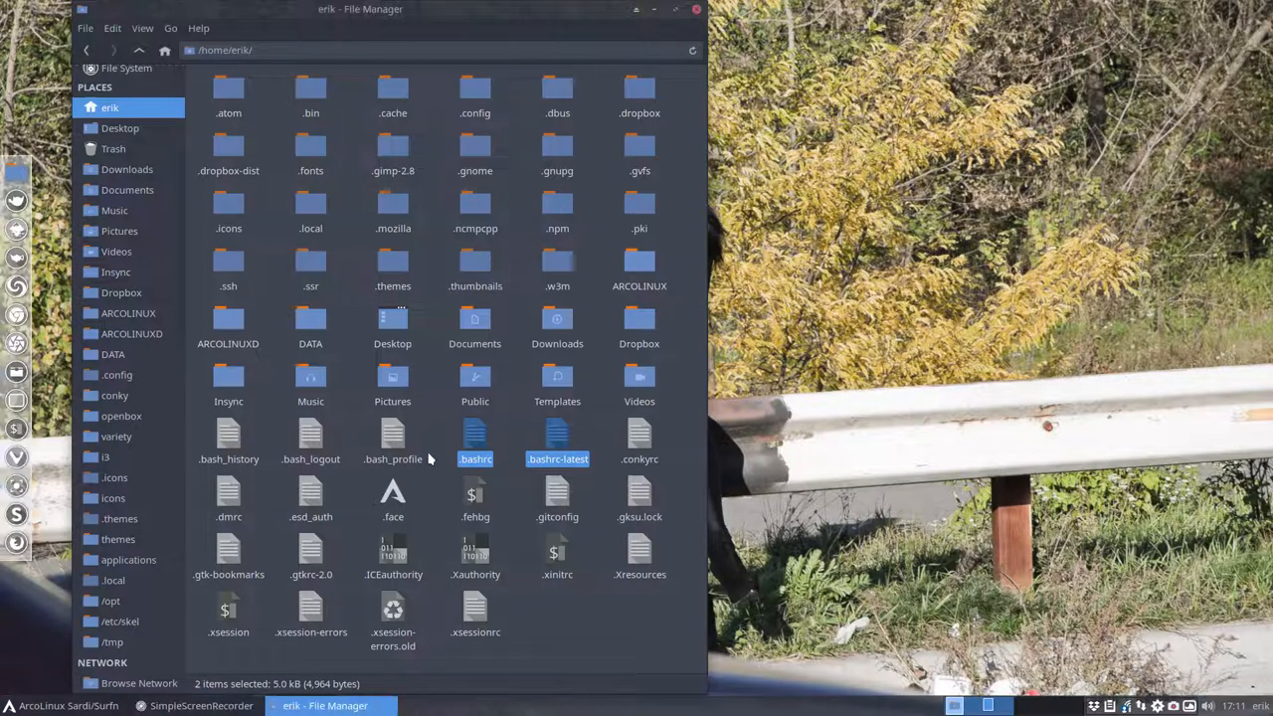
Step: Overwrite /etc/skel/.bashrc in Sublime Text with the merged bashrc and save
click(119, 620)
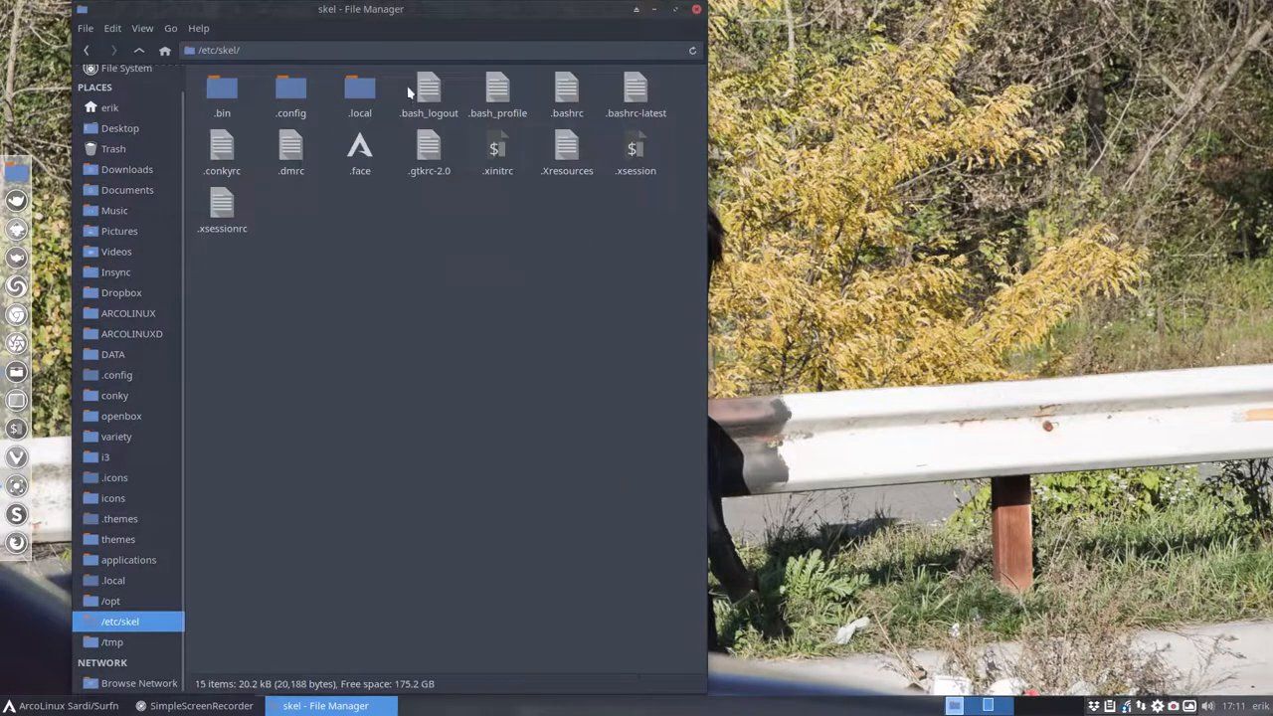
double_click(567, 95)
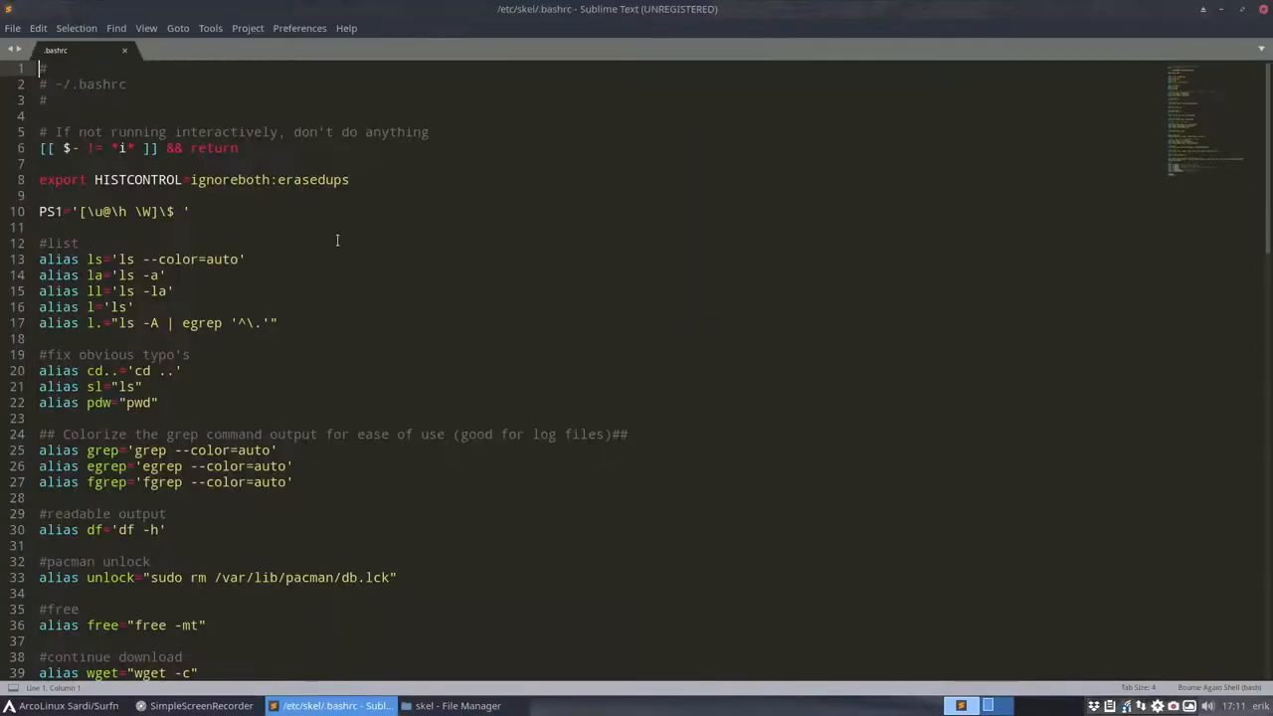
key(ctrl+a)
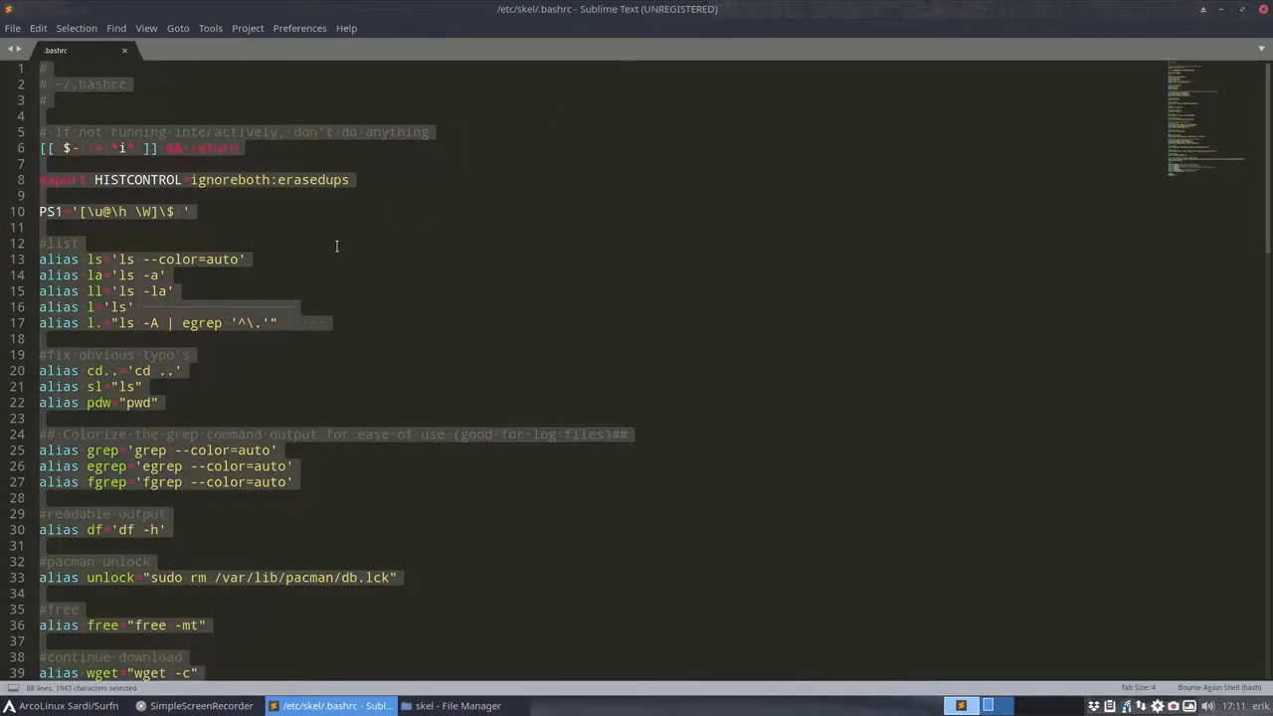
scroll(down, 3)
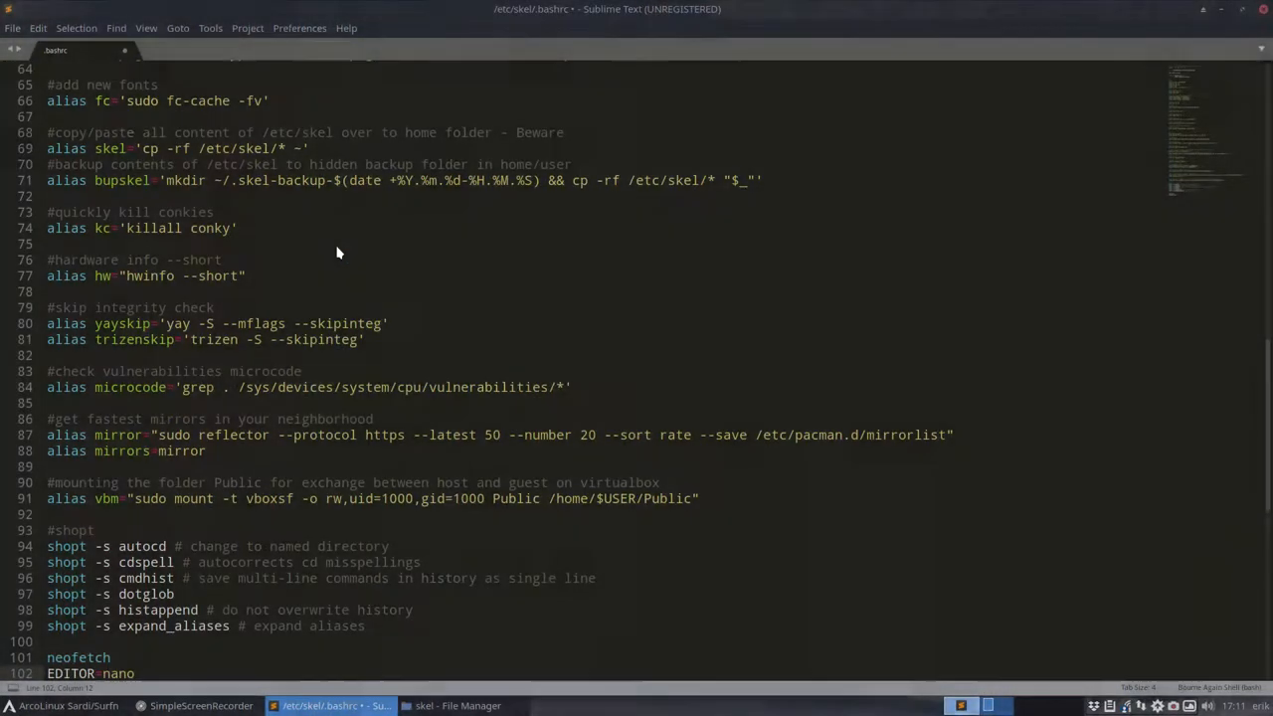
key(ctrl+s)
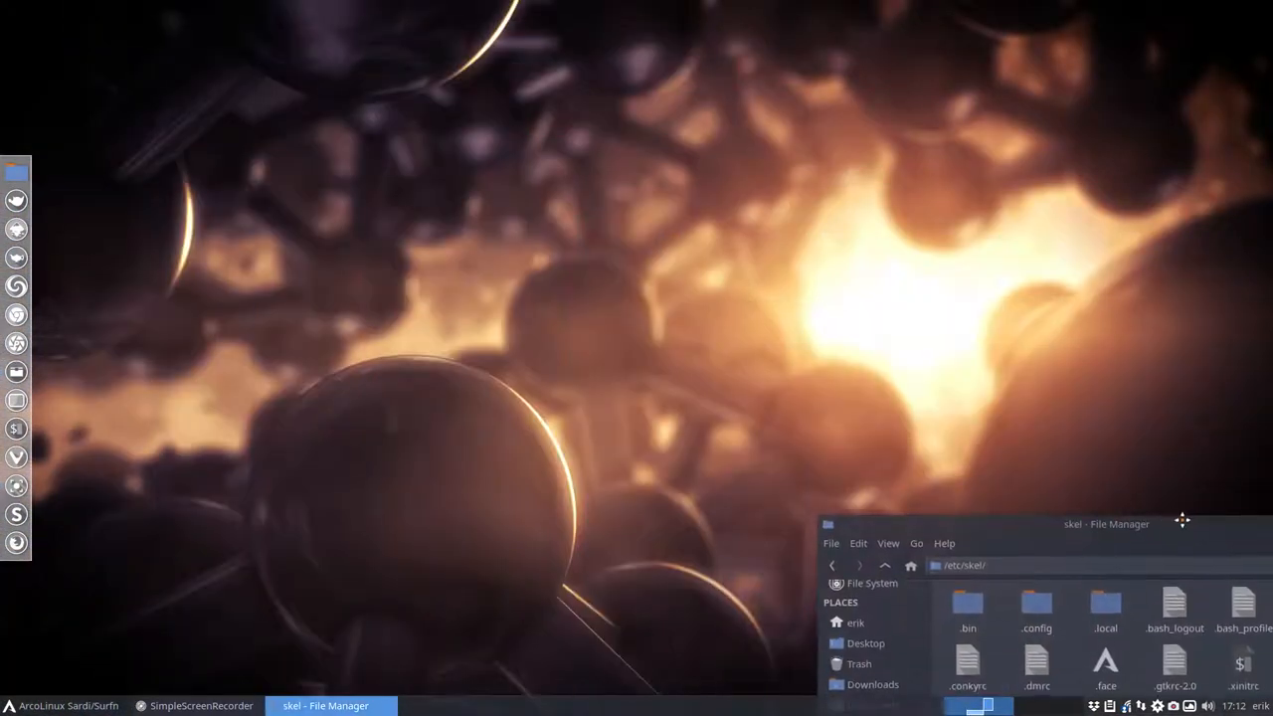
Step: Drag the skel folder window back into view and close it
drag(1107, 524, 609, 29)
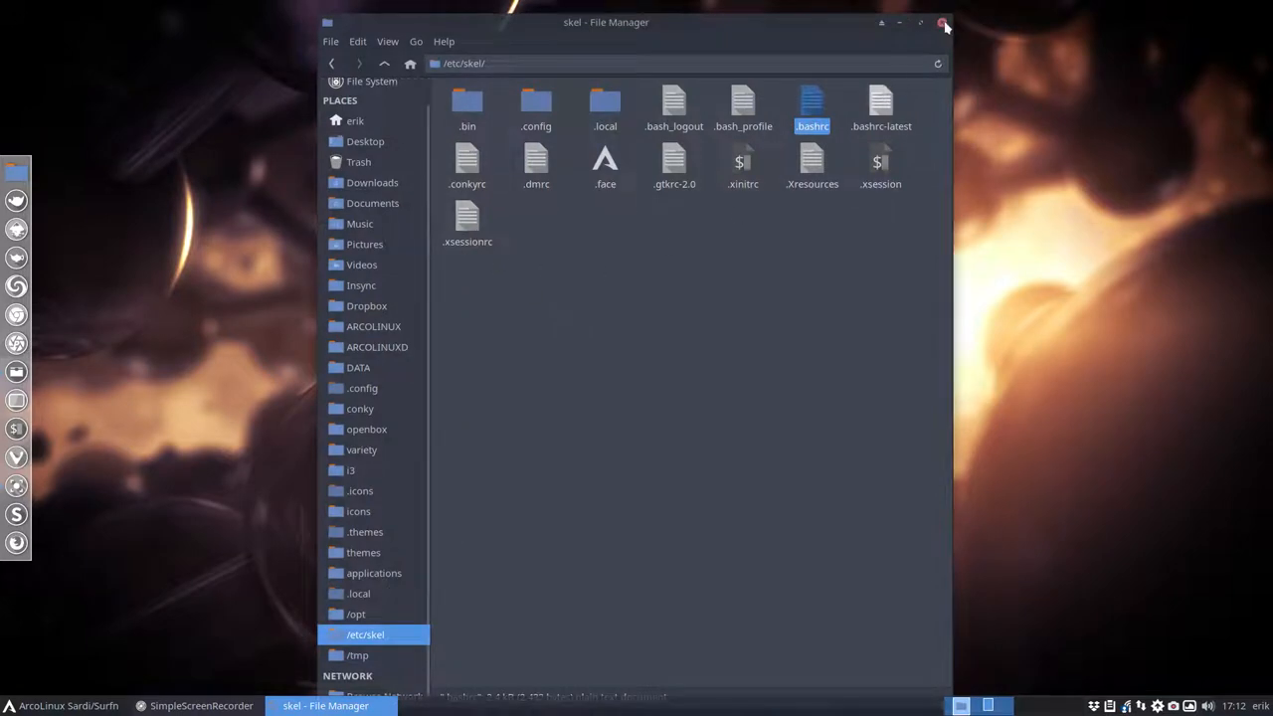
click(943, 22)
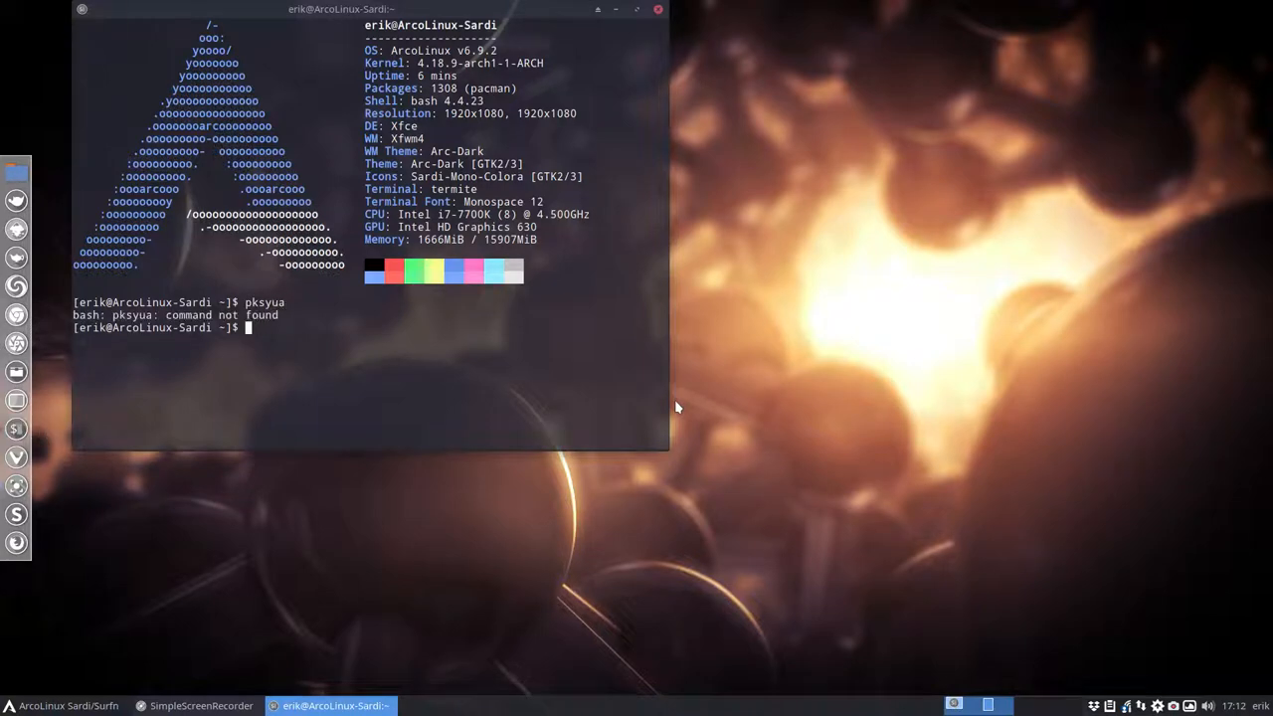
Step: Cancel the partial pks command, run 'source .bashrc', then close Termite
text(pks)
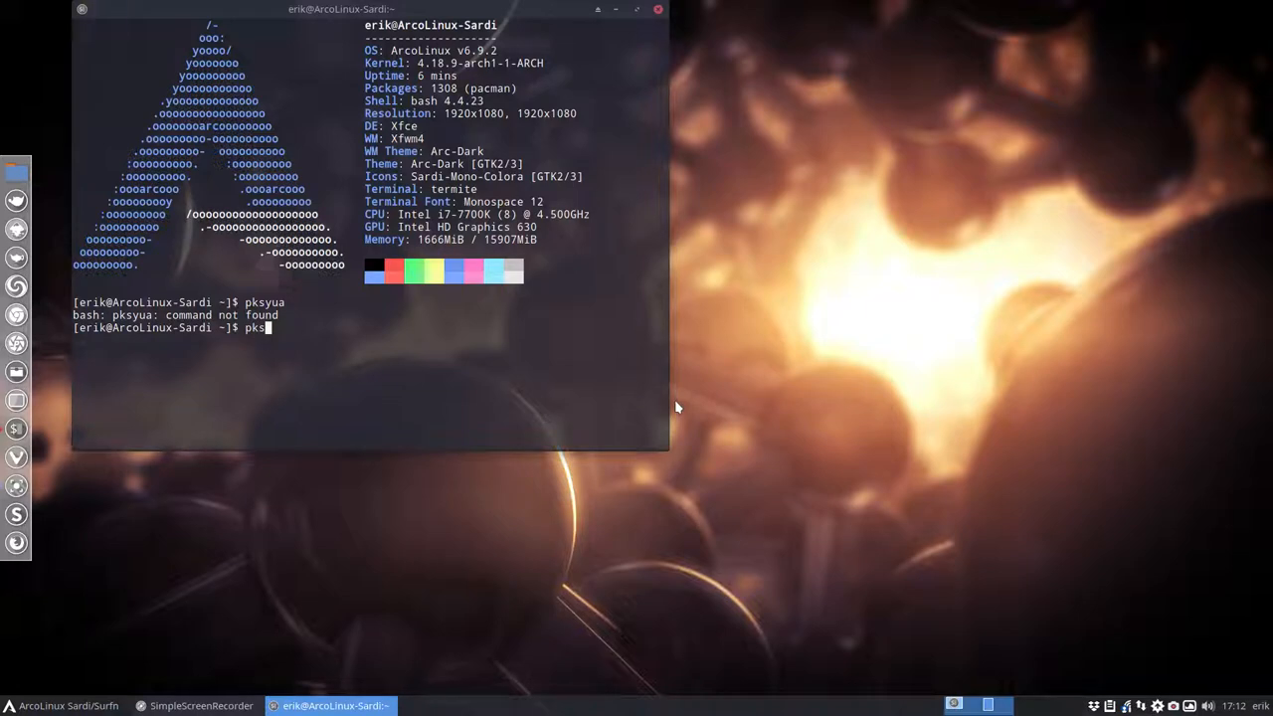
key(ctrl+c)
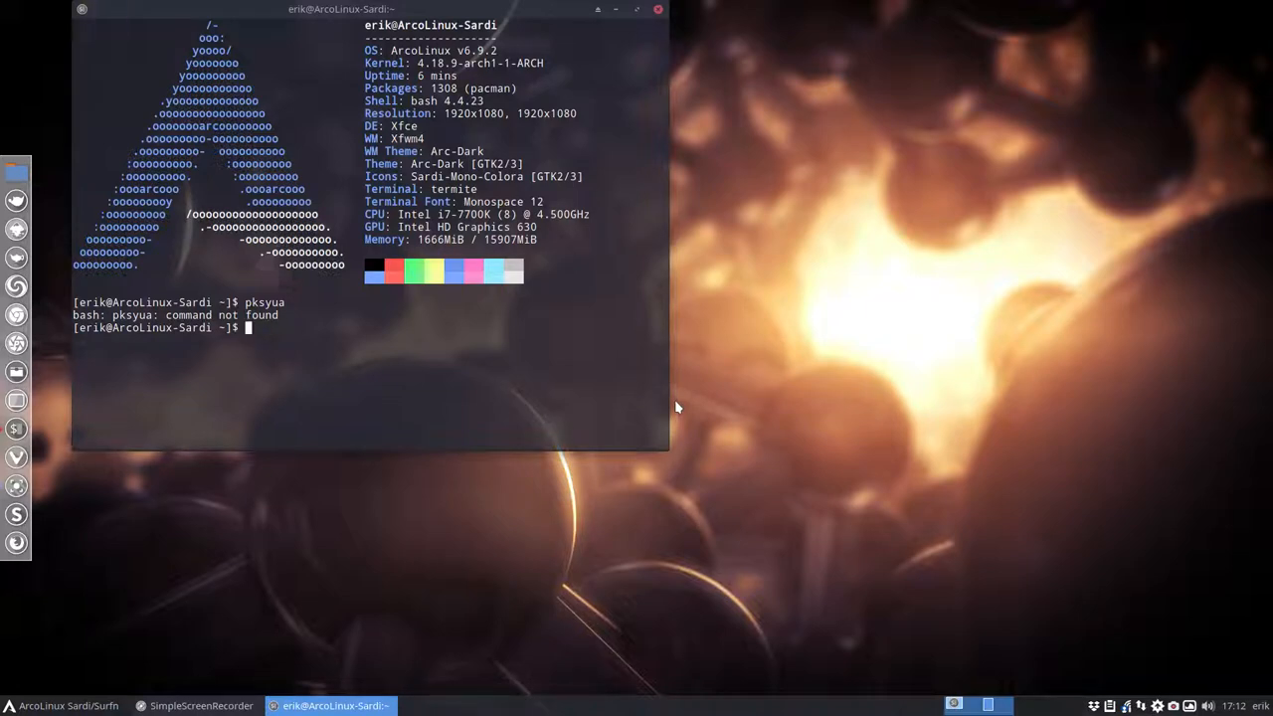
text(sour)
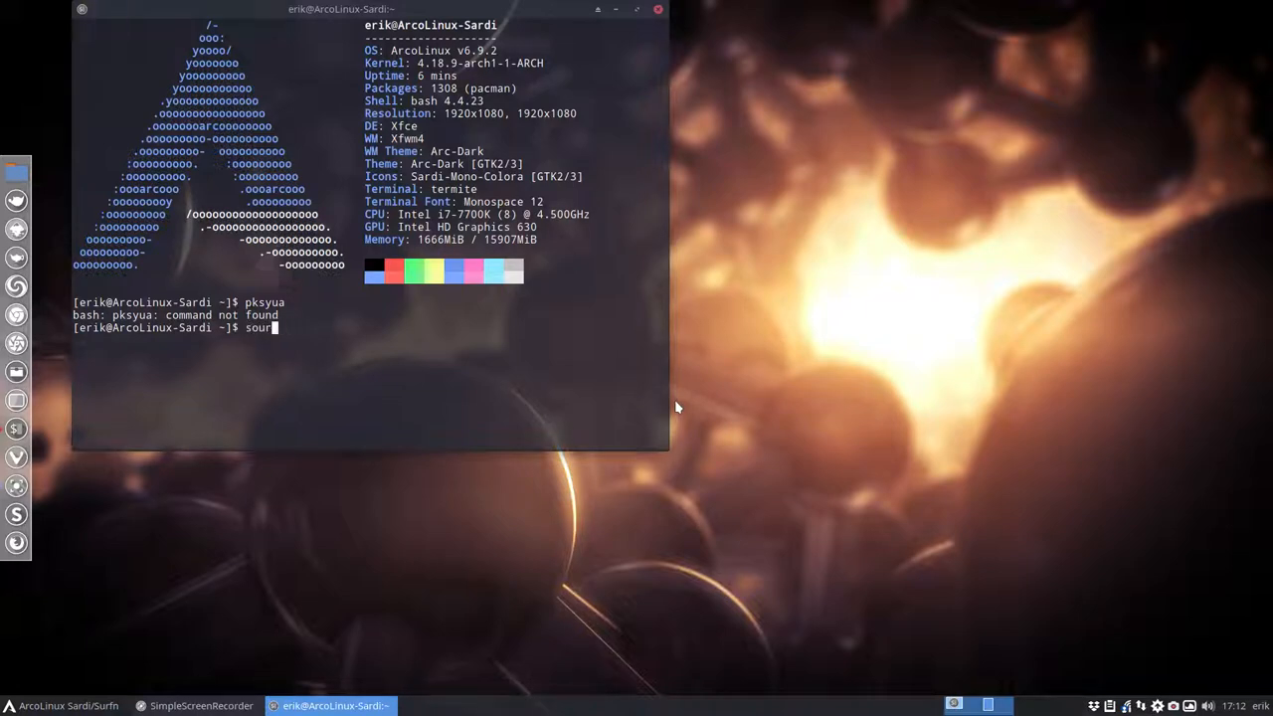
text(ce .bashrc)
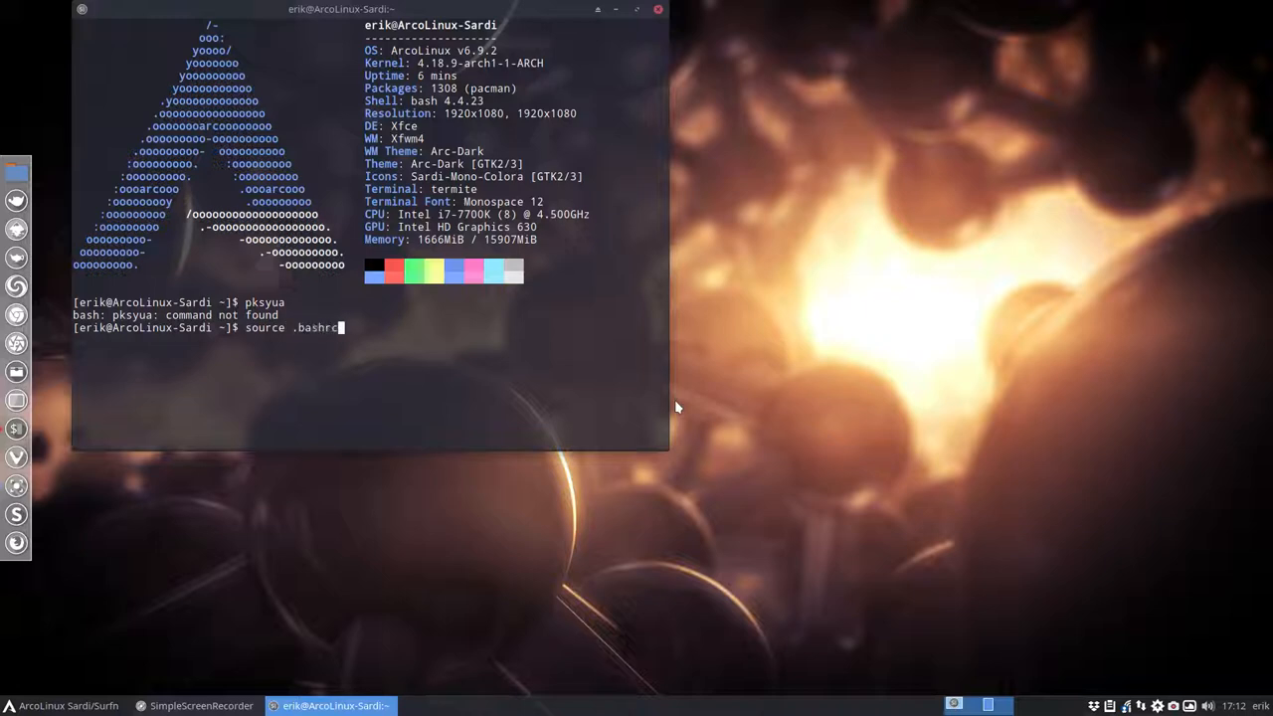
key(Return)
text(pksy)
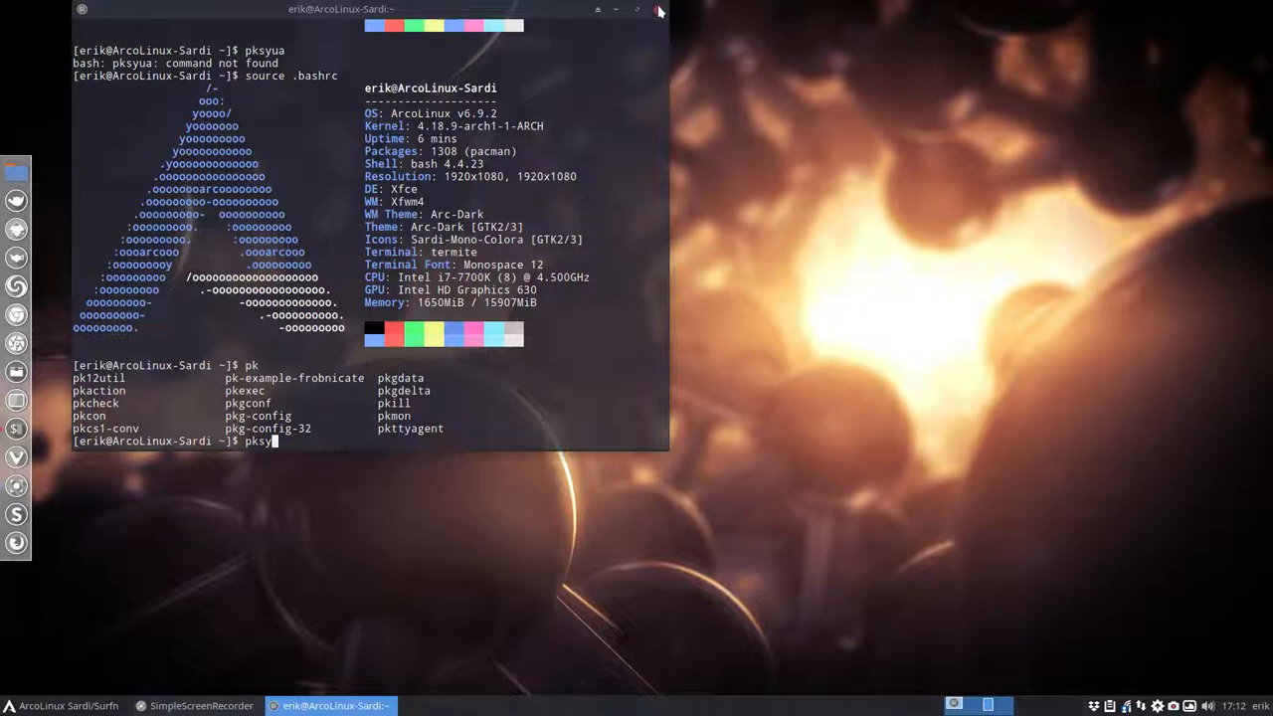
click(659, 11)
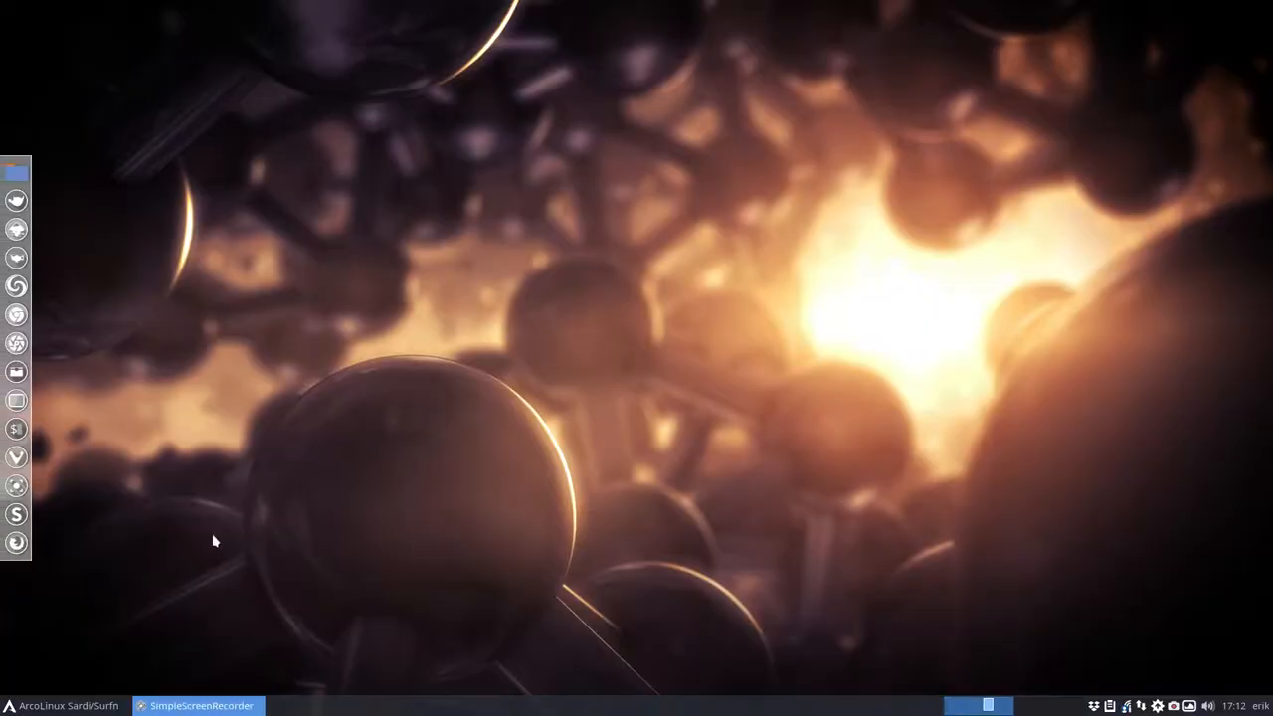
mouse_move(18, 229)
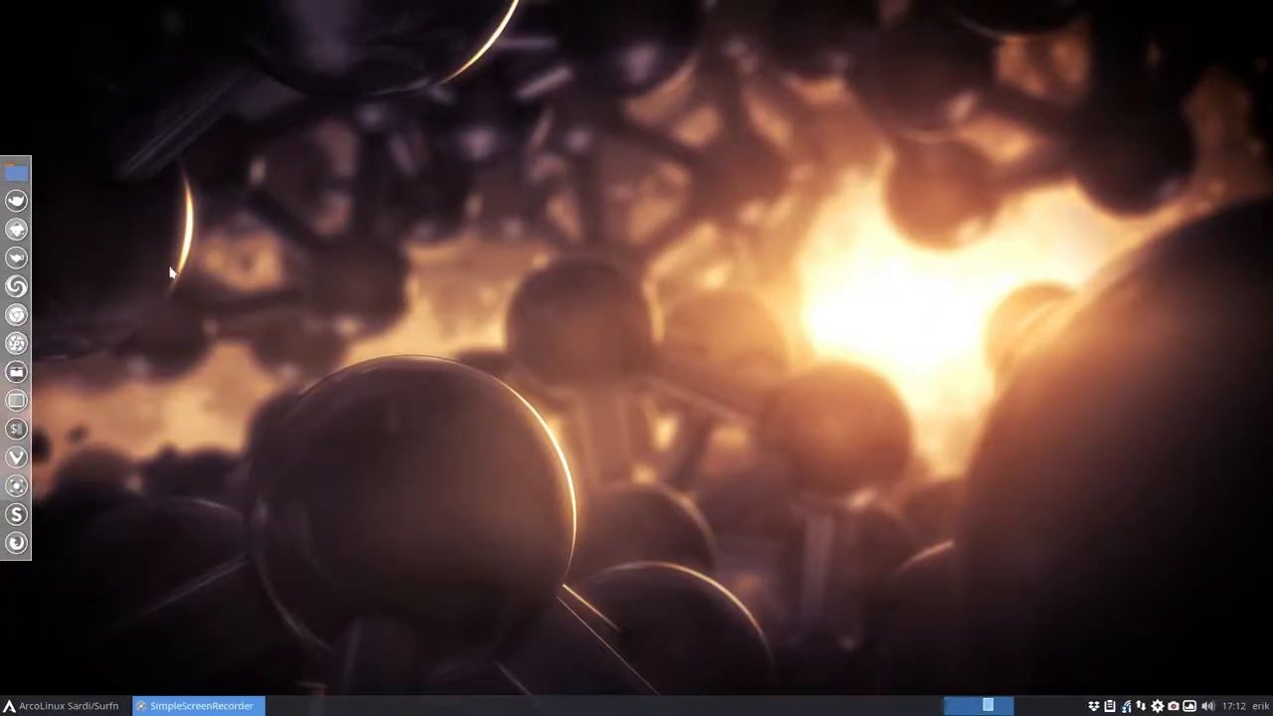
mouse_move(67, 381)
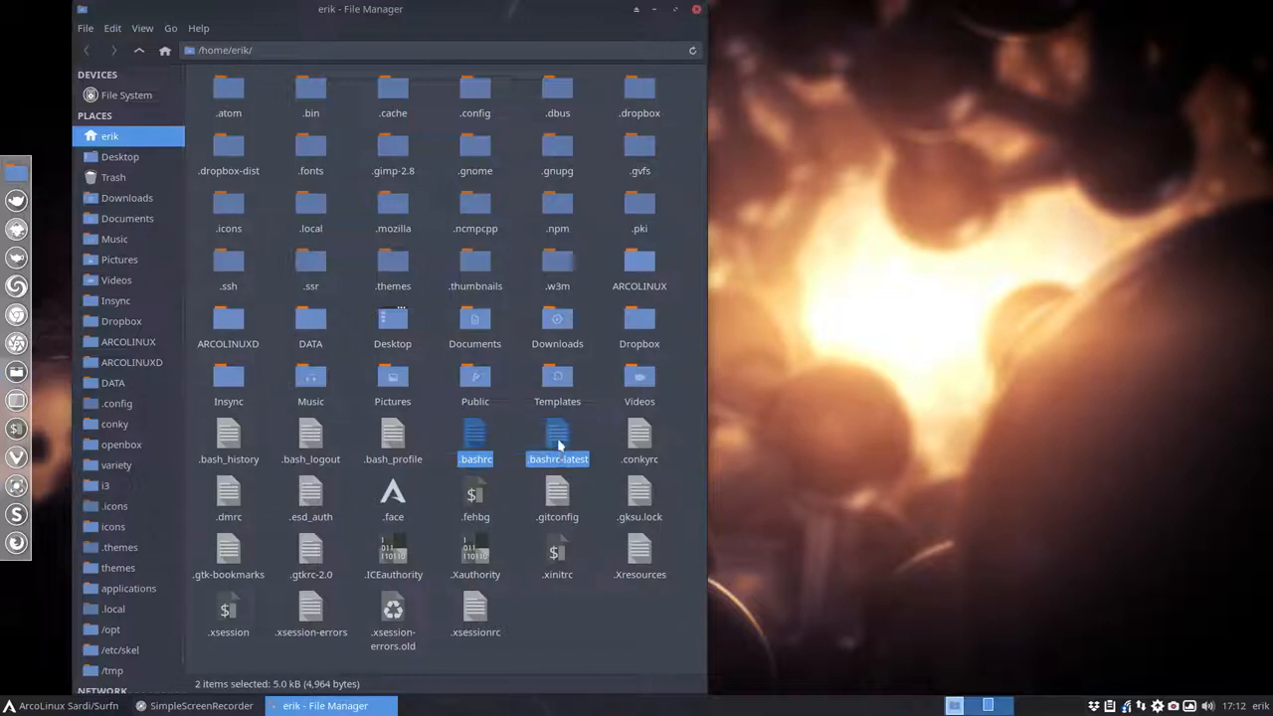
mouse_move(808, 361)
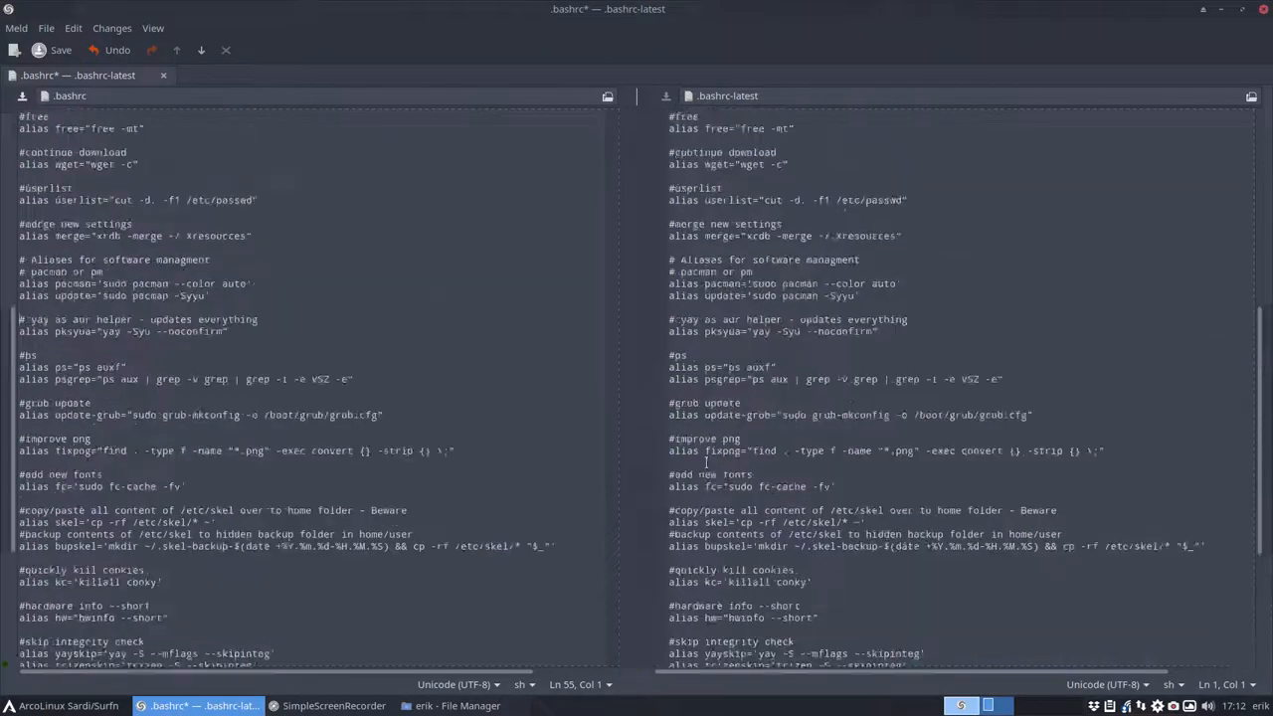
Step: Scroll the Meld comparison of .bashrc and .bashrc-latest to the yay alias block
scroll(up, 3)
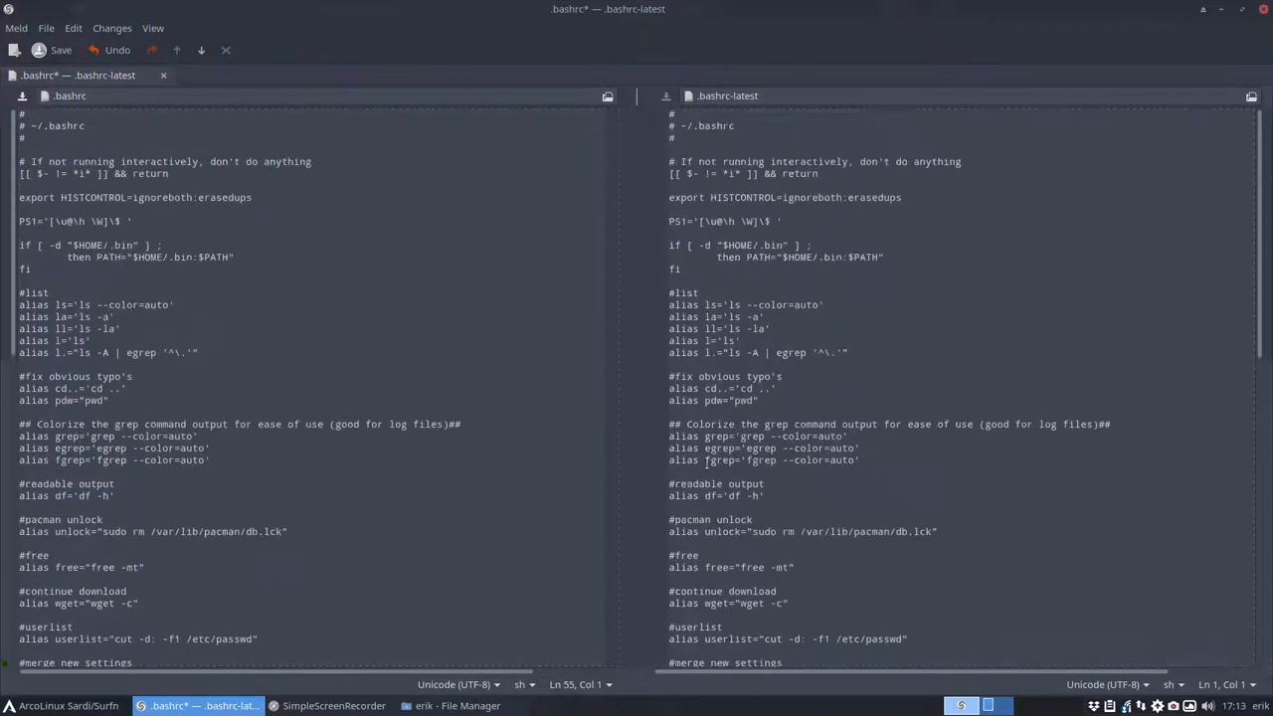
scroll(down, 3)
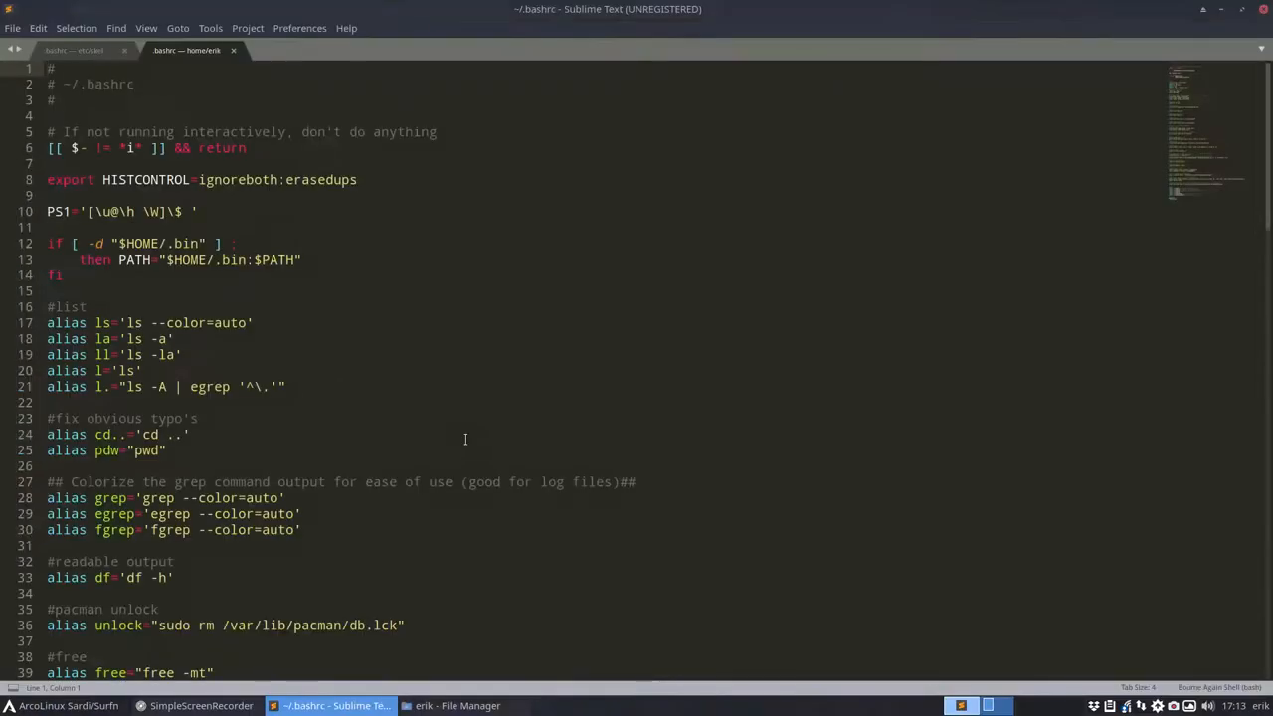
Step: Copy the home .bashrc contents over /etc/skel/.bashrc in Sublime Text and save
key(ctrl+a)
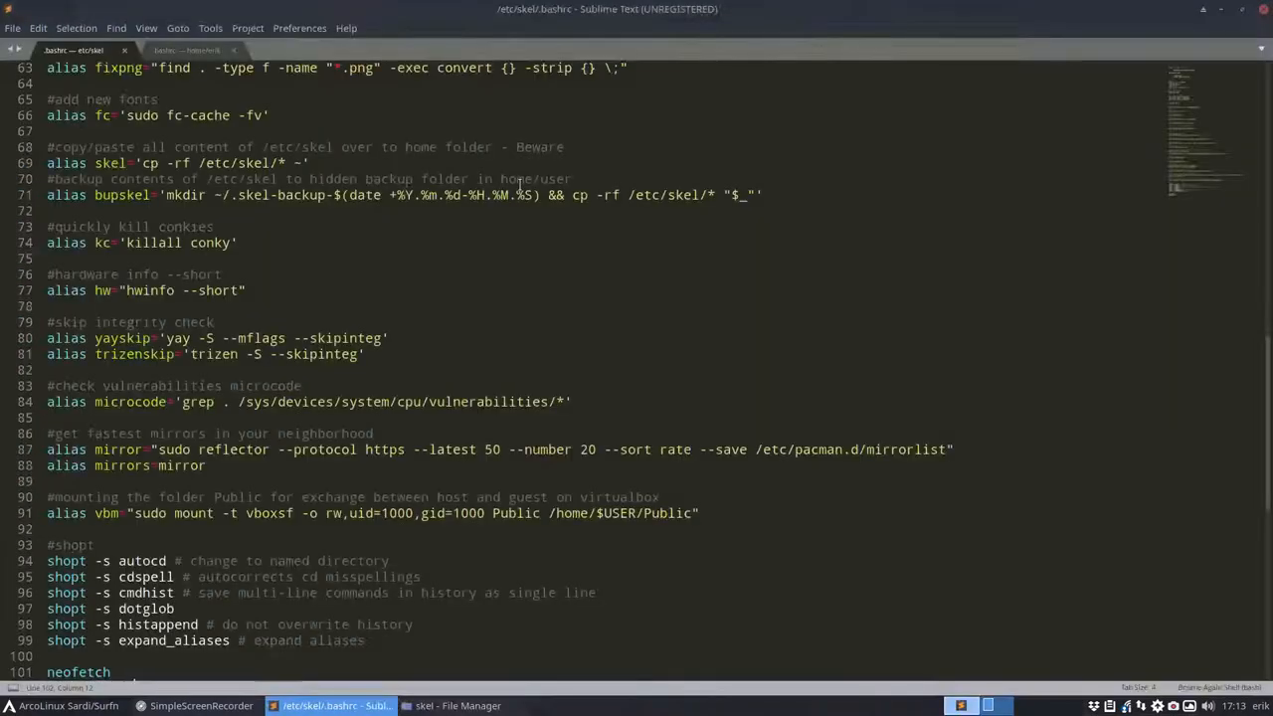
scroll(down, 3)
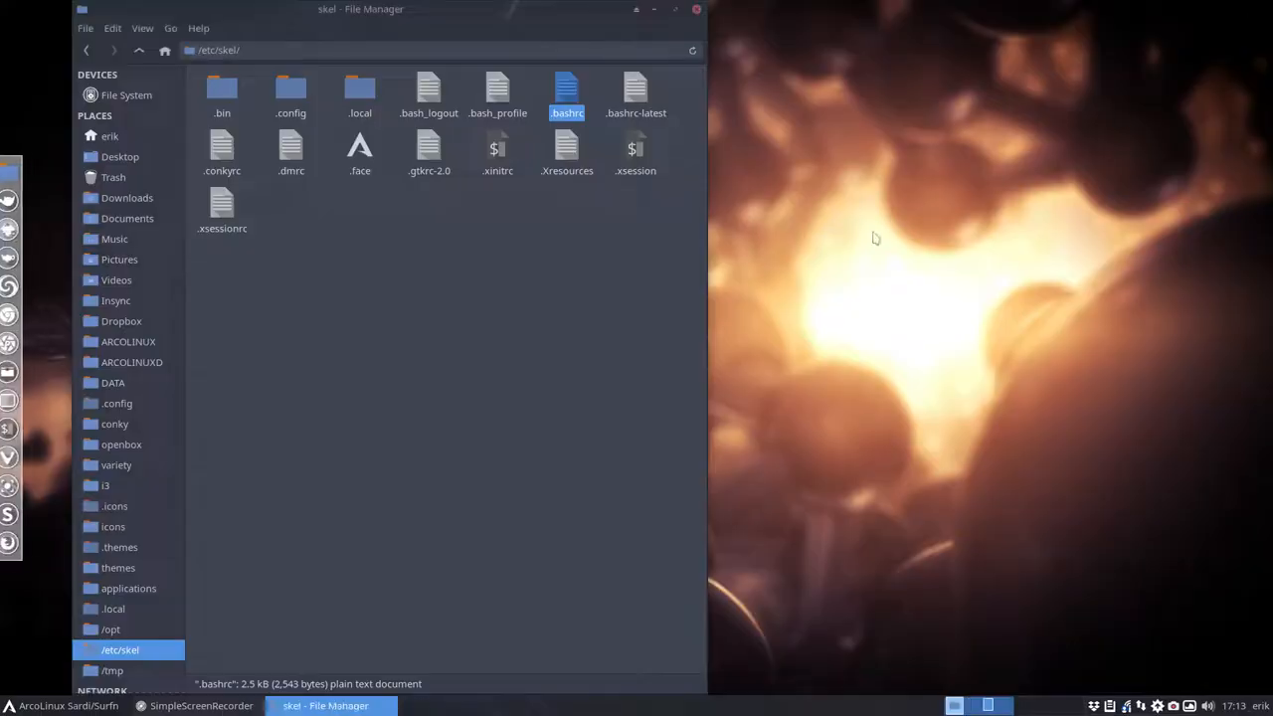
Step: In a new terminal, run the pksyu alias, then install yay-bin with sudo pacman
click(404, 306)
text(source .bashrc)
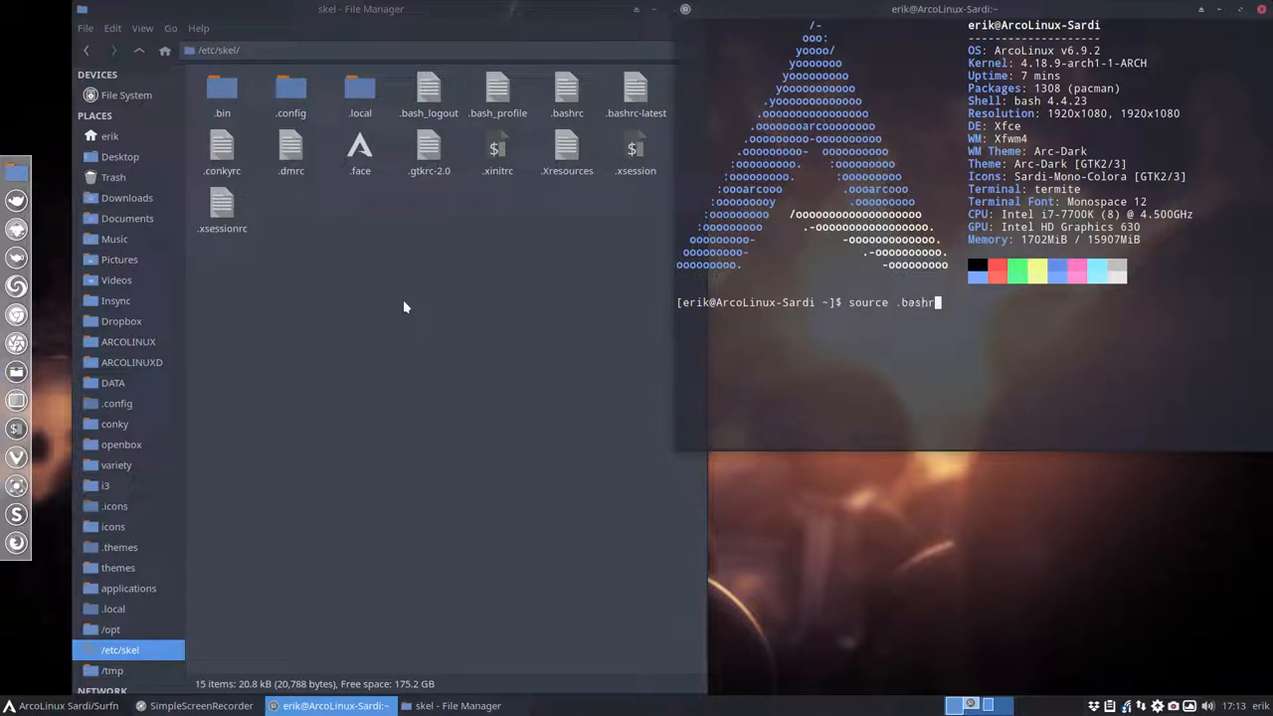
key(Return)
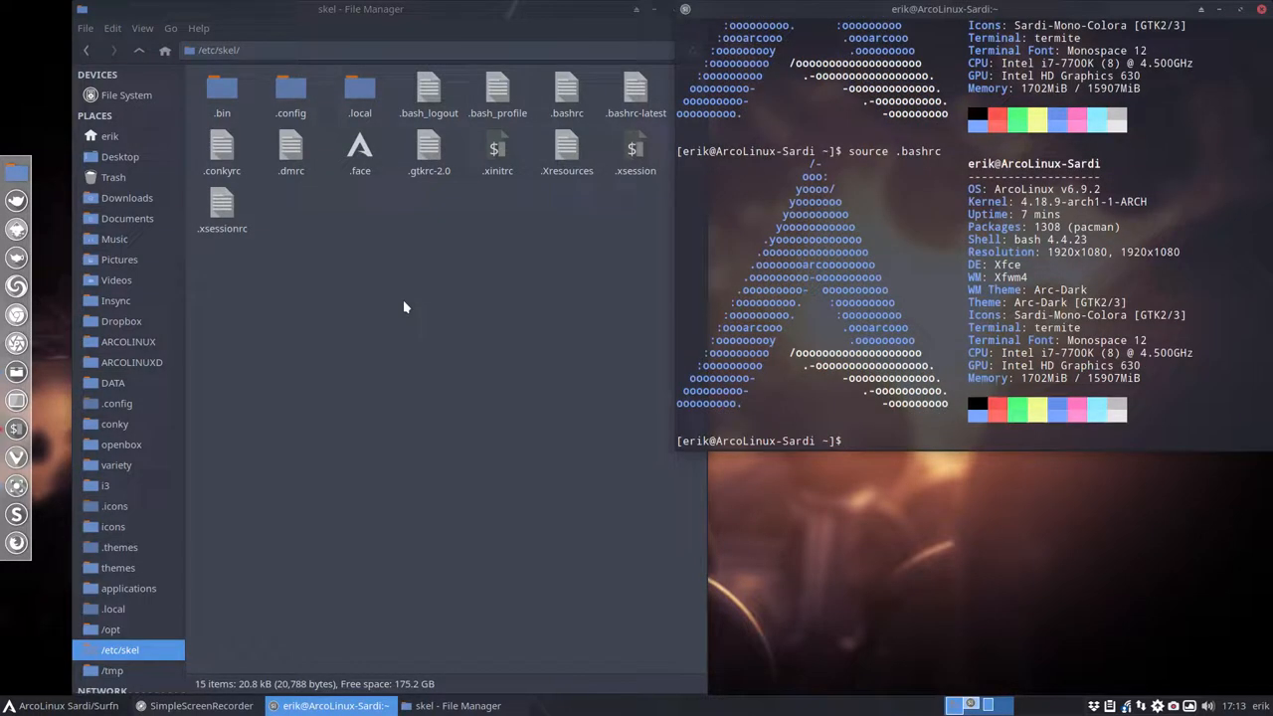
text(pksyu)
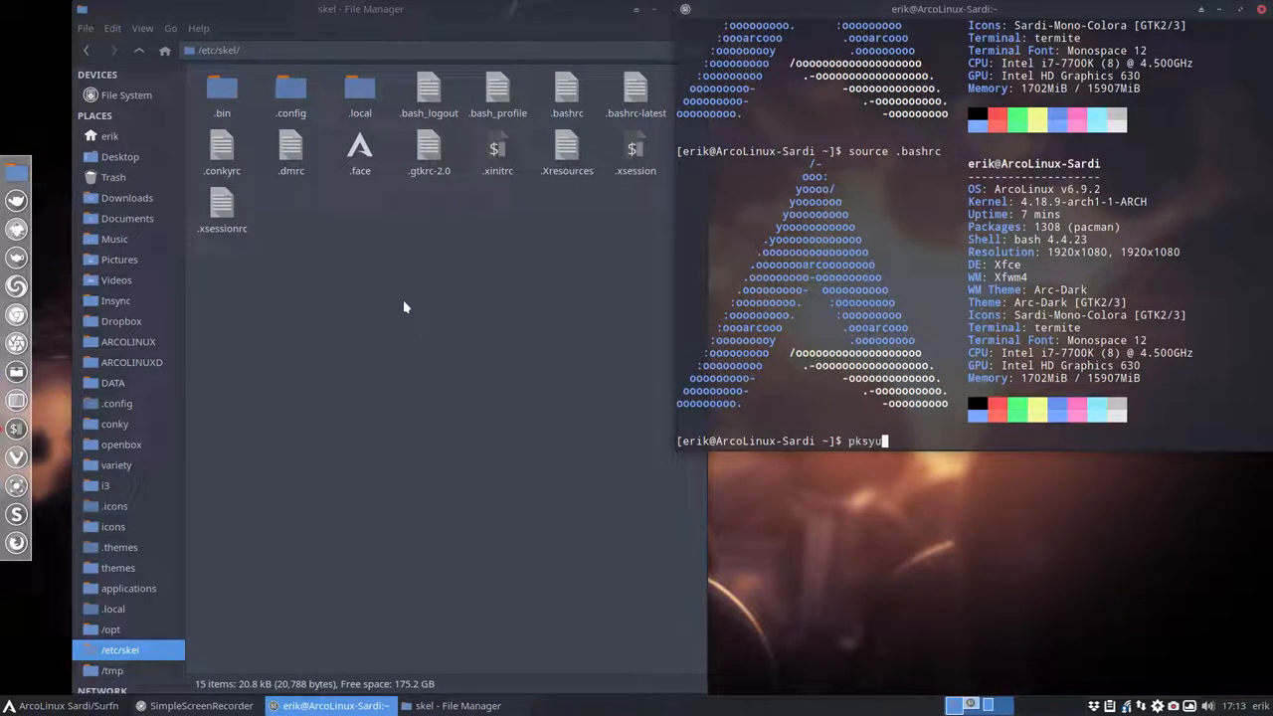
key(Return)
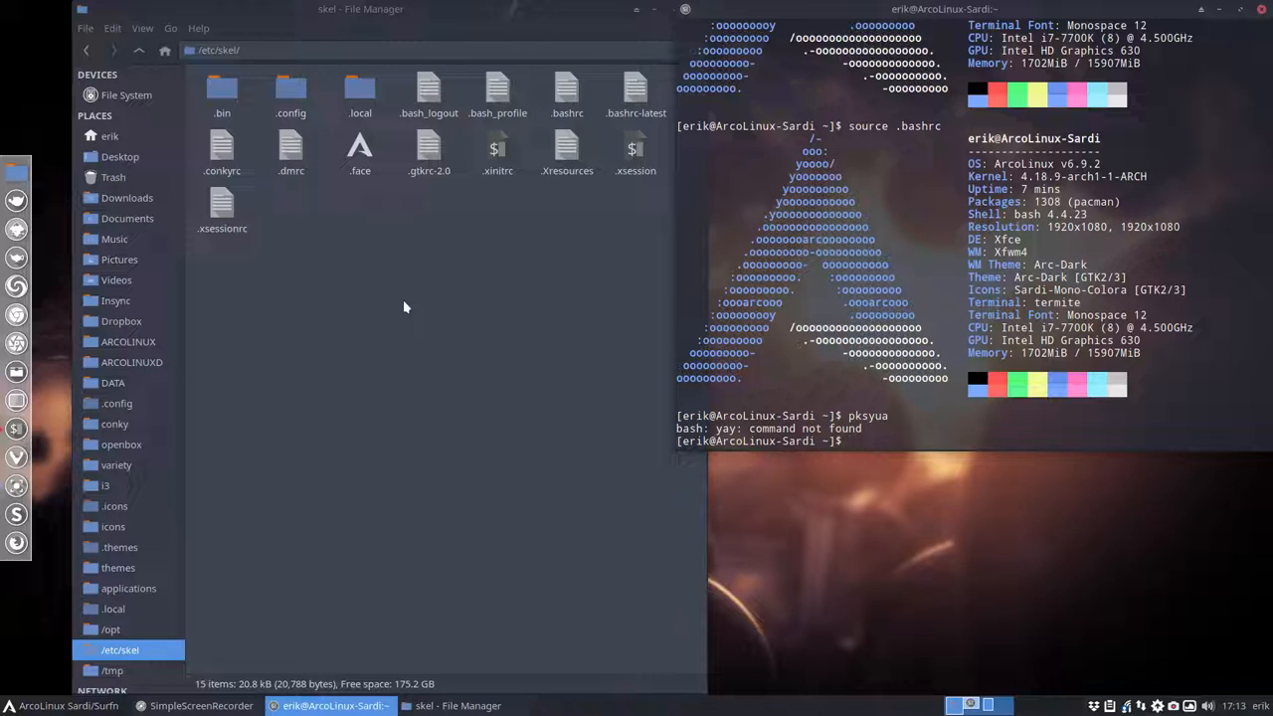
text(sudo)
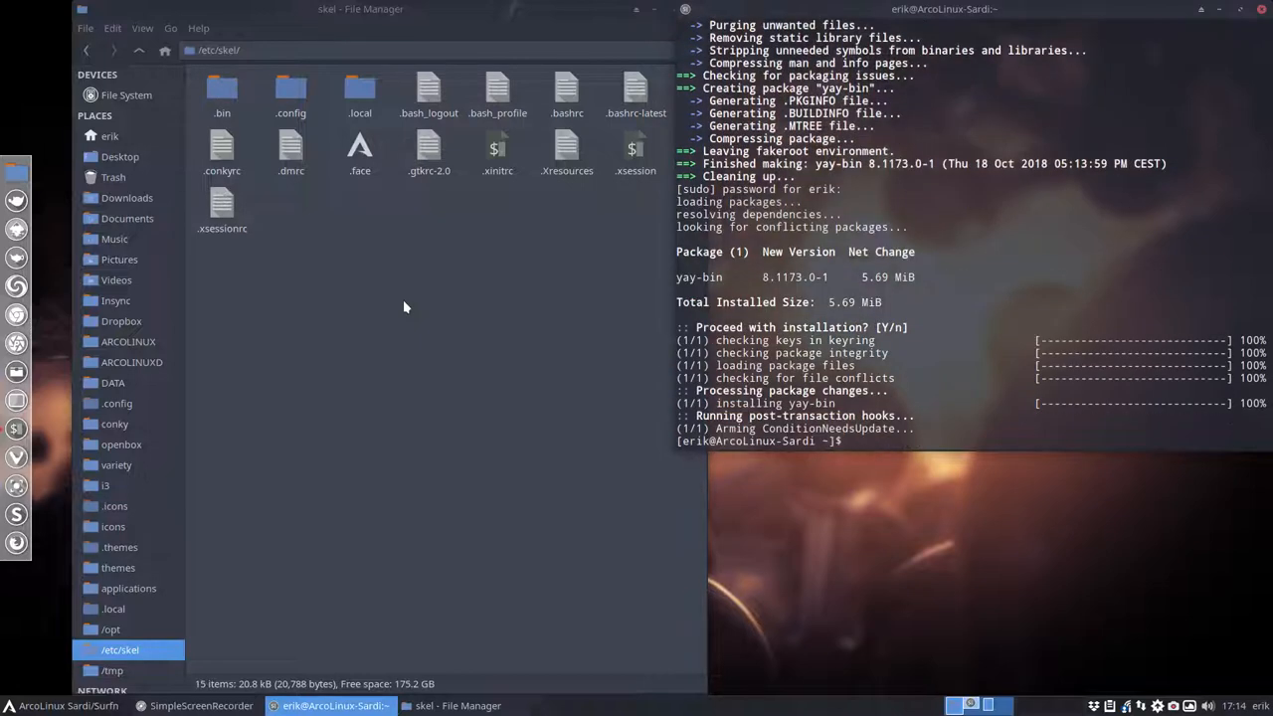
text(p)
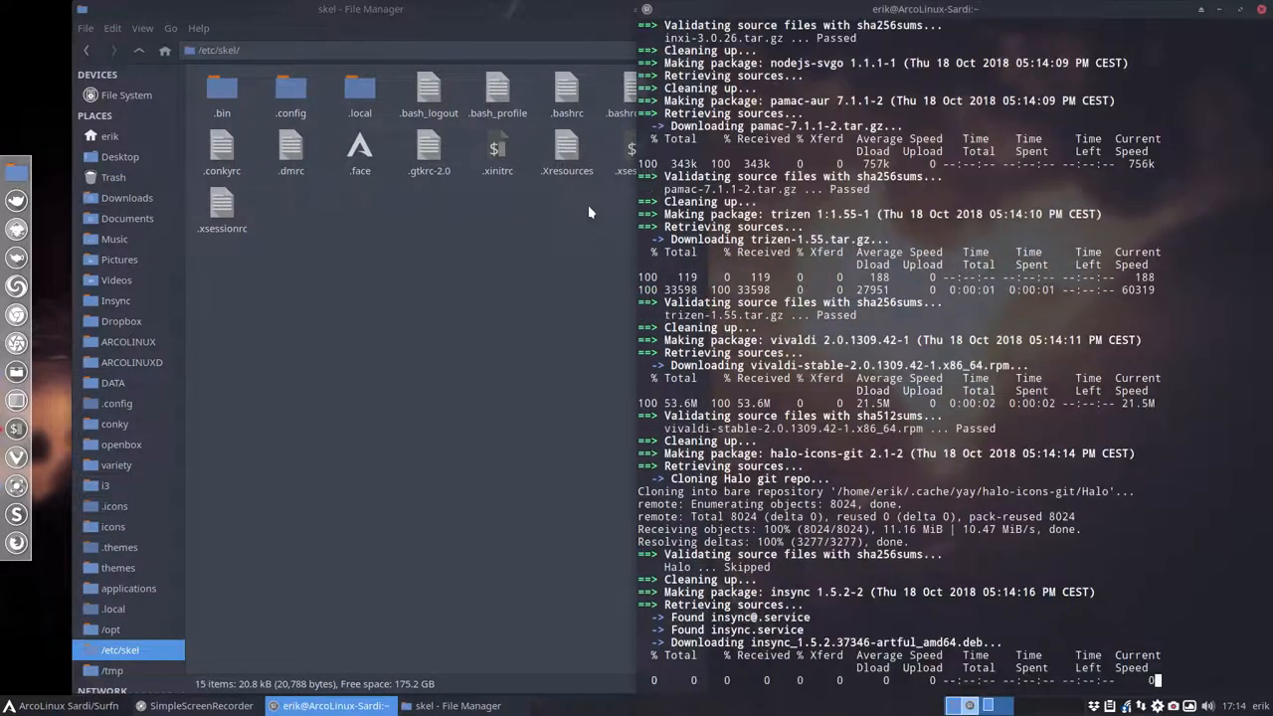
Step: Browse from File System into /etc and open pacman.conf in Sublime Text
click(127, 94)
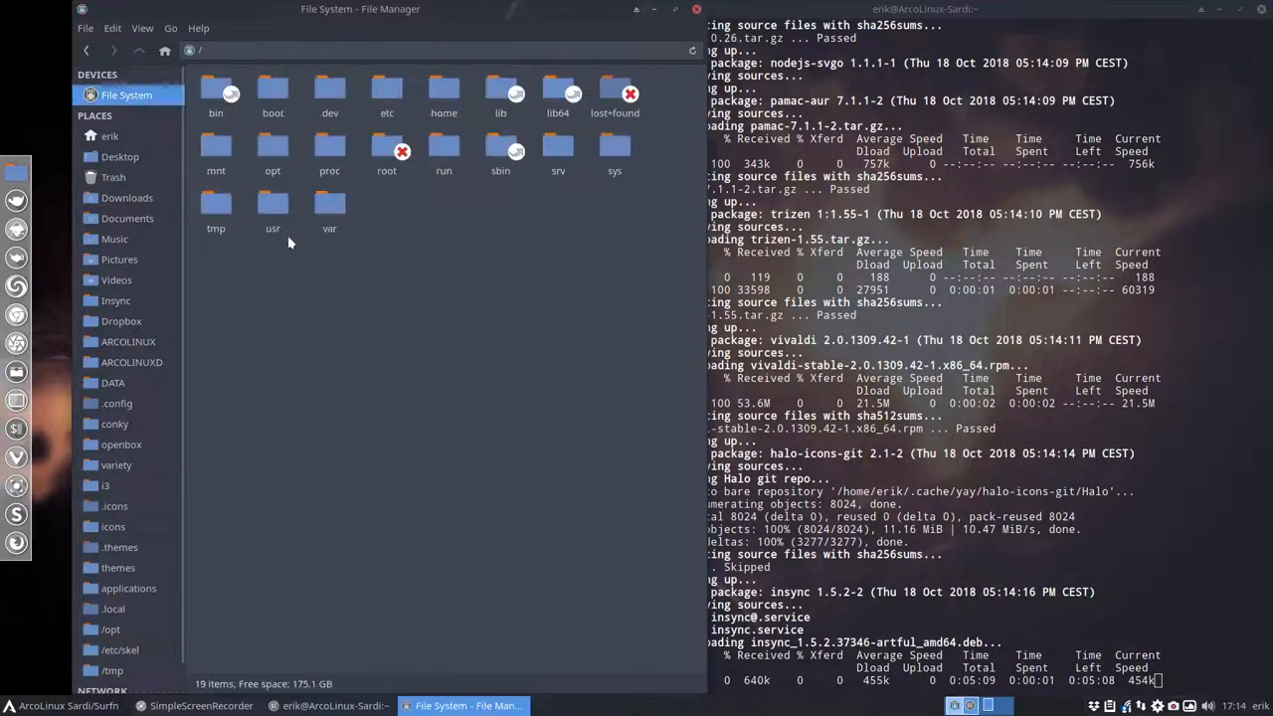
double_click(386, 94)
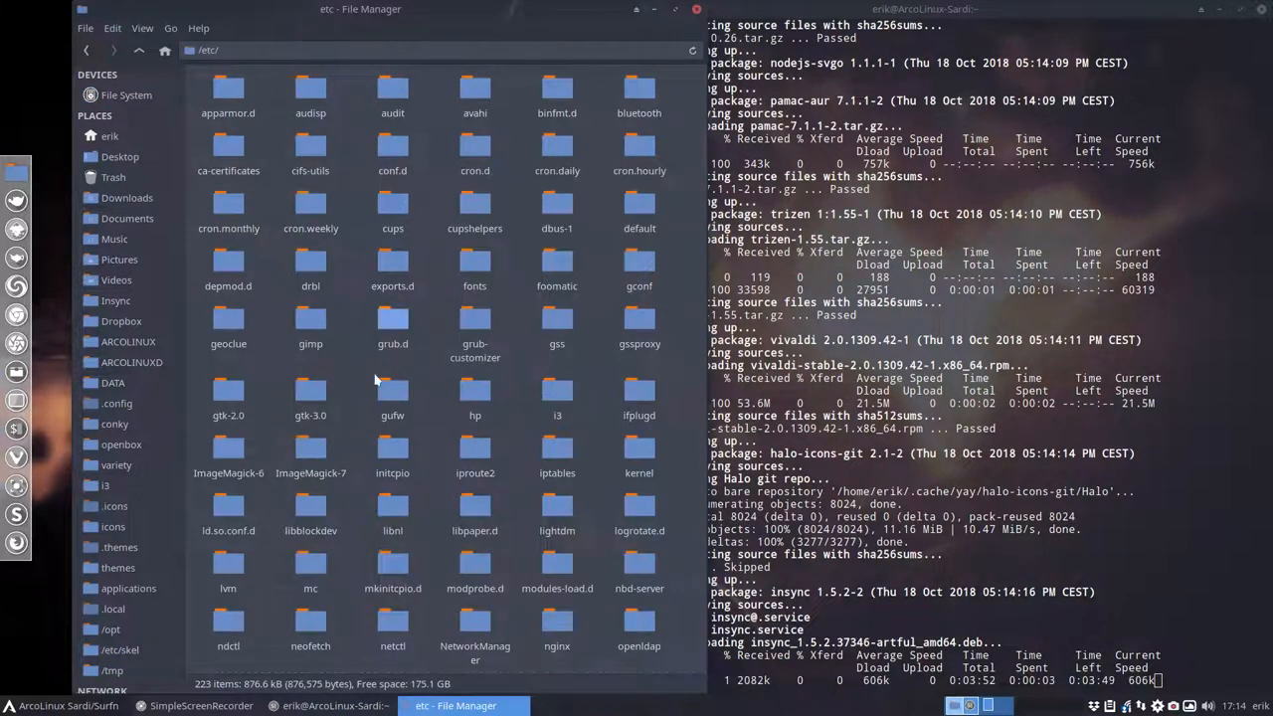
scroll(down, 3)
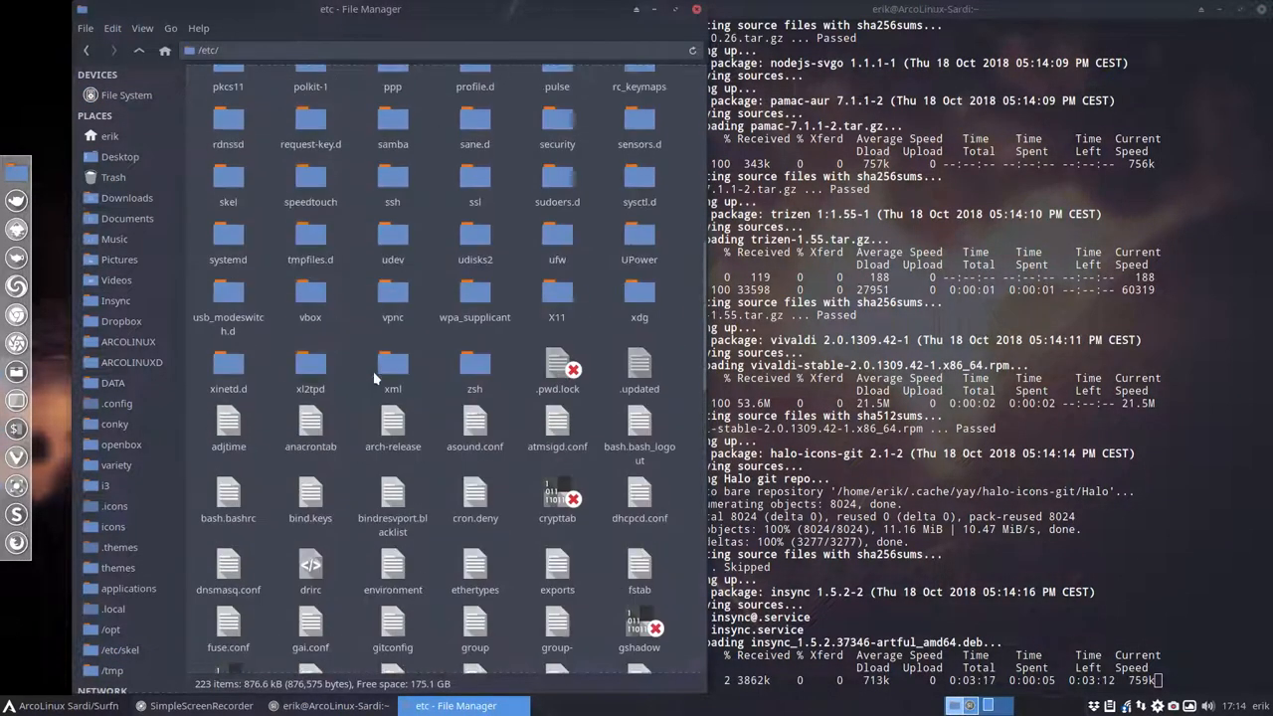
scroll(up, 3)
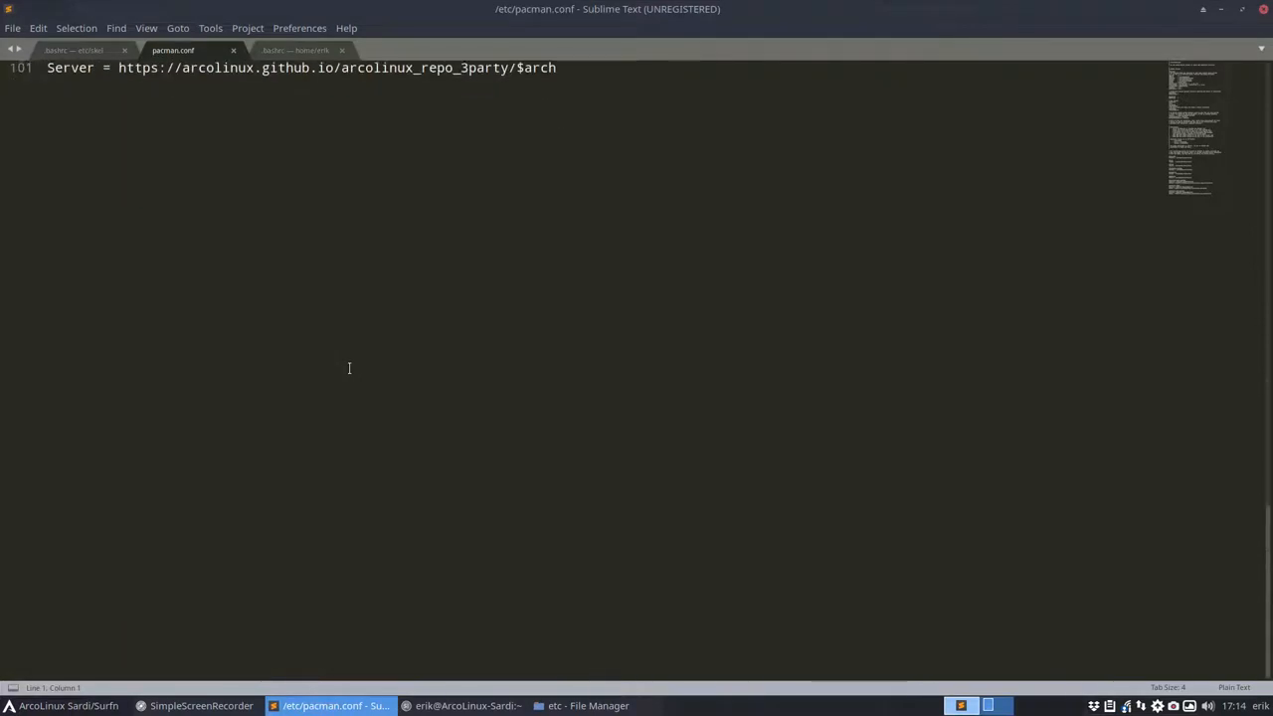
scroll(up, 3)
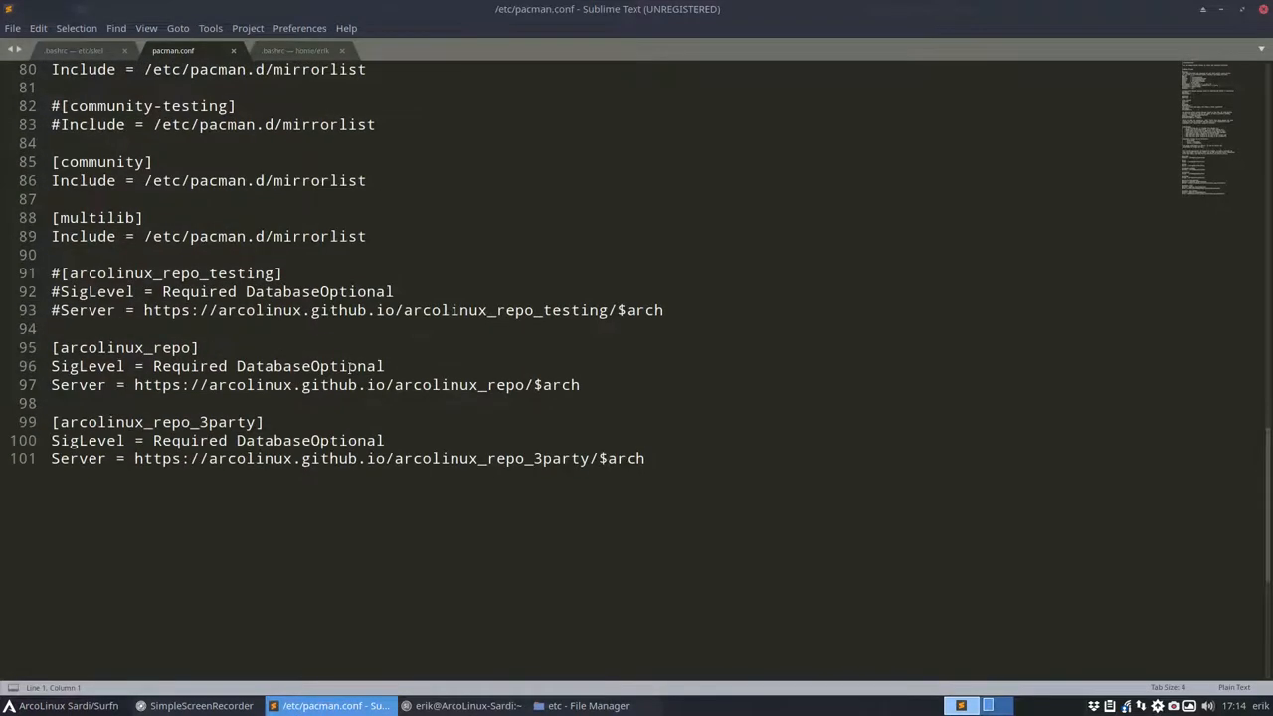
mouse_move(247, 338)
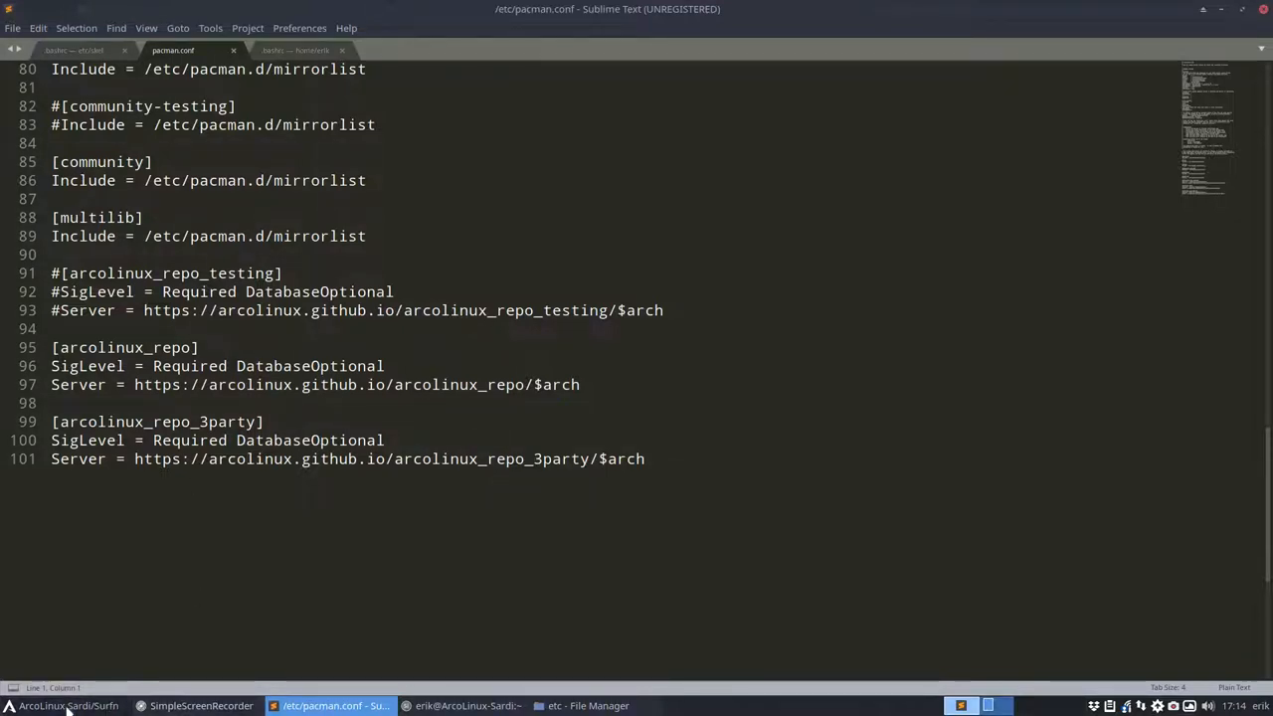
mouse_move(593, 328)
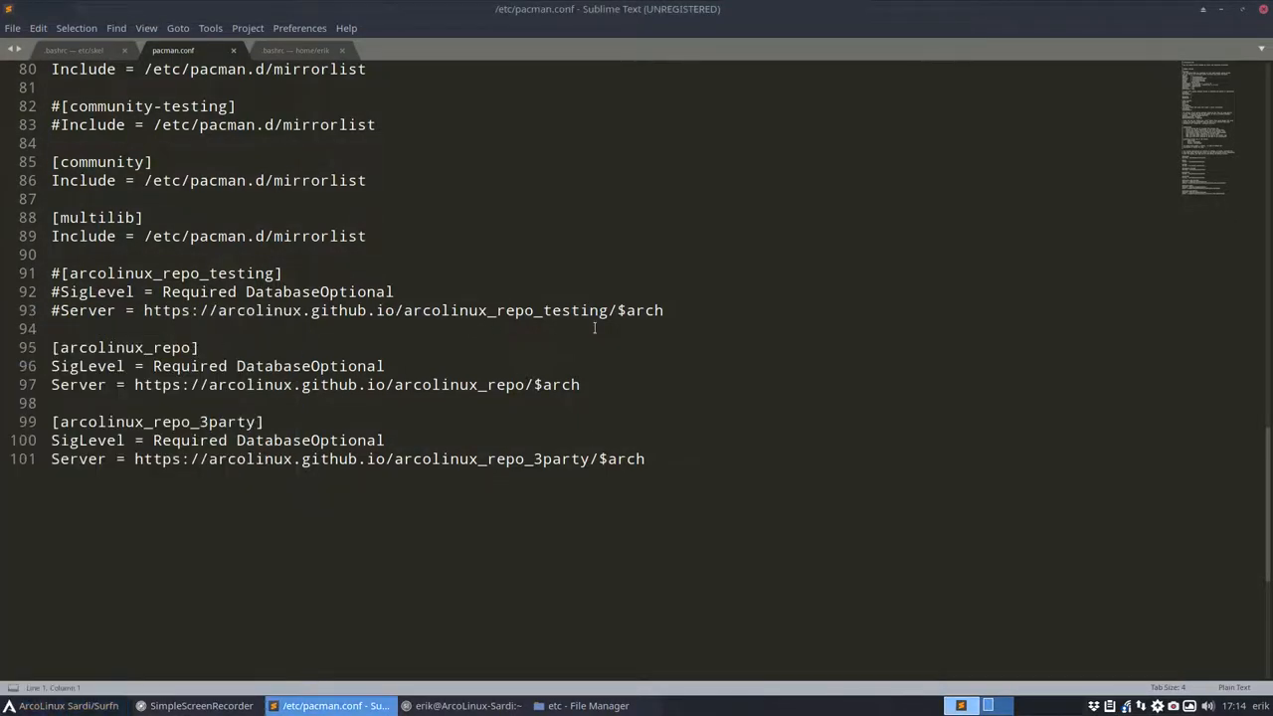
Step: Search arcolinux.com for 'mirrorlist' and copy the submicron article's repository lines
click(730, 705)
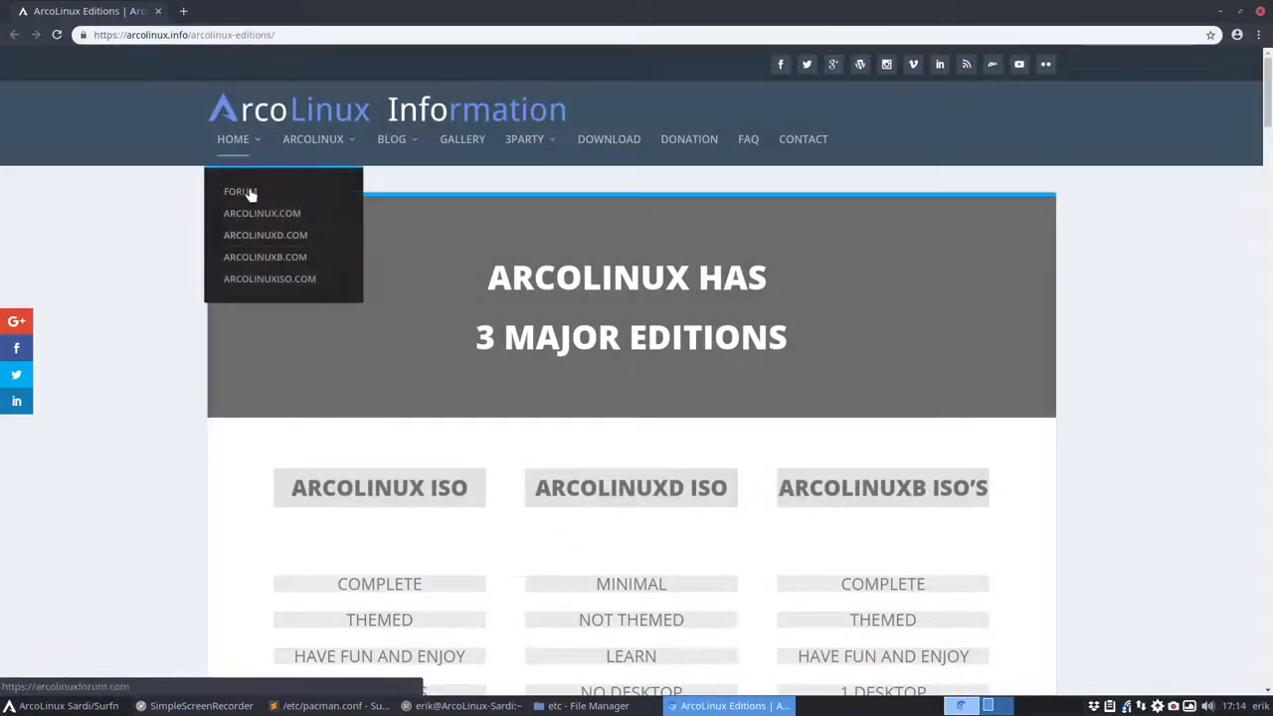
click(262, 213)
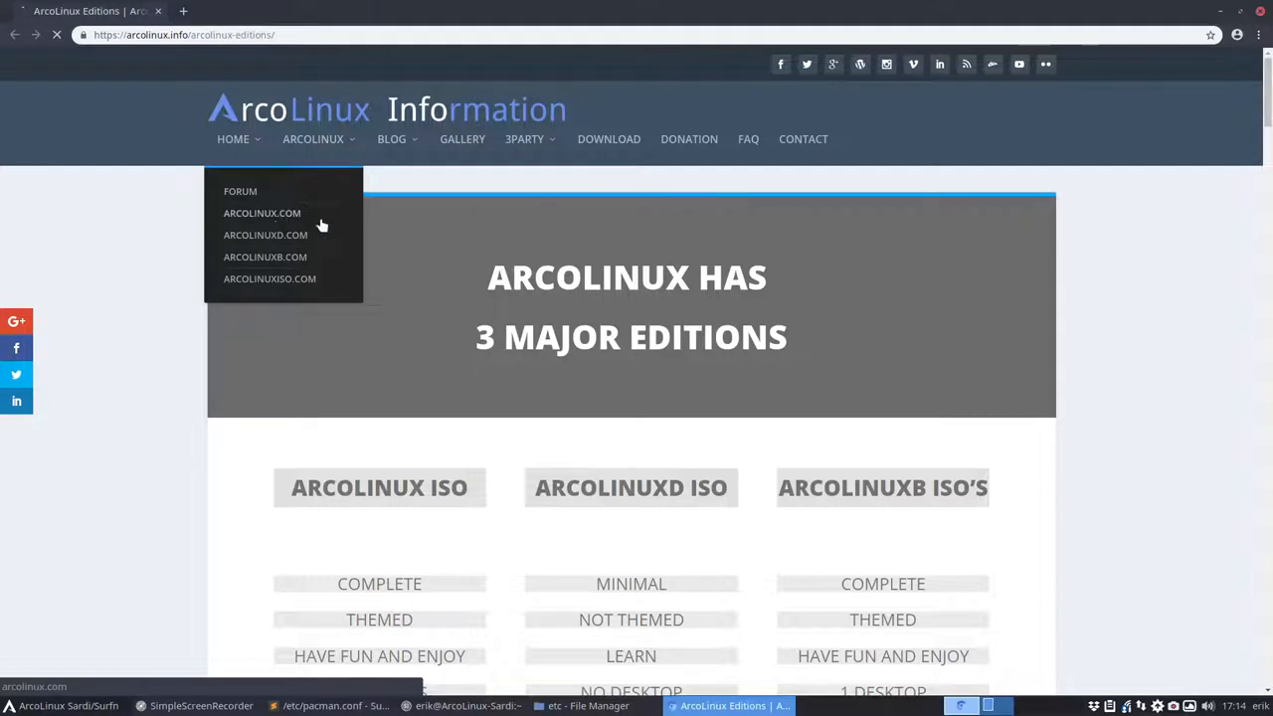
click(262, 212)
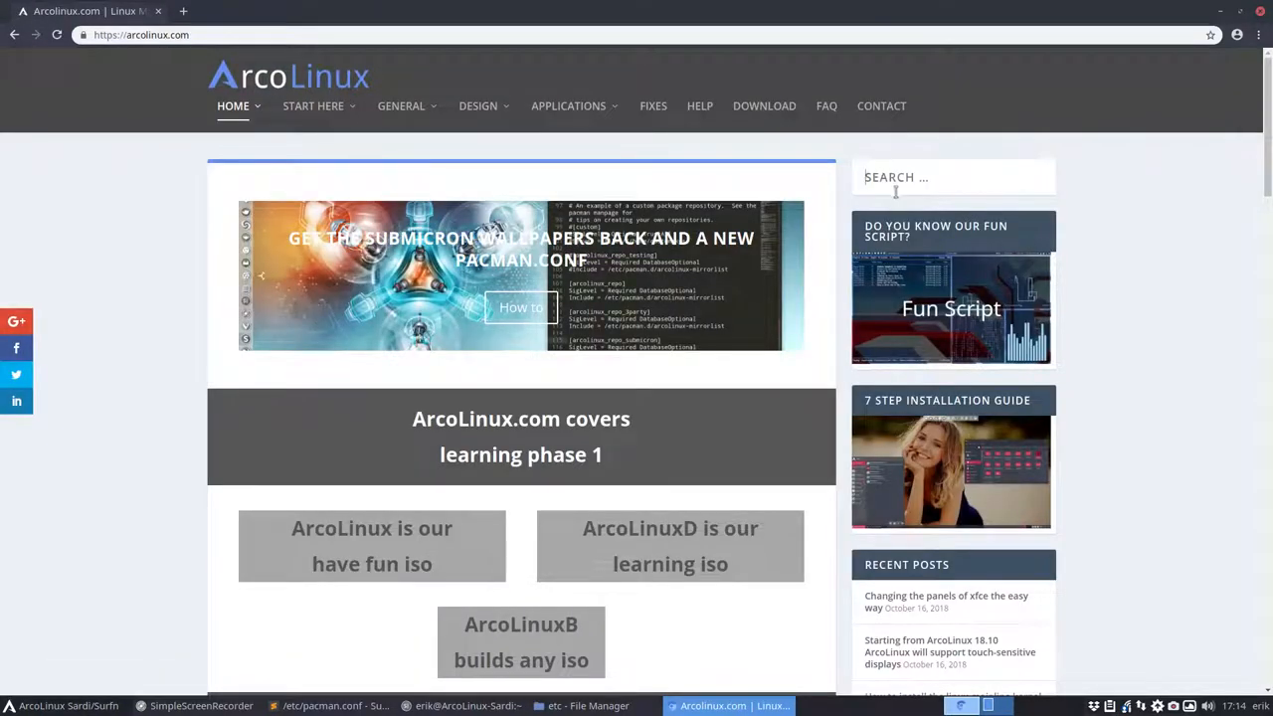
text(mitto)
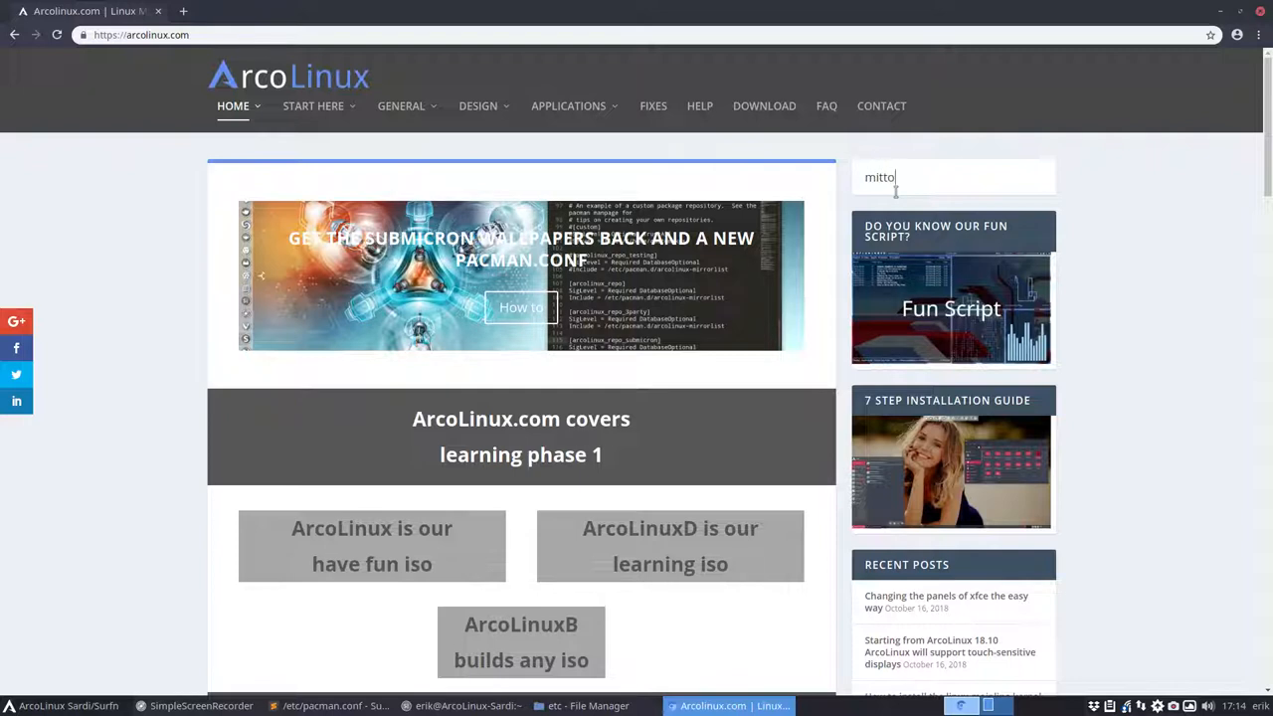
text(mirrorlis)
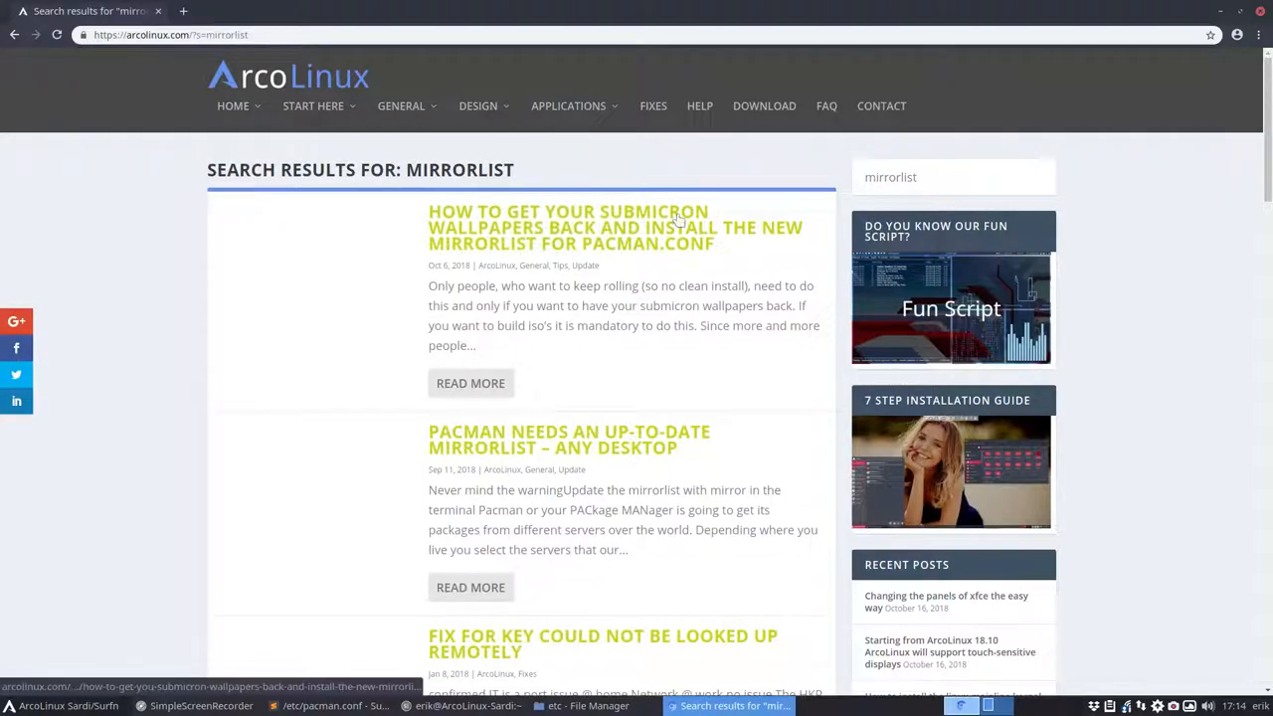
click(614, 227)
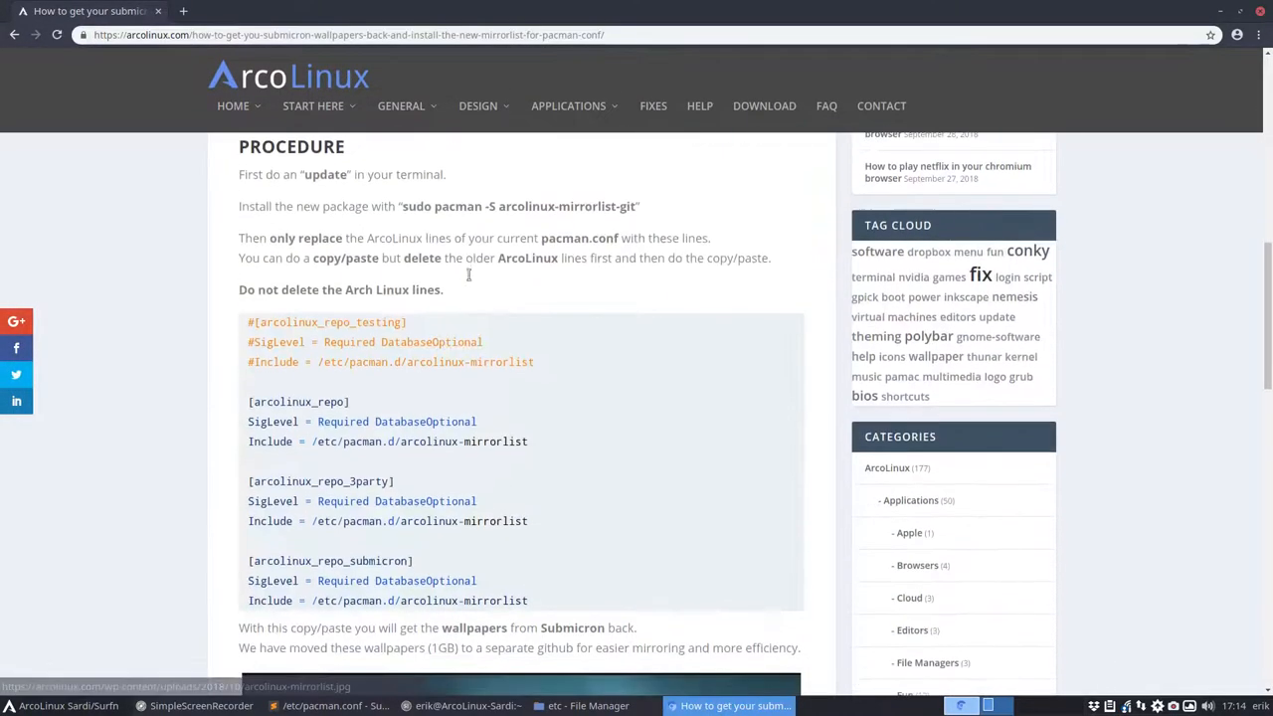
scroll(down, 3)
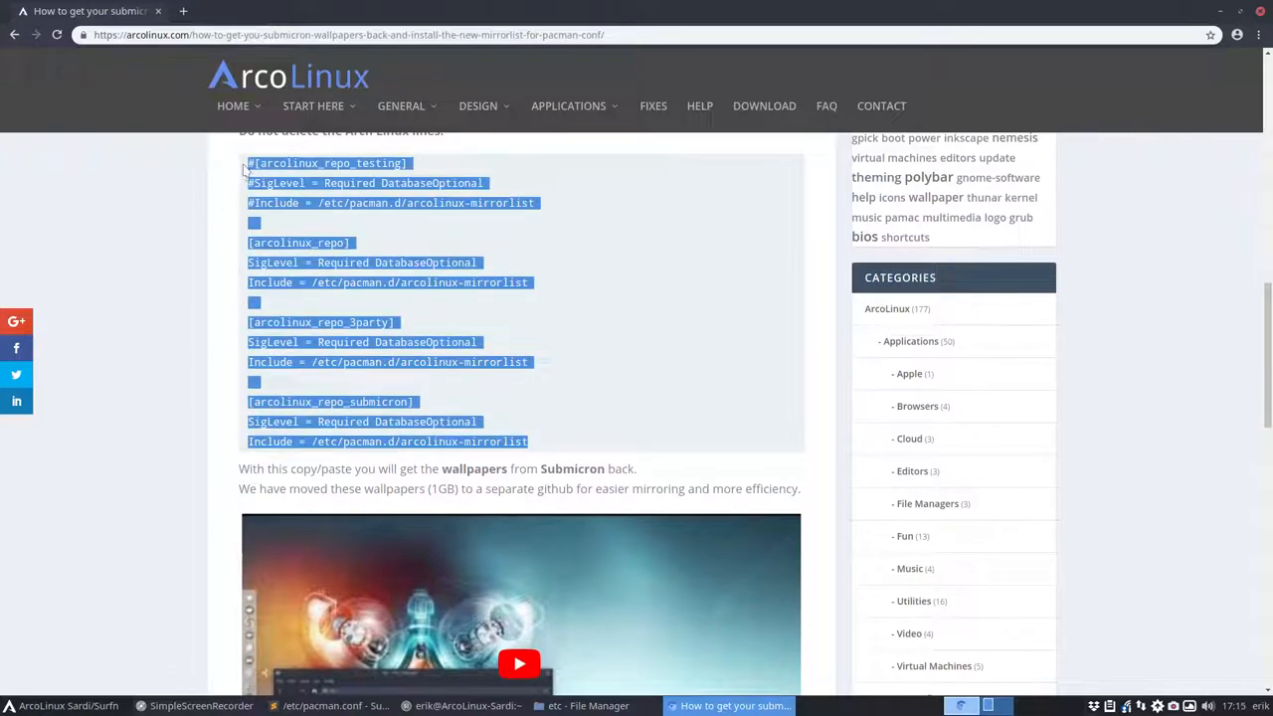
click(336, 705)
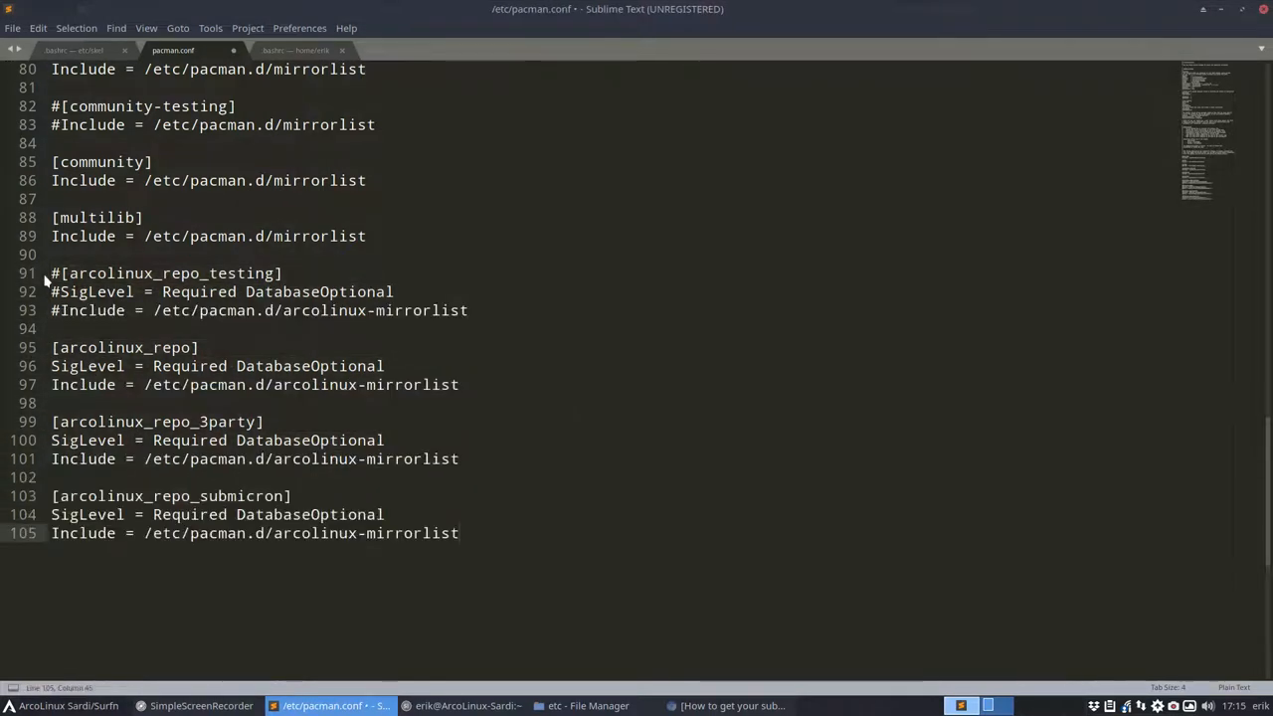
Step: Save pacman.conf with the new ArcoLinux repository sections, authorising with the password
key(ctrl+s)
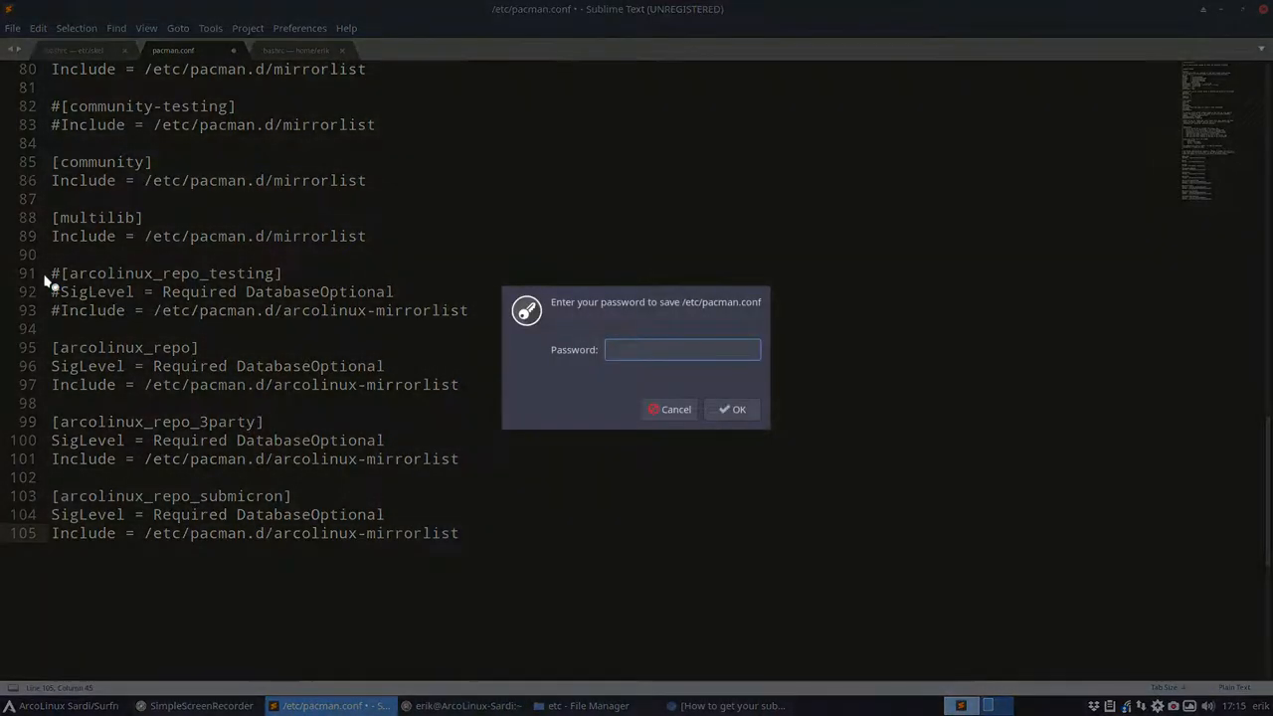
click(731, 409)
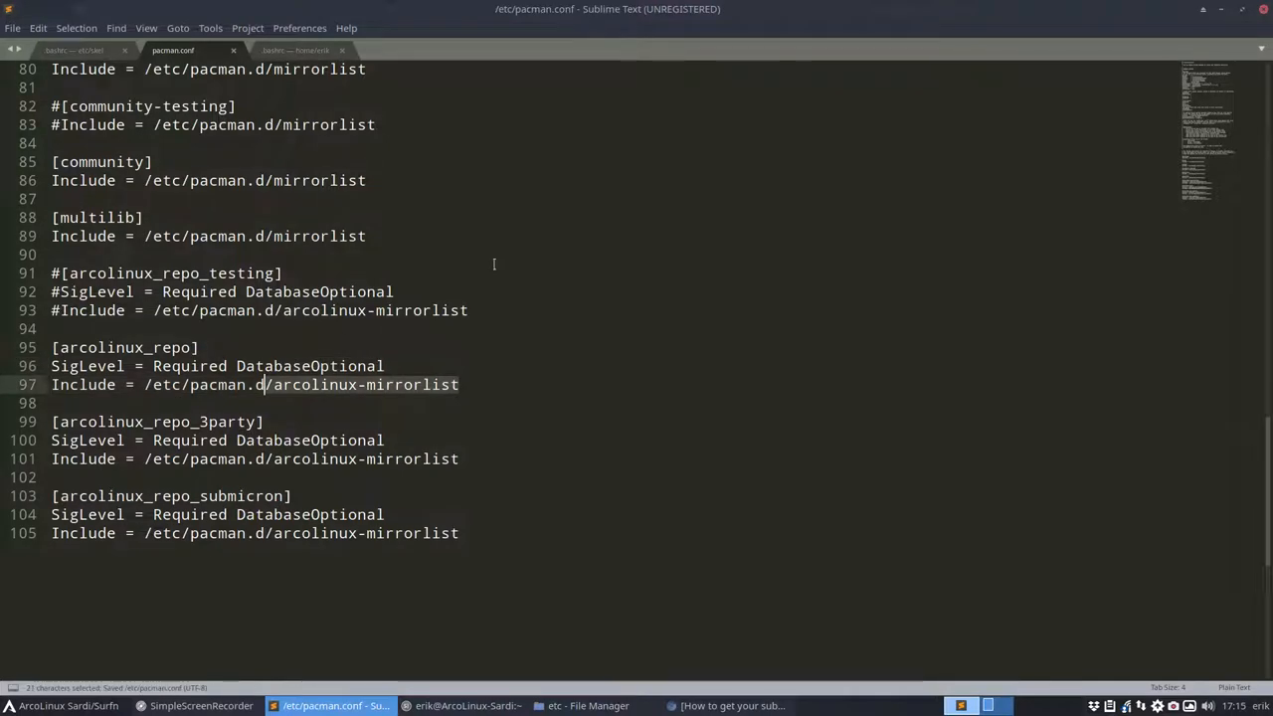
mouse_move(788, 286)
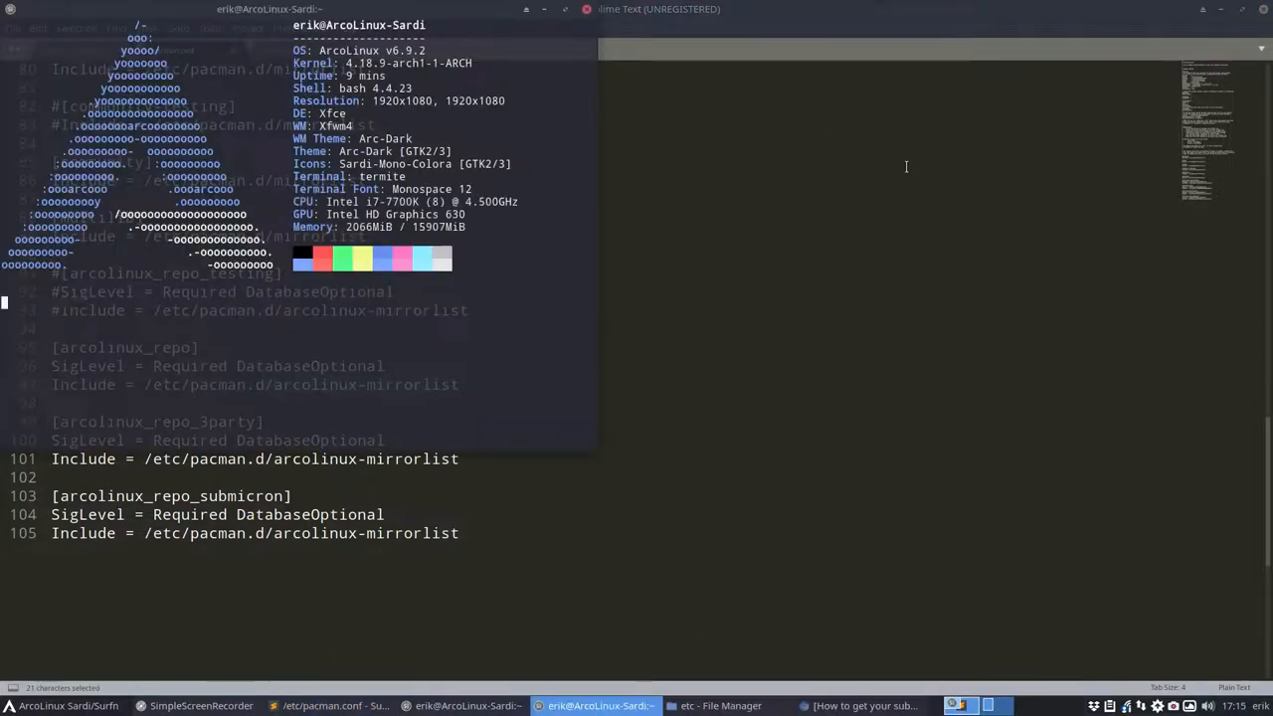
Step: Run update twice, hitting the unreadable arcolinux-mirrorlist error, and abandon a half-typed install
key(Return)
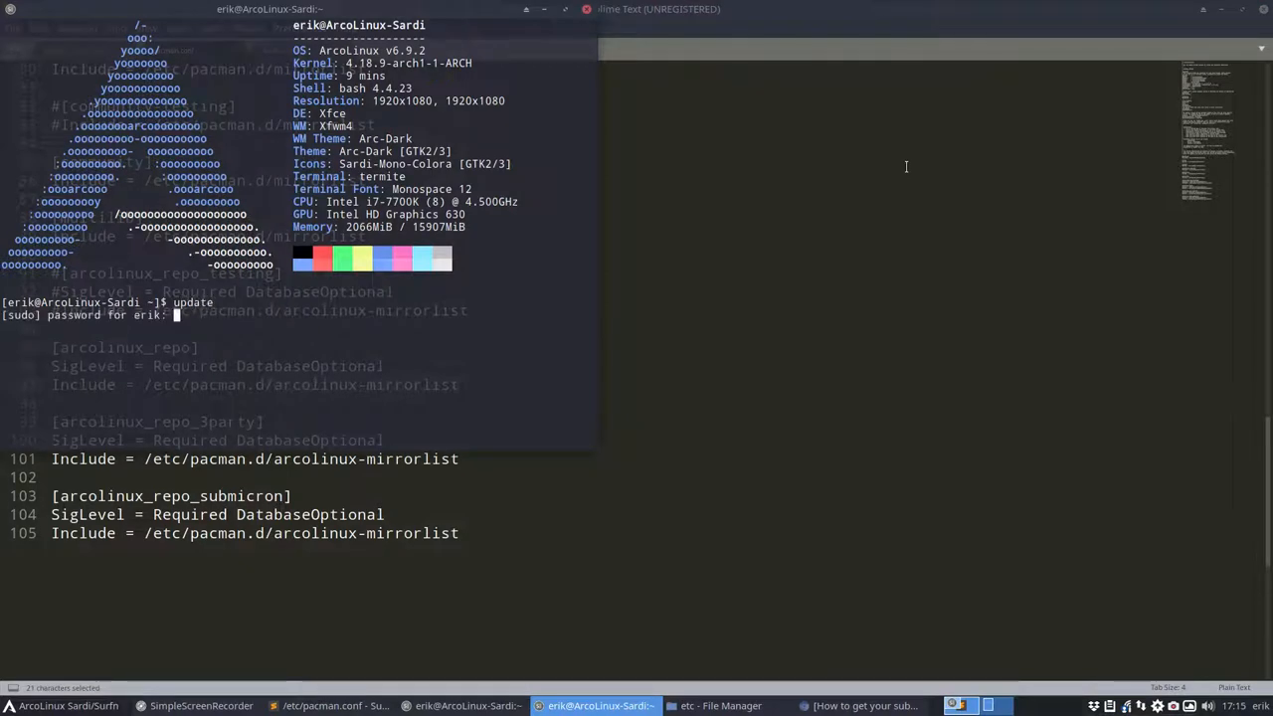
key(Return)
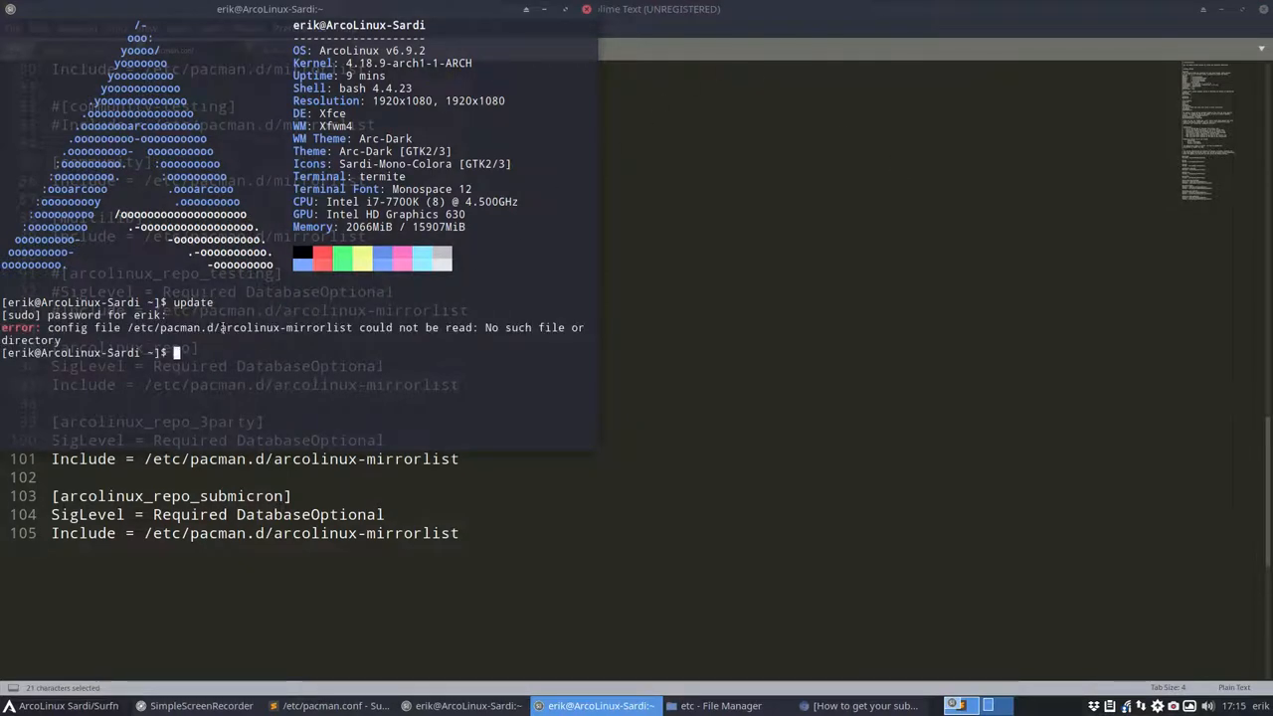
text(s)
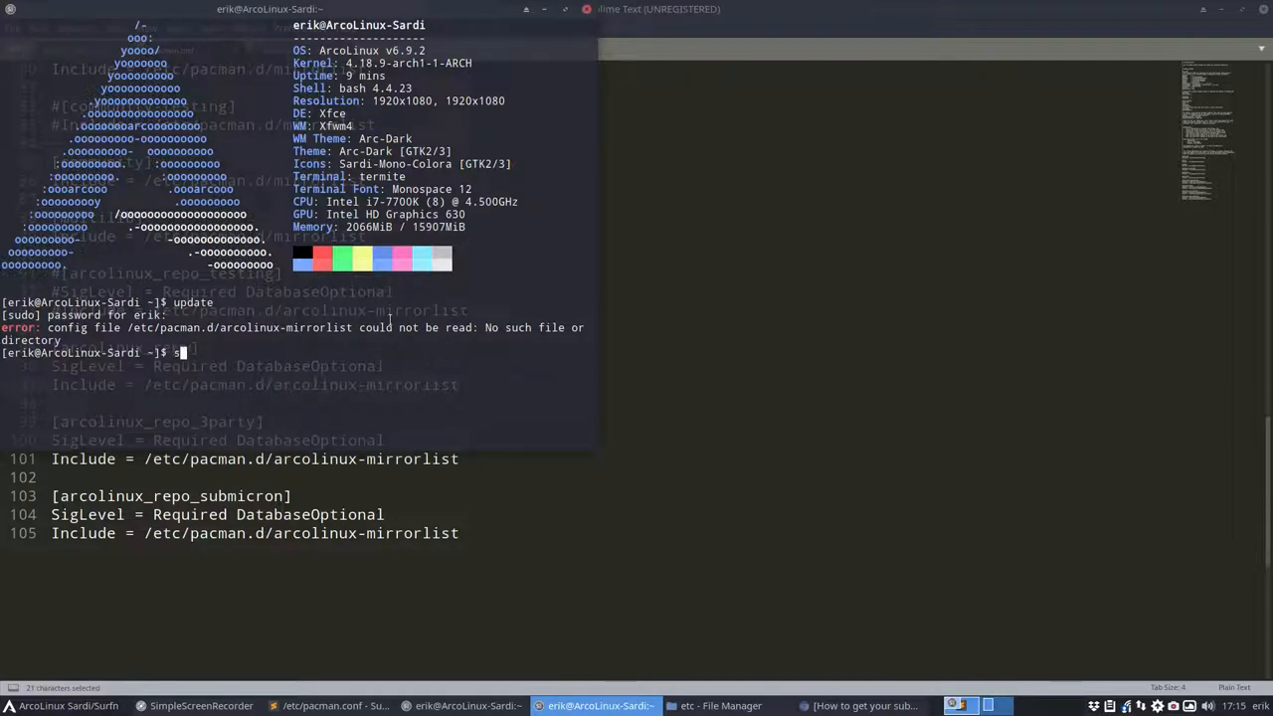
text(udo pacman)
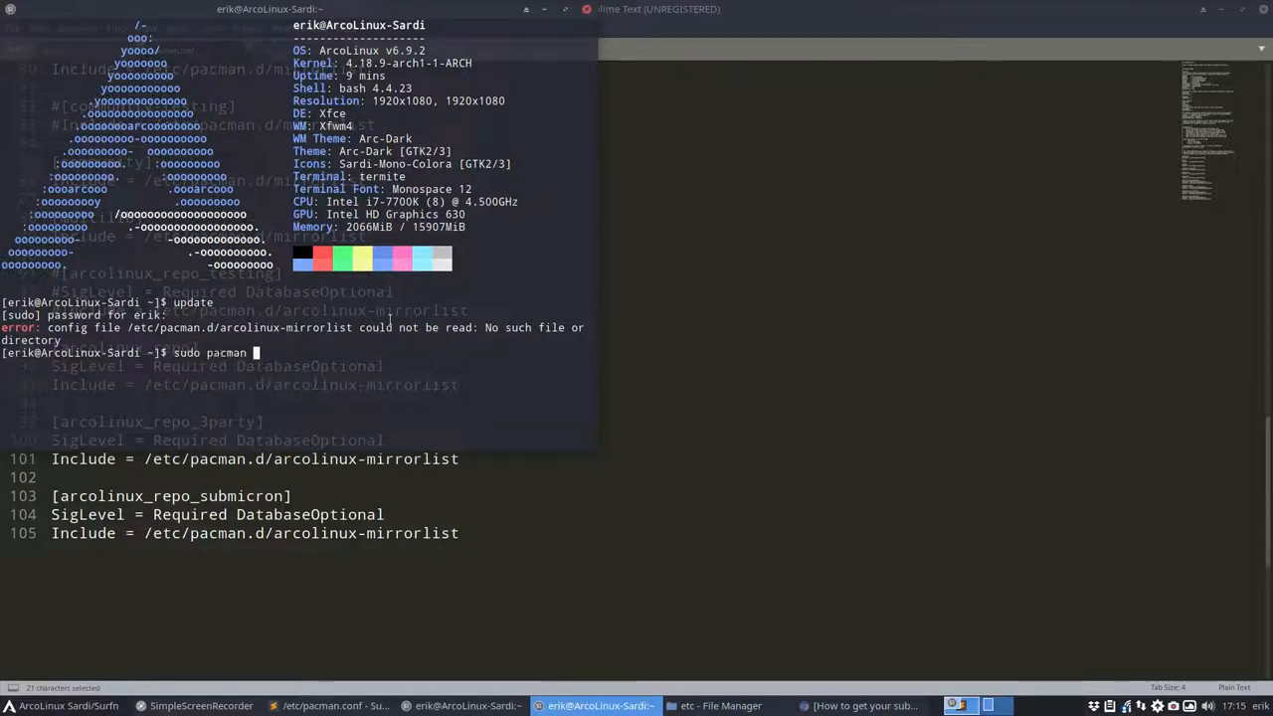
text(-S arcolinux-mirr)
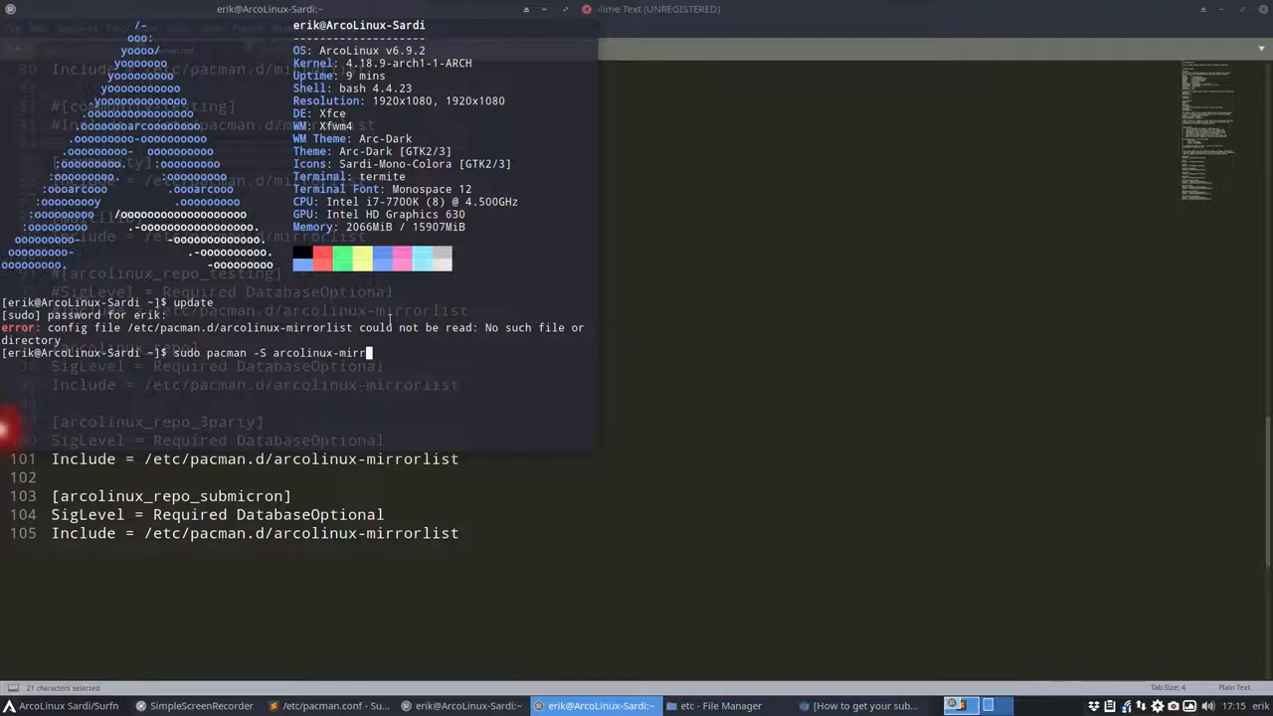
key(ctrl+c)
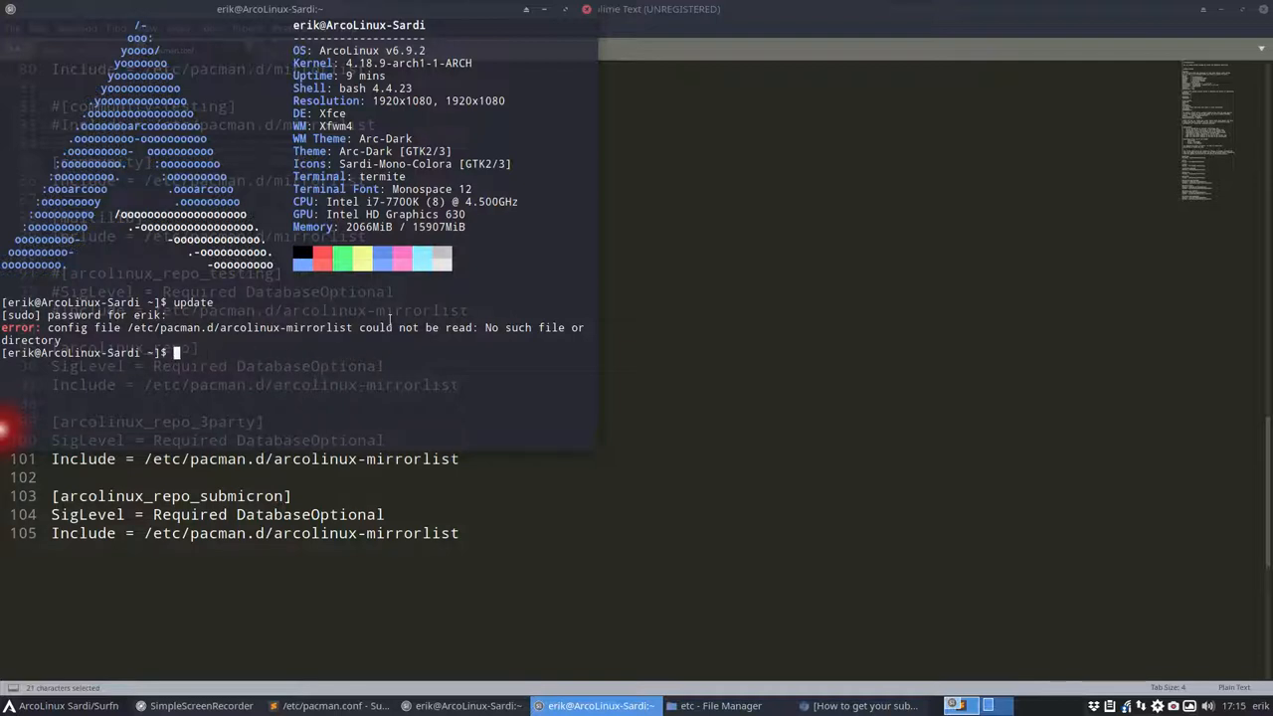
key(Return)
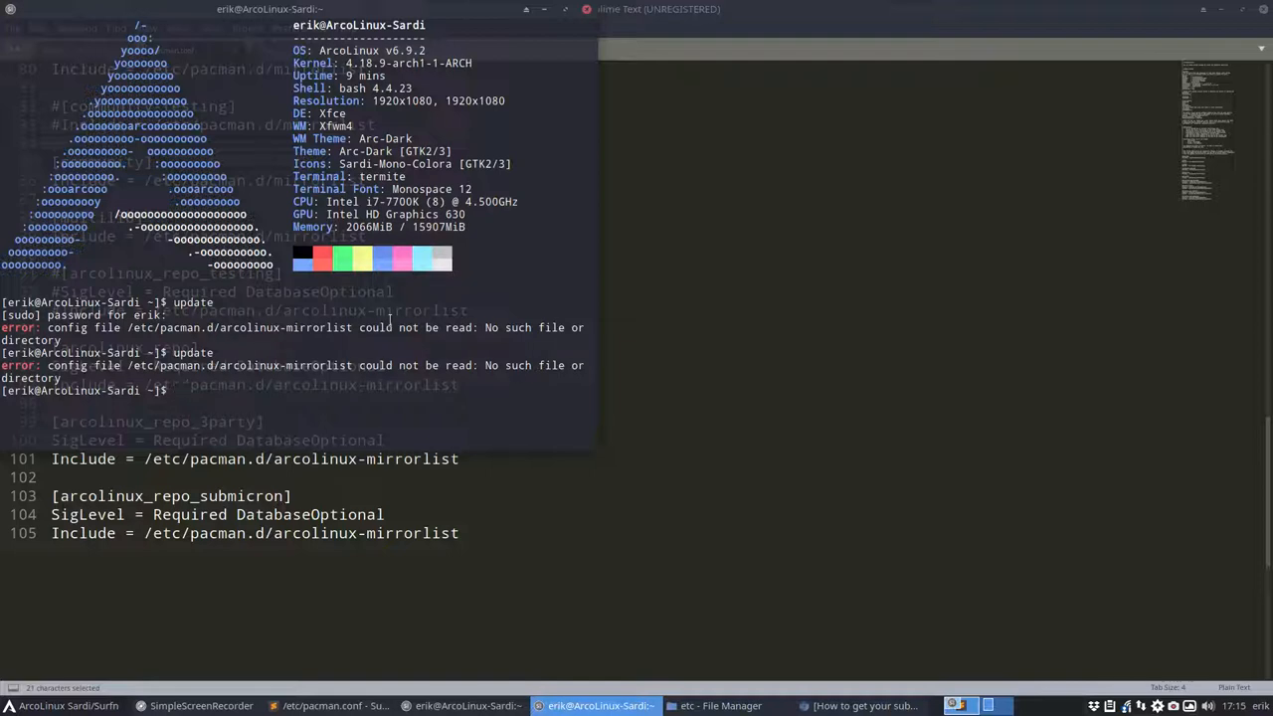
click(333, 705)
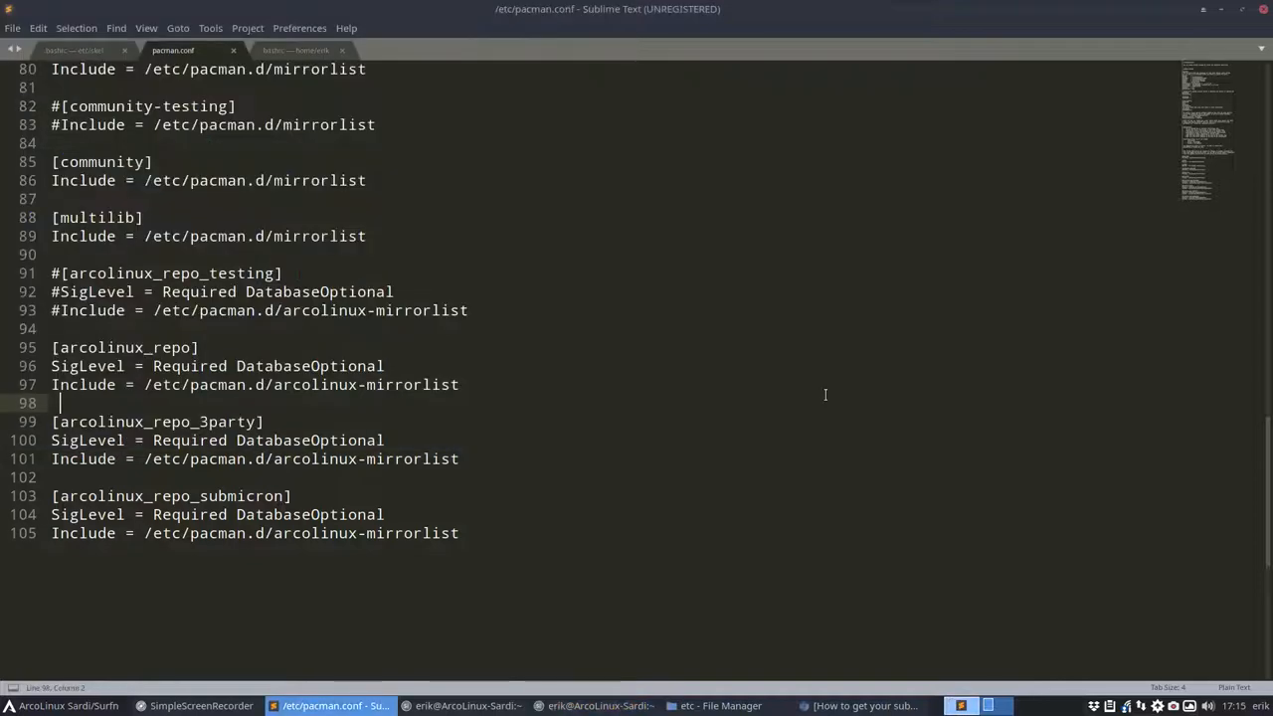
Step: Restore the old Server lines, save pacman.conf, run update and install arcolinux-mirrorlist-git
key(ctrl+v)
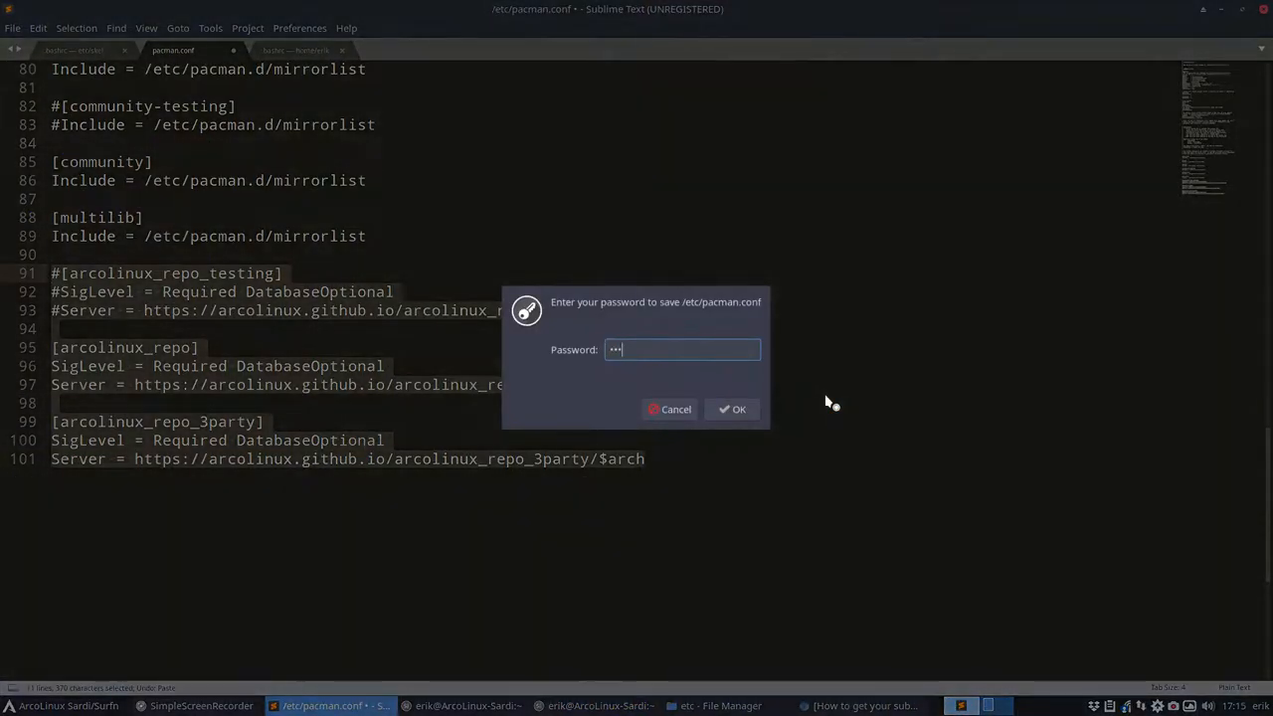
click(732, 409)
text(update)
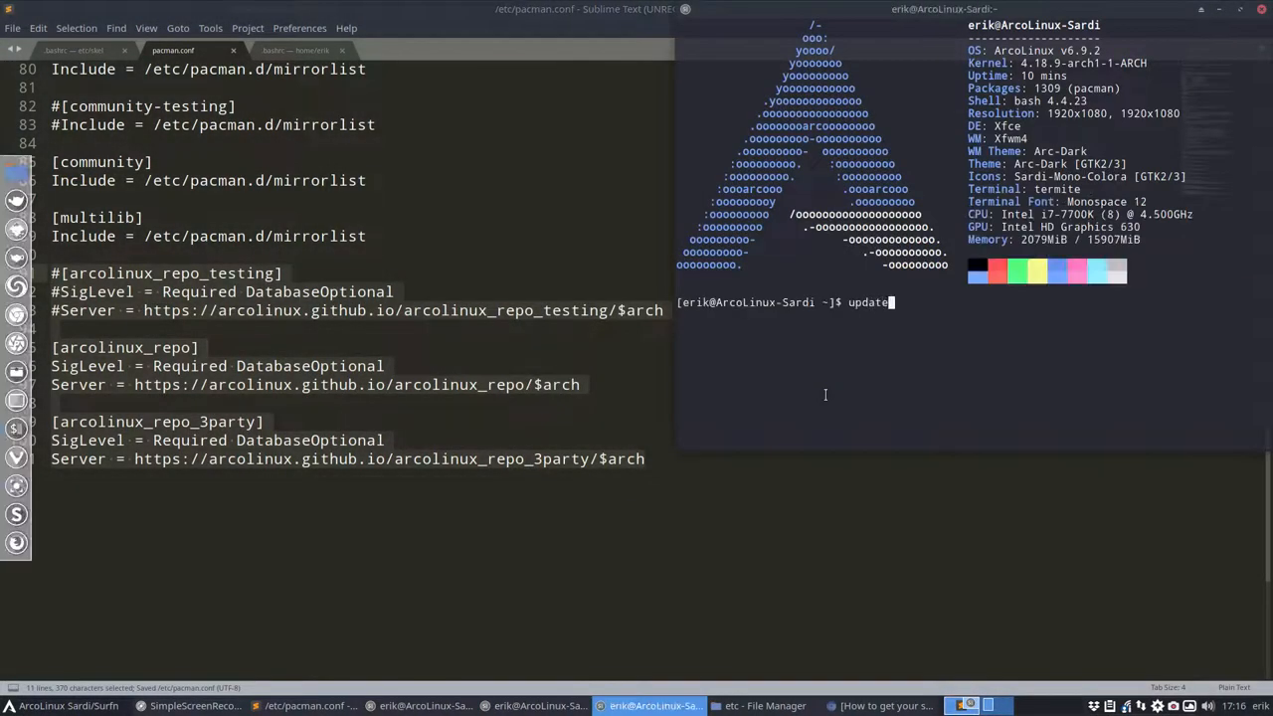
key(Return)
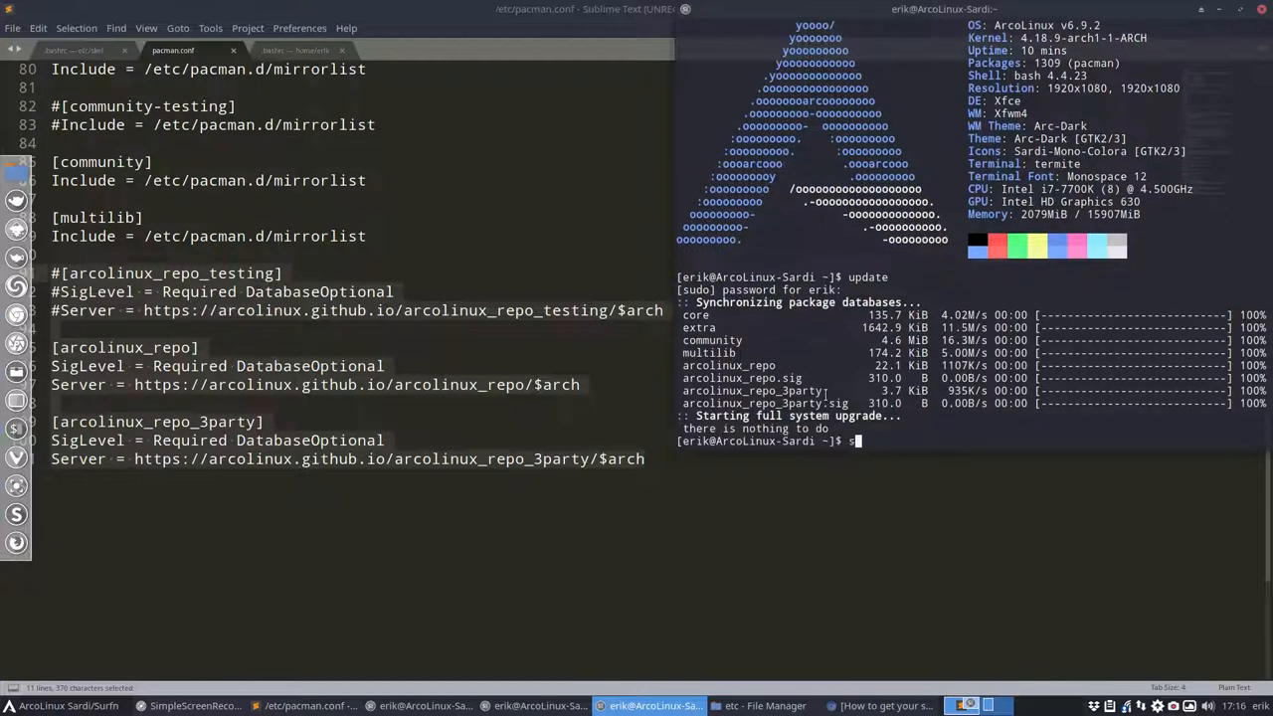
text(sdu)
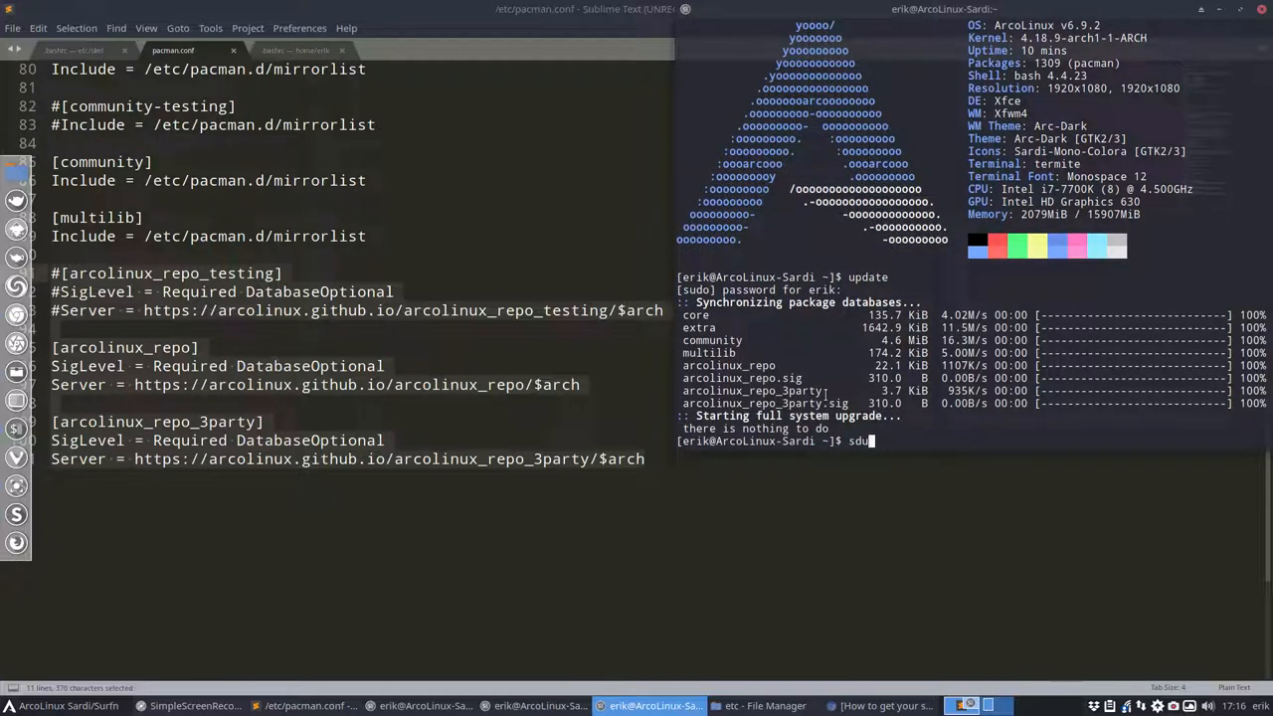
text(sudo pacman)
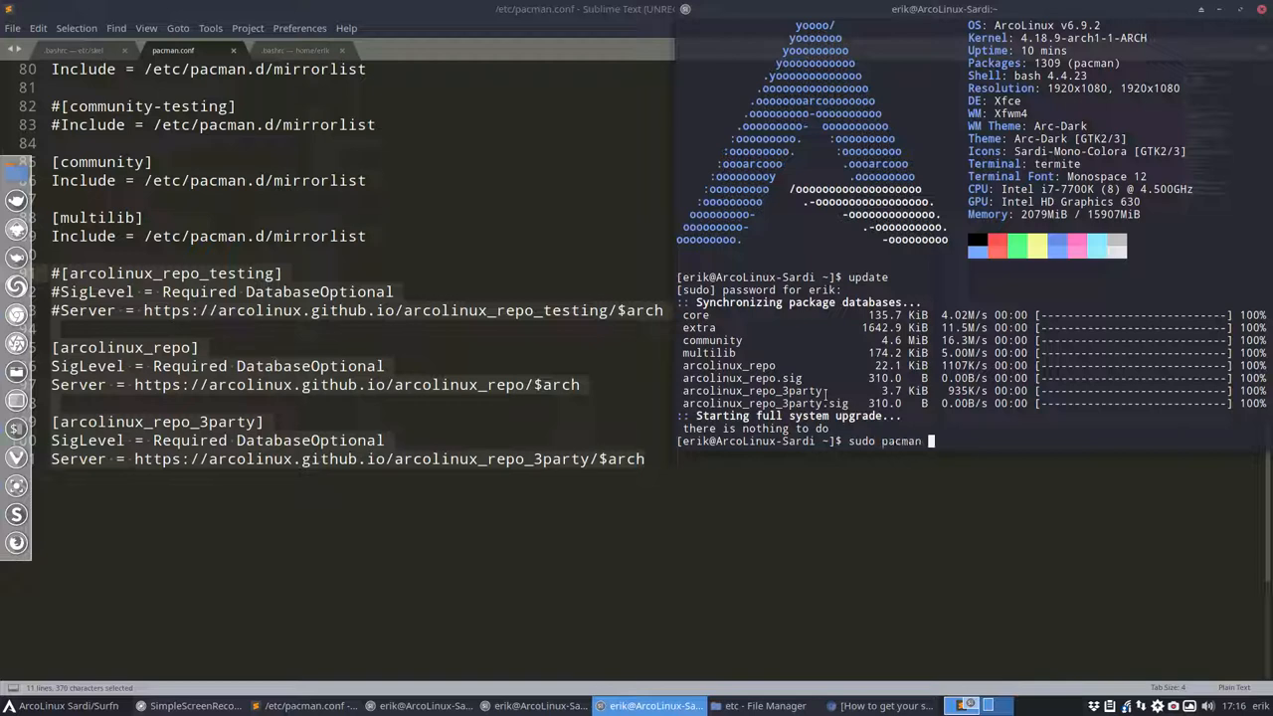
text(-S arcolinux-mirrorlist-git)
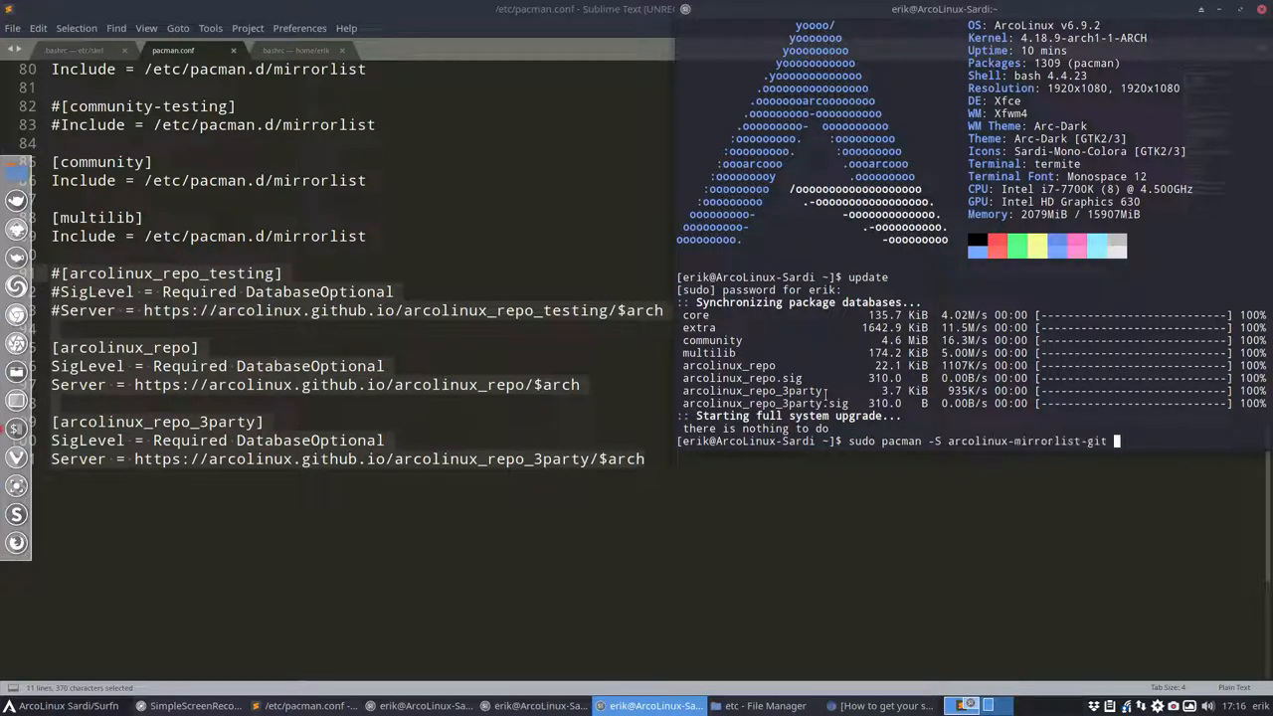
key(Return)
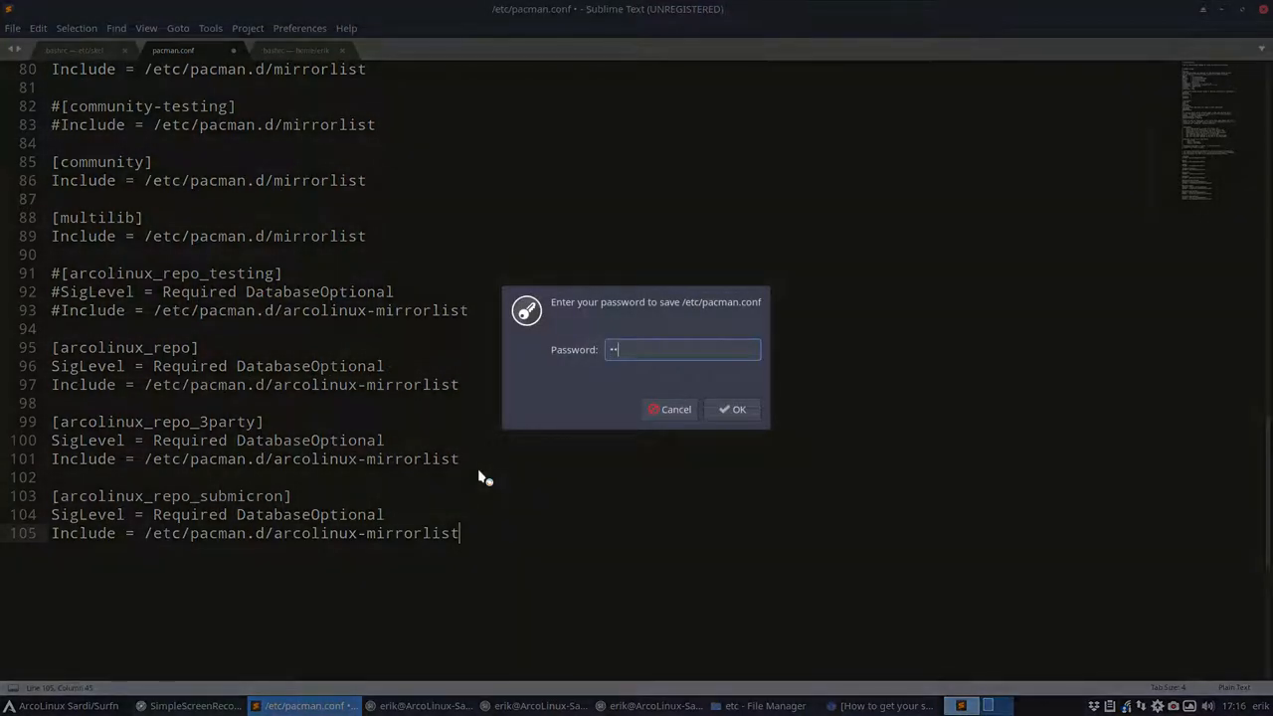
Step: Save the restored pacman.conf, rerun update so all repos sync, and close the install terminal
click(733, 408)
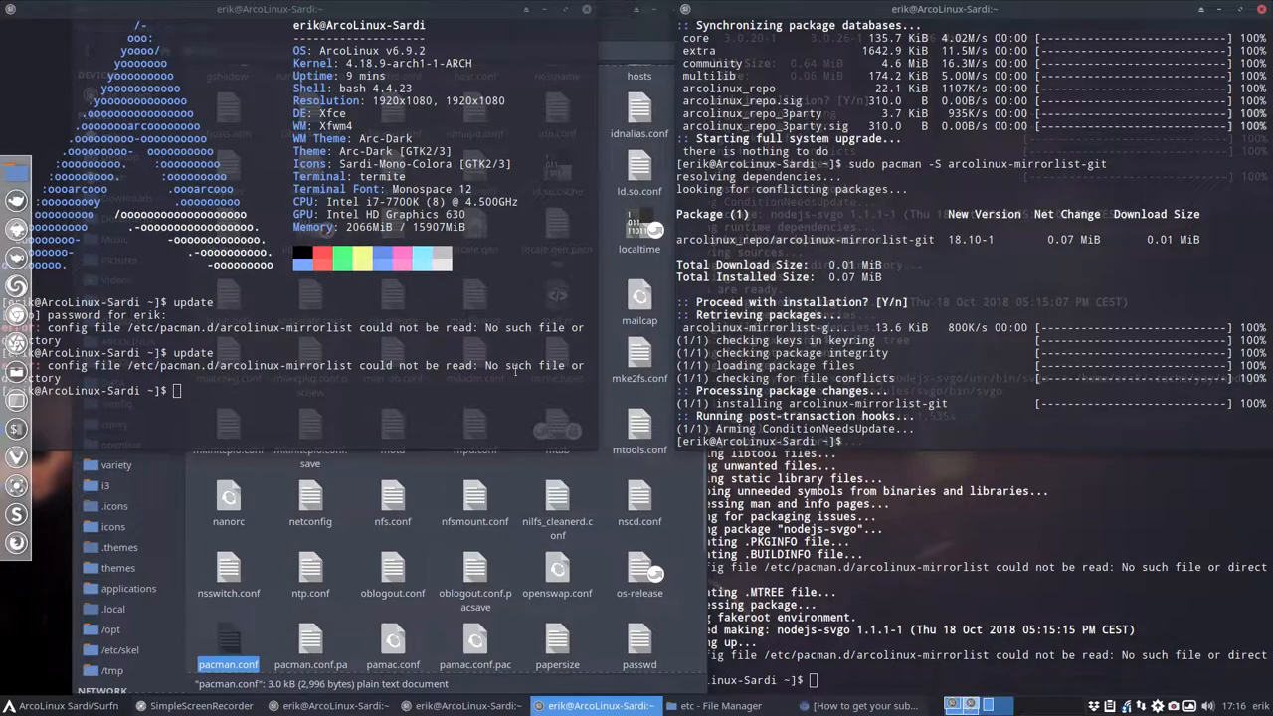
text(update)
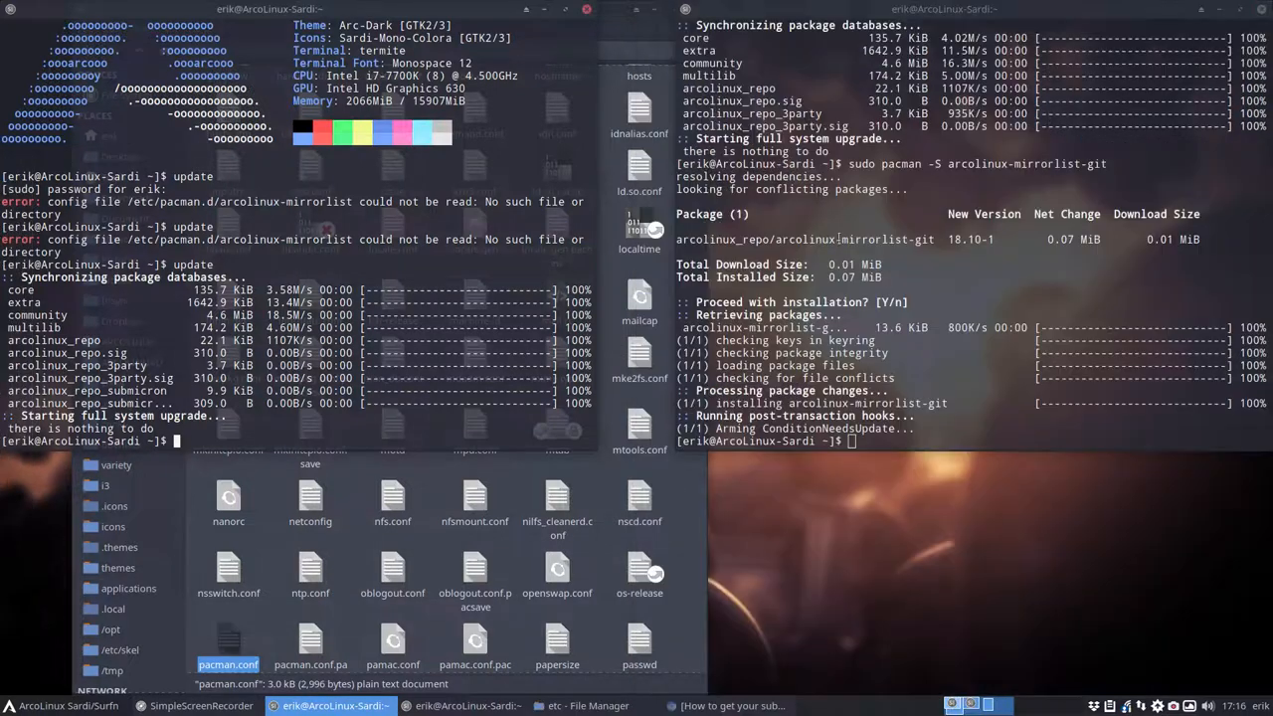
click(585, 8)
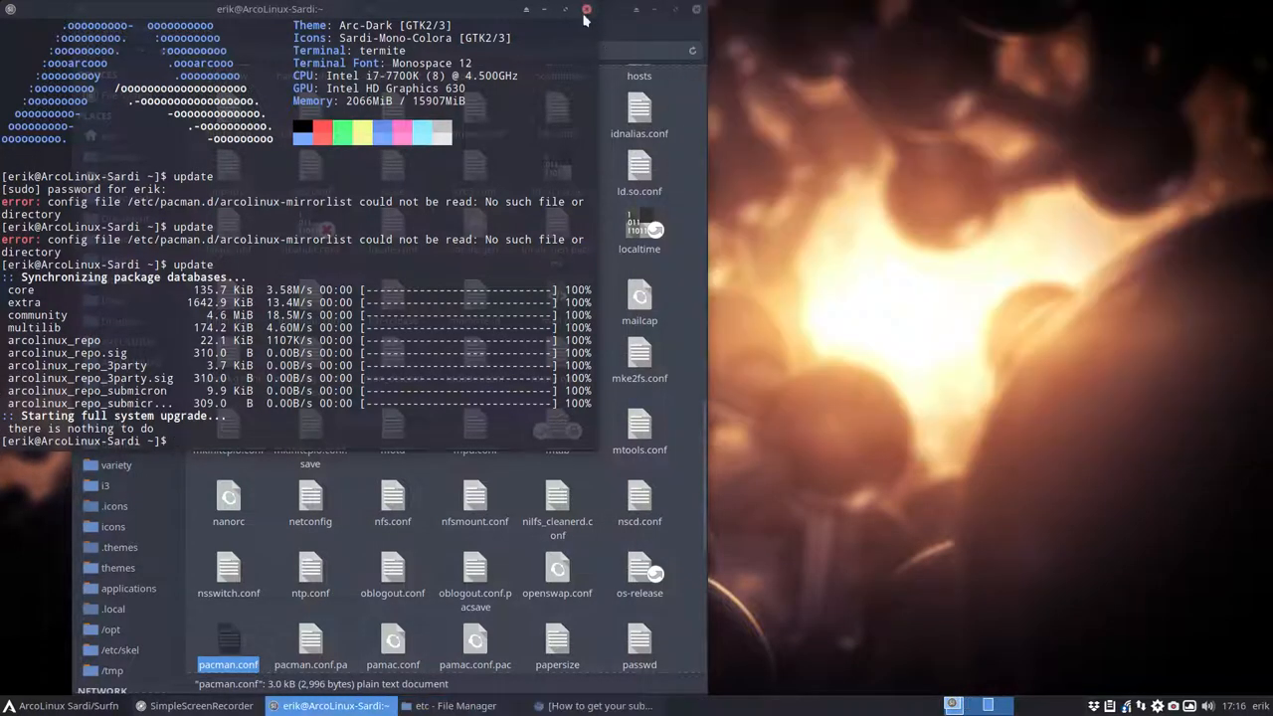
Step: Close the finished update terminal and review yay rebuilding the ten AUR packages
click(585, 9)
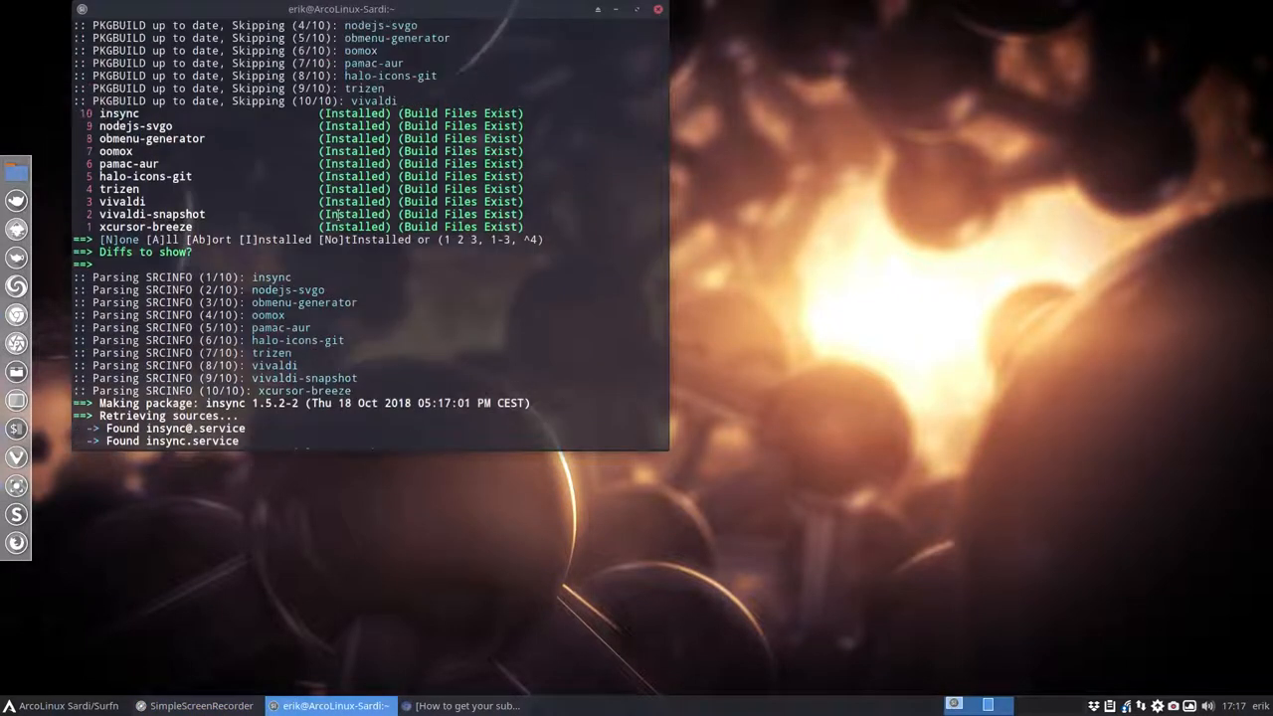
scroll(up, 3)
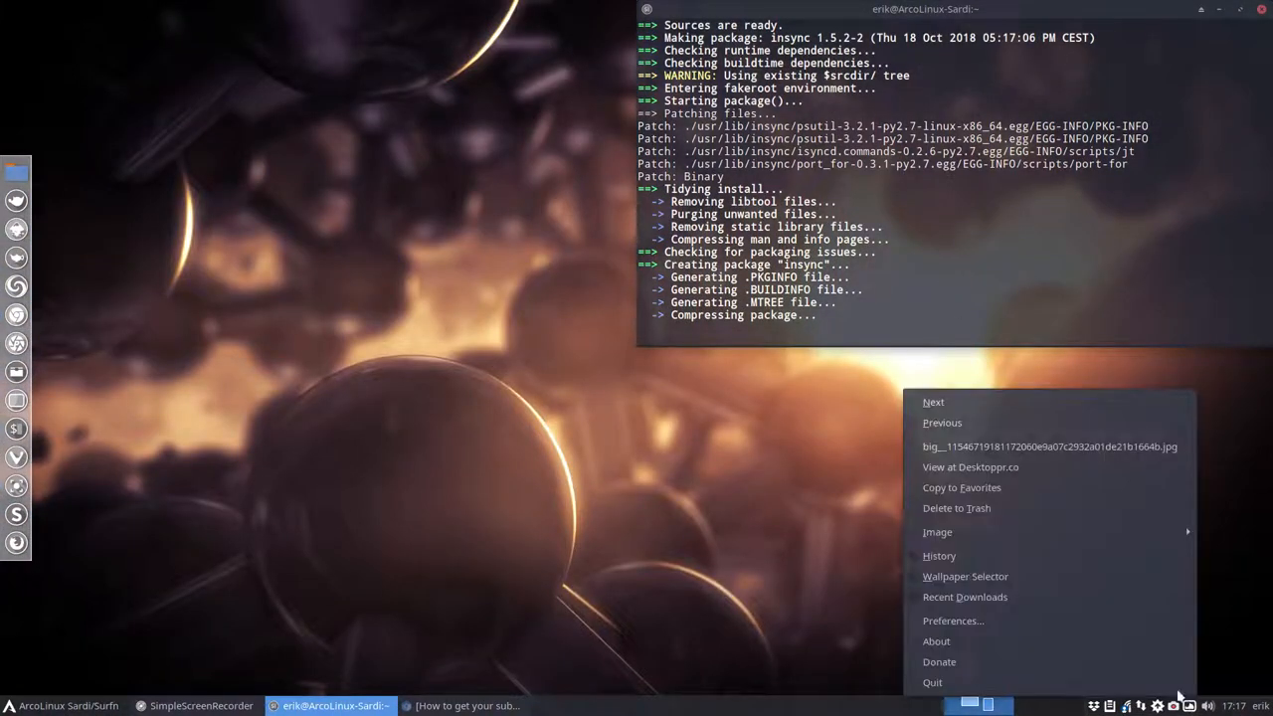
Step: View the wallpaper on Desktoppr, close the sign-up page, and set Vivaldi as preferred browser
click(486, 440)
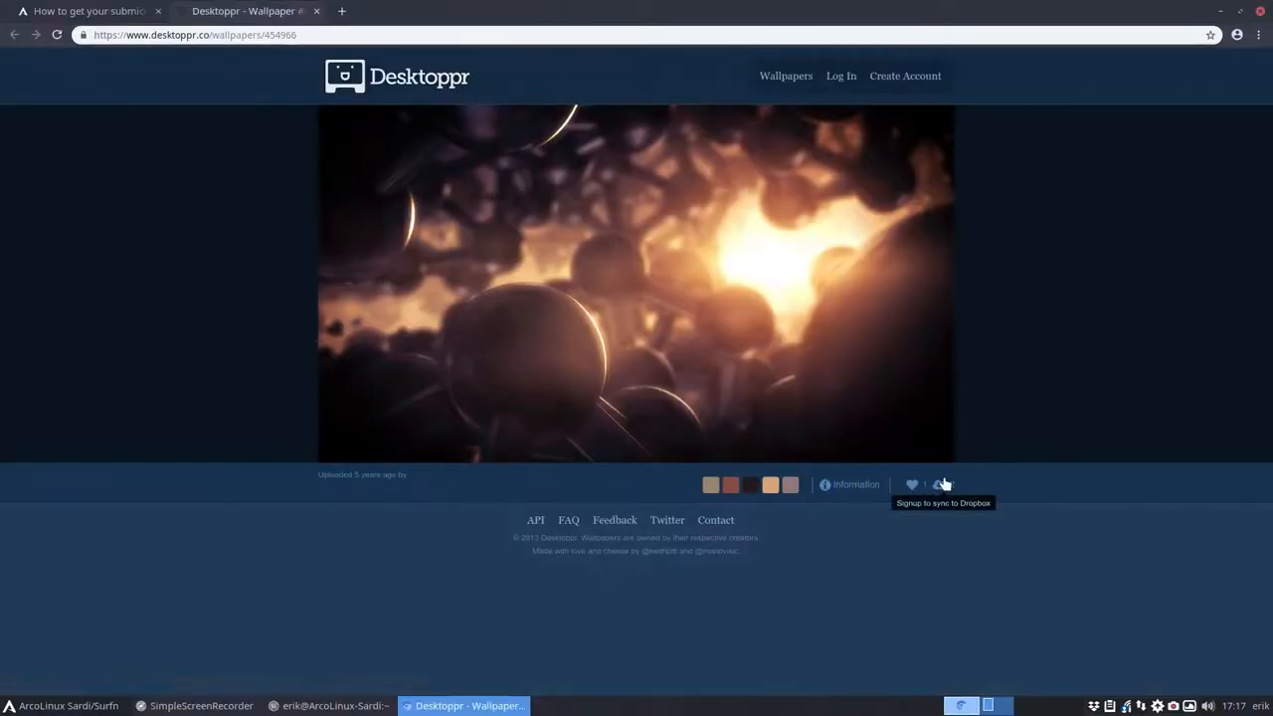
click(904, 76)
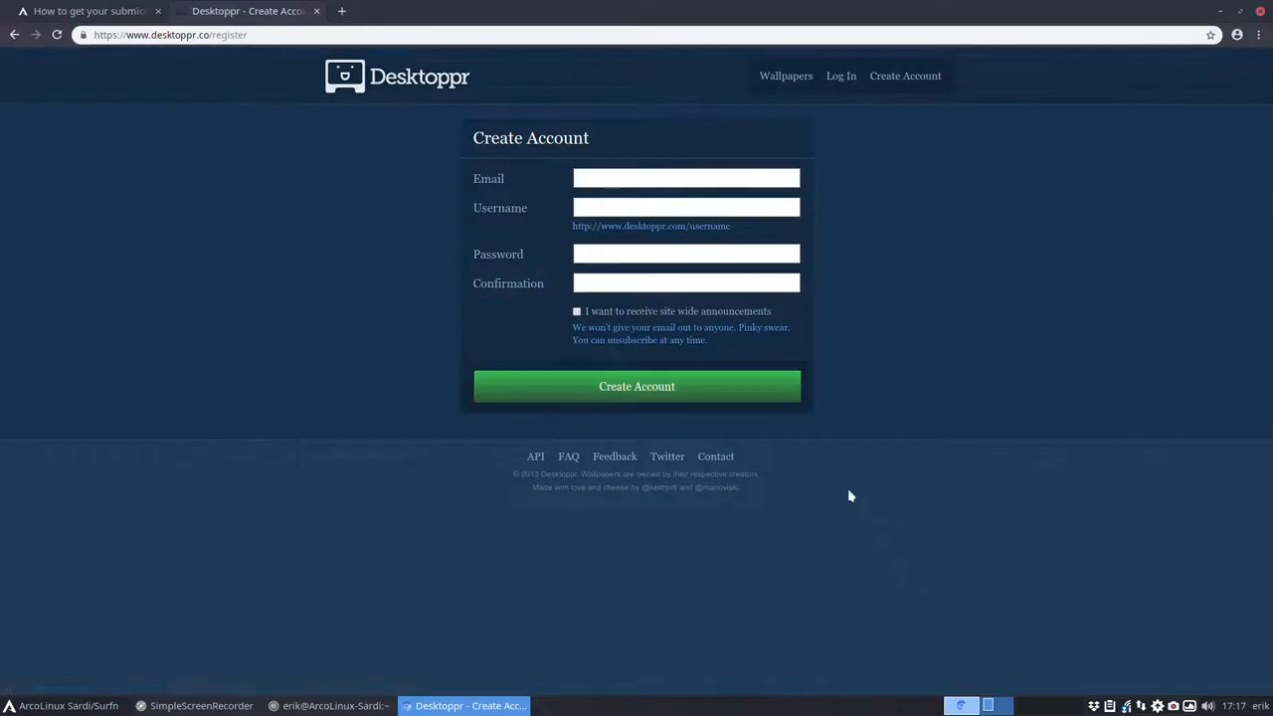
click(840, 76)
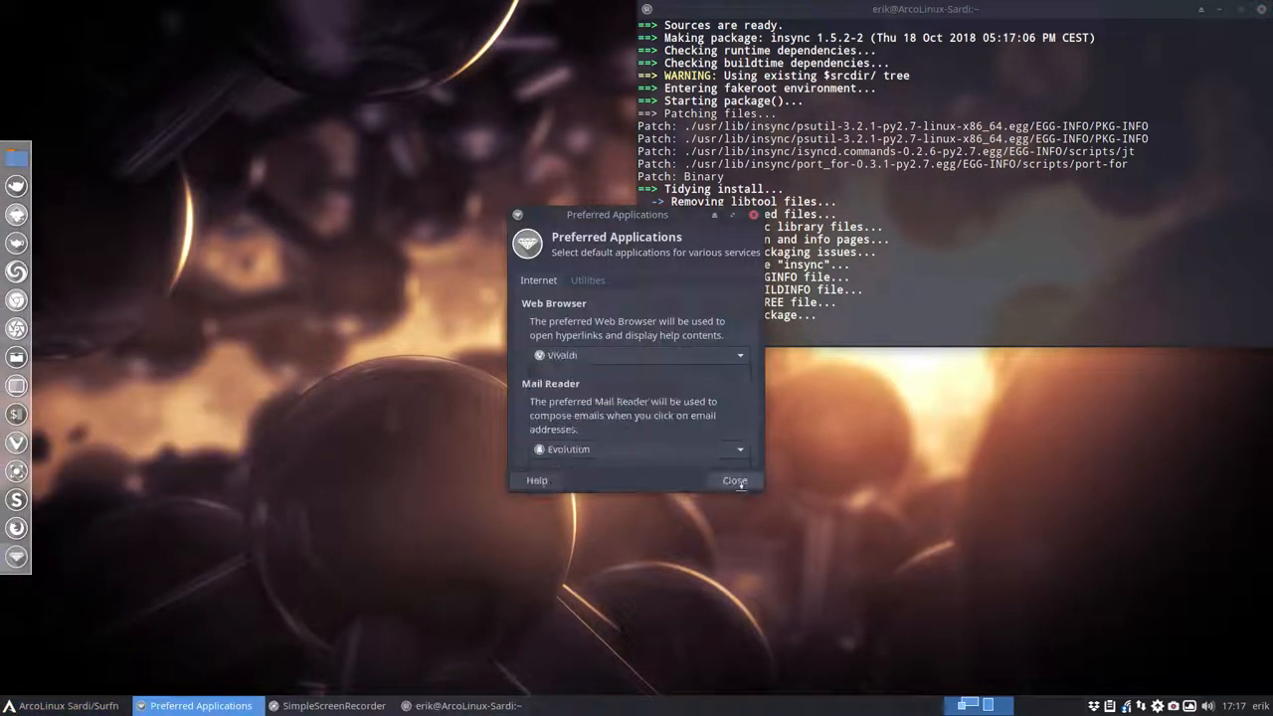
click(735, 480)
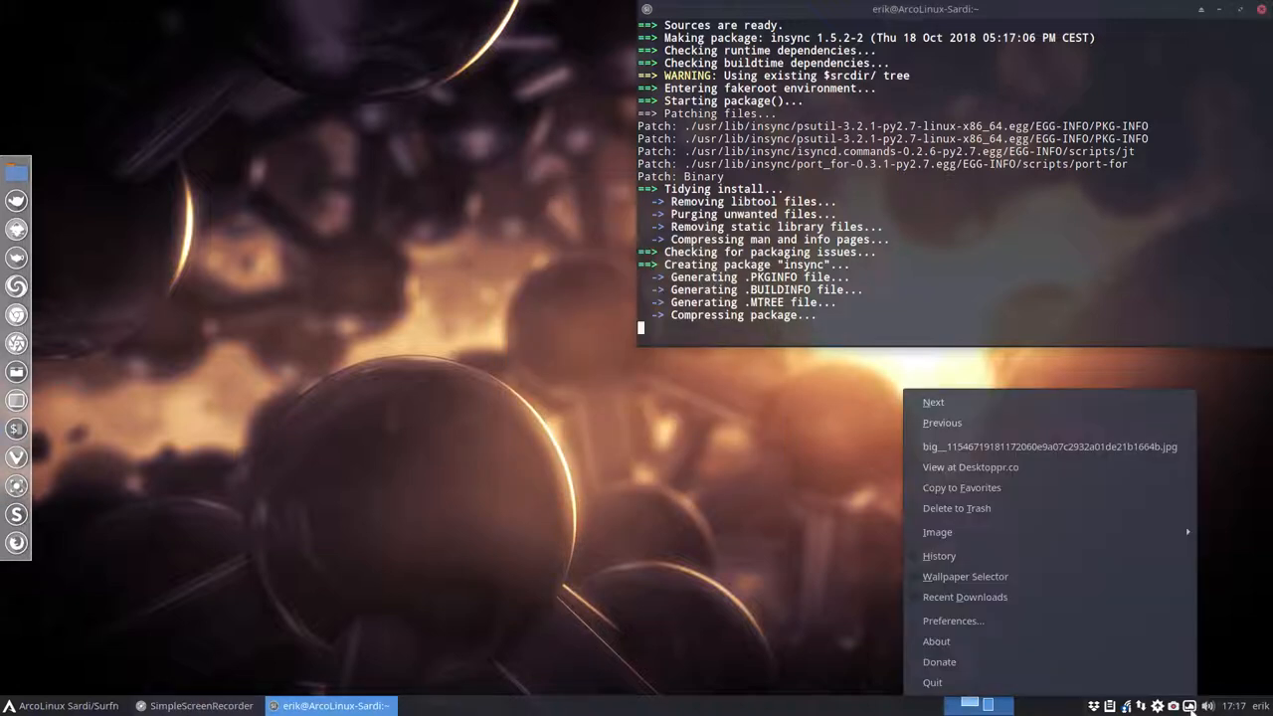
click(820, 617)
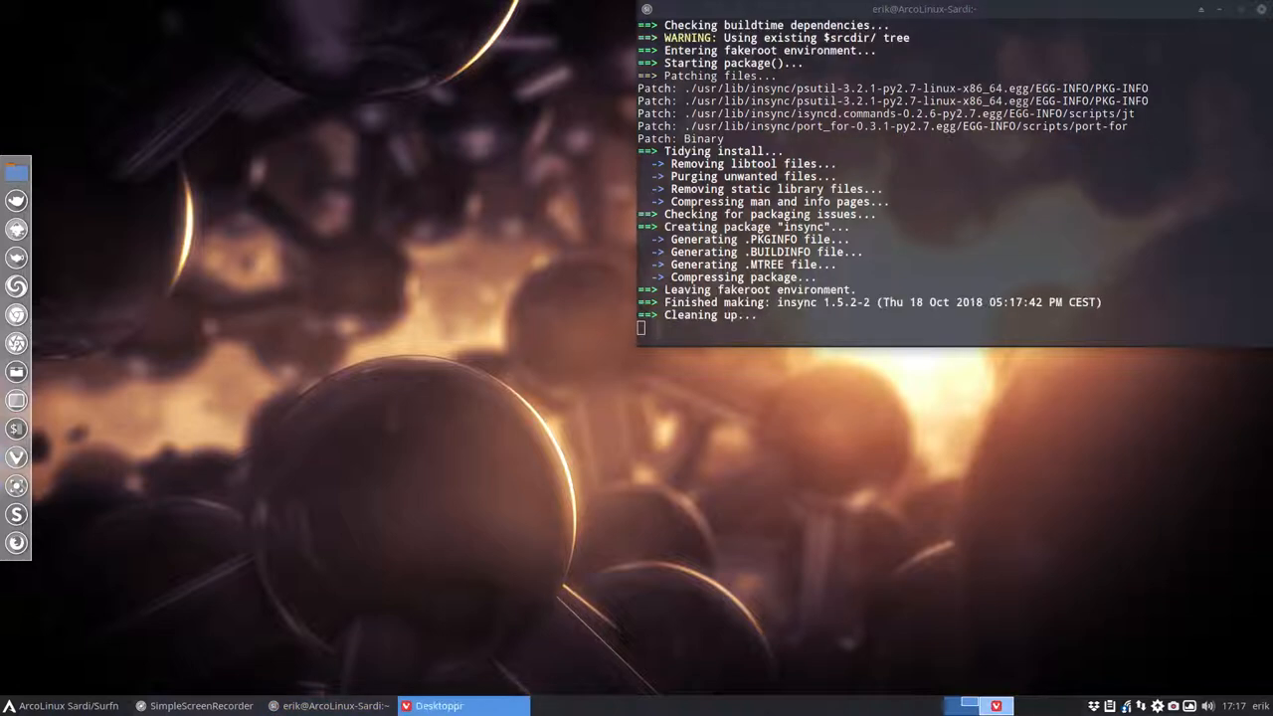
Step: Confirm the oomox and pamac-aur rebuild with Y, then view the wallpaper's Desktoppr page in Vivaldi
text(Y)
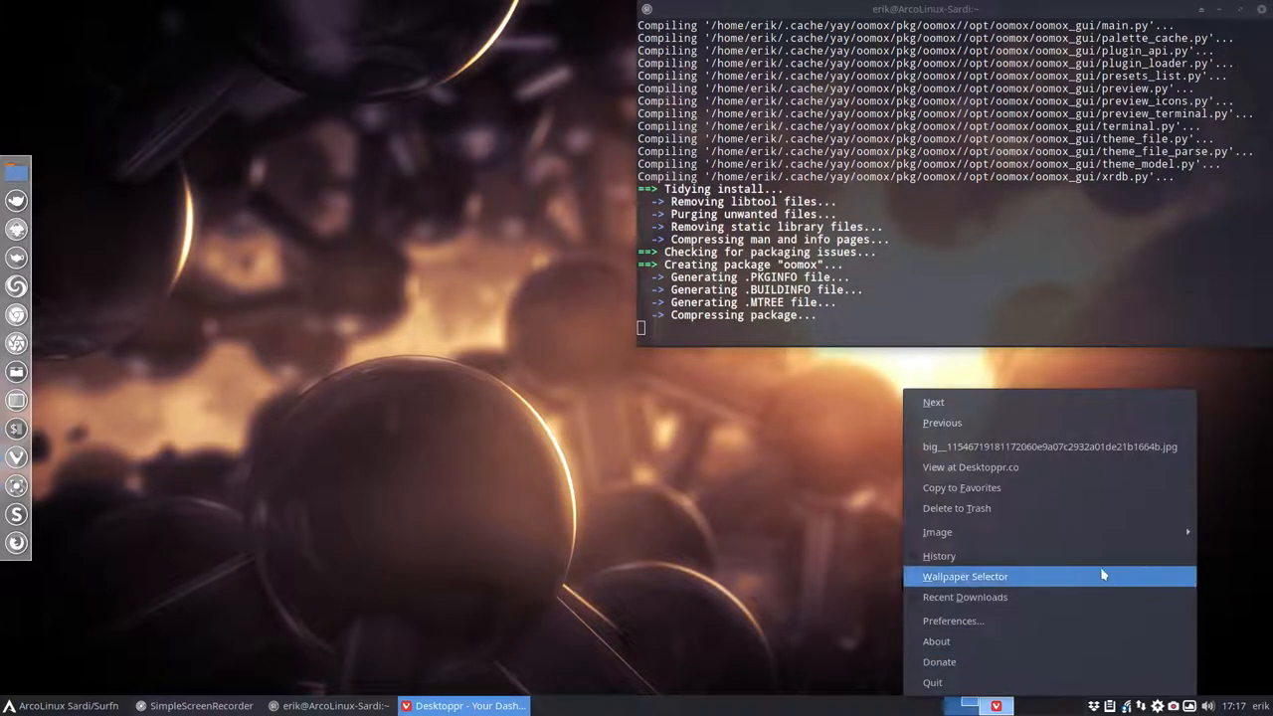
click(965, 576)
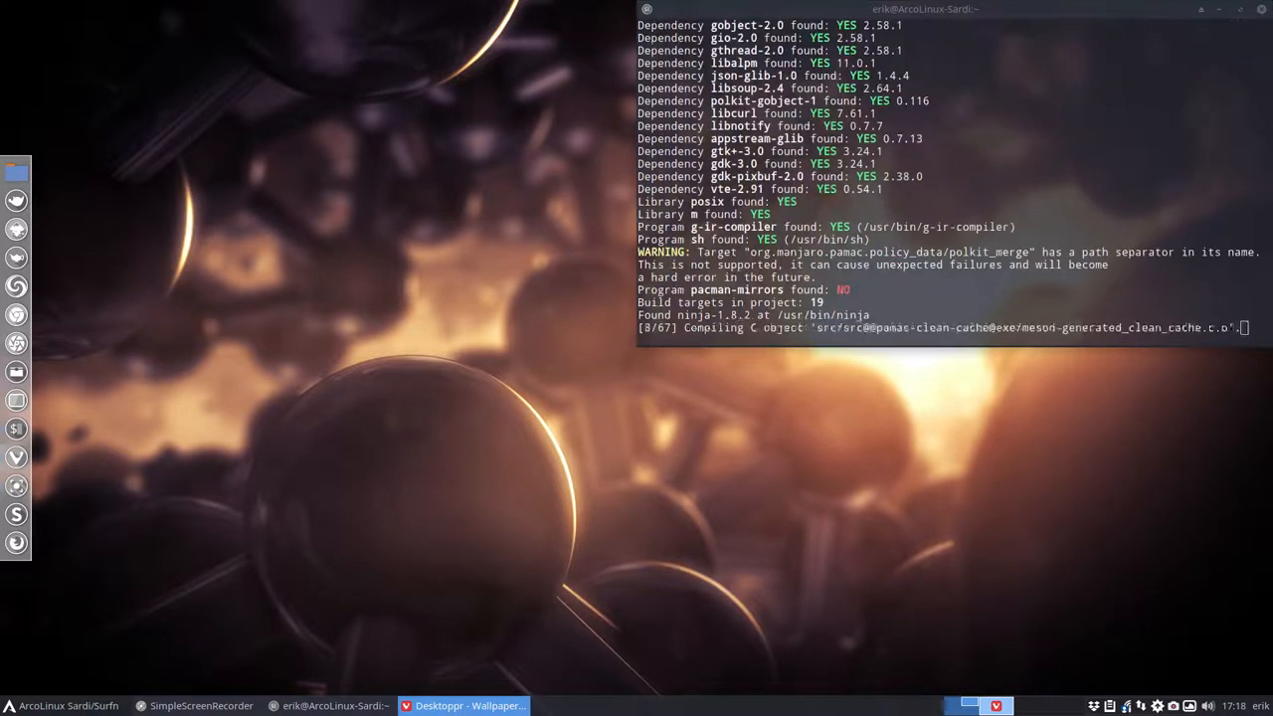
click(462, 705)
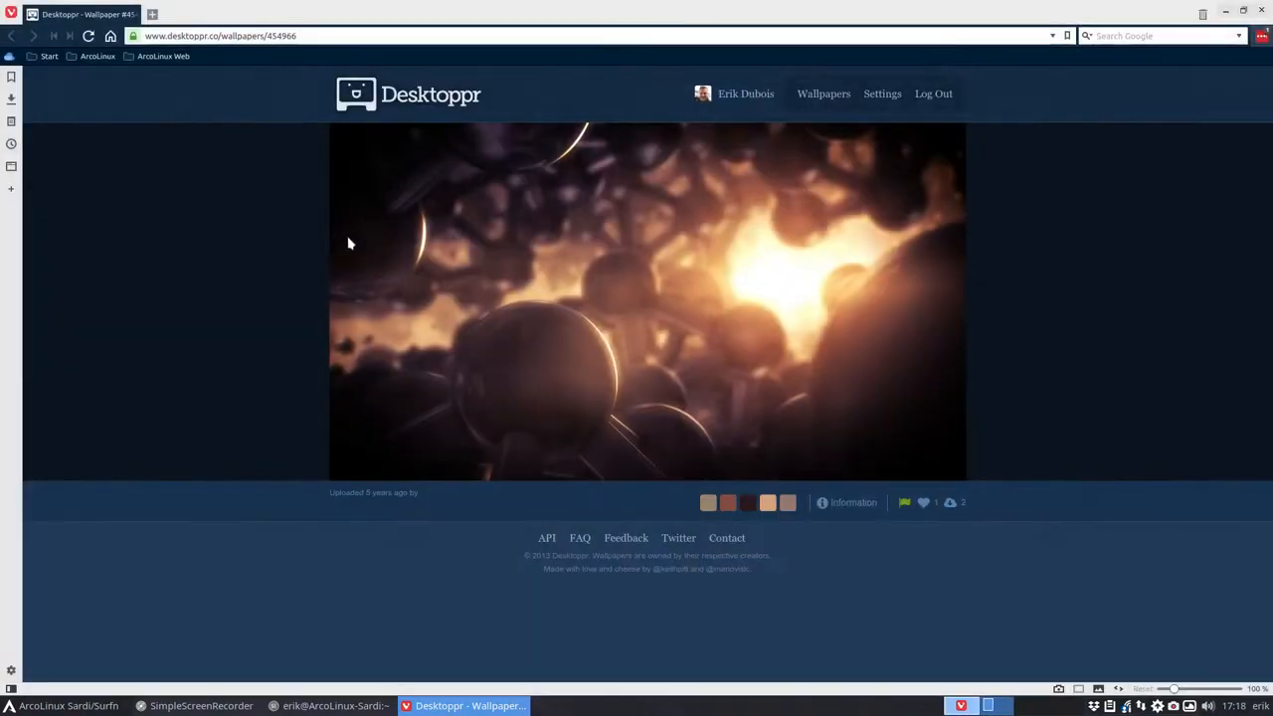
mouse_move(950, 503)
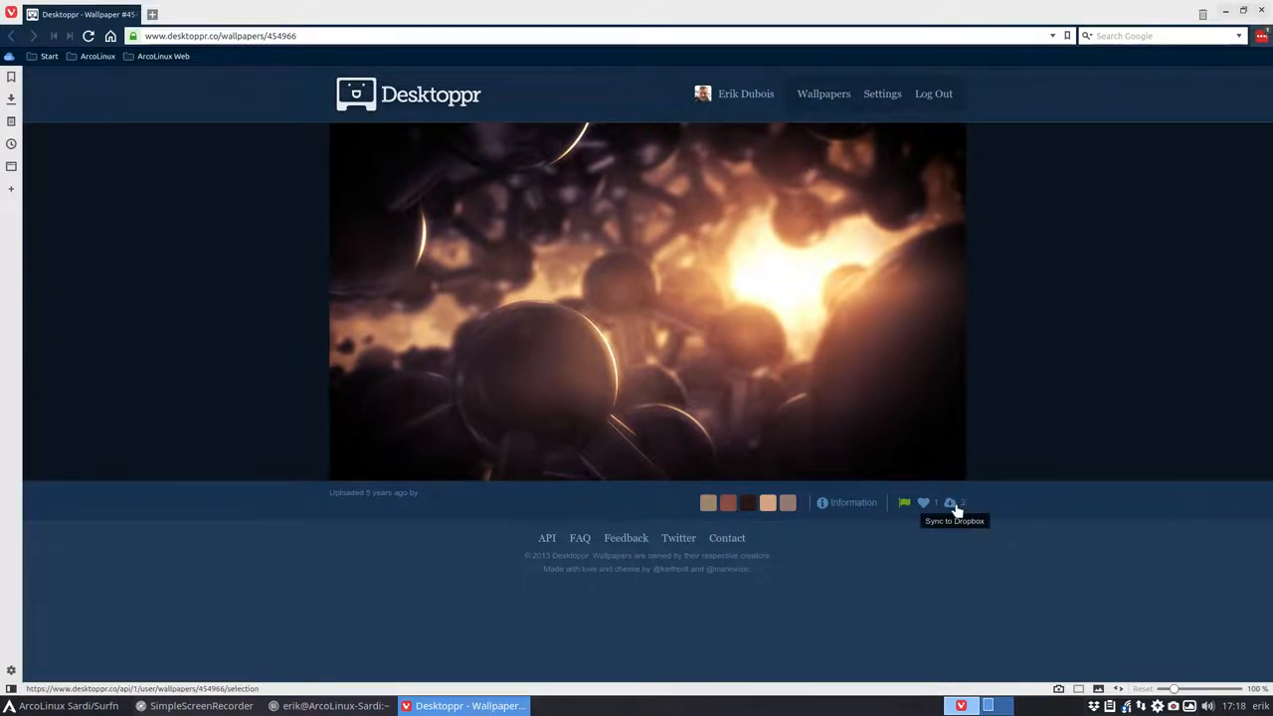
Step: Sync the wallpaper to Dropbox, remove it, then add it again
click(949, 503)
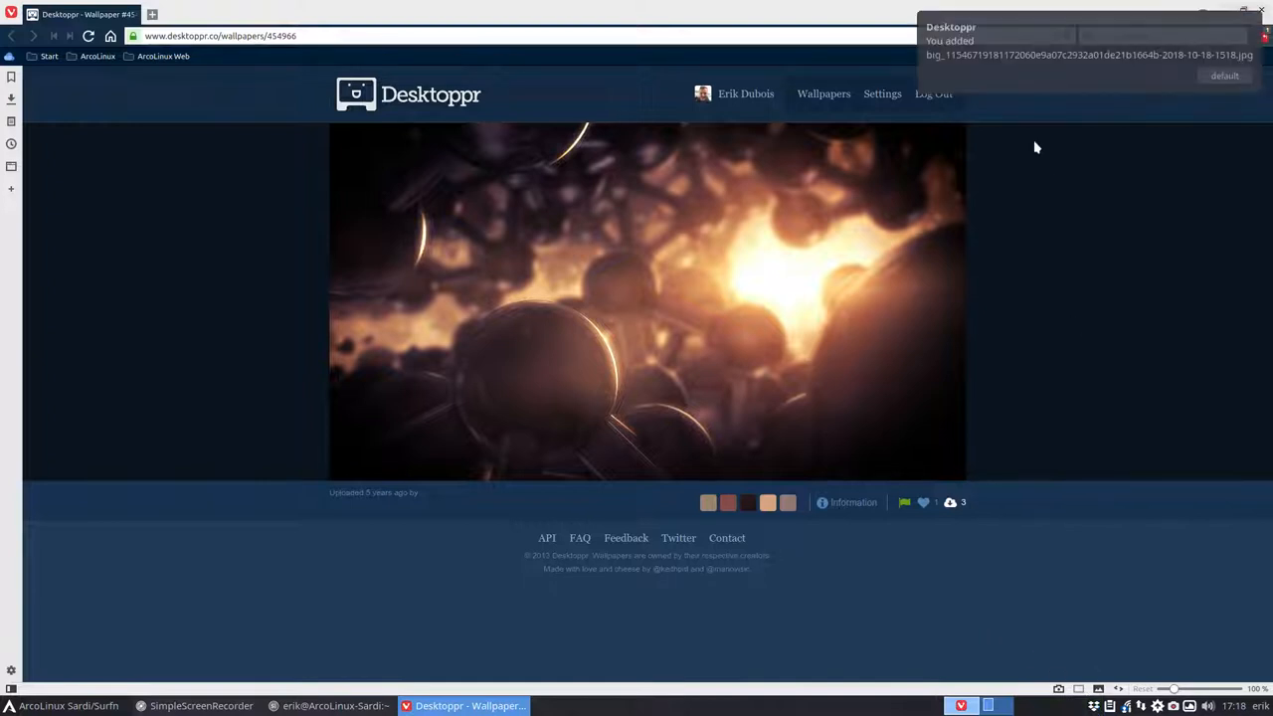
mouse_move(1243, 62)
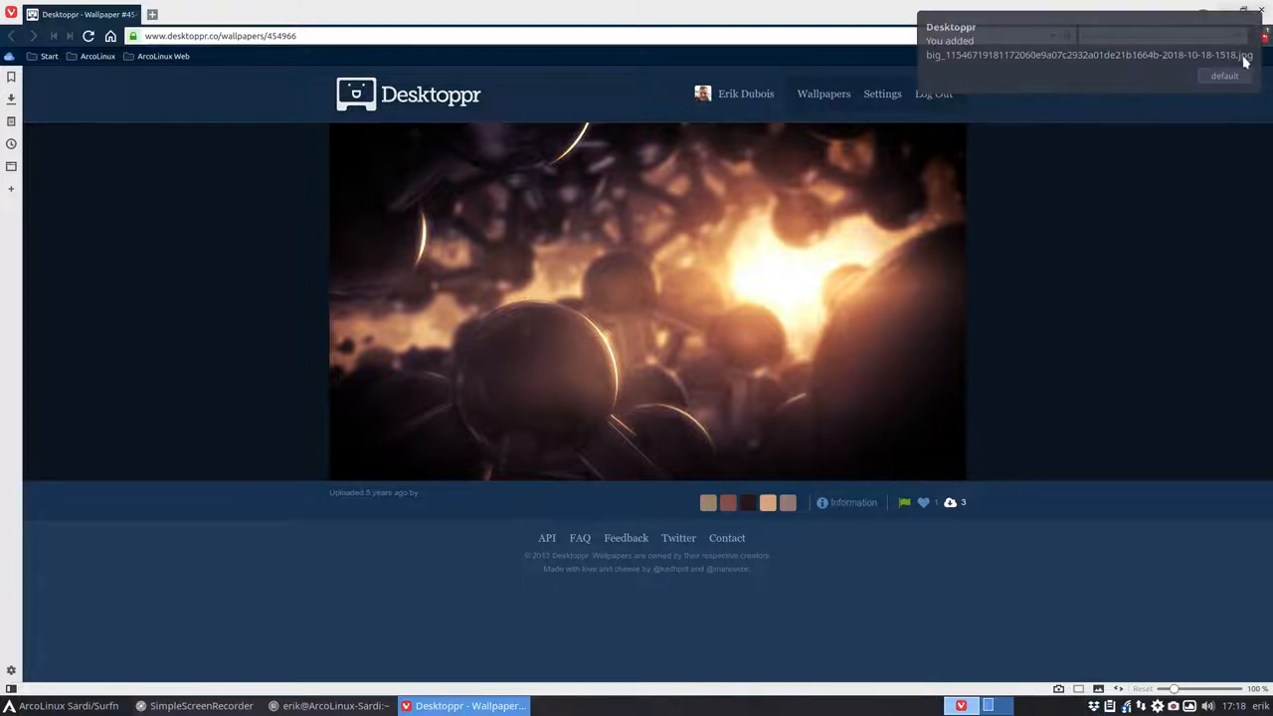
mouse_move(805, 436)
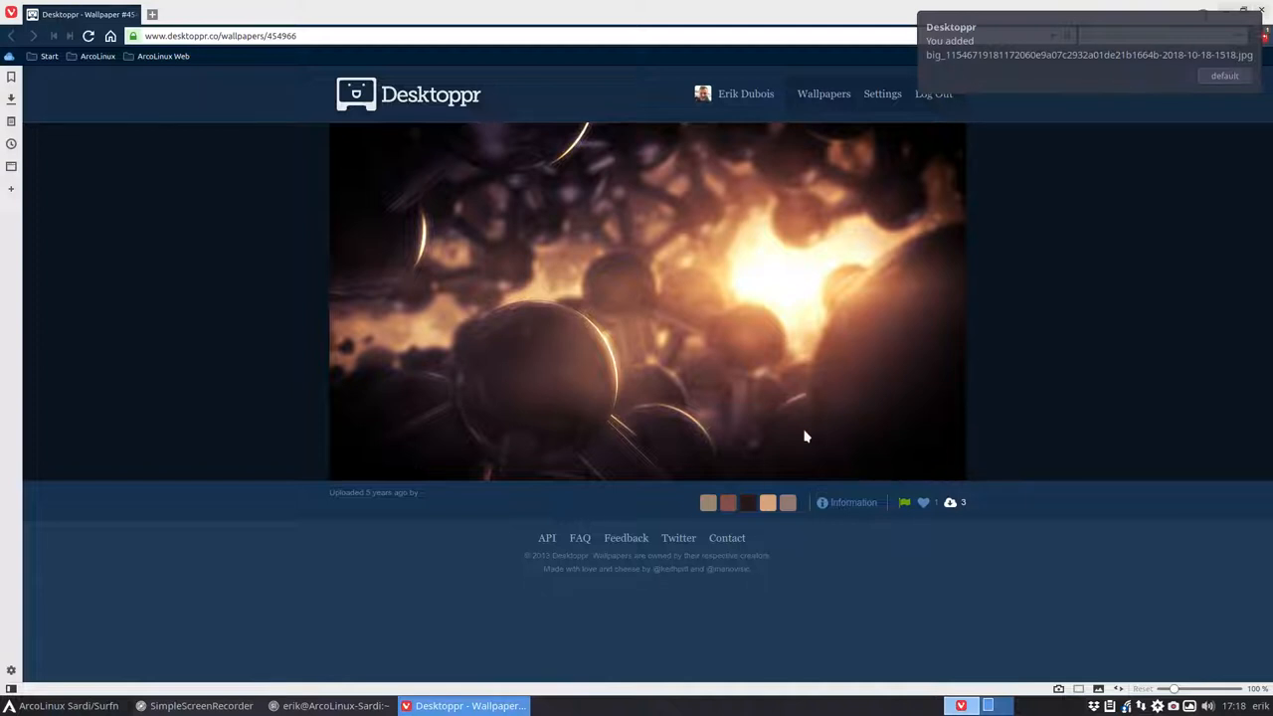
mouse_move(1092, 163)
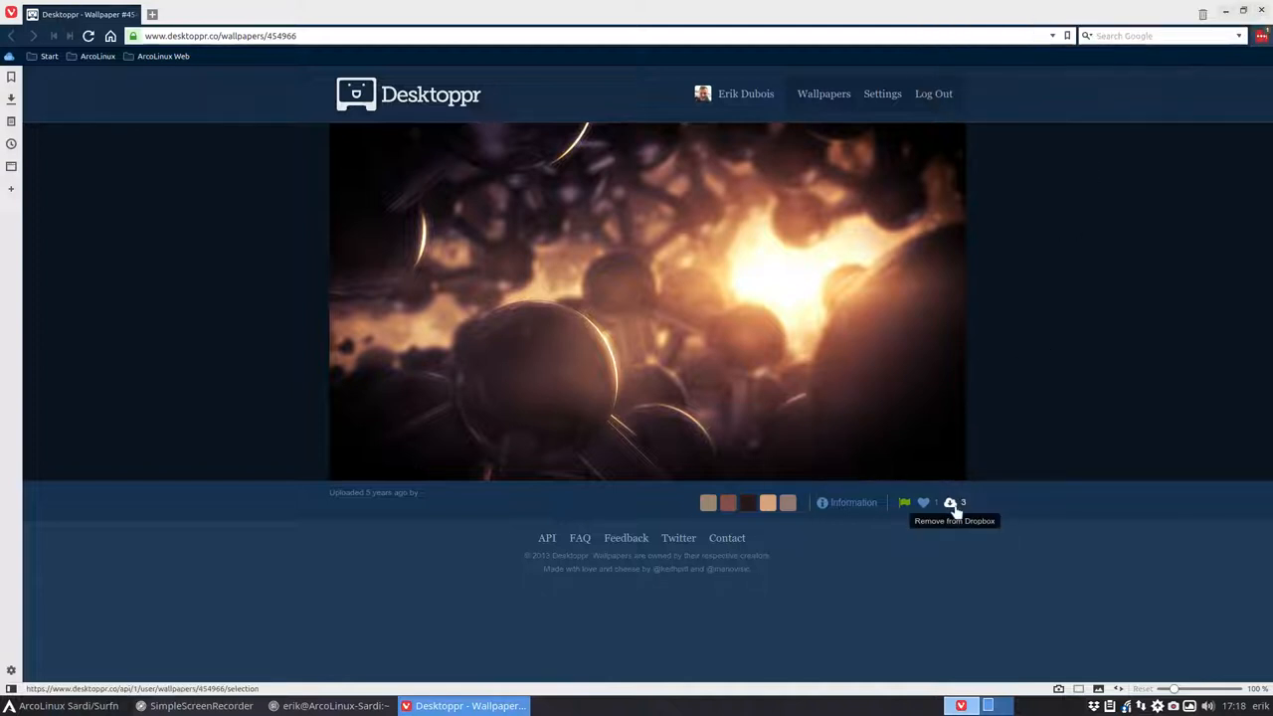
click(949, 502)
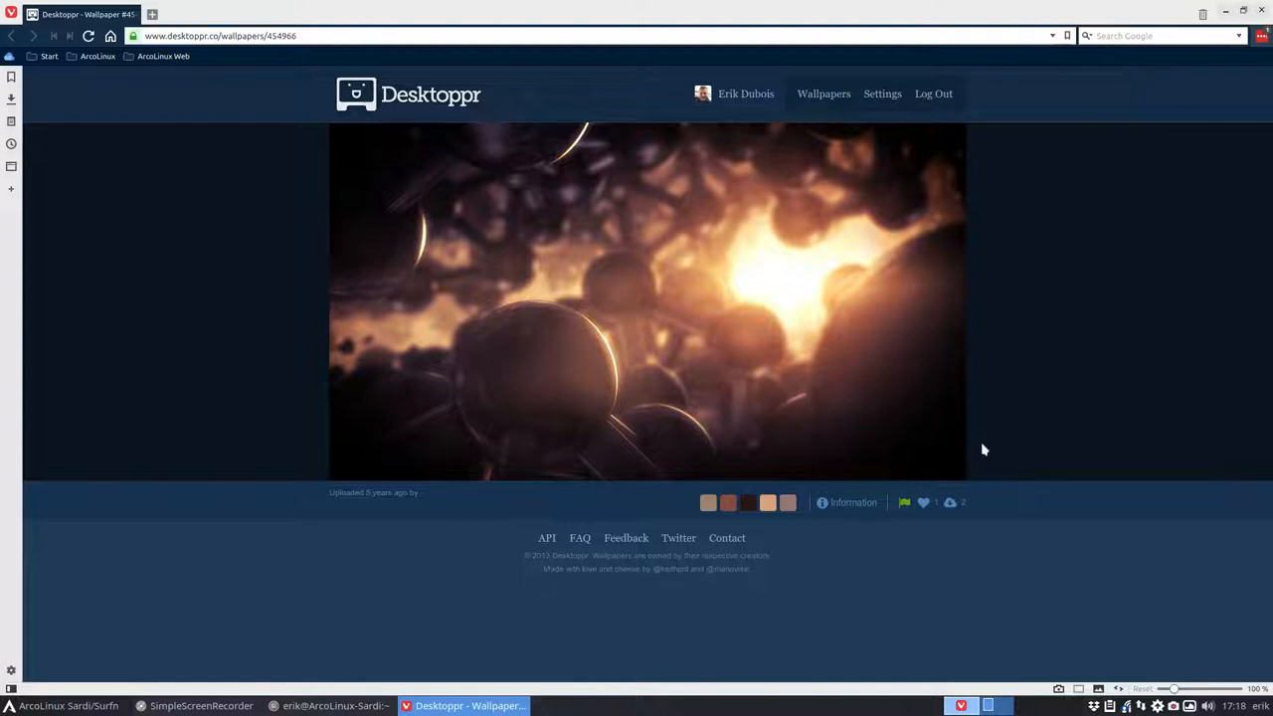
click(950, 502)
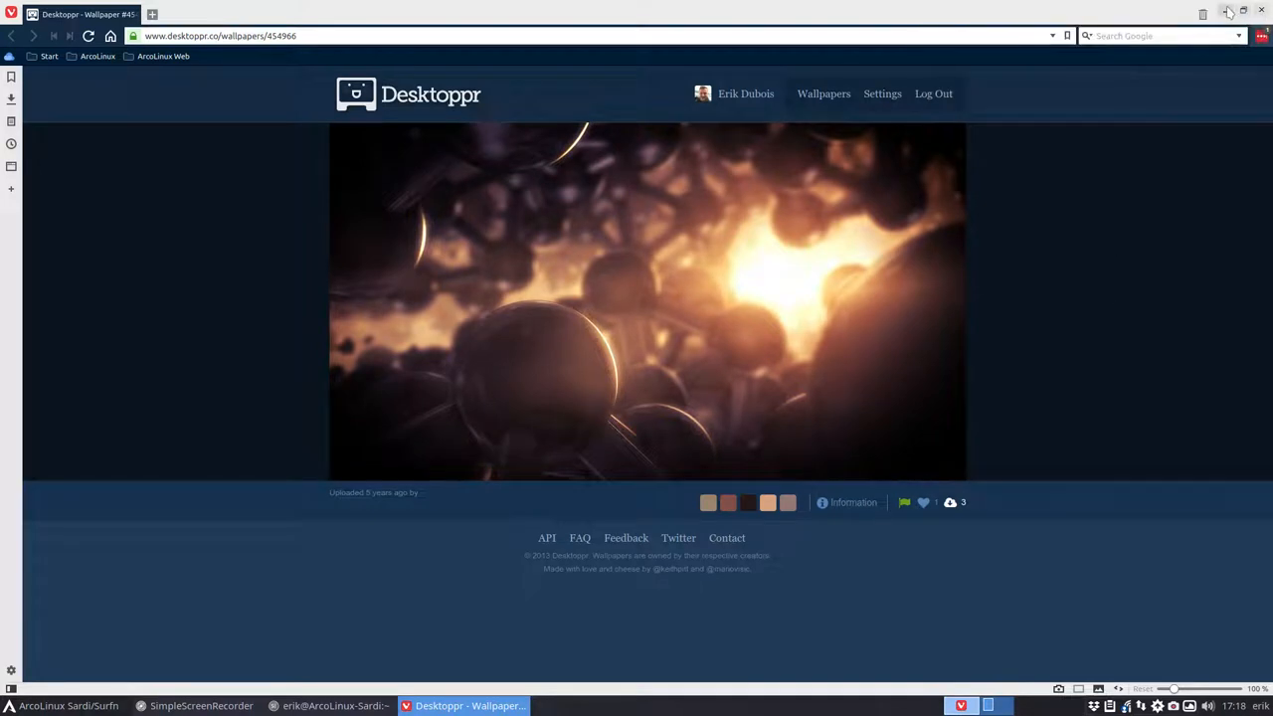
Step: Show the account's wallpaper collection page on Desktoppr, then close the browser
click(819, 93)
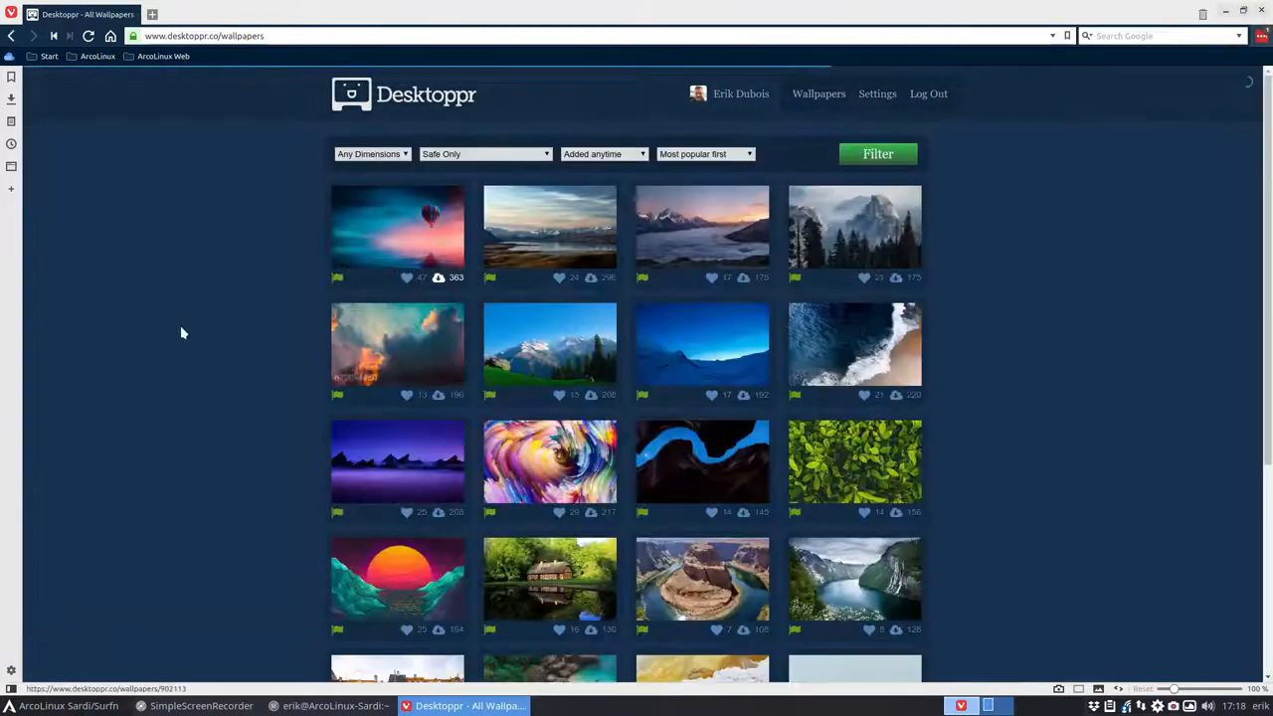
mouse_move(706, 105)
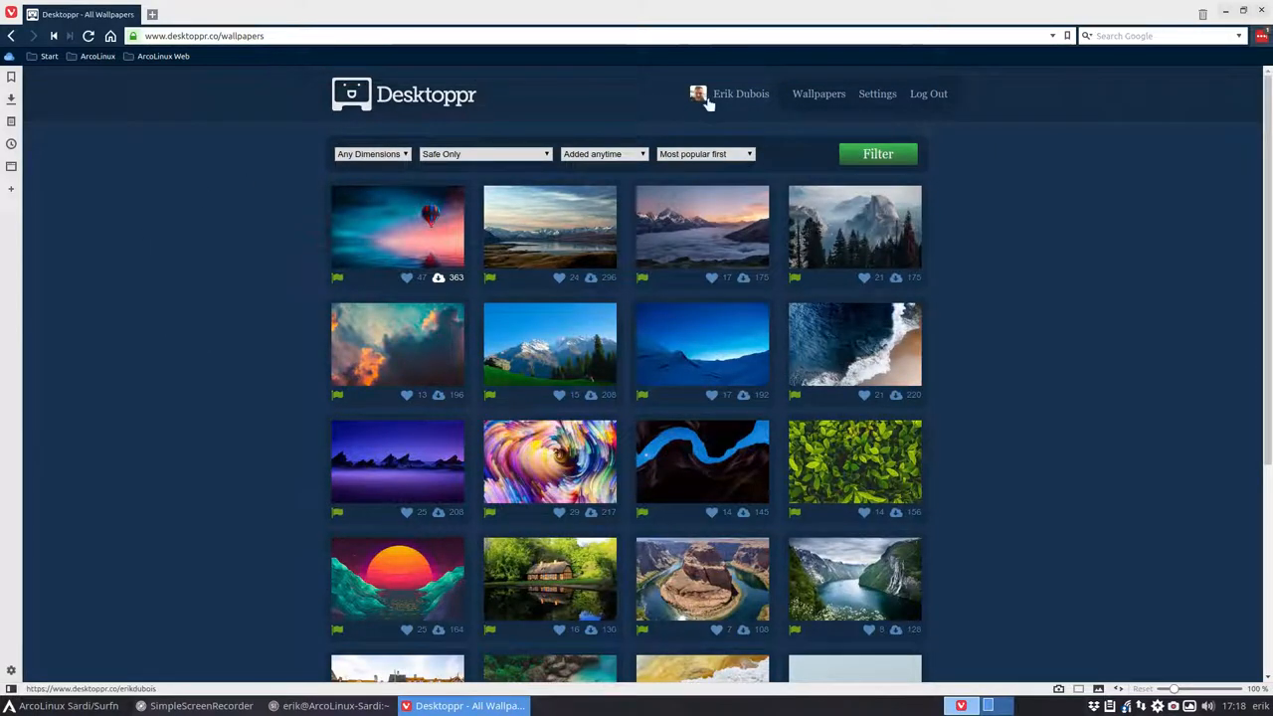
click(741, 93)
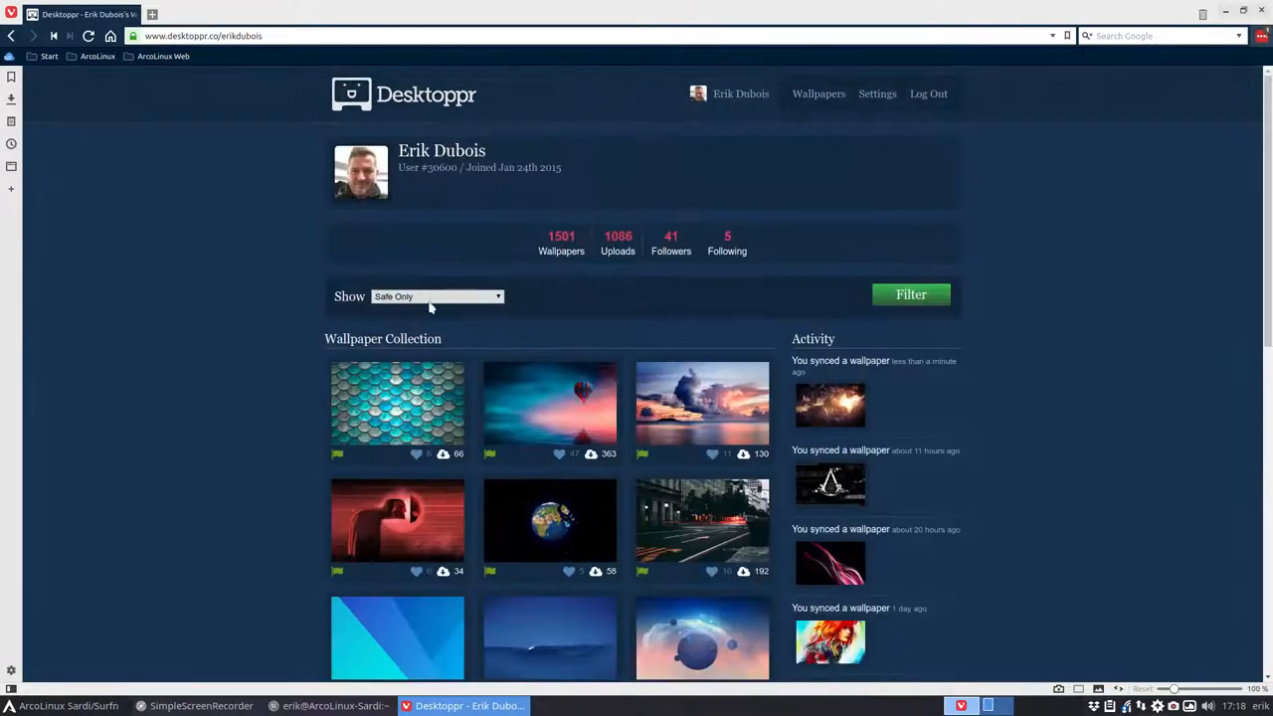
mouse_move(1201, 137)
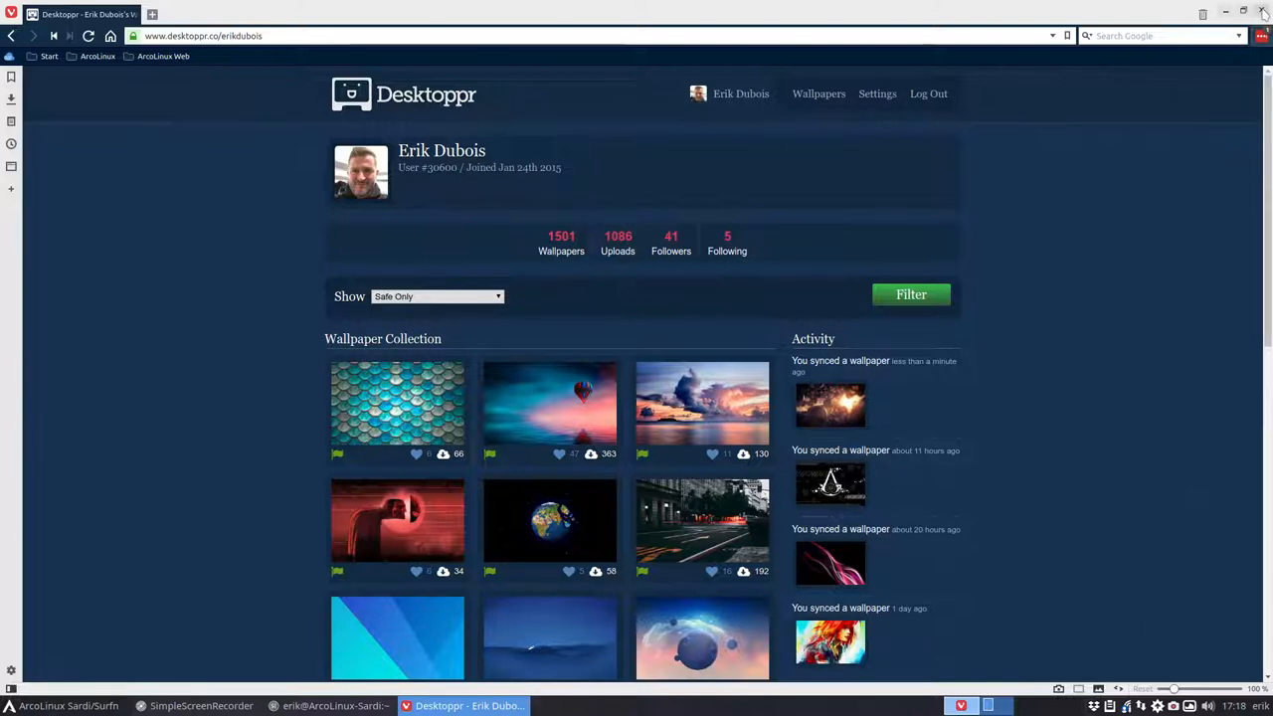
click(1264, 14)
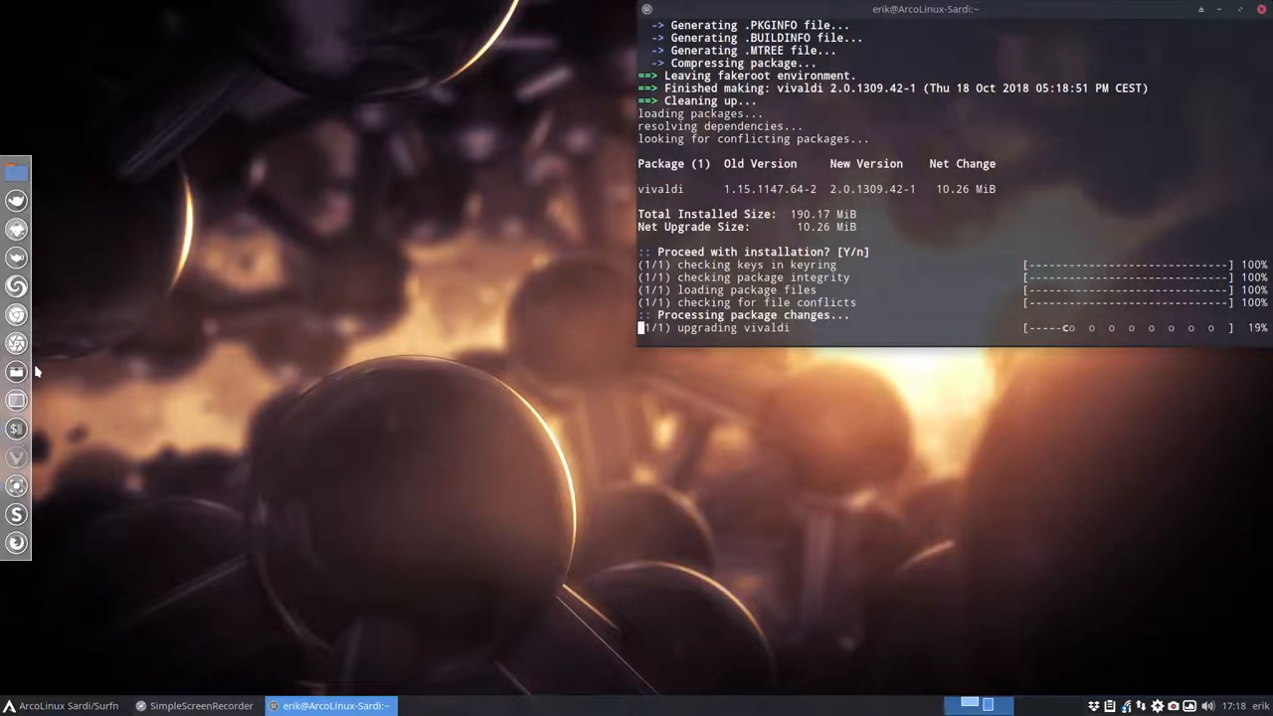
mouse_move(283, 356)
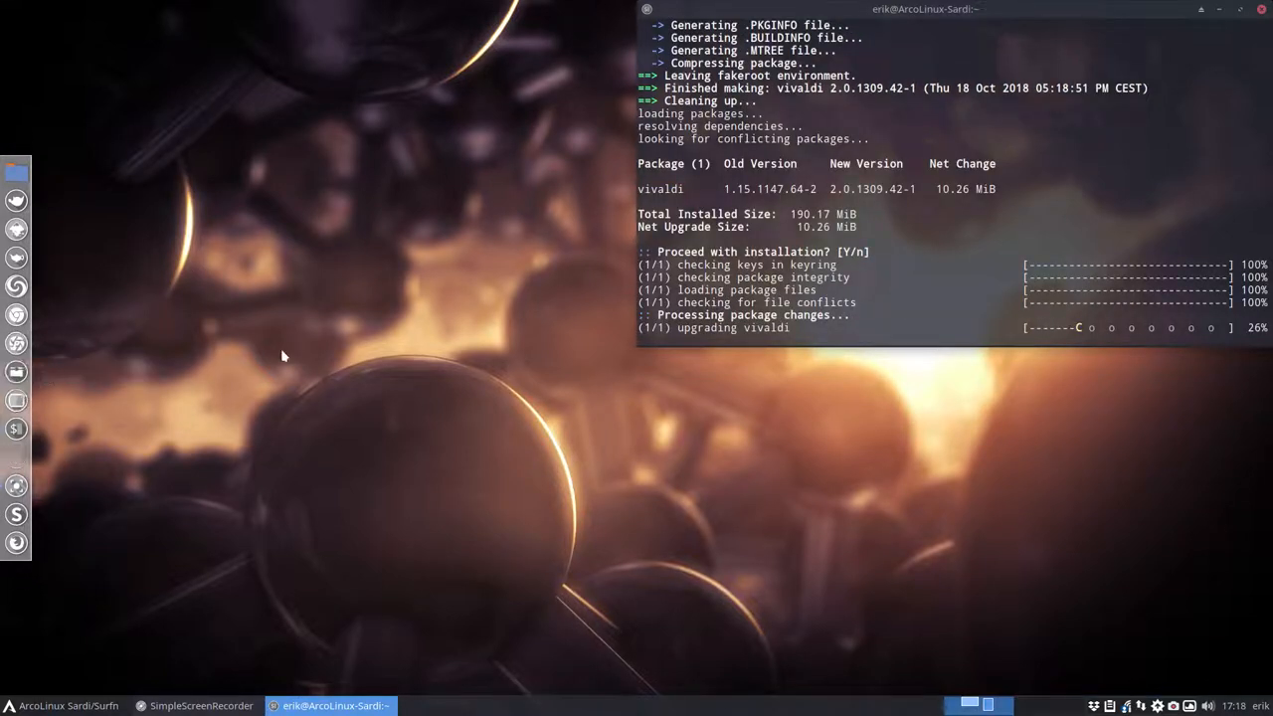
Step: Open /etc/lsb-release from a new file manager window, set release to v18.10.4, and save
right_click(283, 356)
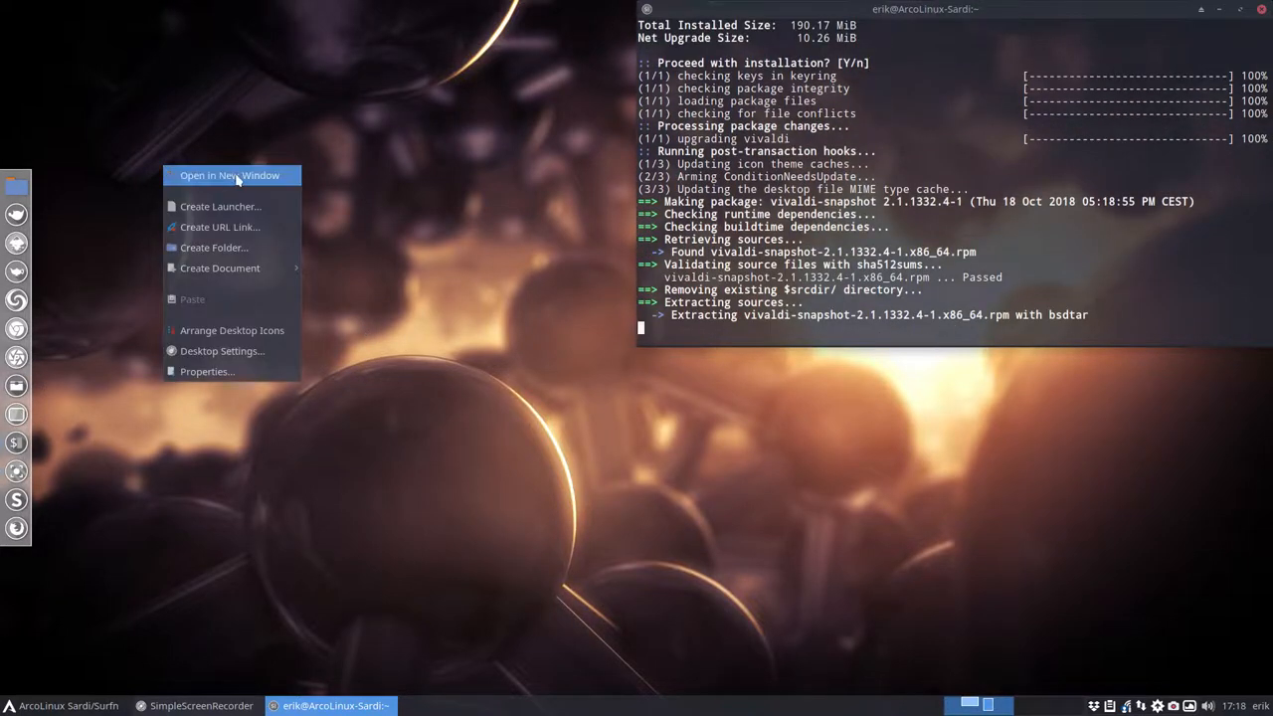
click(230, 175)
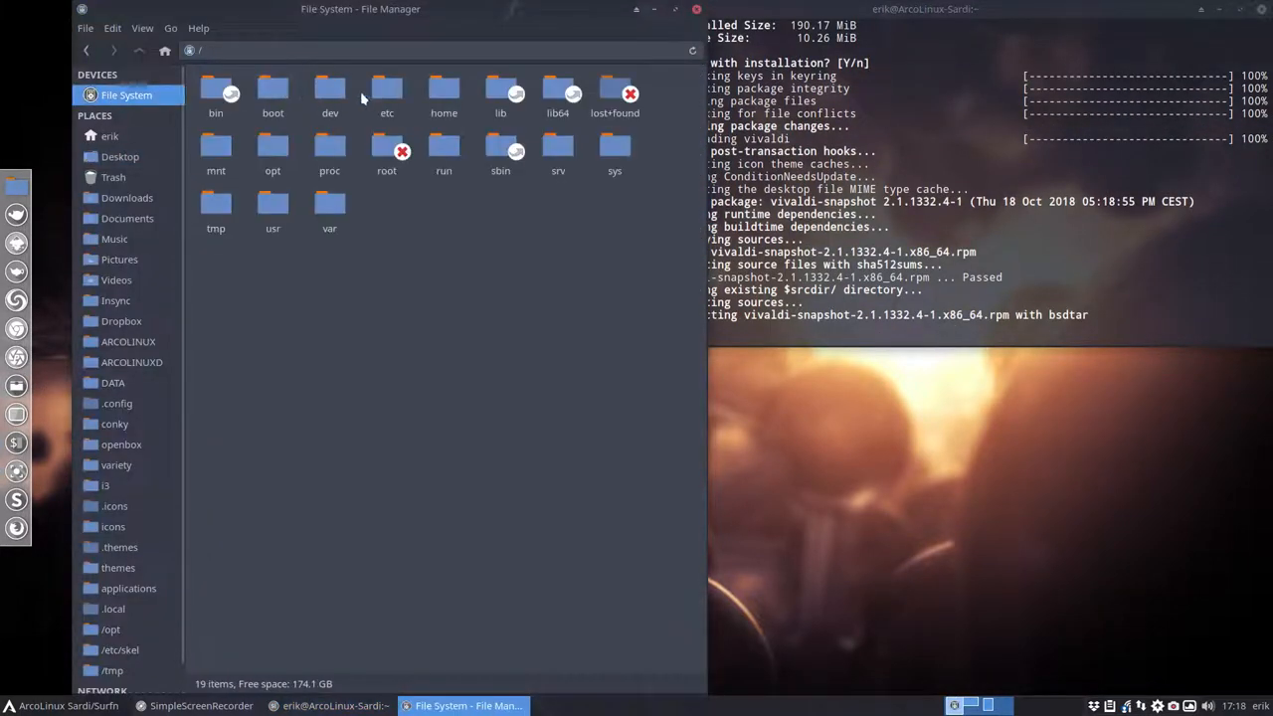
double_click(386, 90)
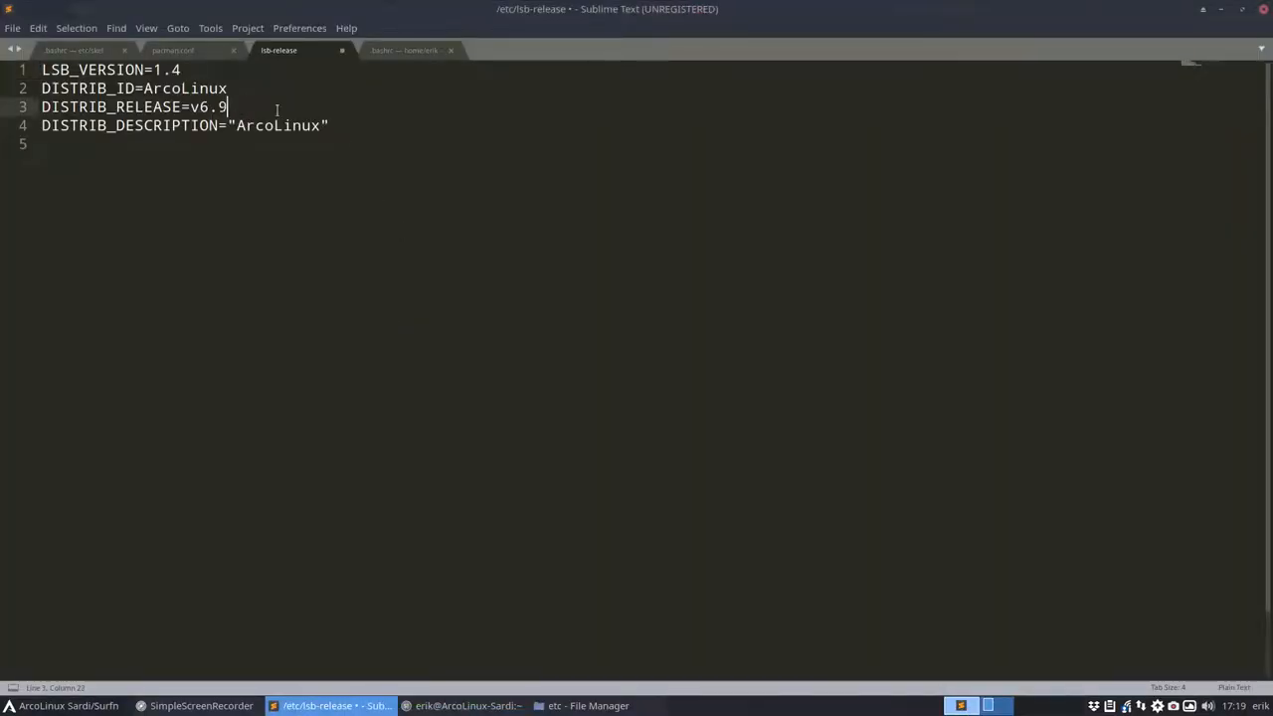
text(18.)
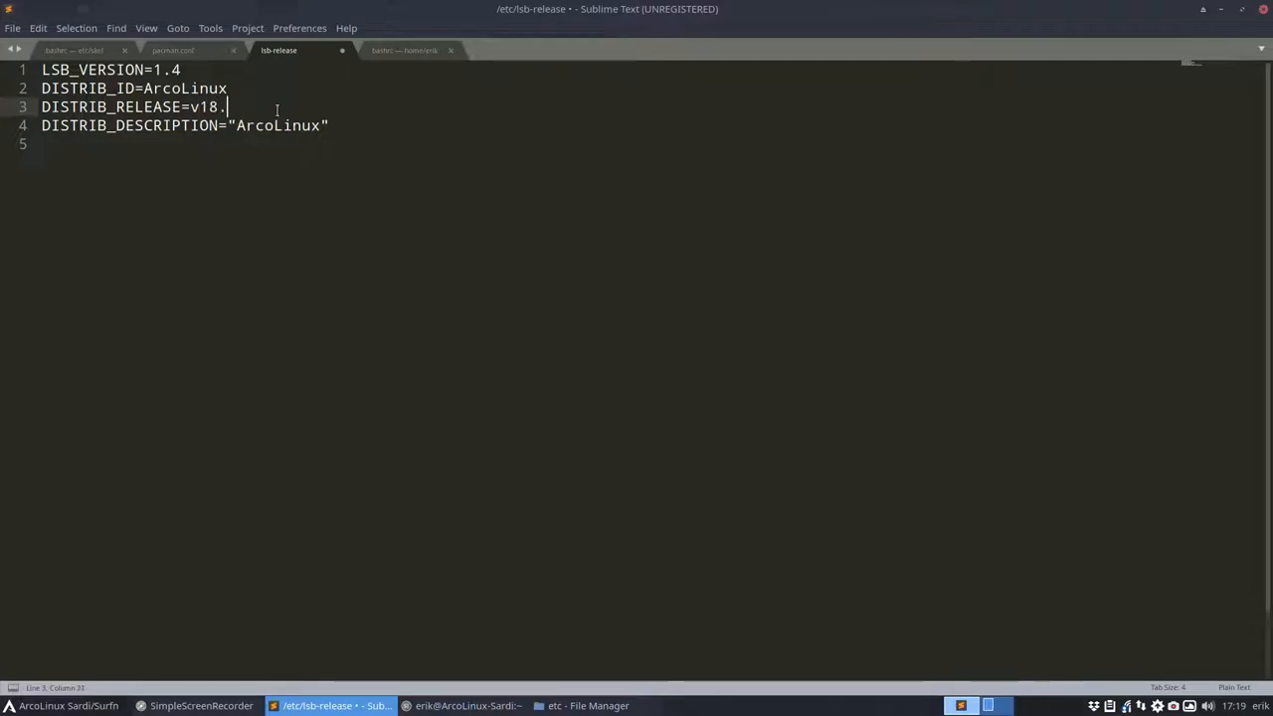
text(10.4)
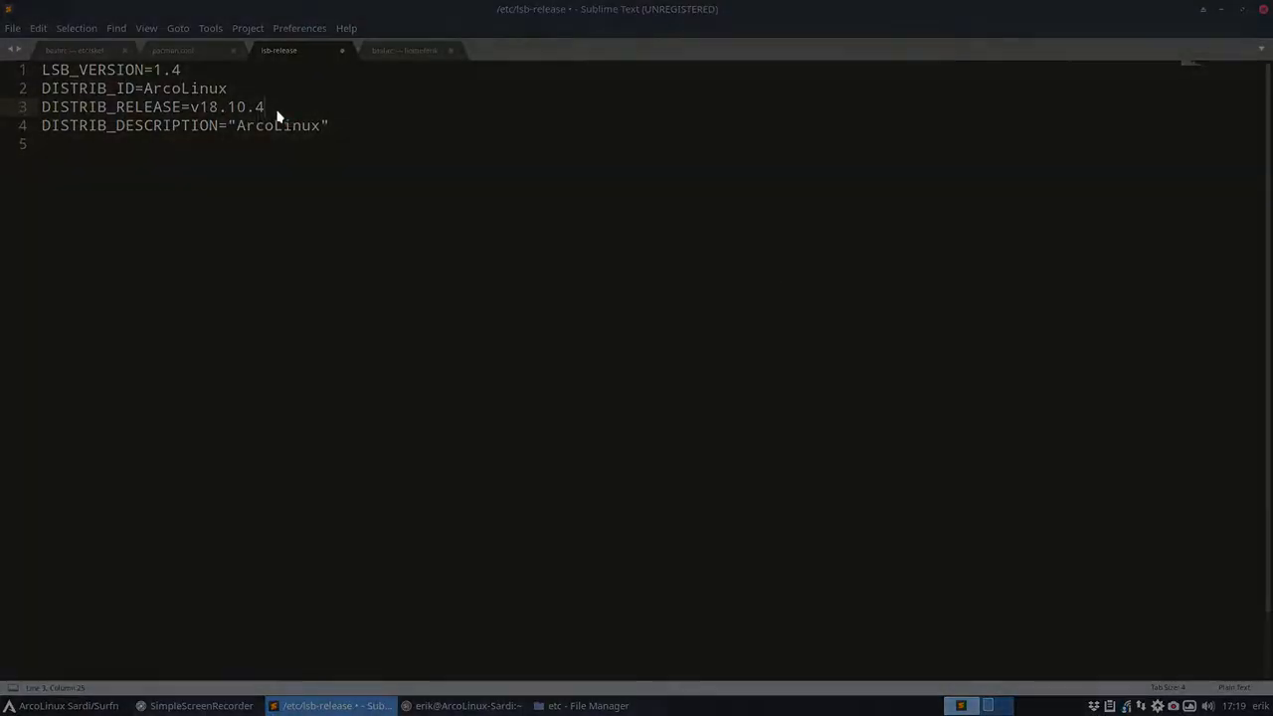
key(ctrl+s)
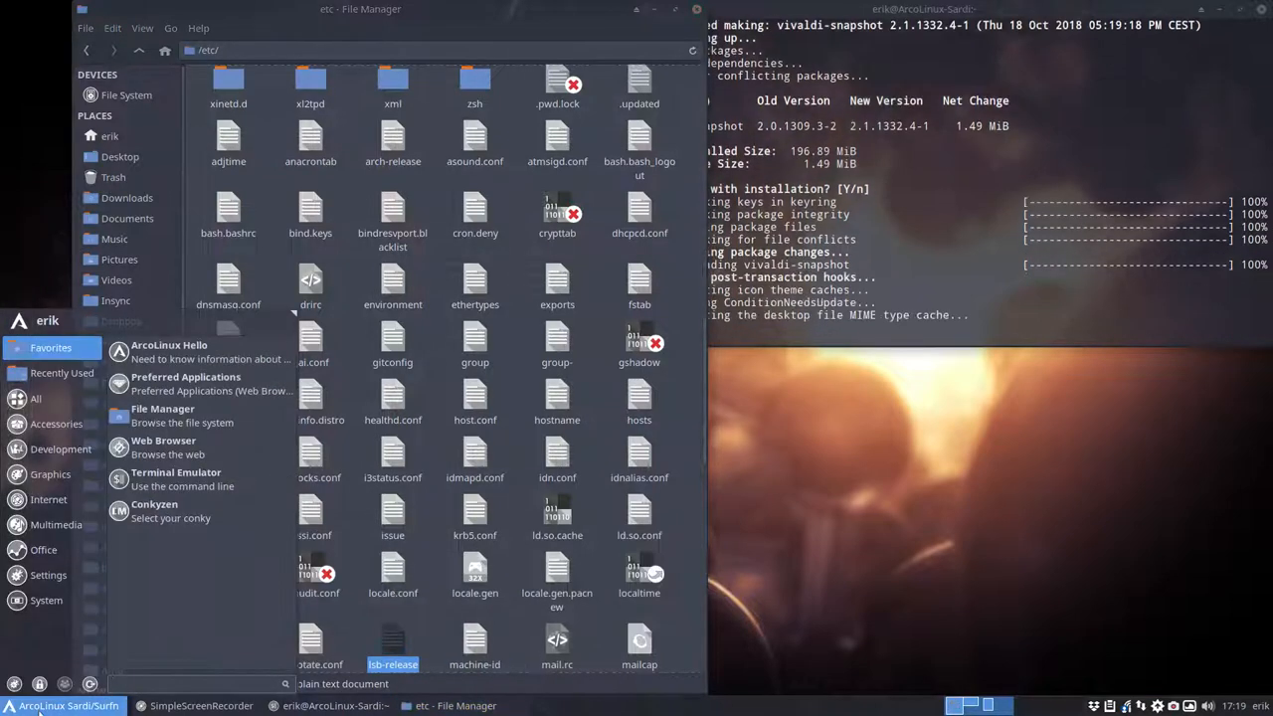
Step: Search Whisker Menu for 'panel' and launch Xfce Panel Switch
text(pen)
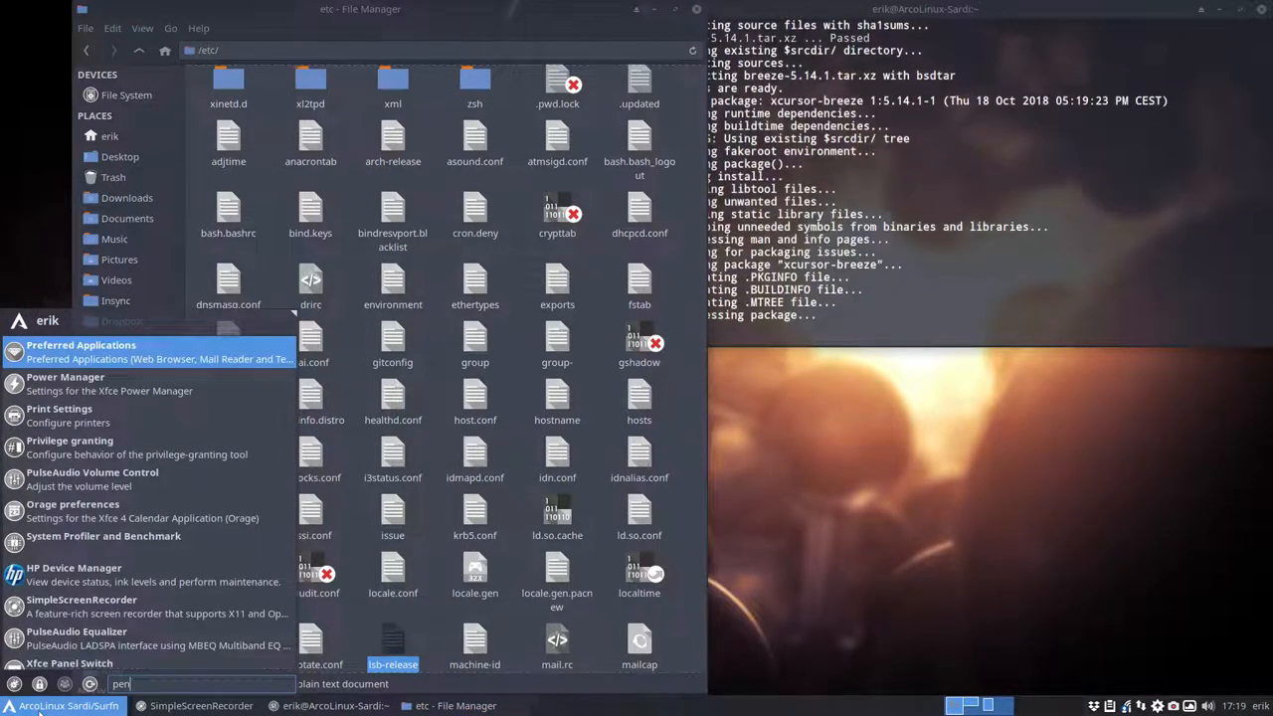
text(panel)
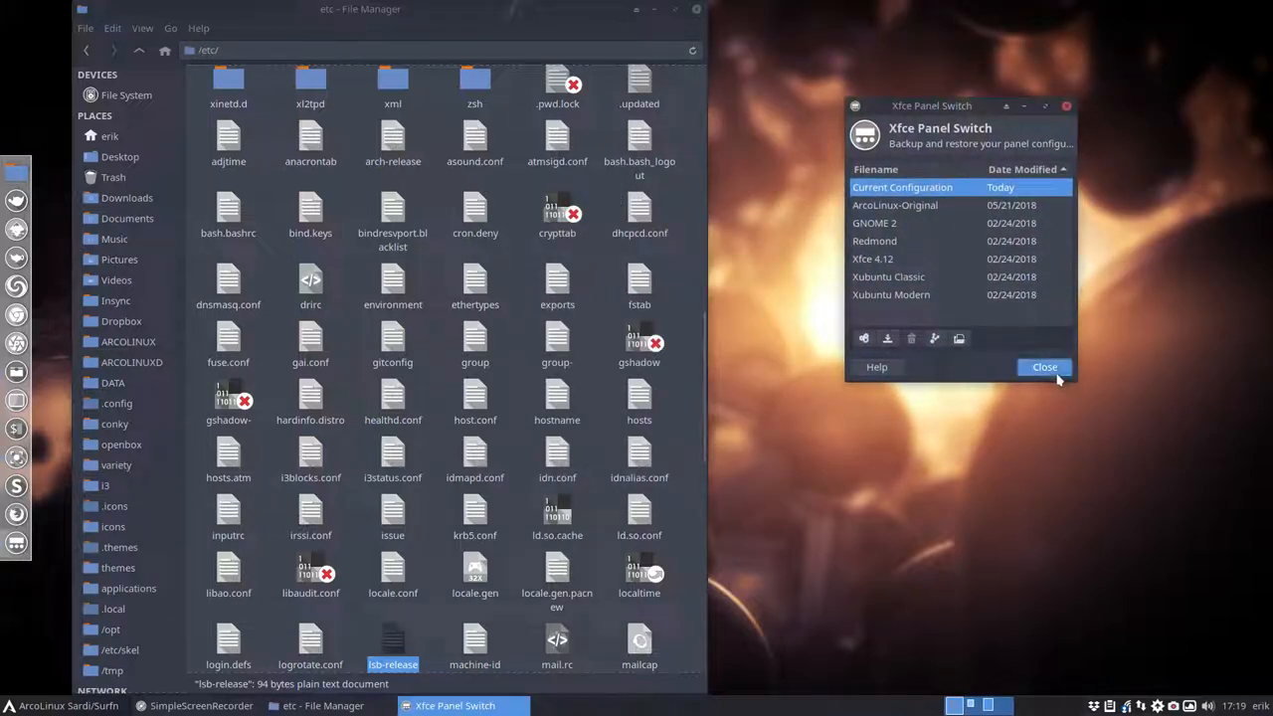
Step: Close Xfce Panel Switch and tab-complete 'sudo pacman -R xfce4-' to list removable packages
click(1044, 367)
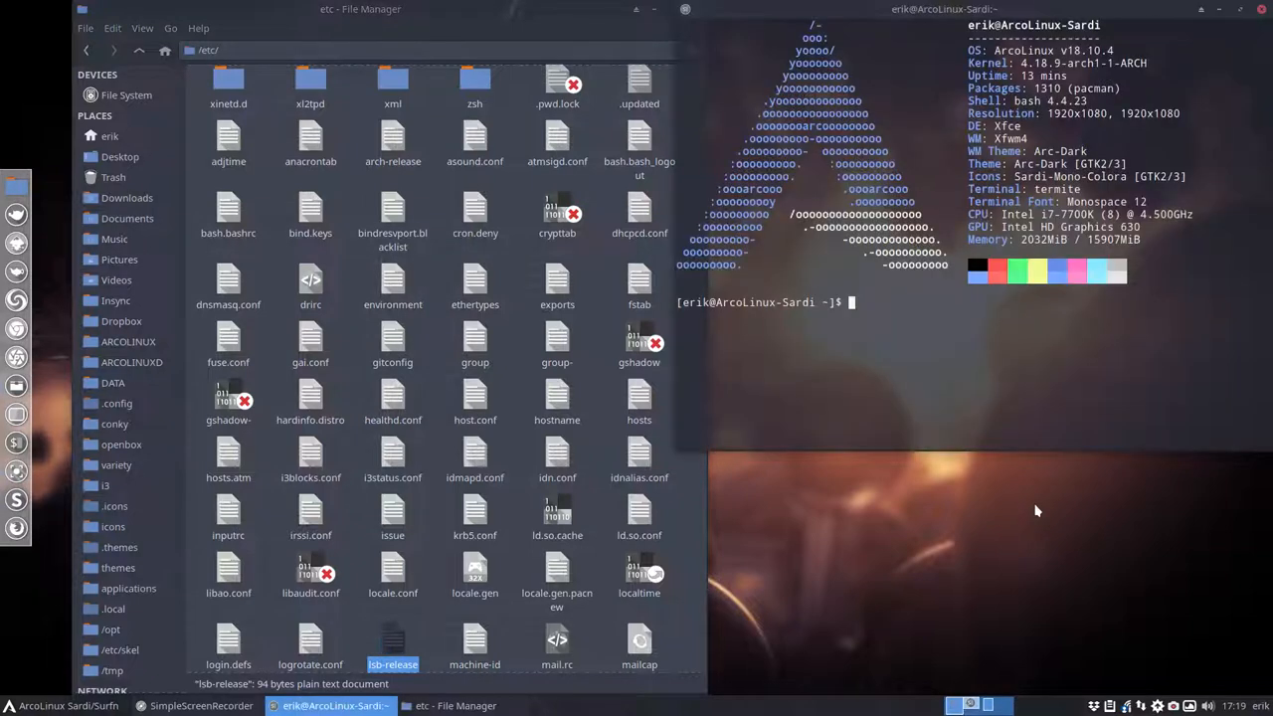
text(sudo pacman)
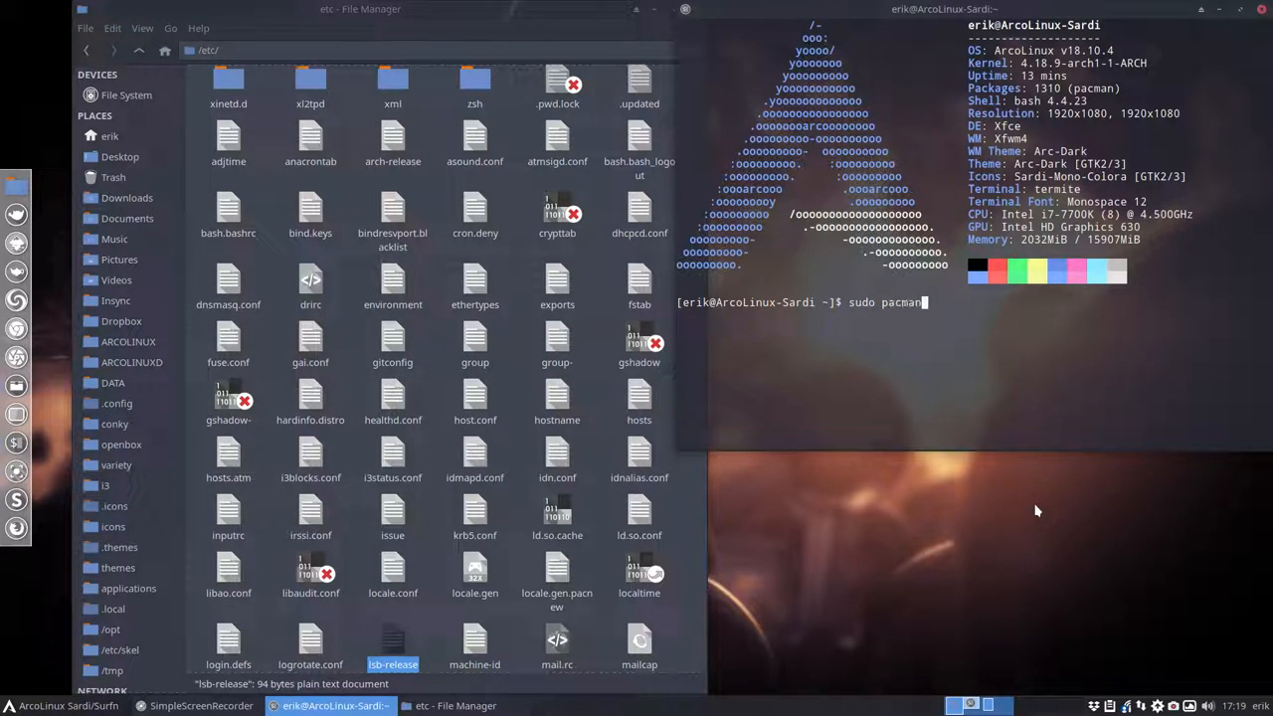
text(-R xfc)
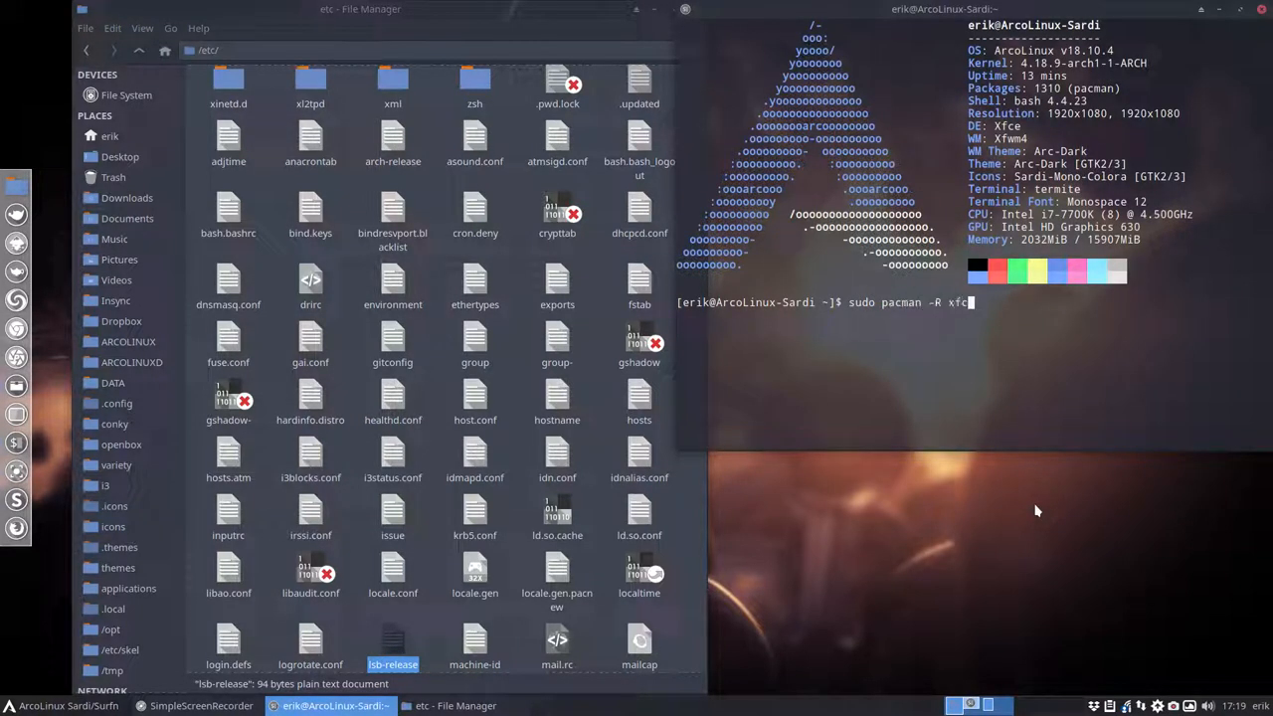
text(e-p)
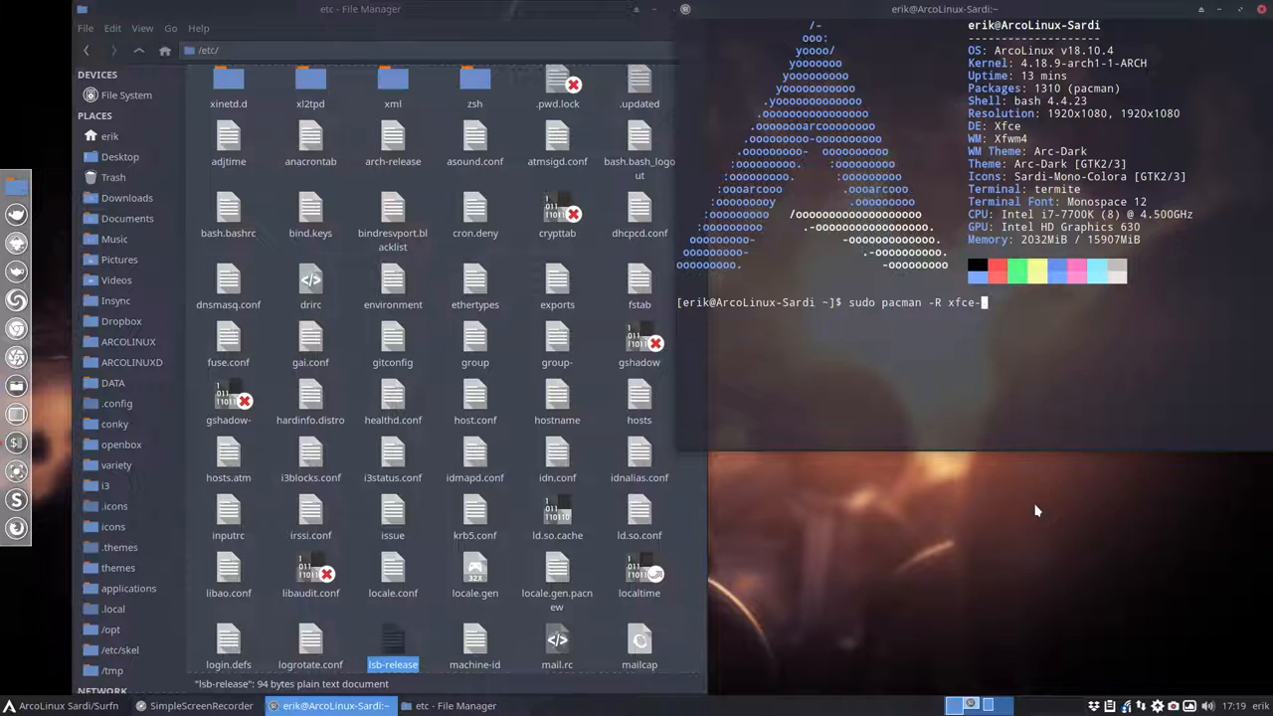
text(4)
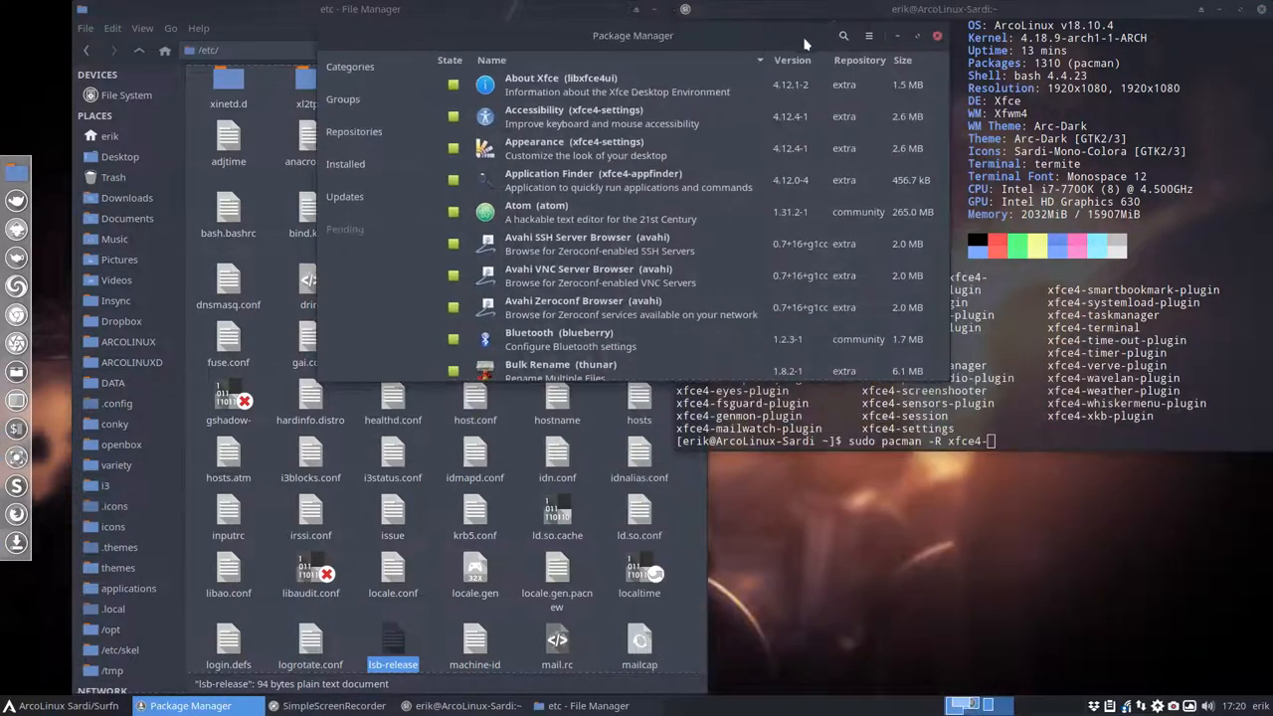
Step: Search Pamac for 'switch', then remove xfpanel-switch 1.0.4-2 with password authentication
click(843, 36)
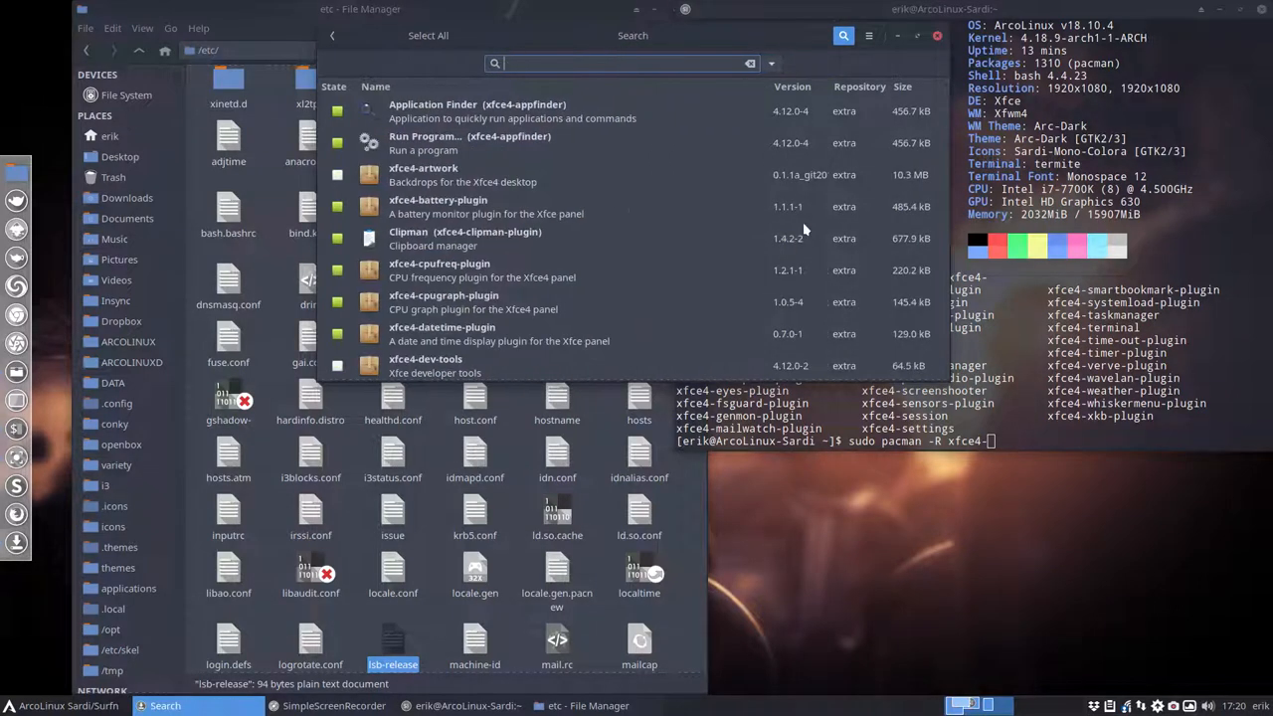
text(sw)
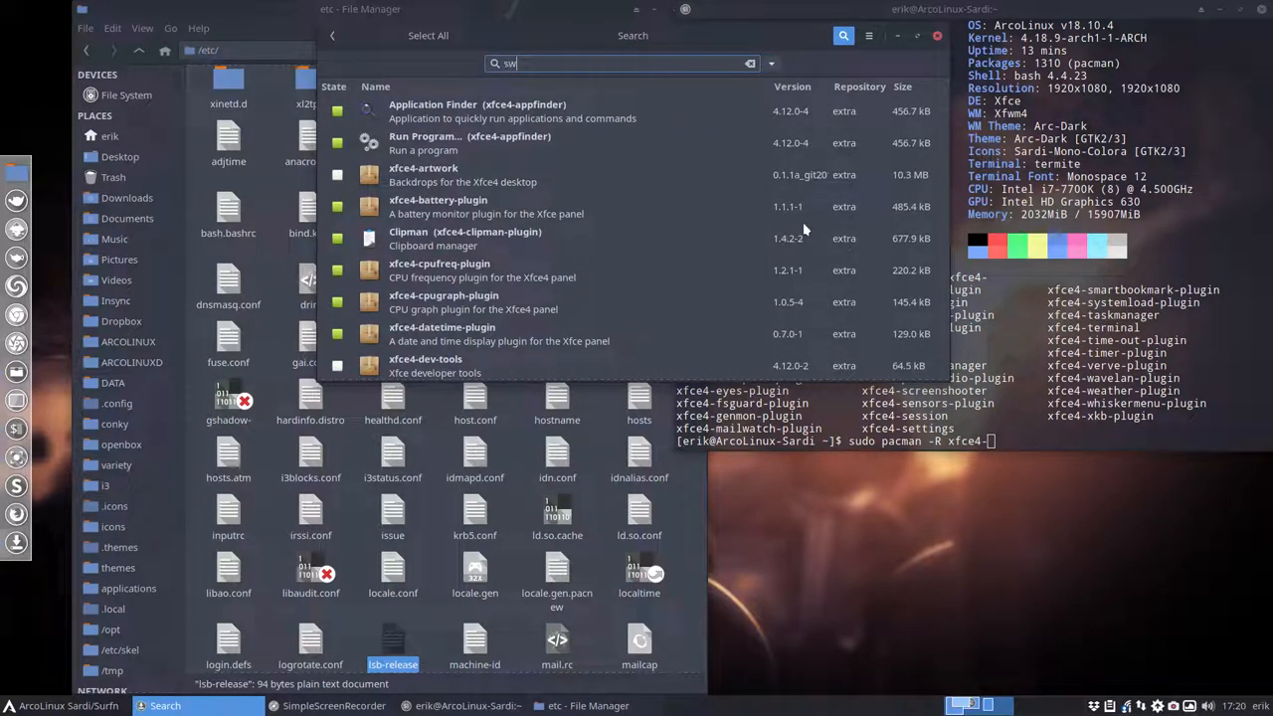
text(itc)
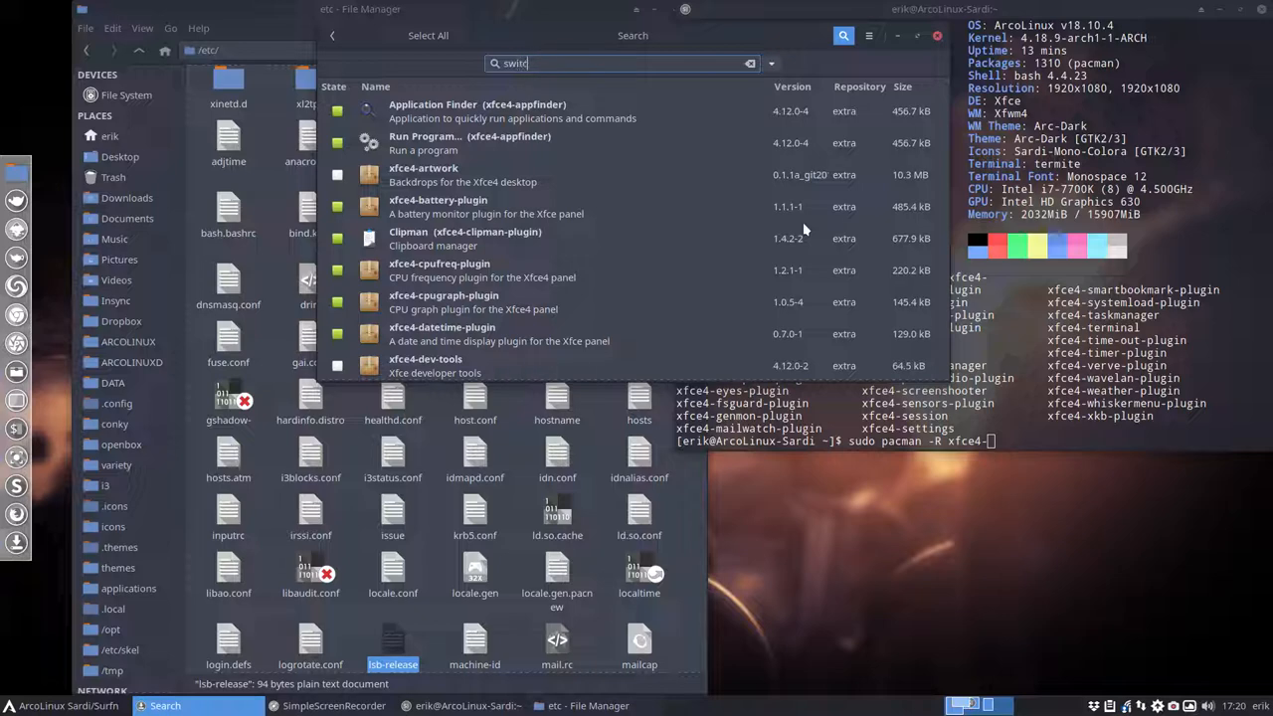
text(ch)
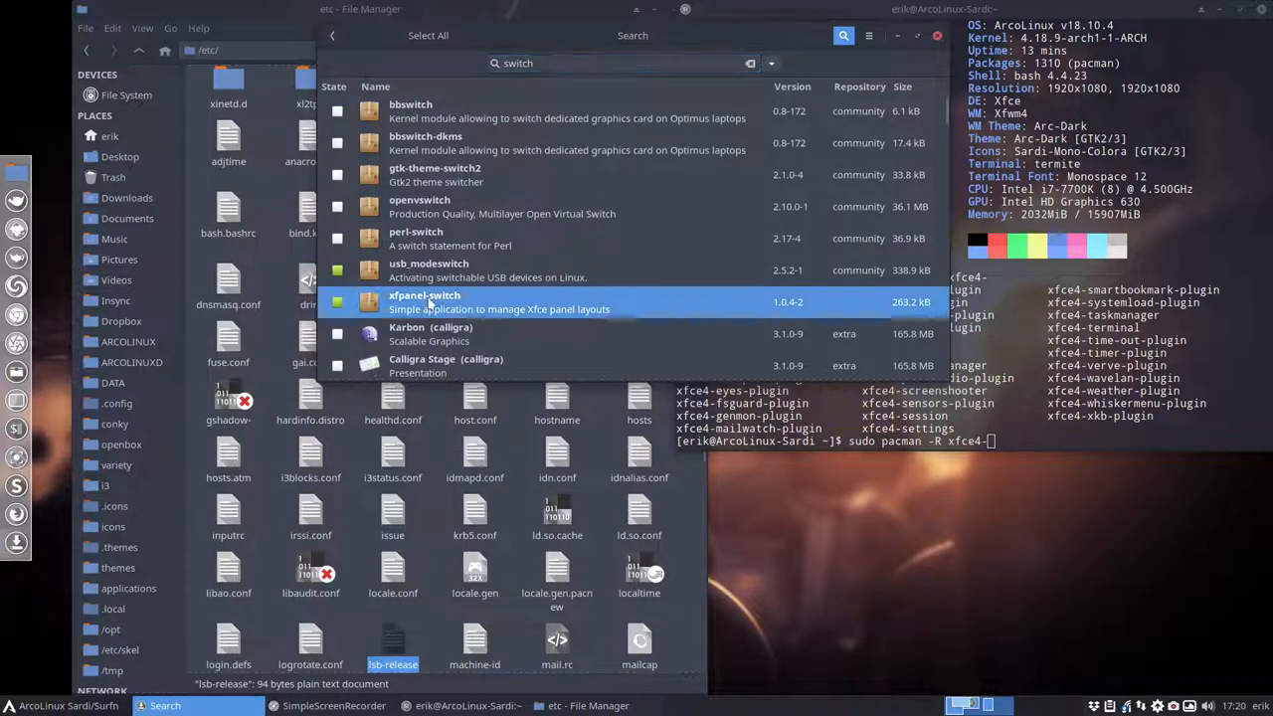
click(337, 301)
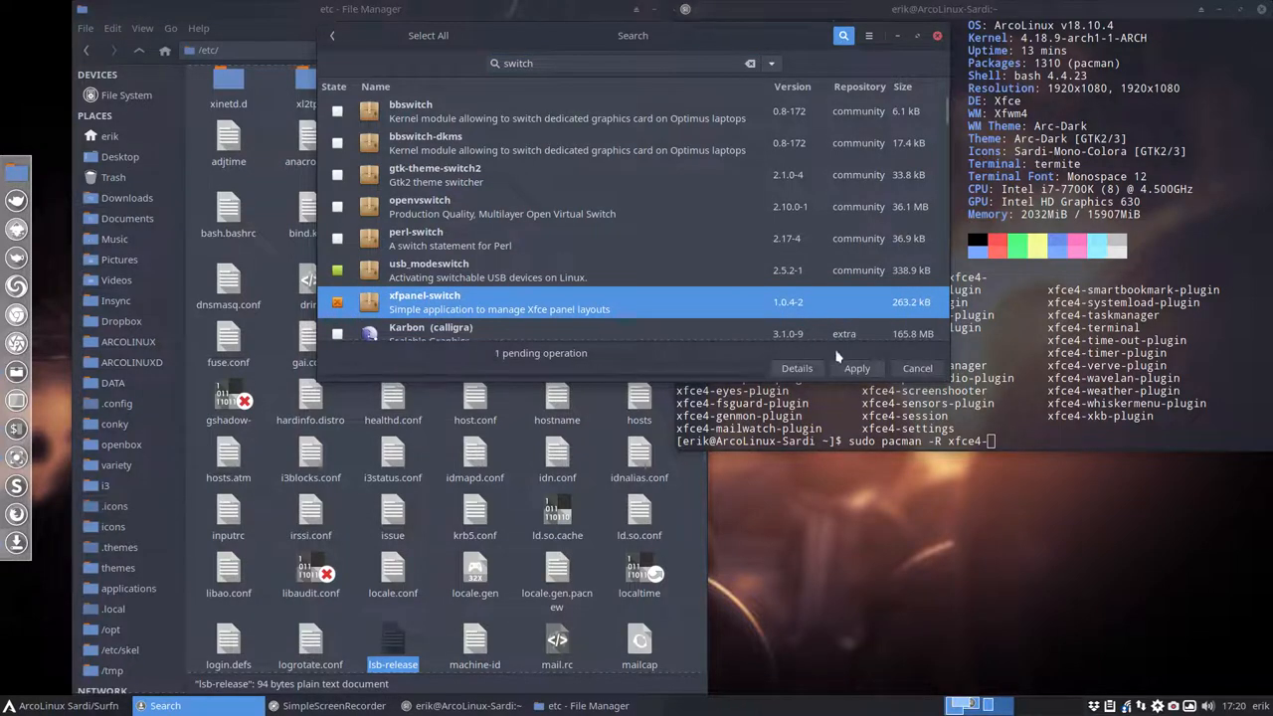
click(856, 368)
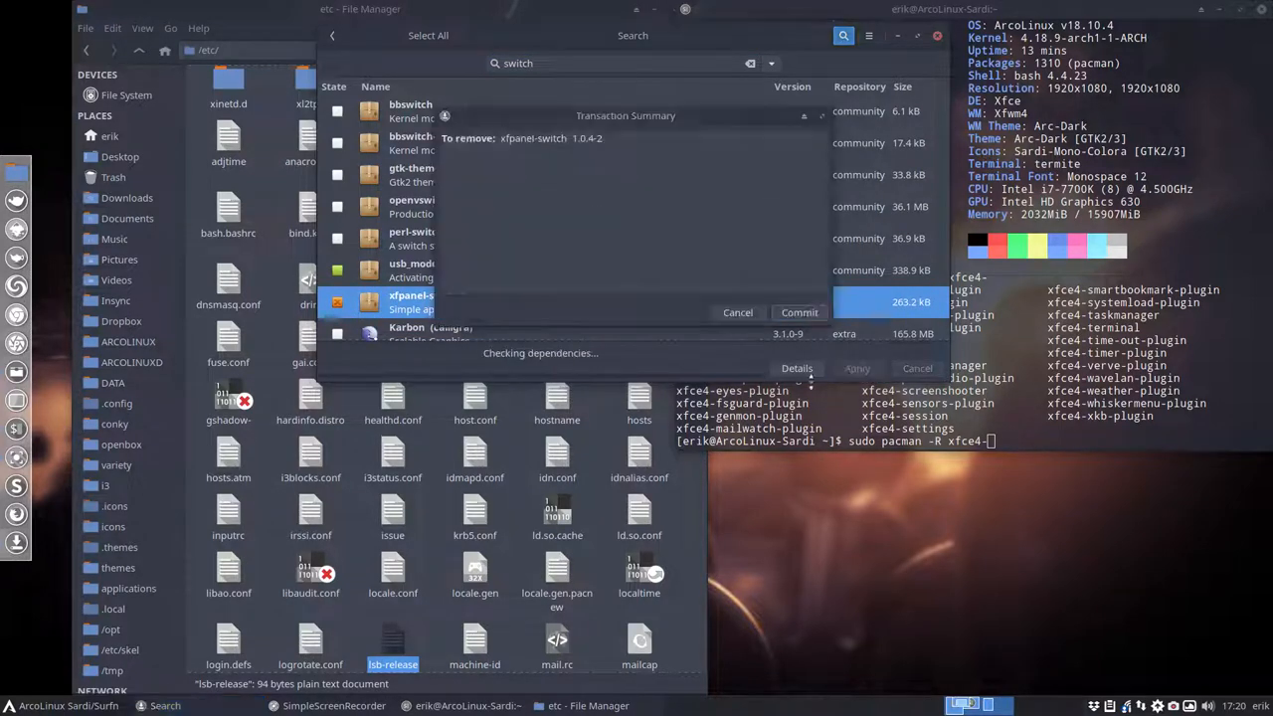
click(798, 313)
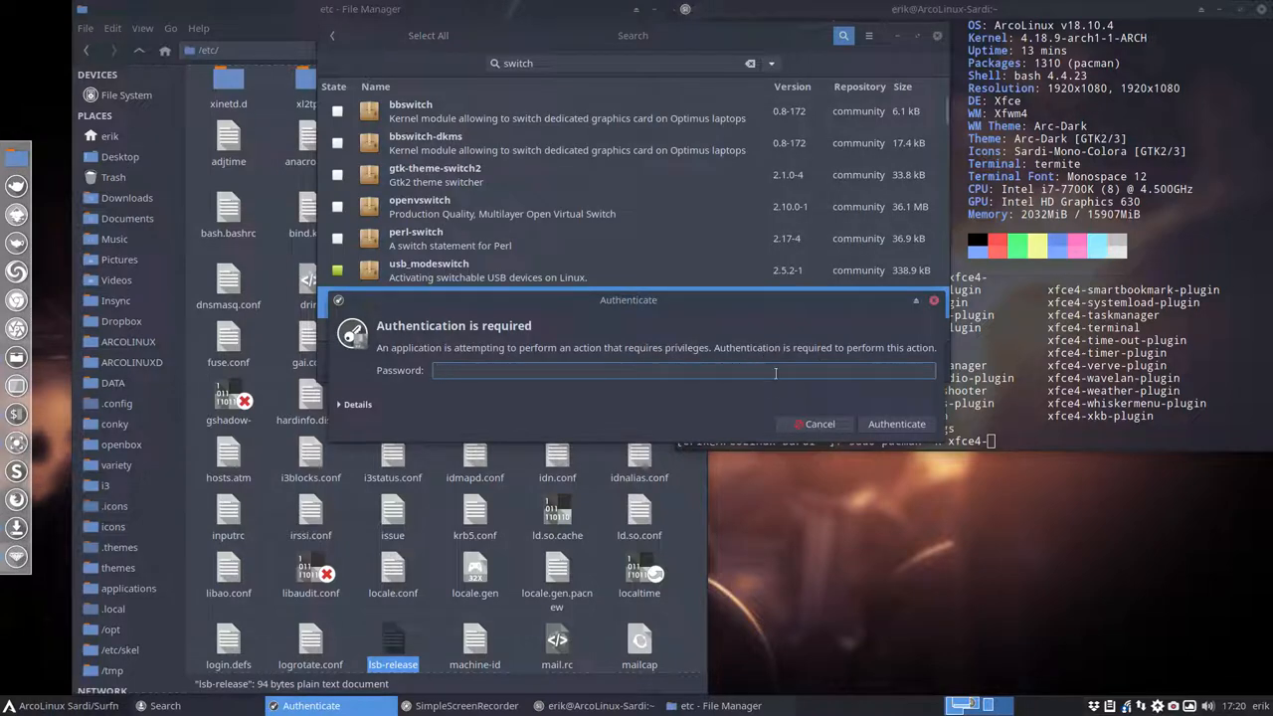
click(896, 424)
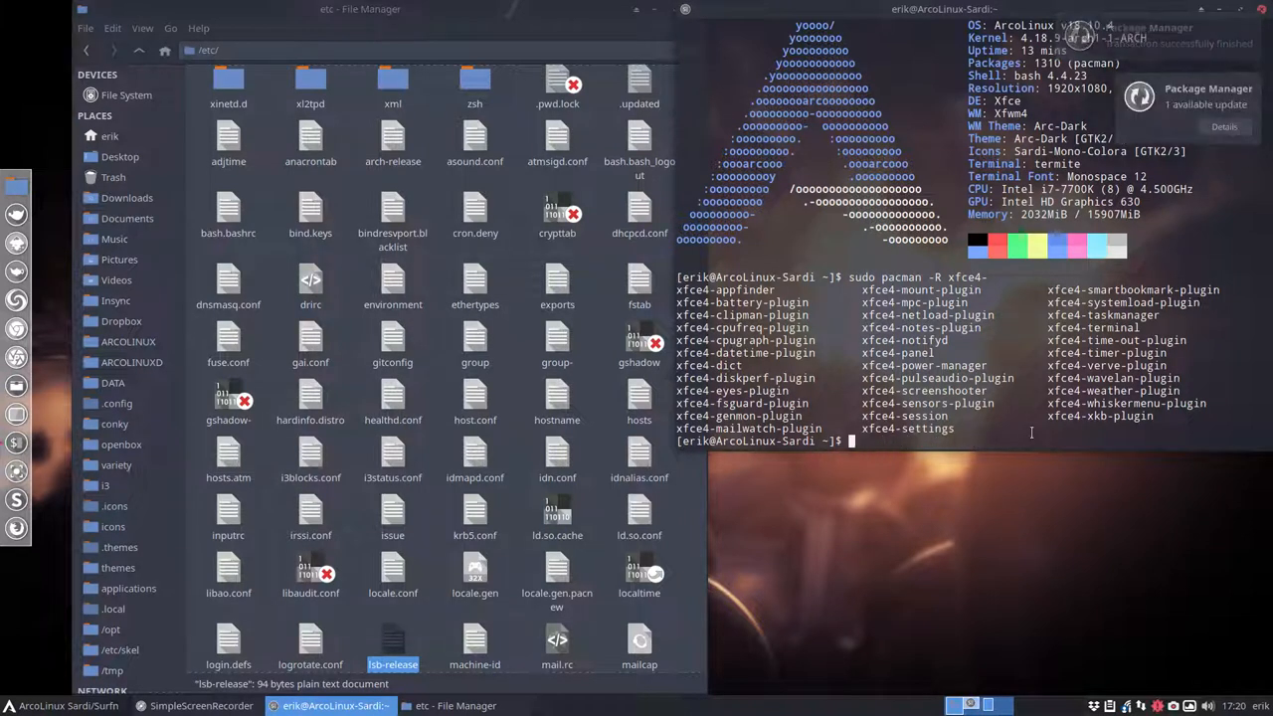
Step: Install aur/xfce4-panel-profiles 1.0.8-1 via 'yay xfce4-panel', choosing option 9
text(yay)
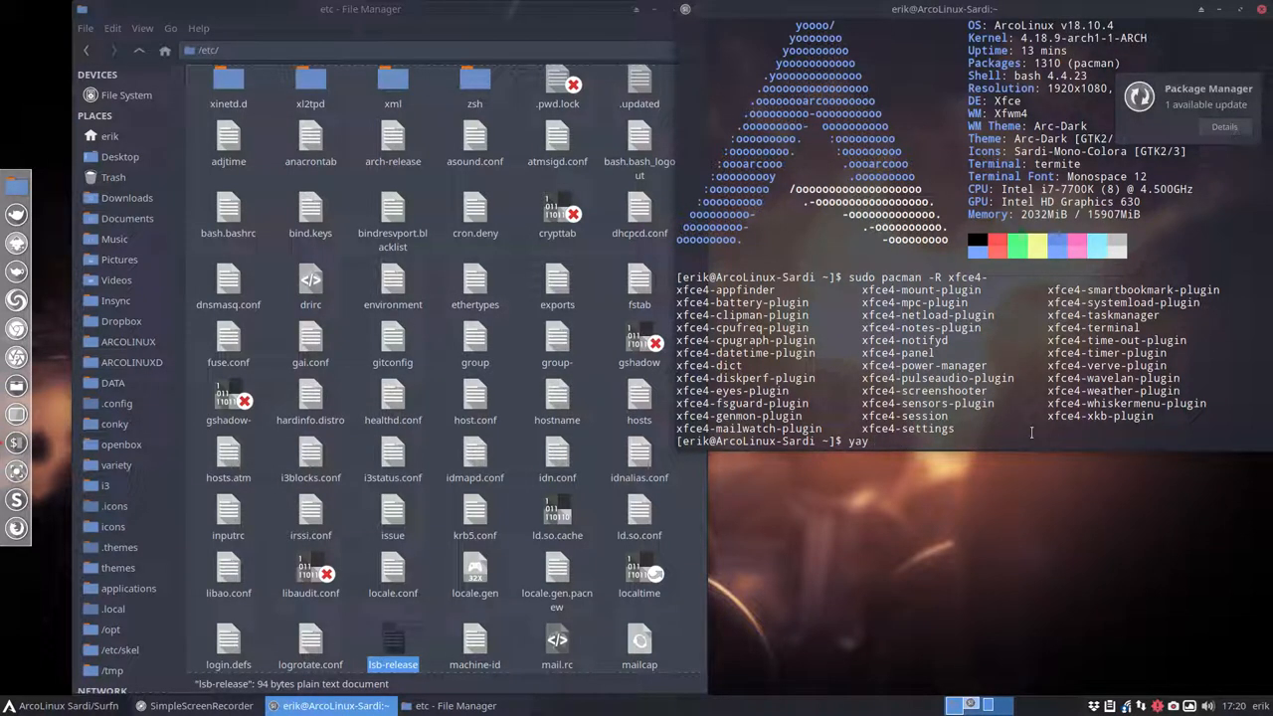
text(xfc)
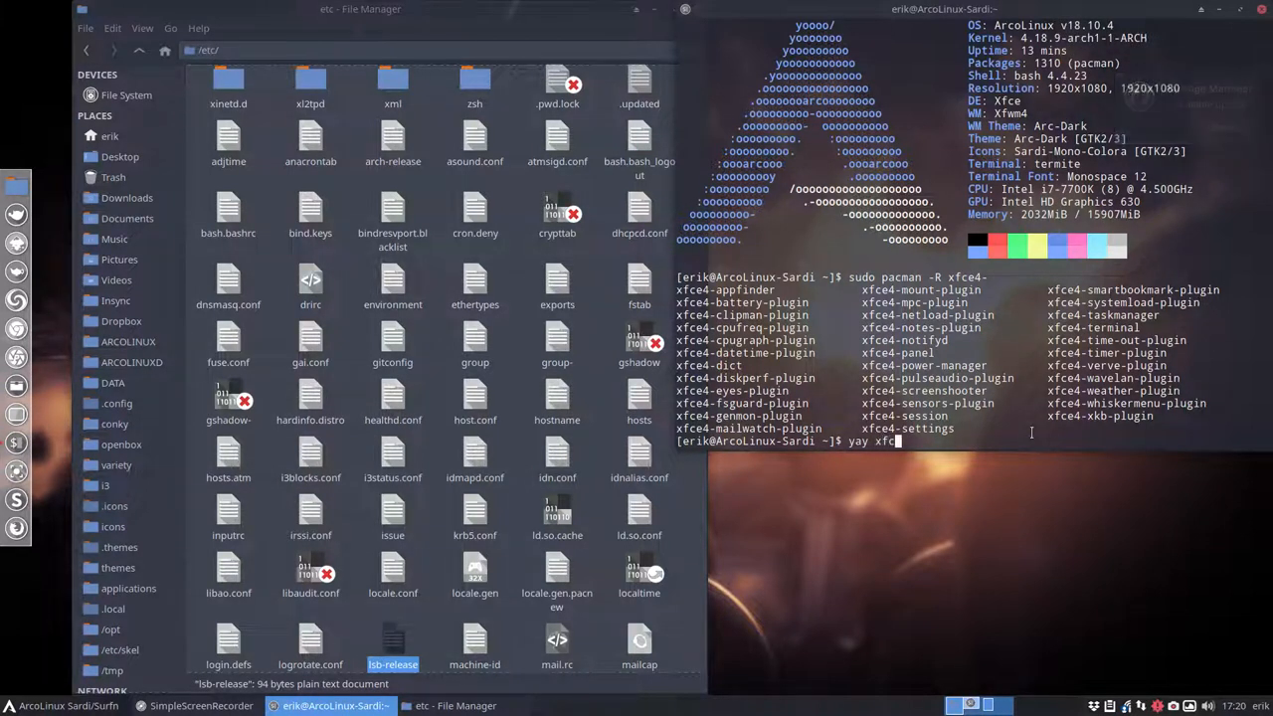
text(e-)
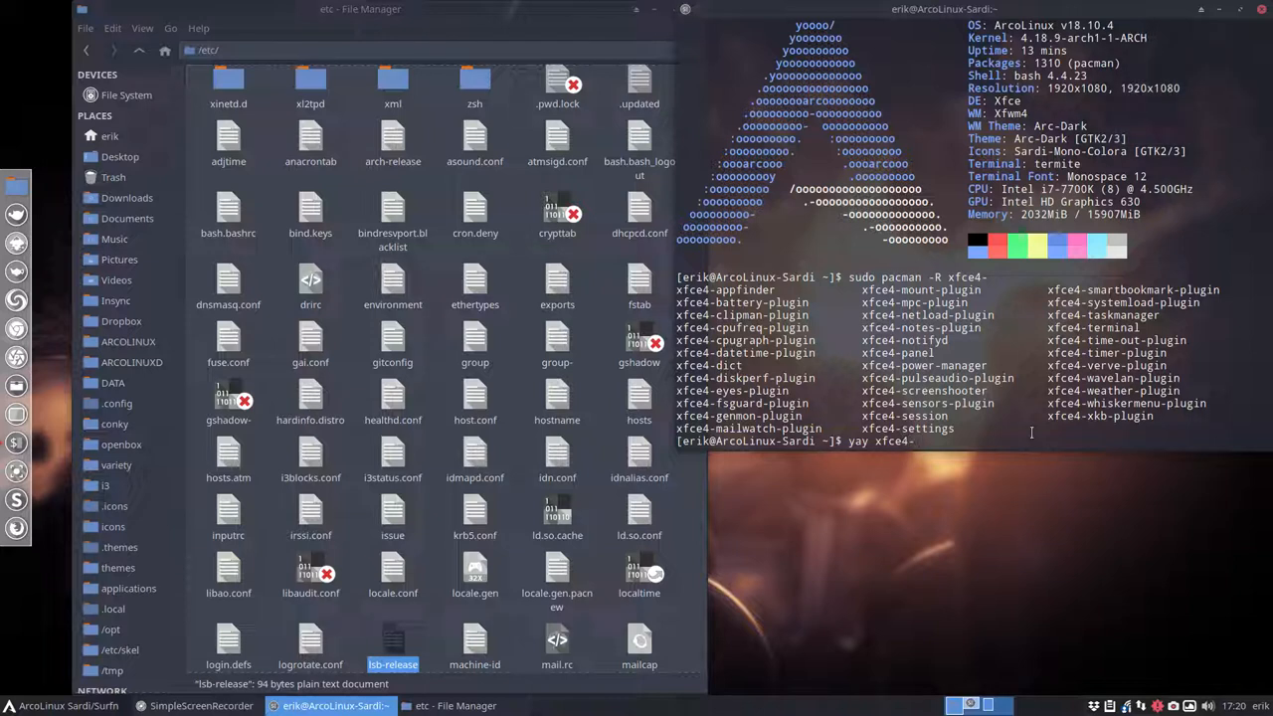
text(panel)
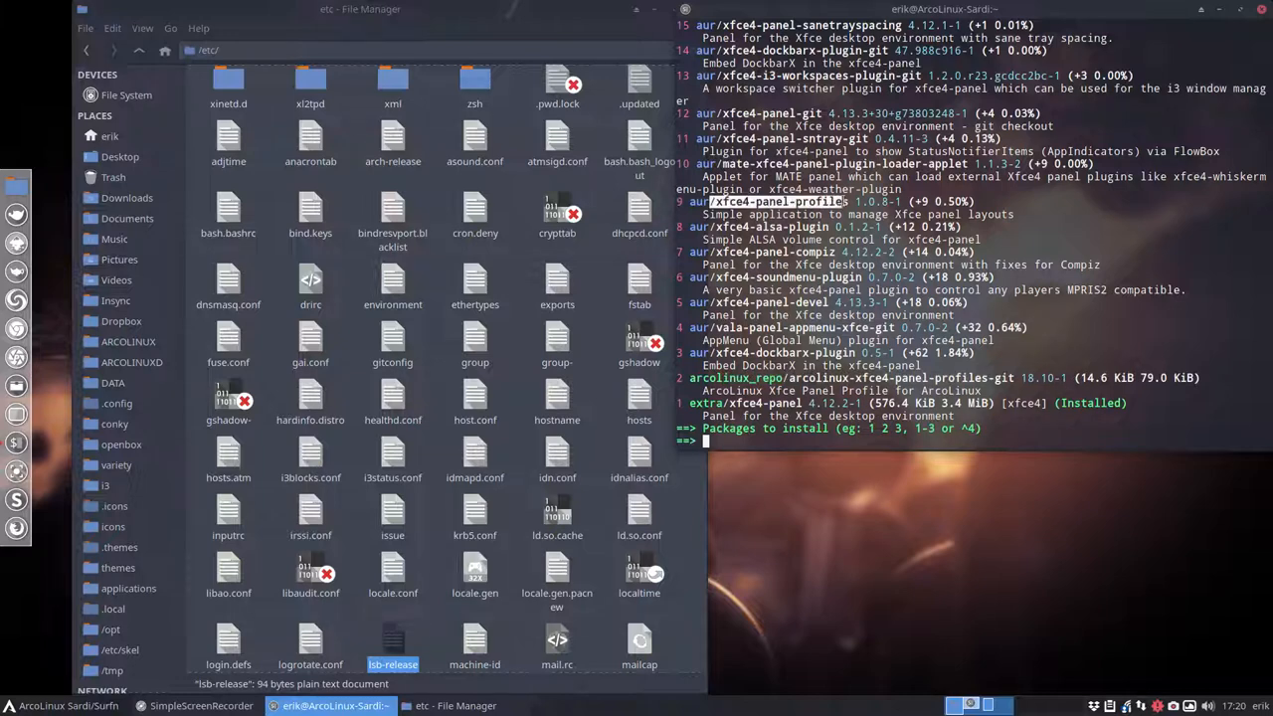
text(9)
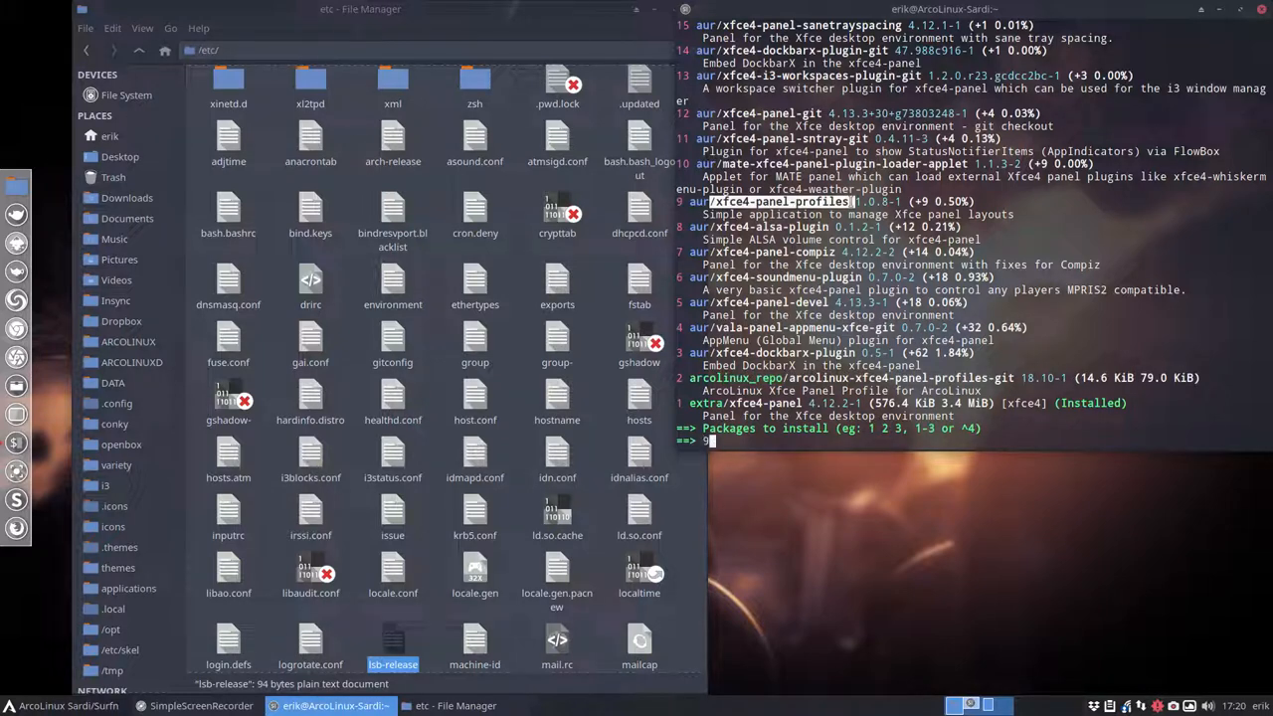
key(Return)
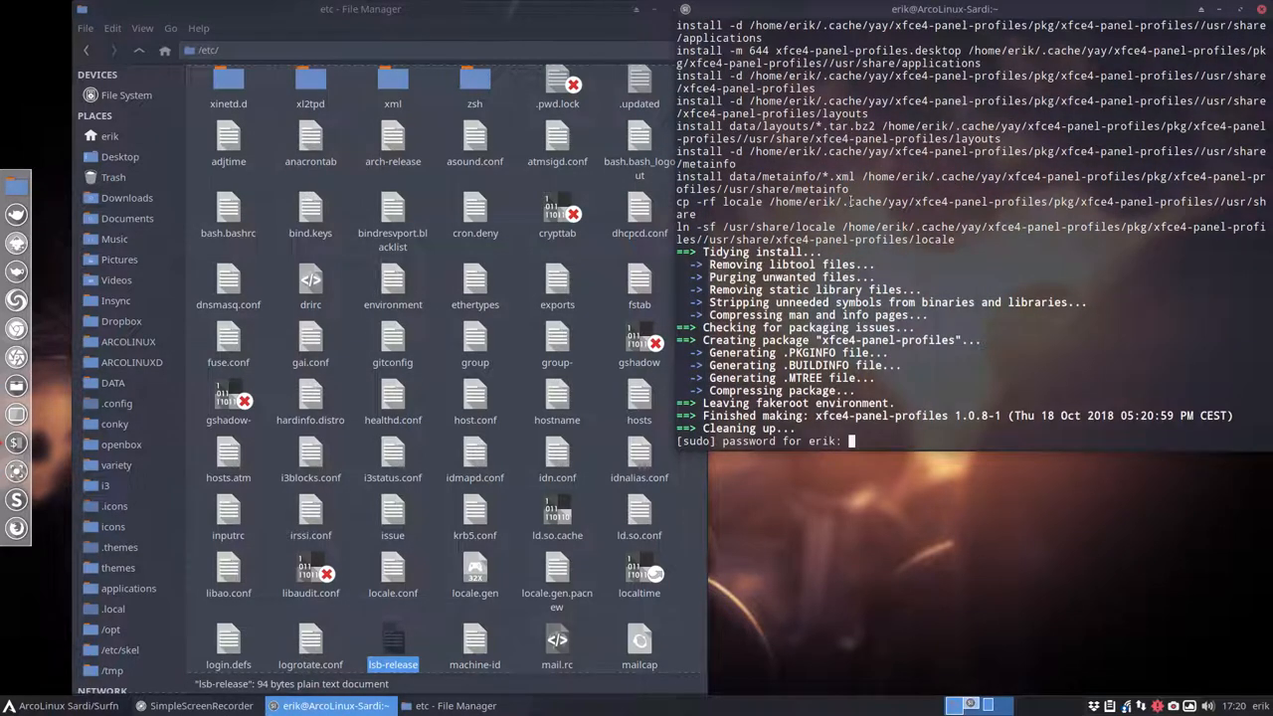
click(10, 705)
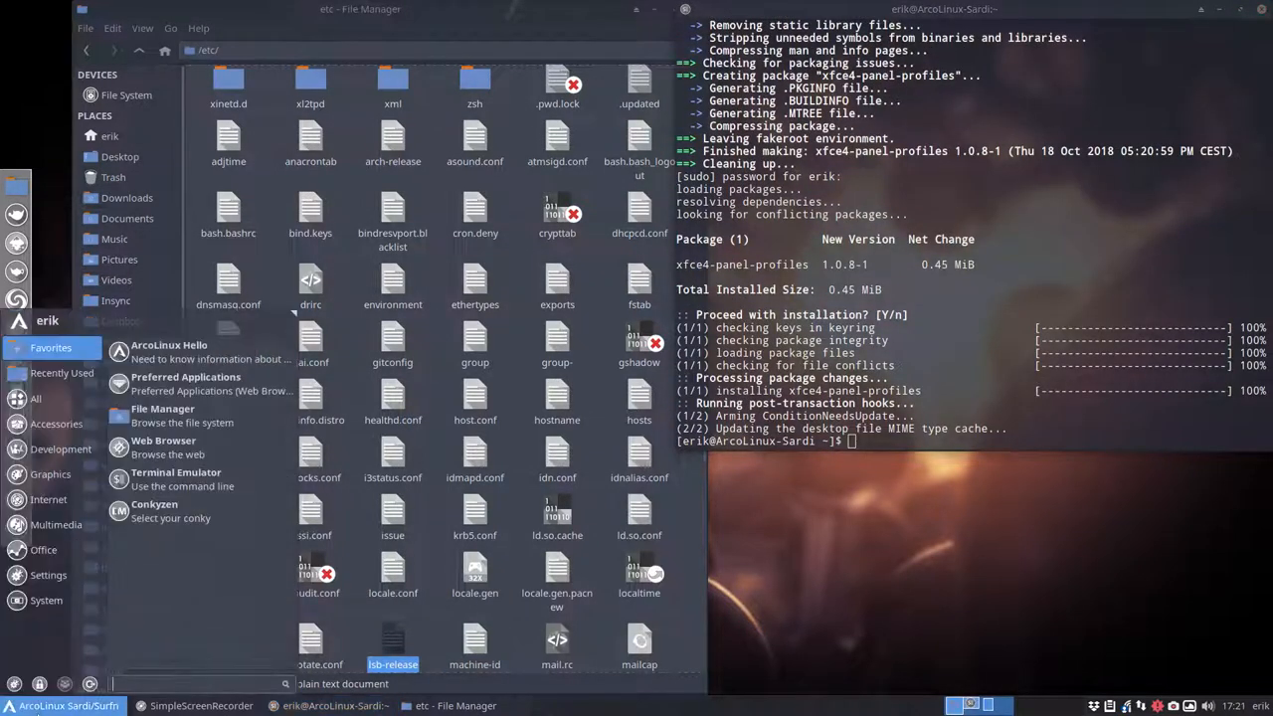
text(xfc)
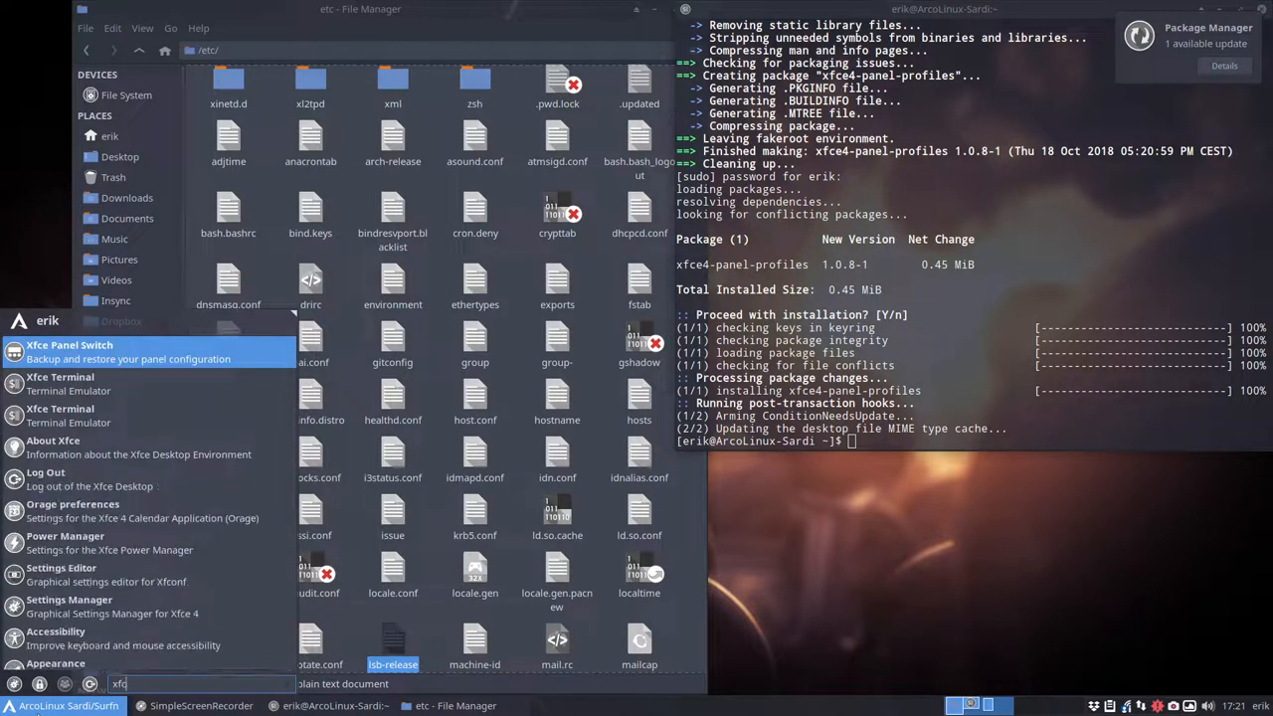
mouse_move(97, 376)
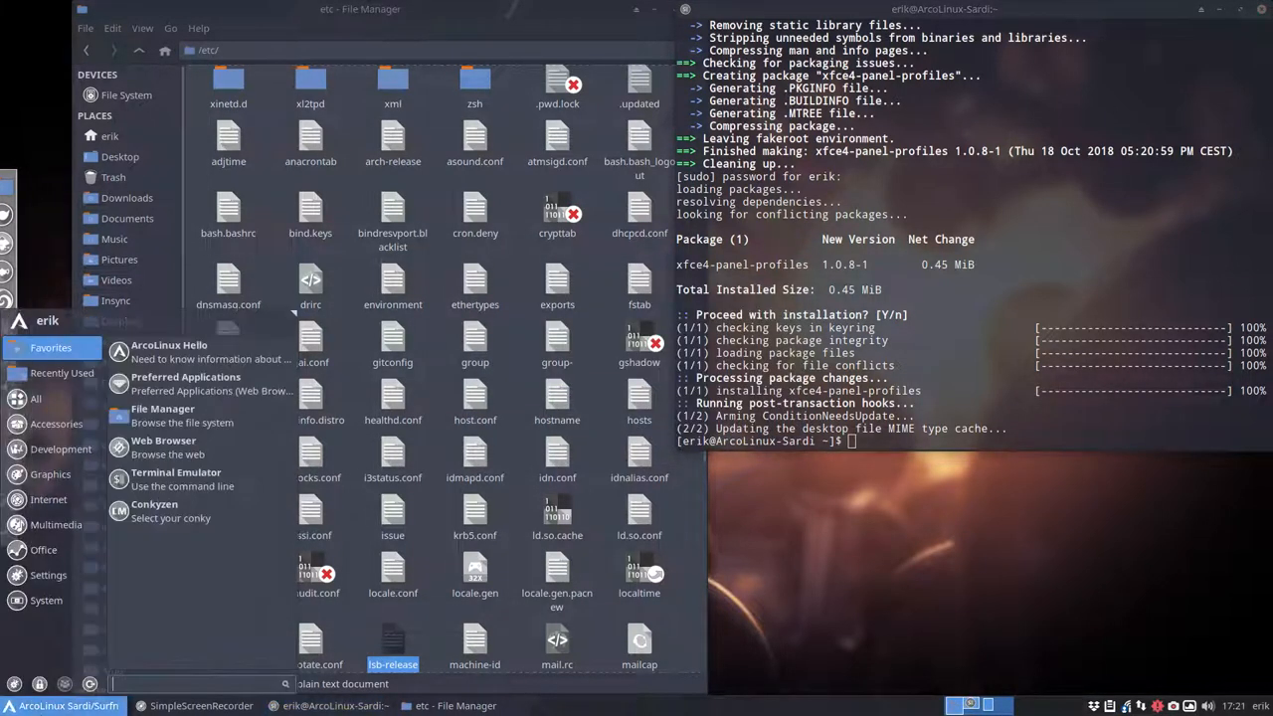
text(p)
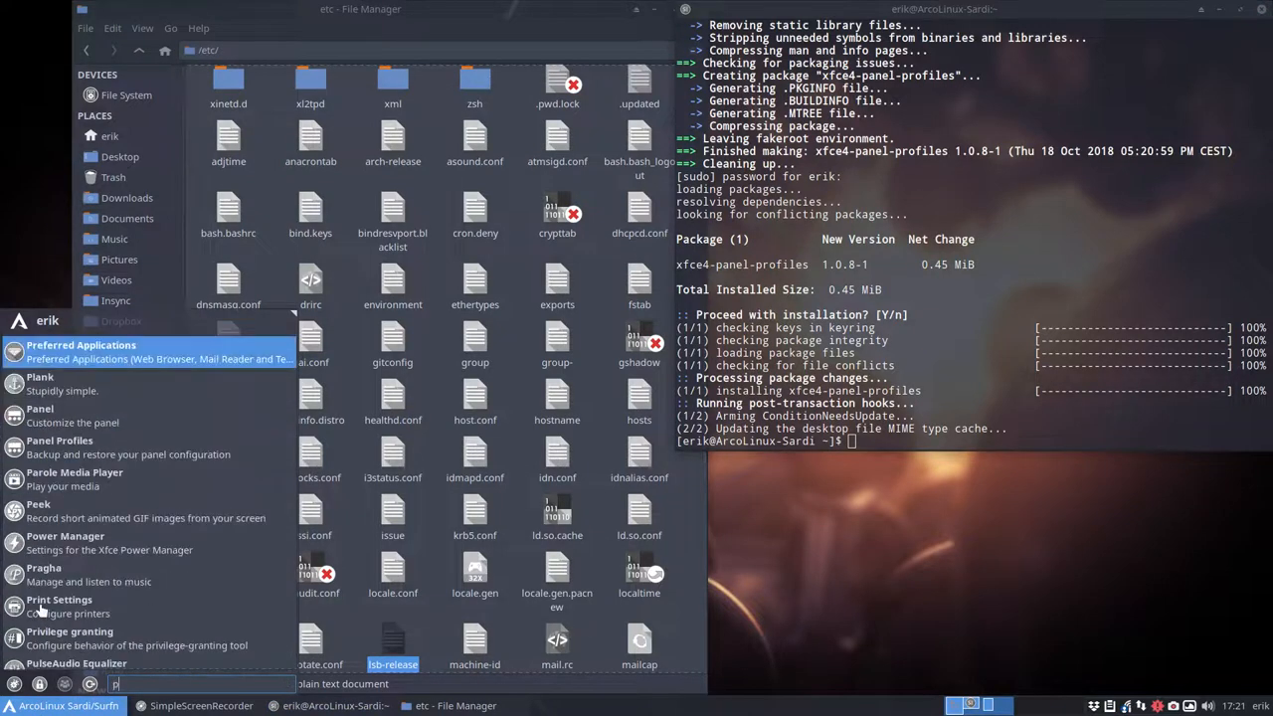
text(rof)
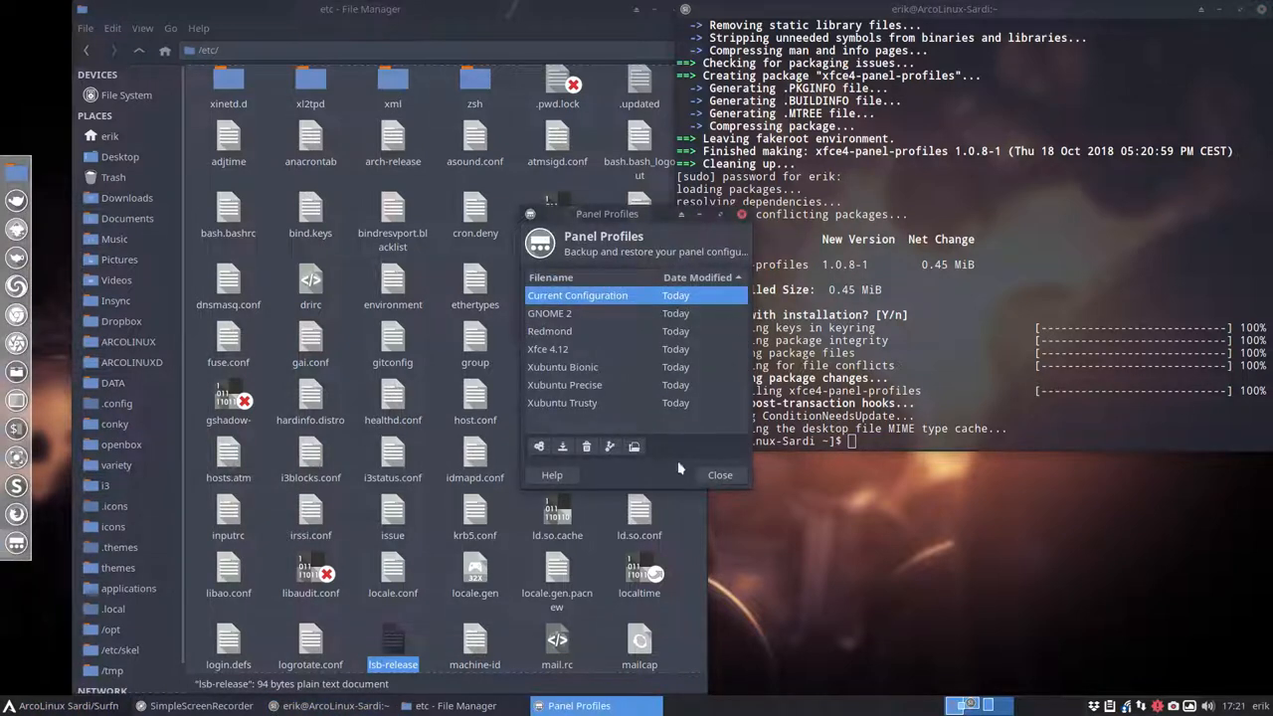
click(15, 706)
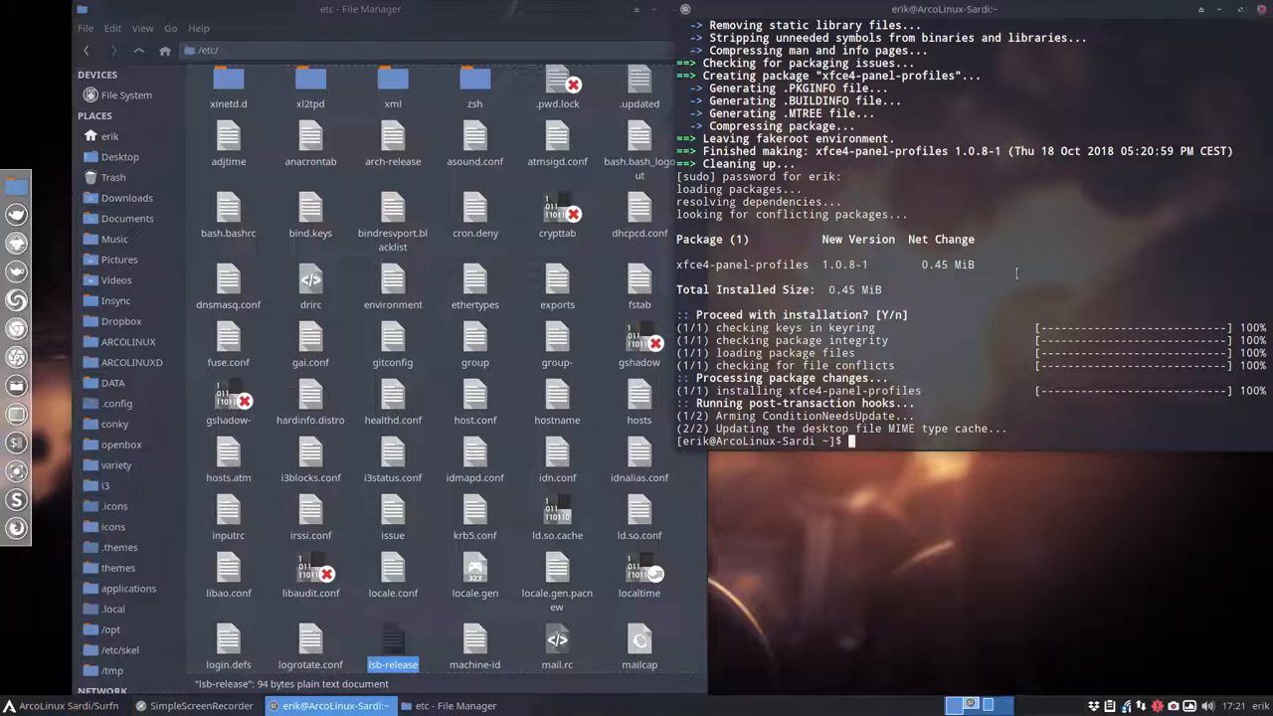
Step: Run pksyua to upgrade the whole system, updating glances to 3.0.2
text(pksyua)
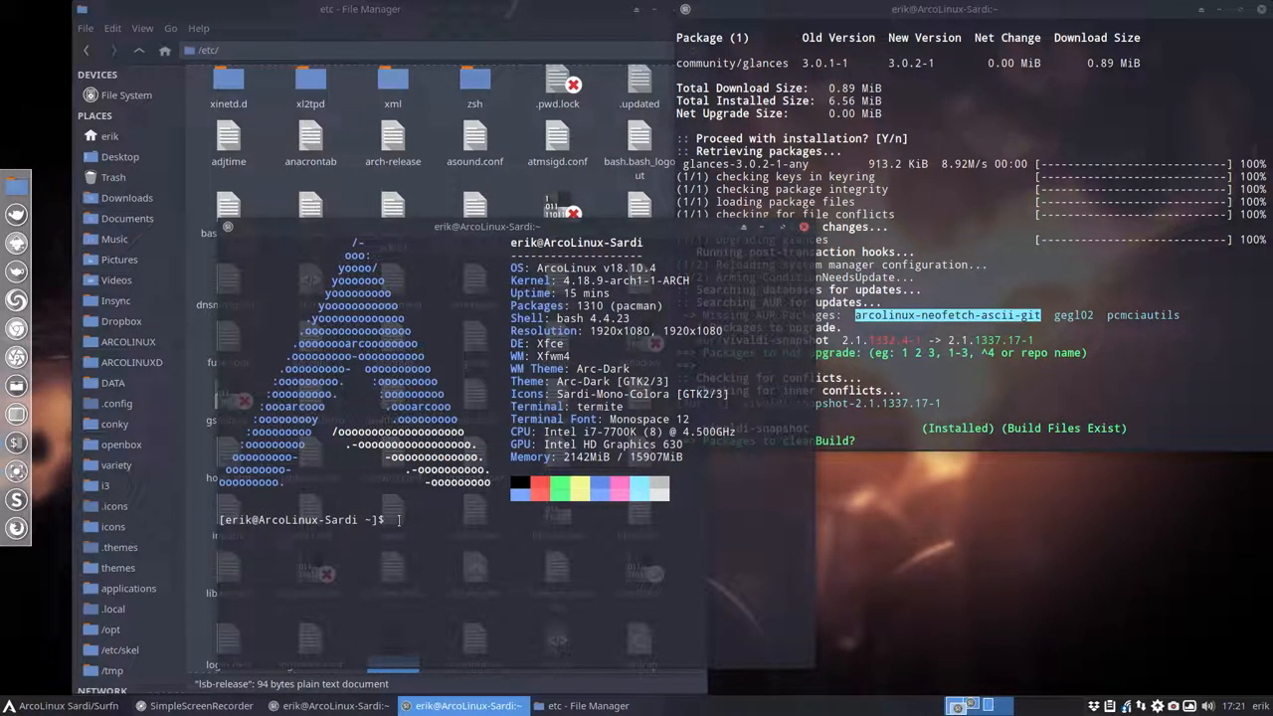
Step: Remove the arcolinux-neofetch-ascii-git package with sudo pacman -R
text(s)
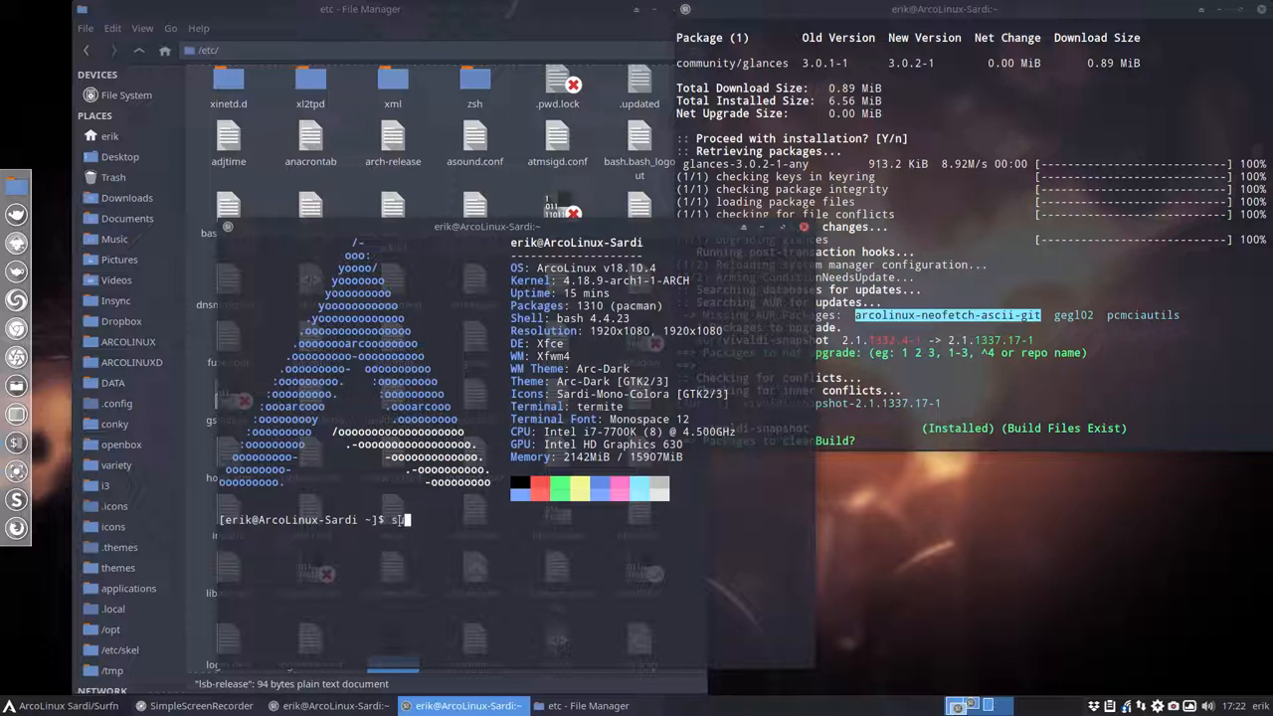
text(udo pacman -)
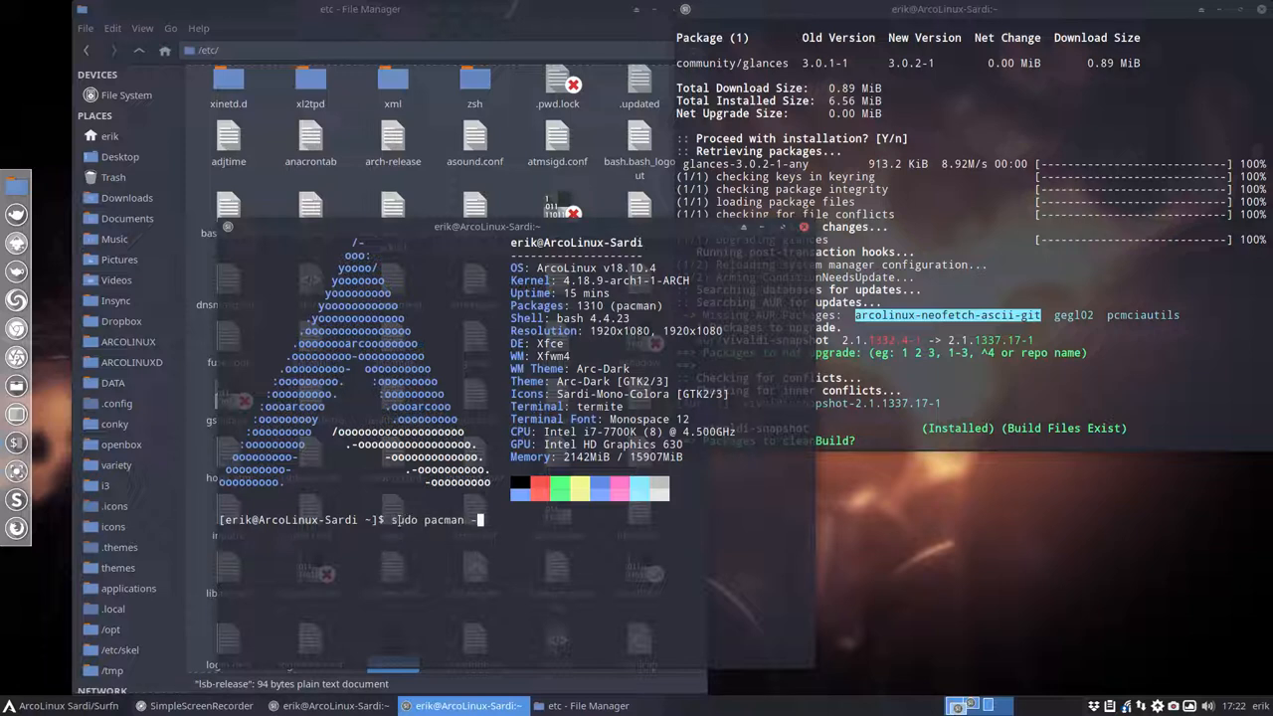
text(-R arcolinux-)
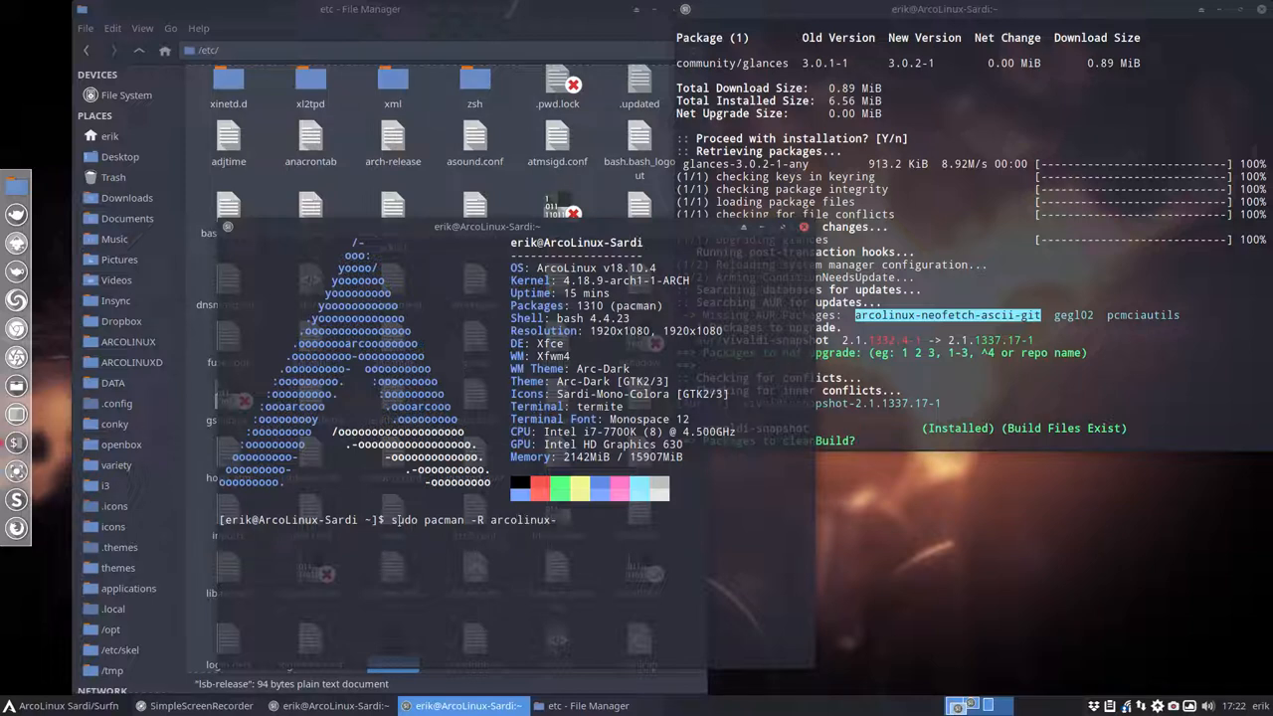
text(neofetch-)
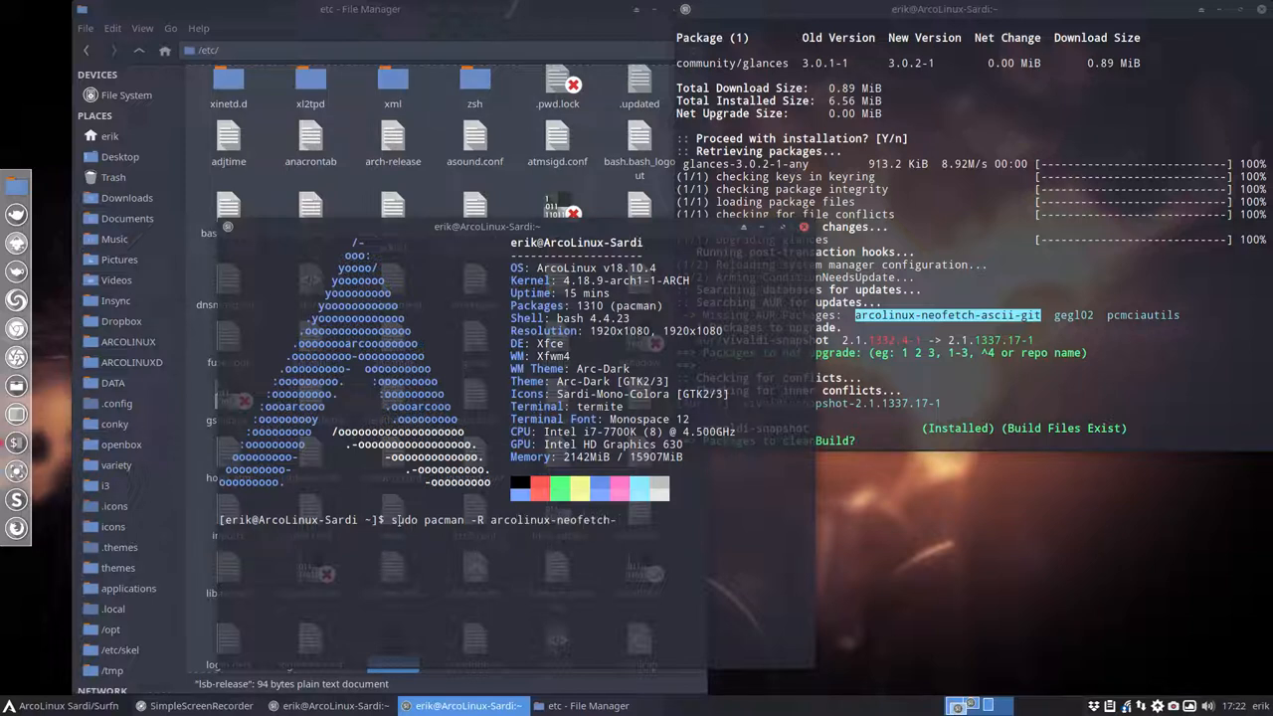
key(Return)
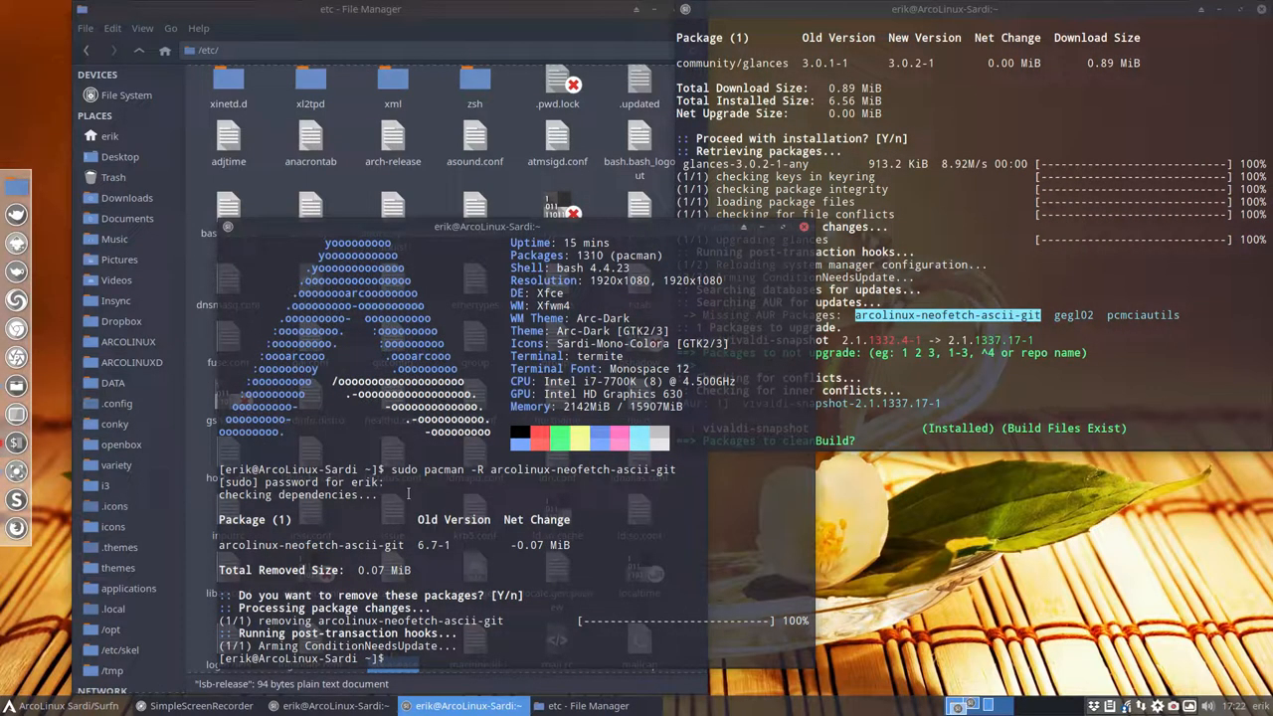
Step: Remove the pcmciautils package with sudo pacman -R
text(sudo)
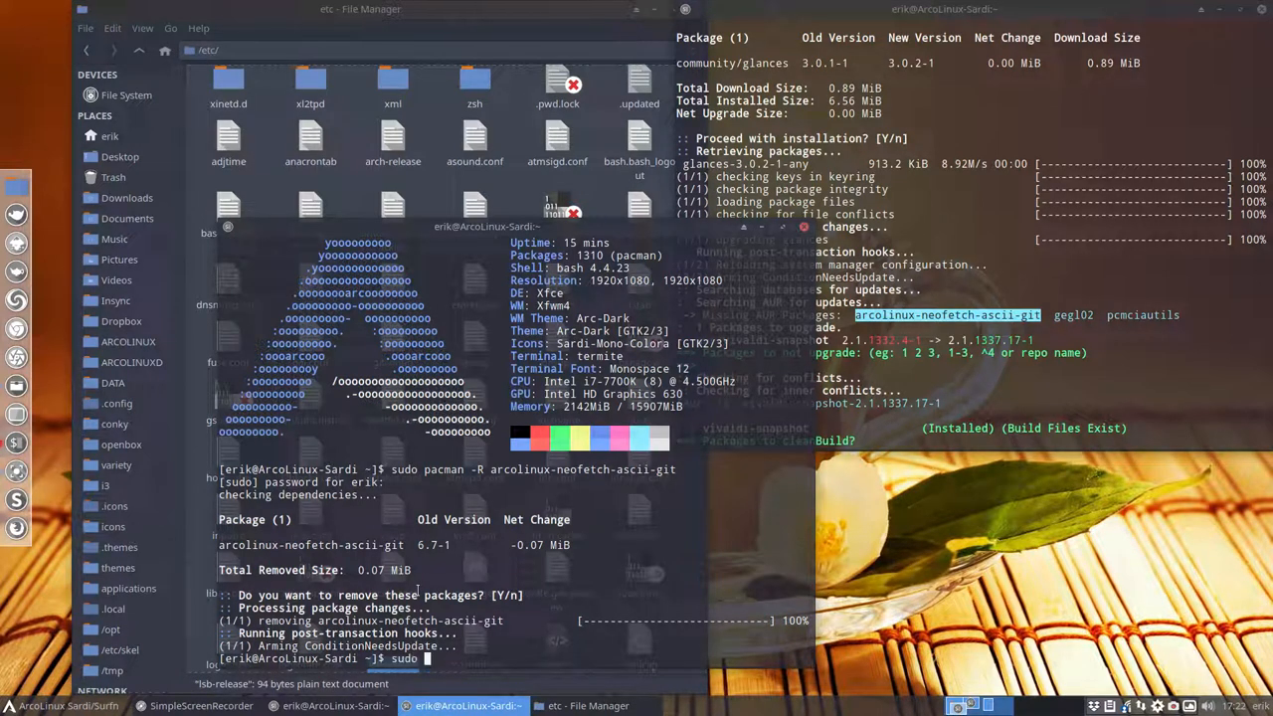
text(sudo pacman -R)
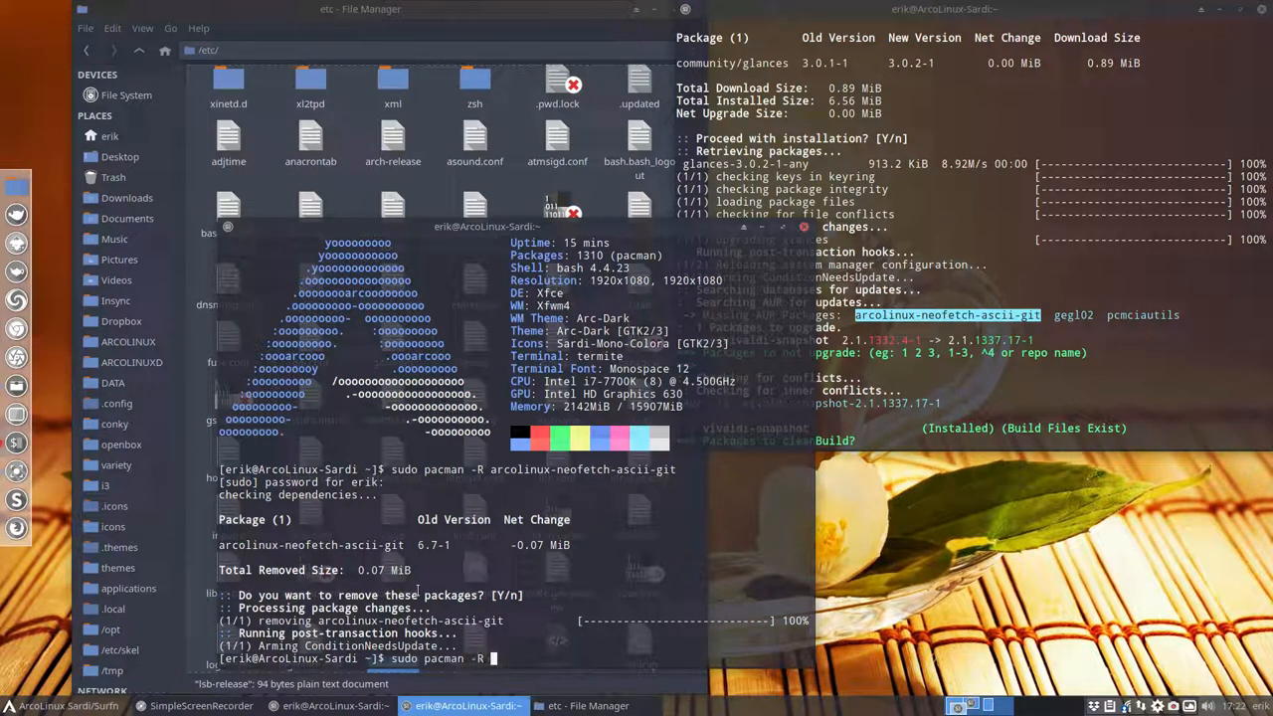
text(pcmciautils)
text(y)
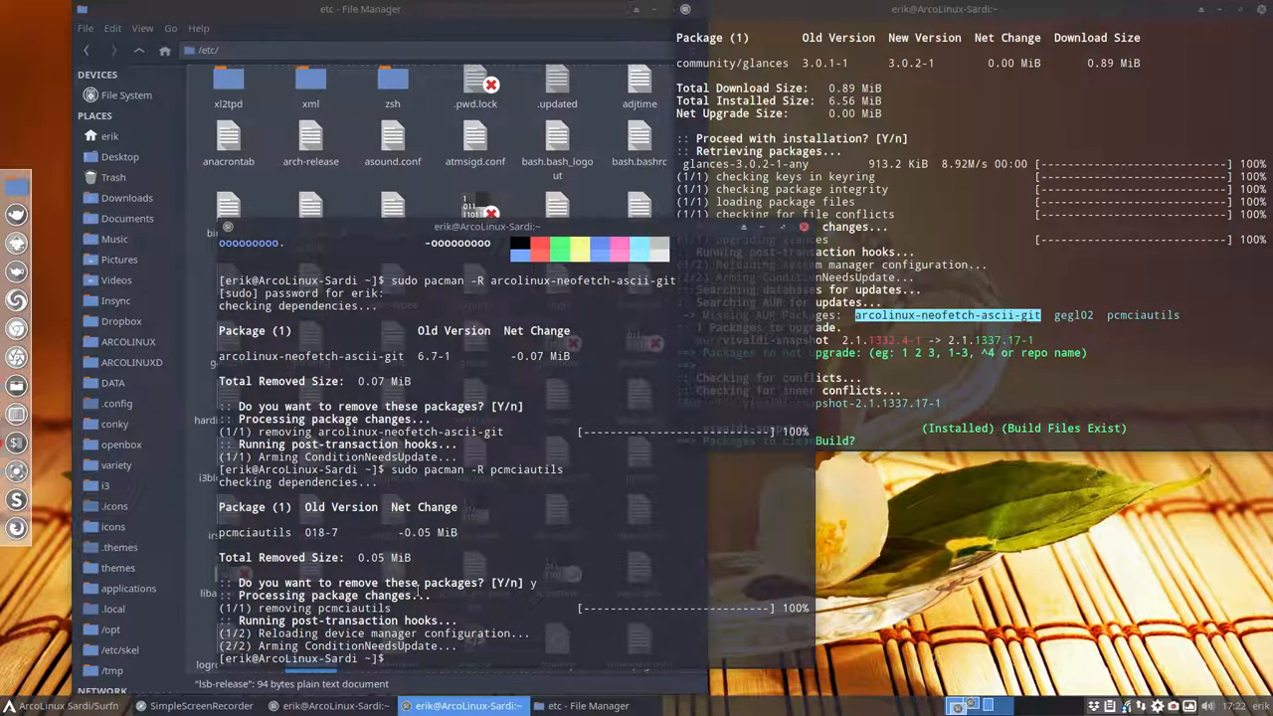
text(s)
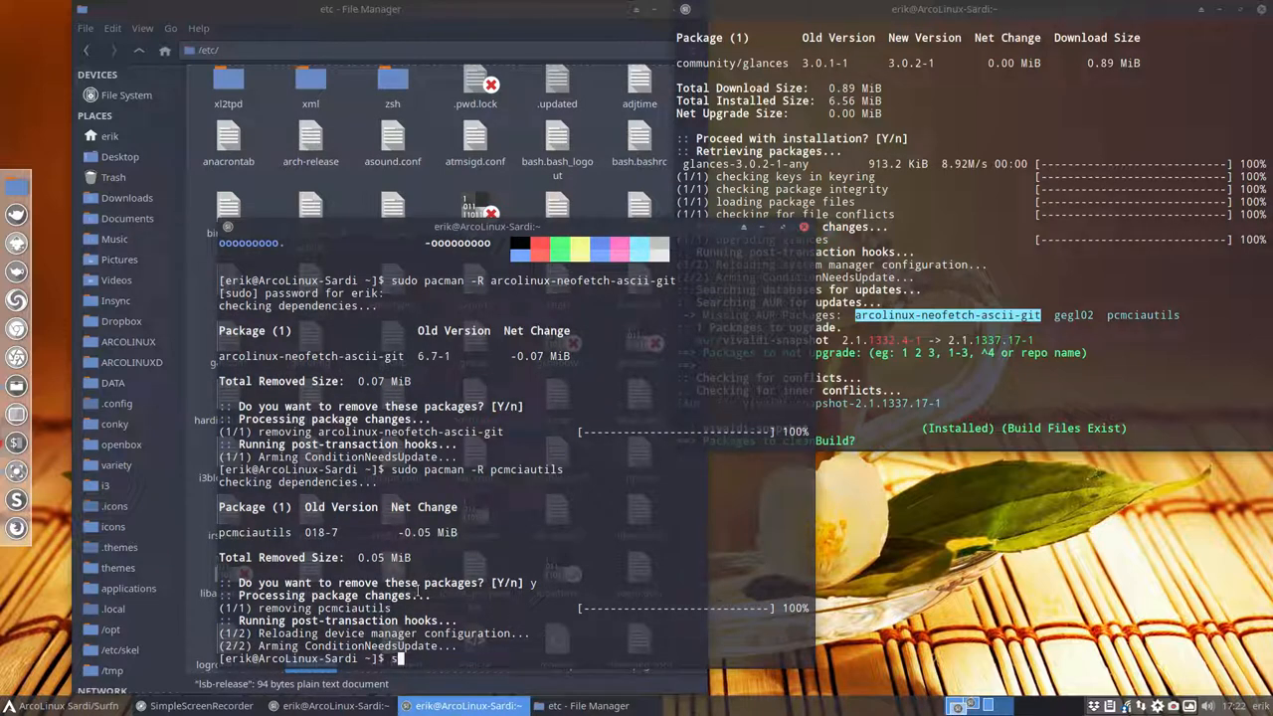
text(sudo pacman -)
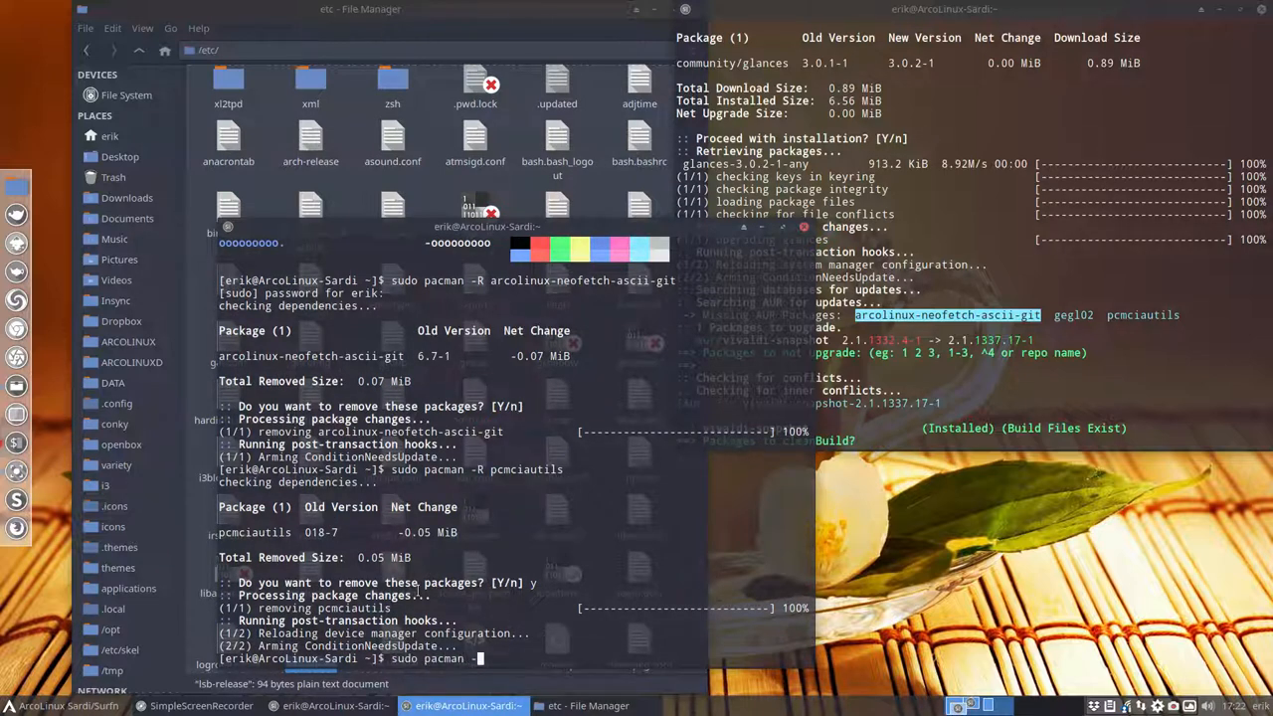
text(gelgl)
text(pksyua)
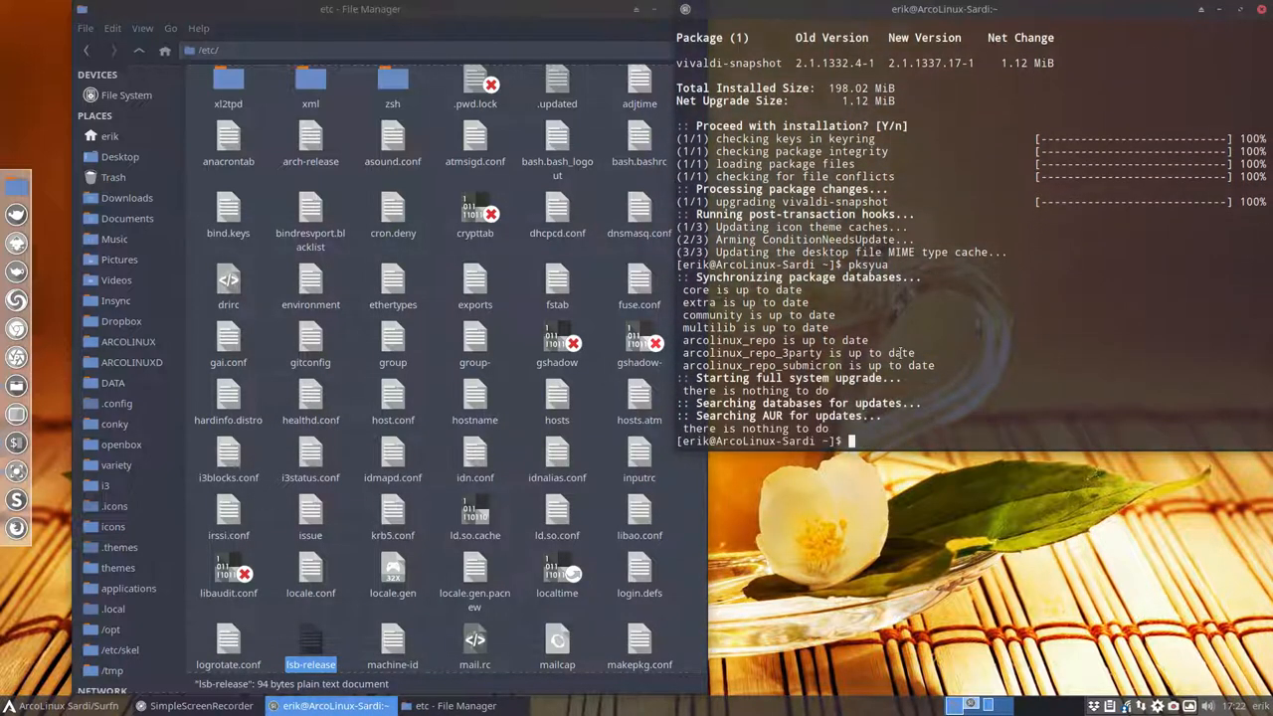
Step: Run update to confirm nothing remains, then close the terminal and file manager
text(update)
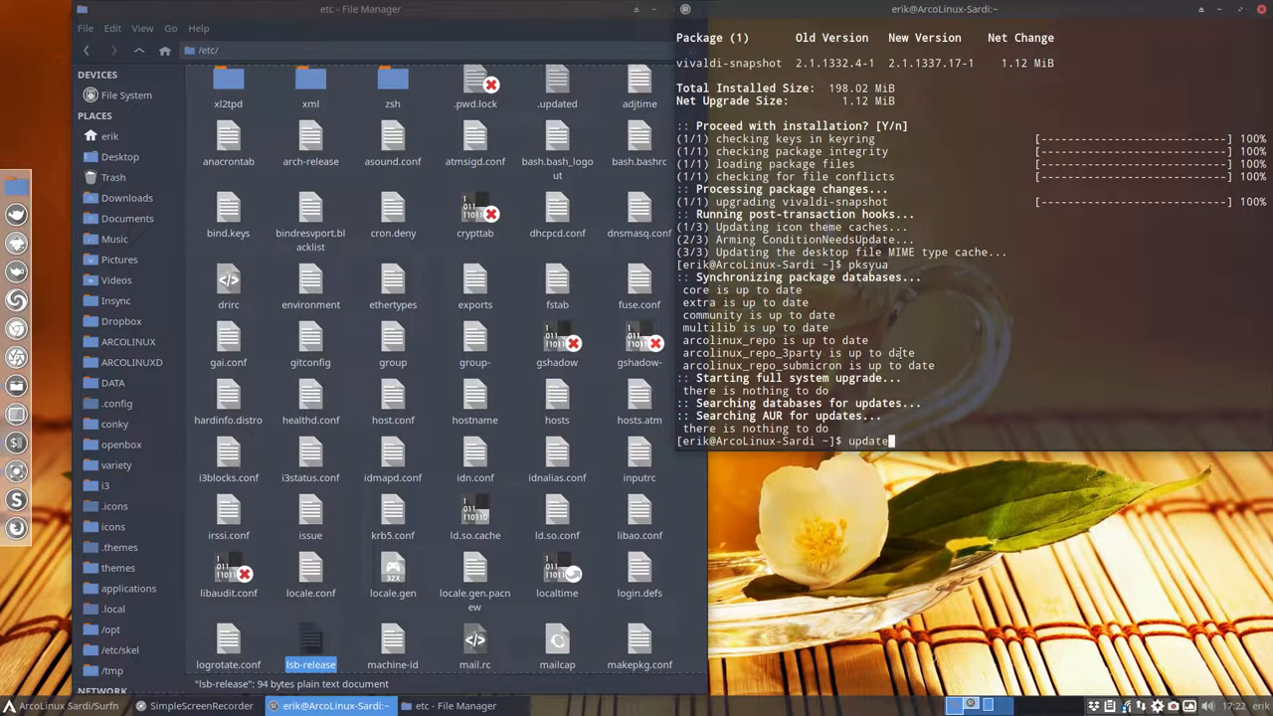
key(Return)
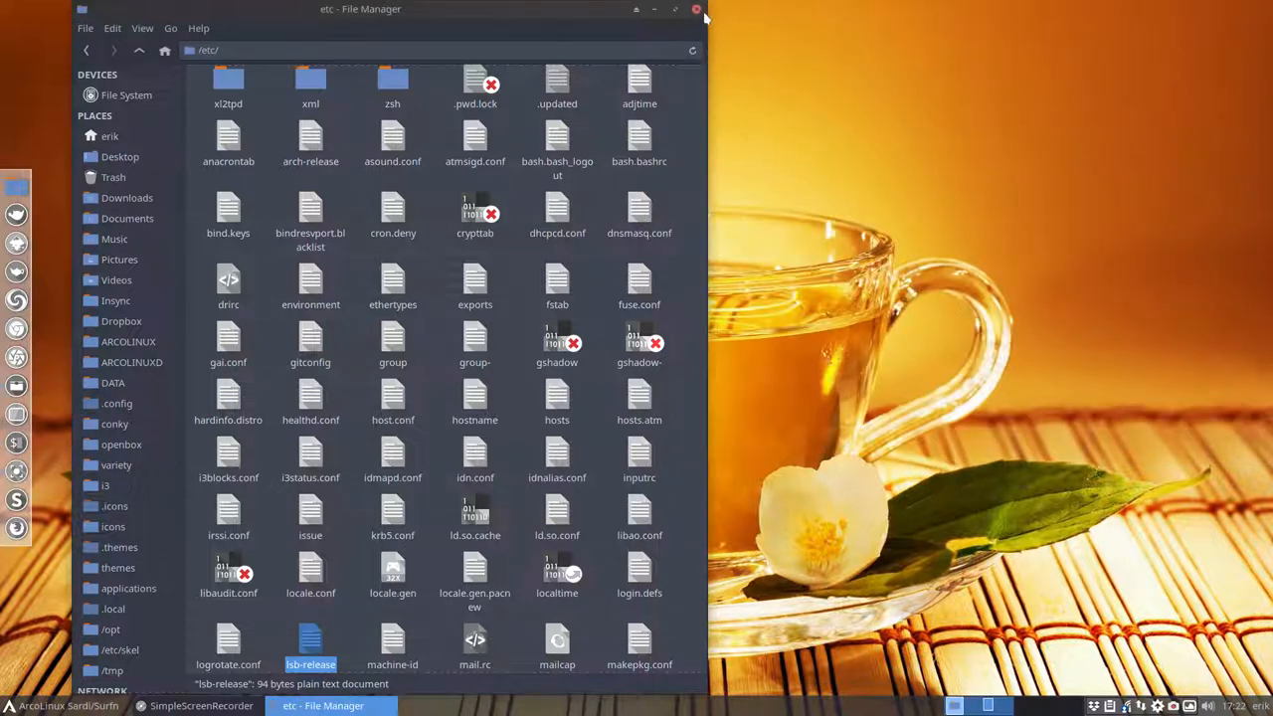
click(696, 9)
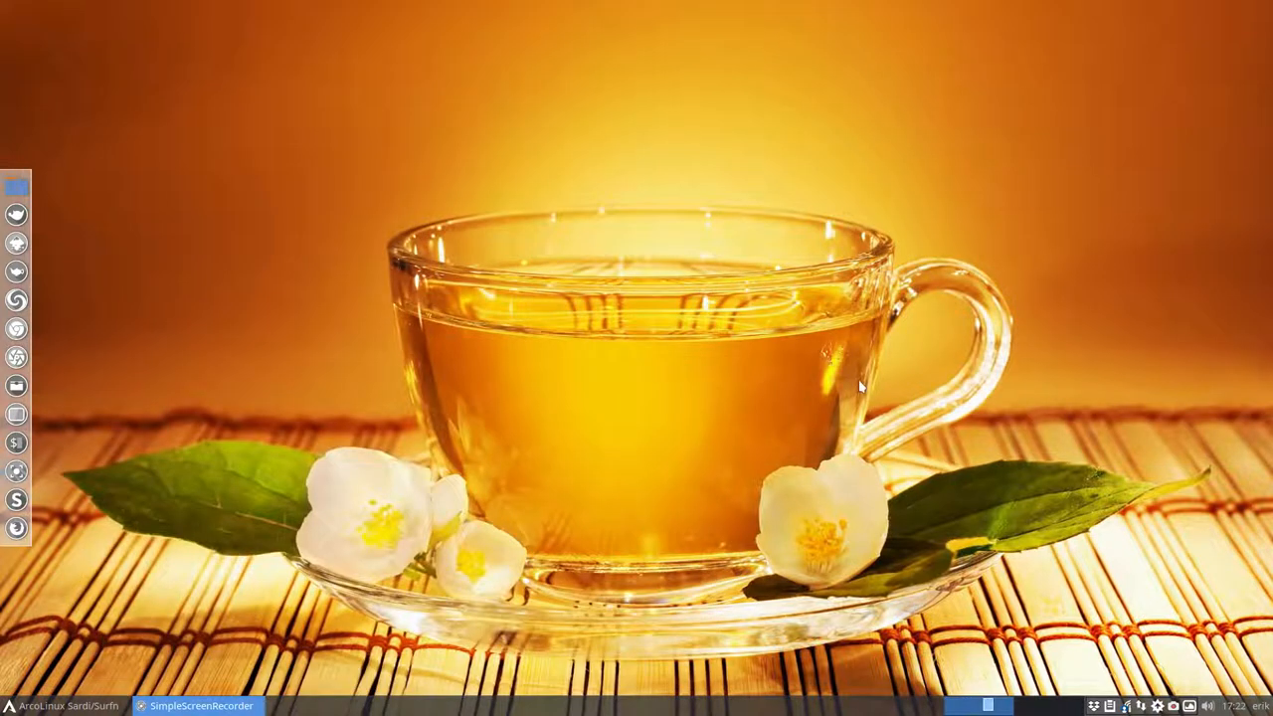